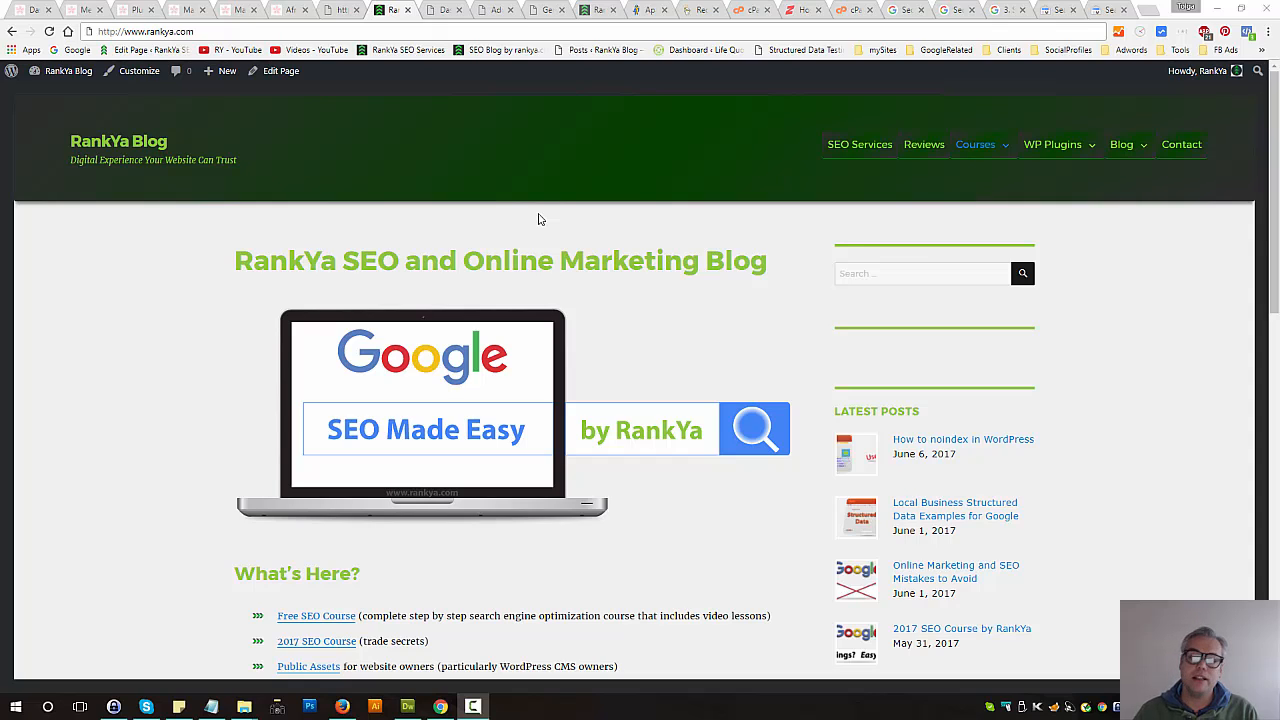
{"action": "mouse_move", "coordinate": [688, 276]}
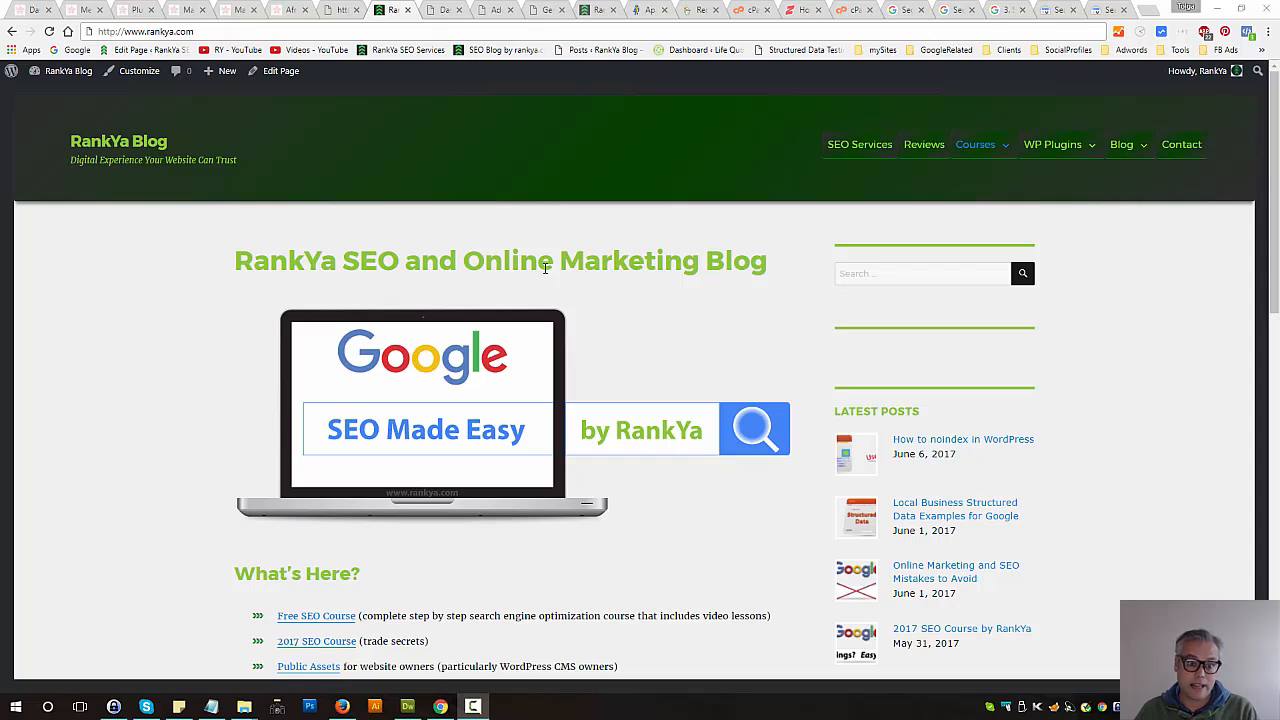
{"action": "mouse_move", "coordinate": [510, 396]}
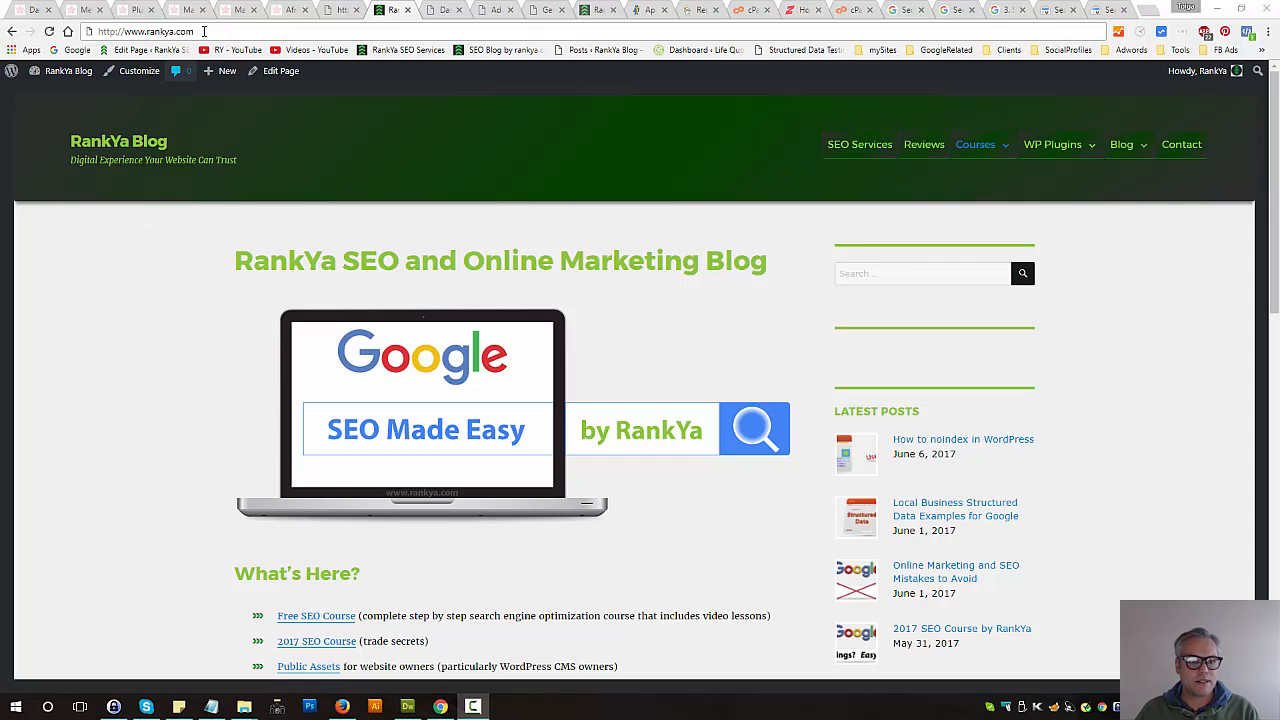
{"action": "right_click", "coordinate": [150, 32]}
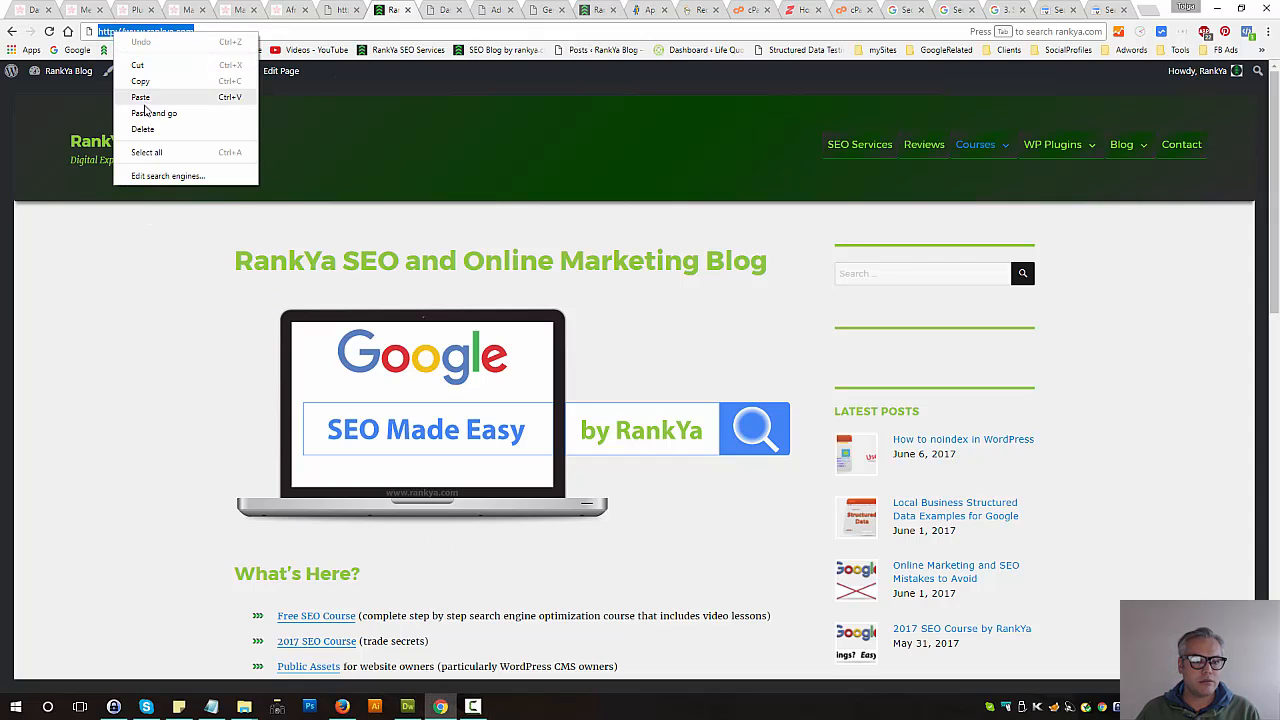
{"action": "left_click", "coordinate": [154, 112]}
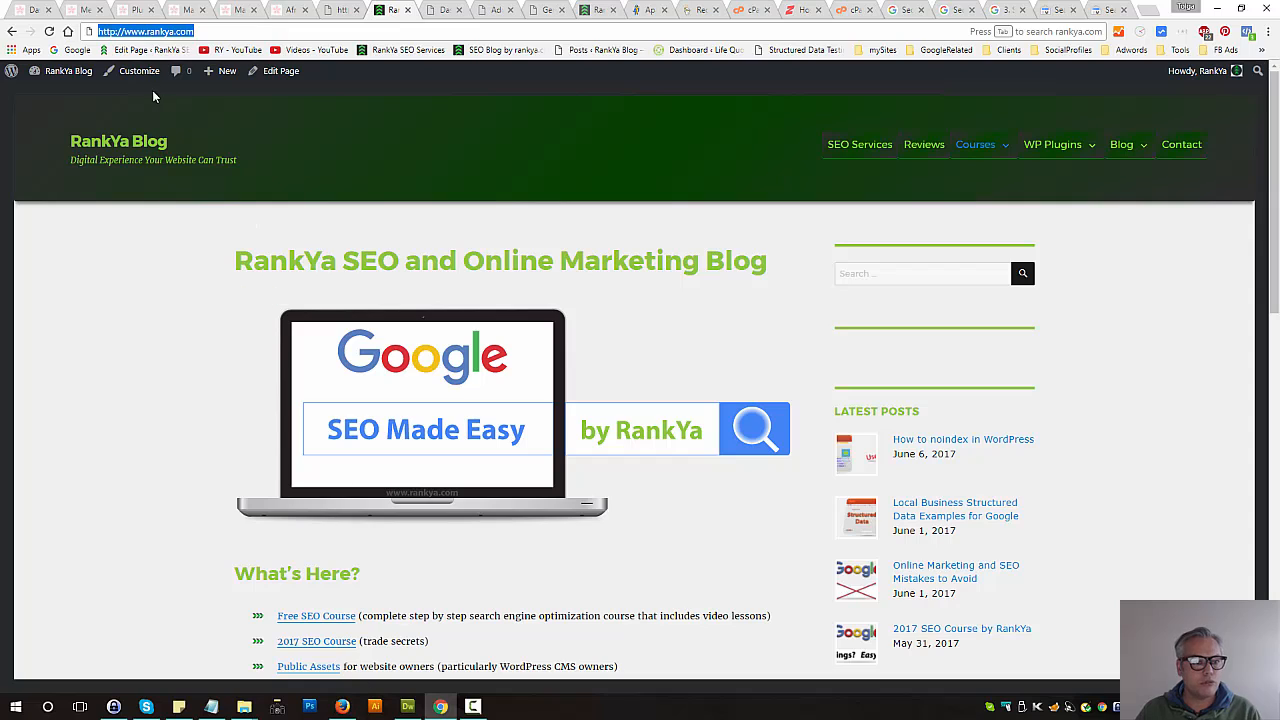
{"action": "mouse_move", "coordinate": [384, 272]}
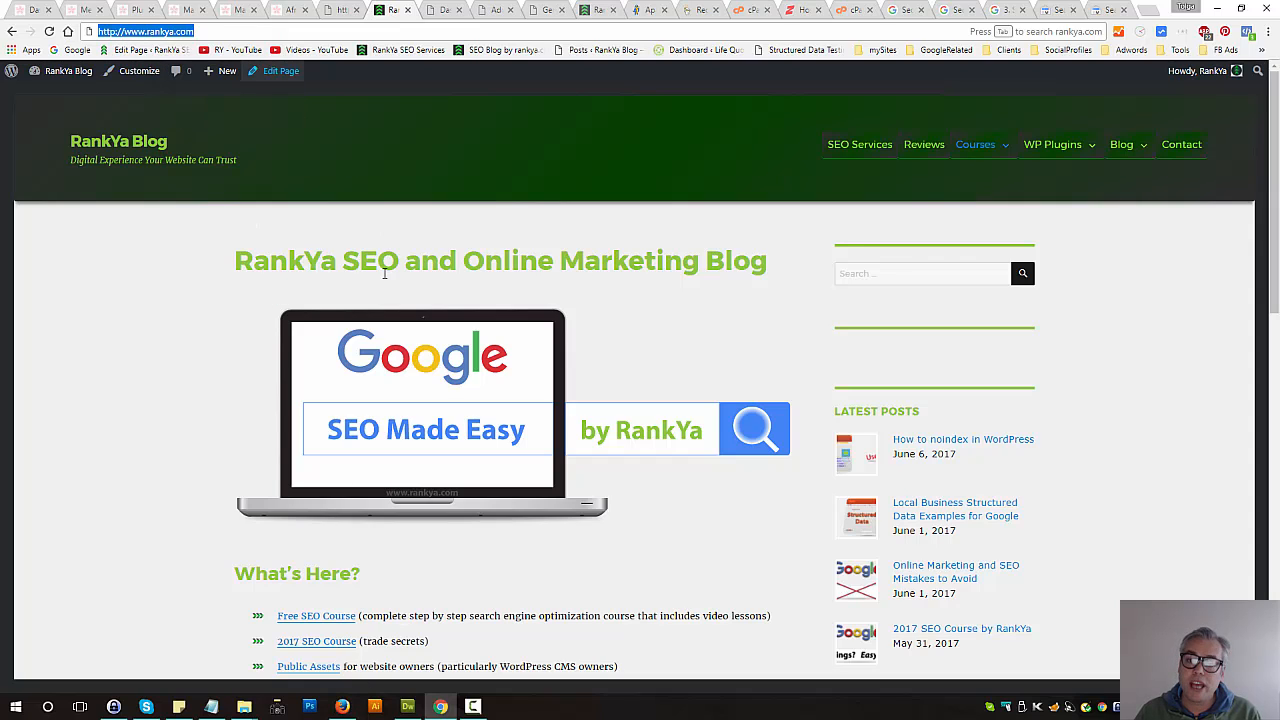
{"action": "mouse_move", "coordinate": [358, 708]}
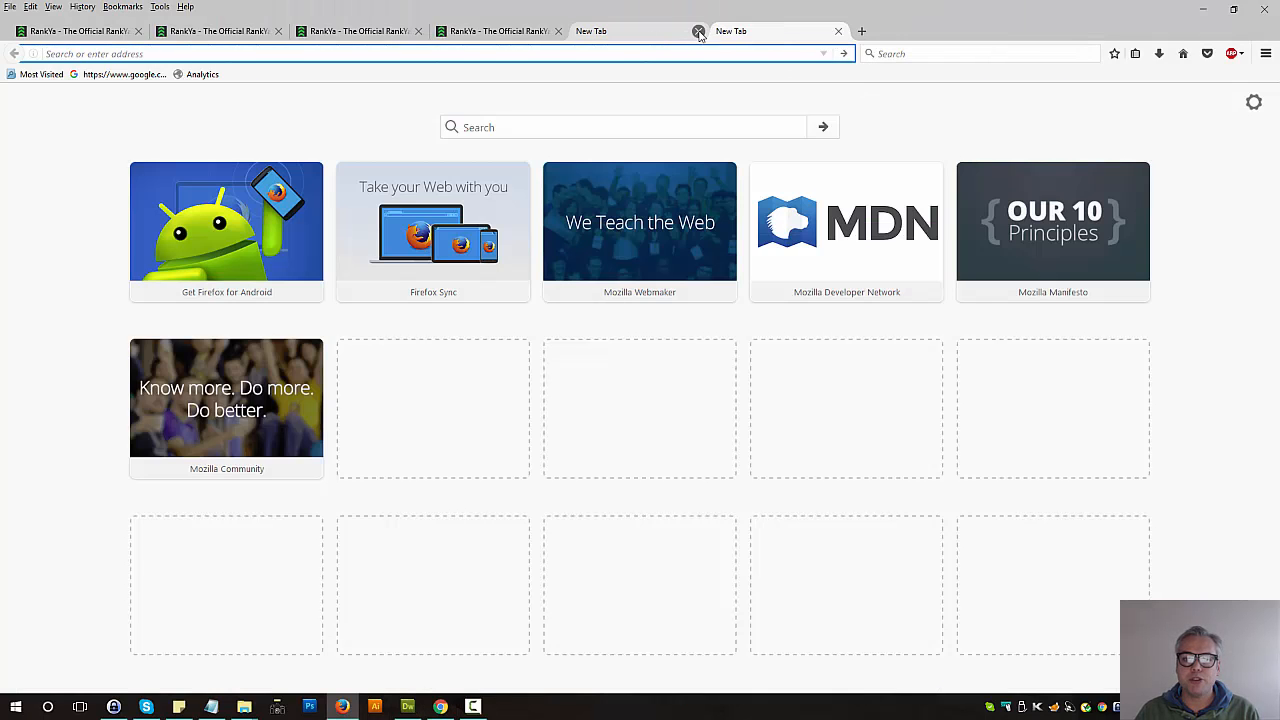
{"action": "left_click", "coordinate": [700, 32]}
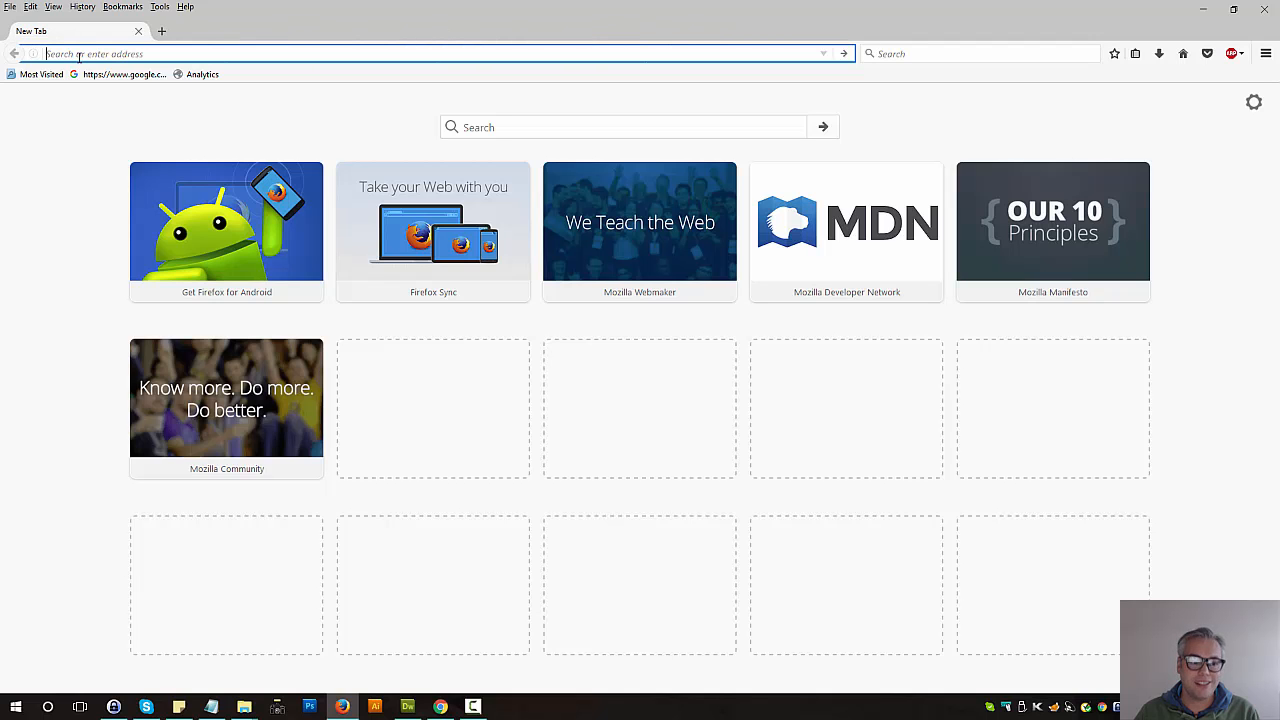
{"action": "type", "text": "http://www.rankya.com"}
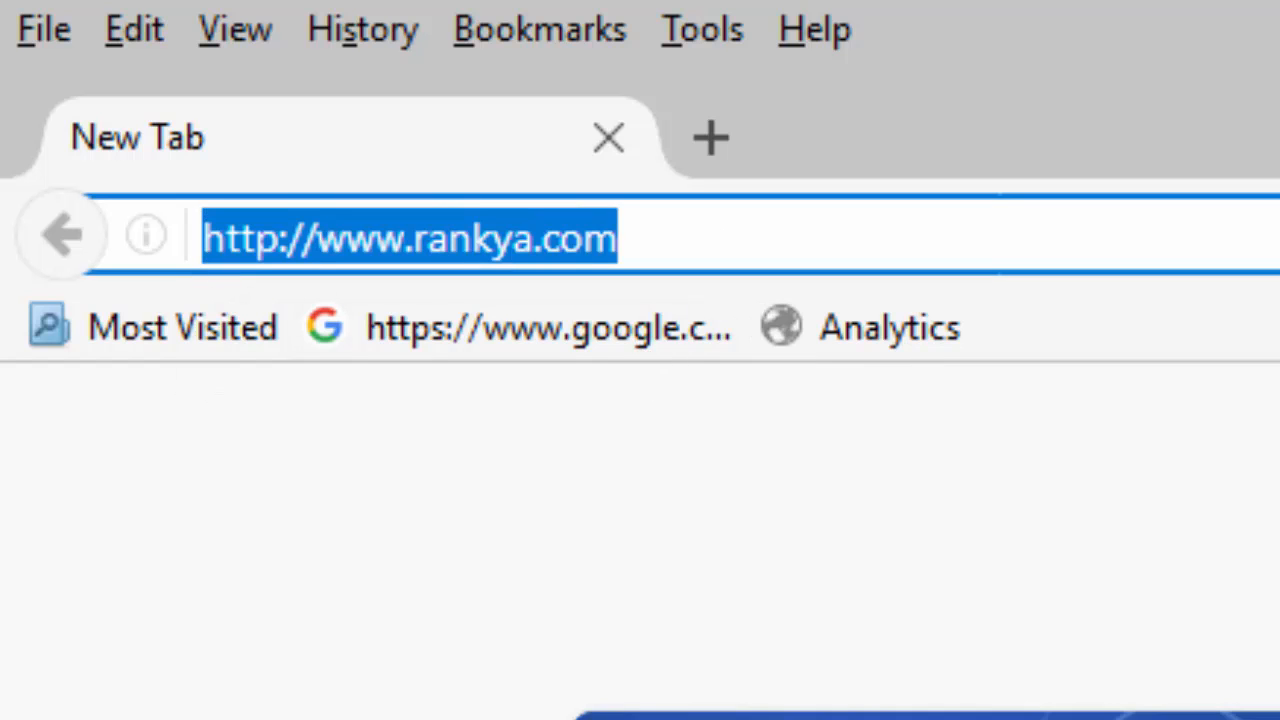
{"action": "key", "text": "Return"}
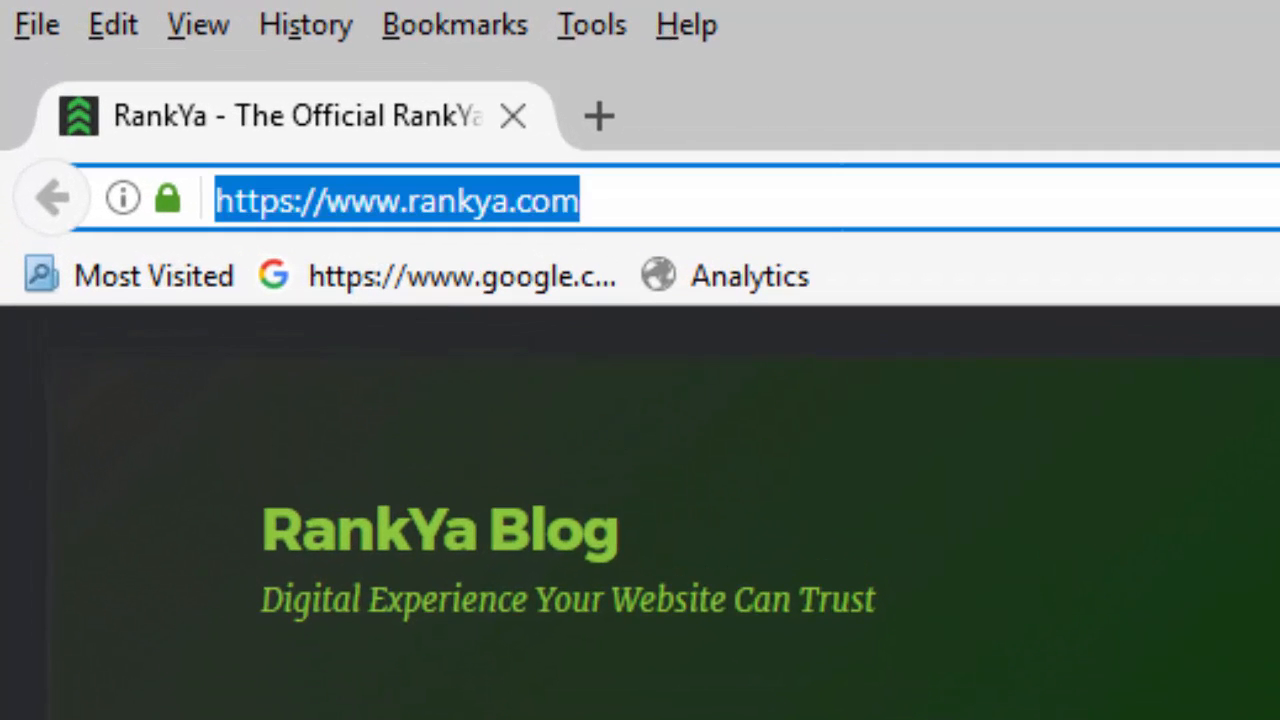
{"action": "mouse_move", "coordinate": [598, 116]}
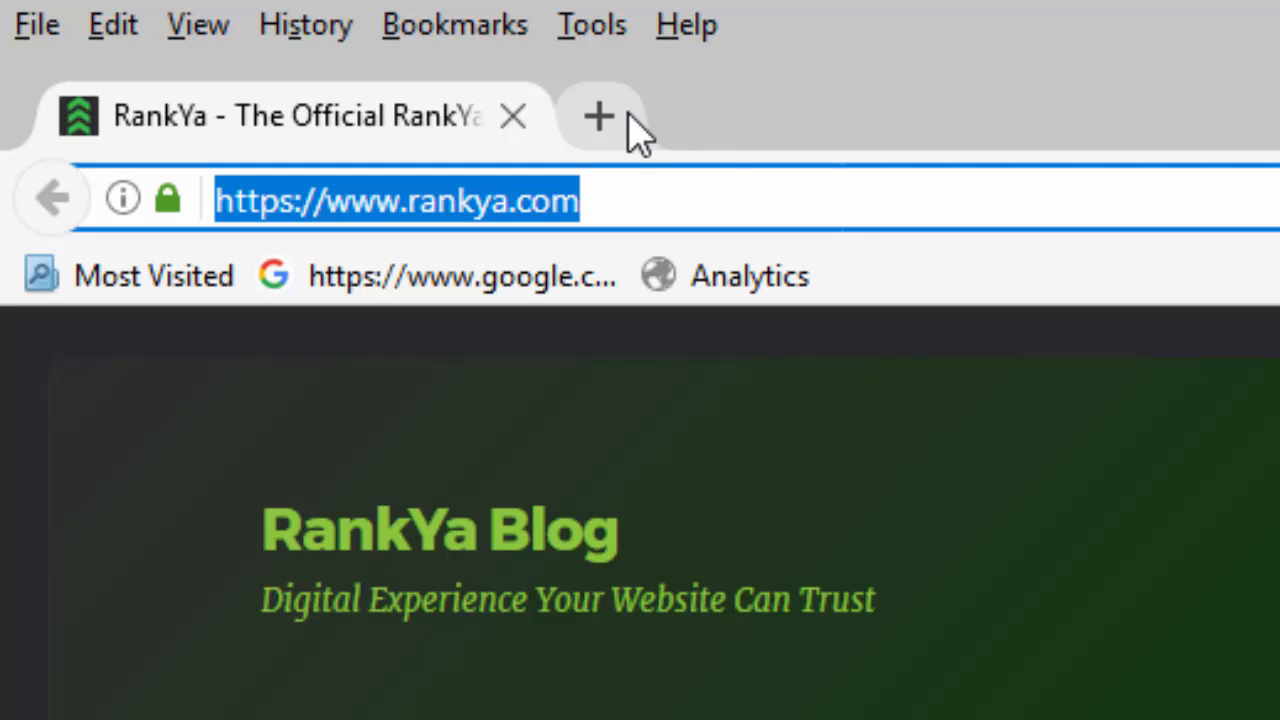
{"action": "left_click", "coordinate": [600, 114]}
{"action": "type", "text": "http://rankya.com"}
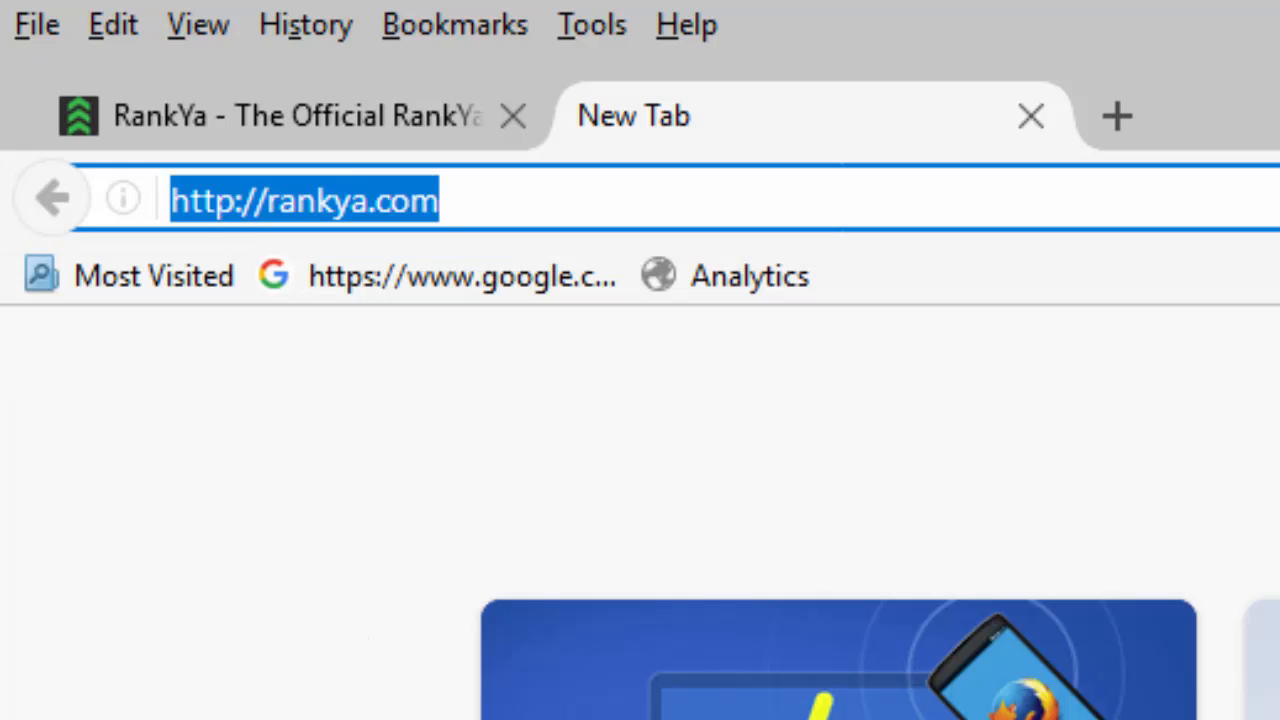
{"action": "key", "text": "Return"}
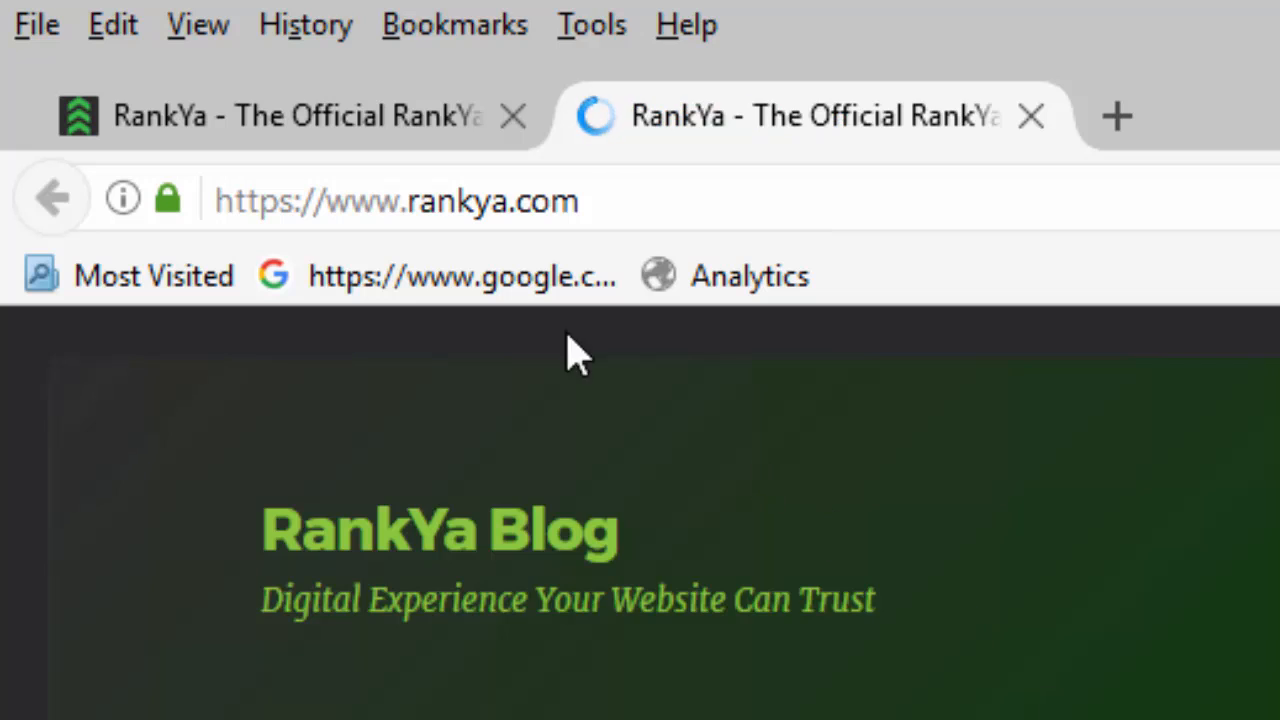
{"action": "left_click", "coordinate": [420, 200]}
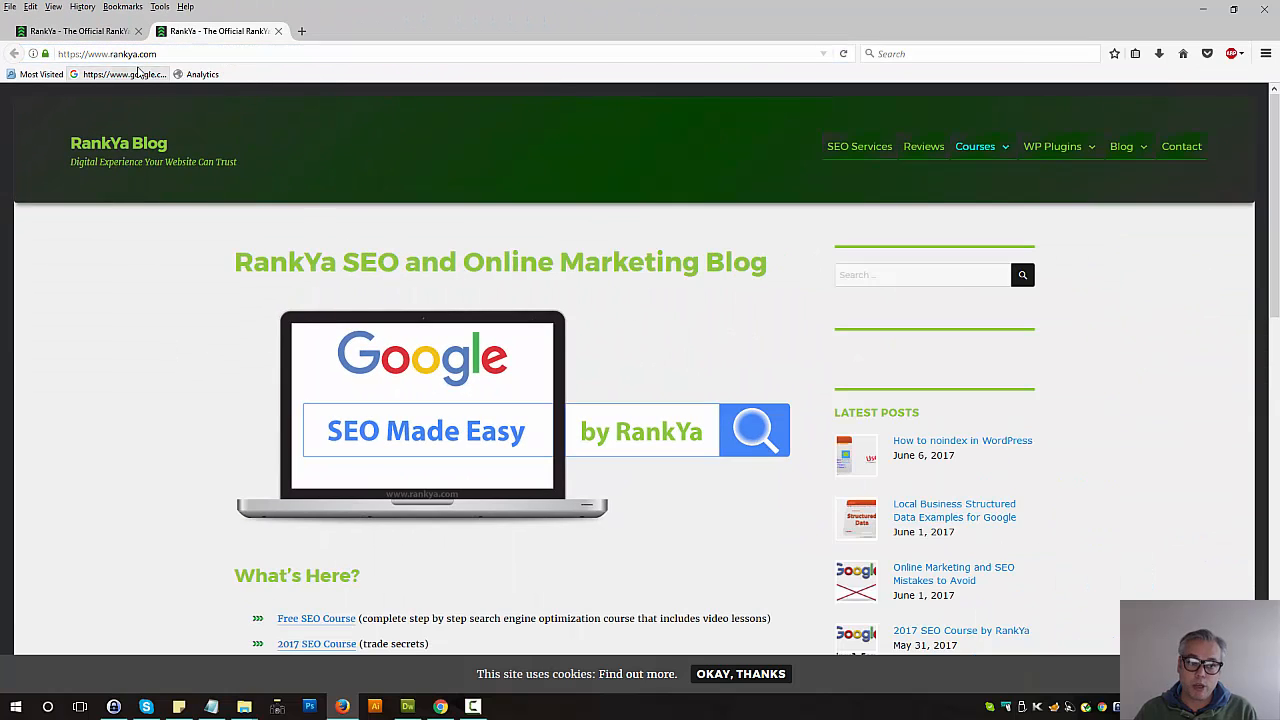
{"action": "left_click", "coordinate": [108, 52]}
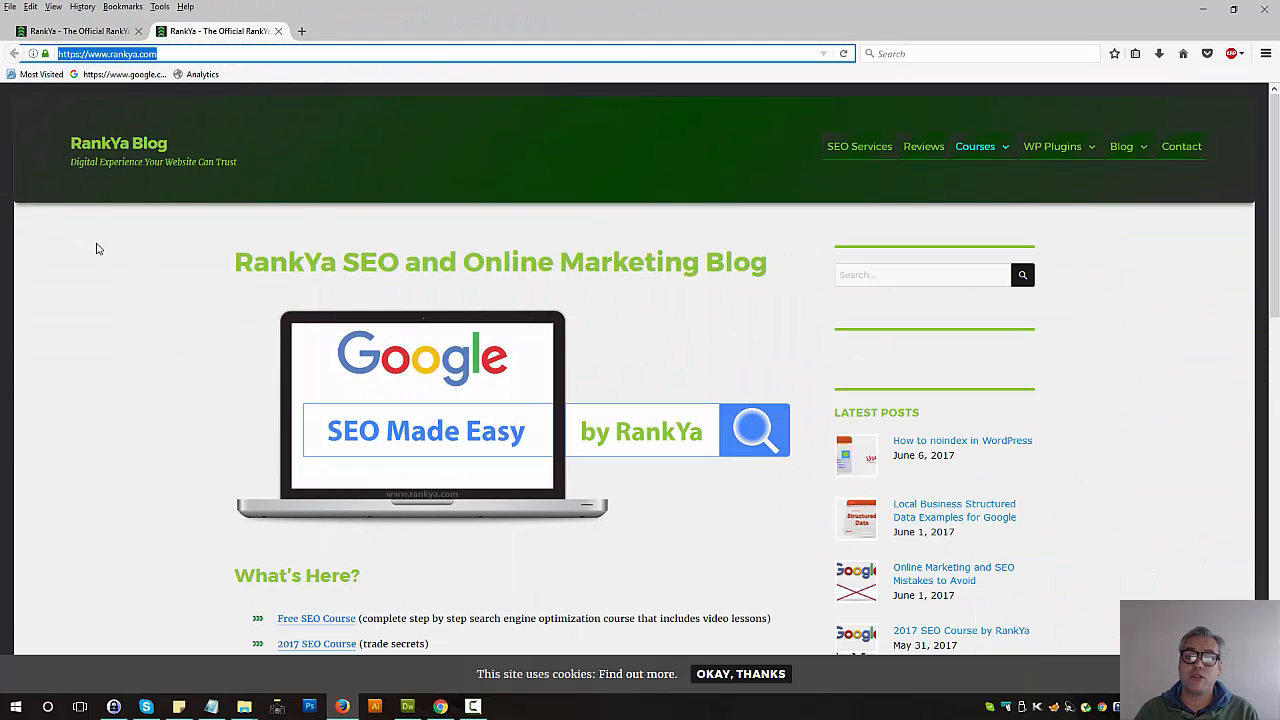
{"action": "mouse_move", "coordinate": [72, 124]}
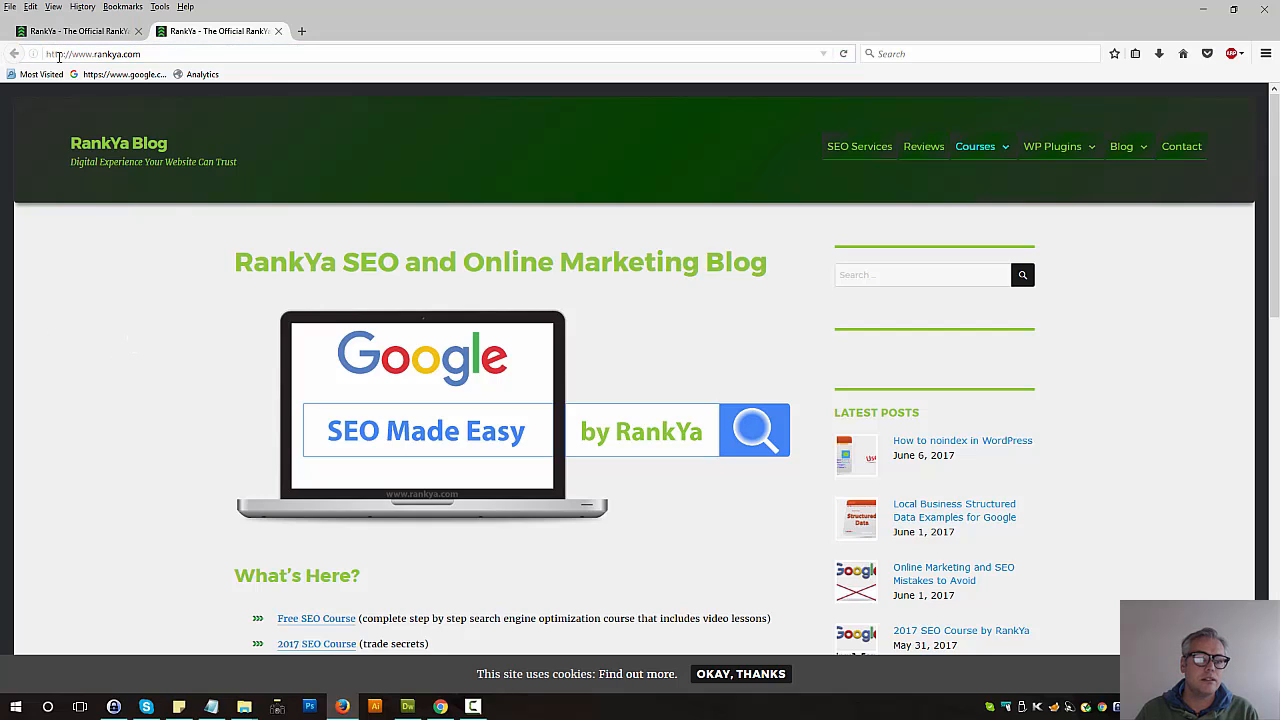
{"action": "mouse_move", "coordinate": [156, 308]}
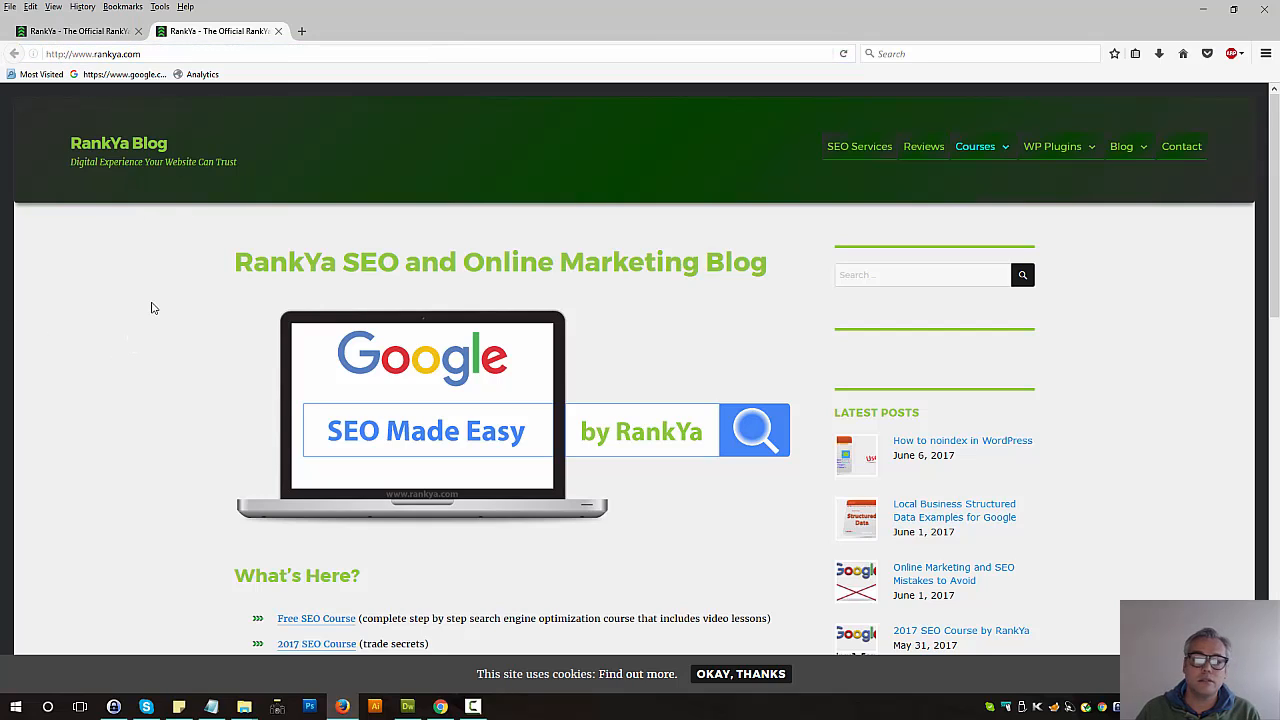
{"action": "mouse_move", "coordinate": [430, 514]}
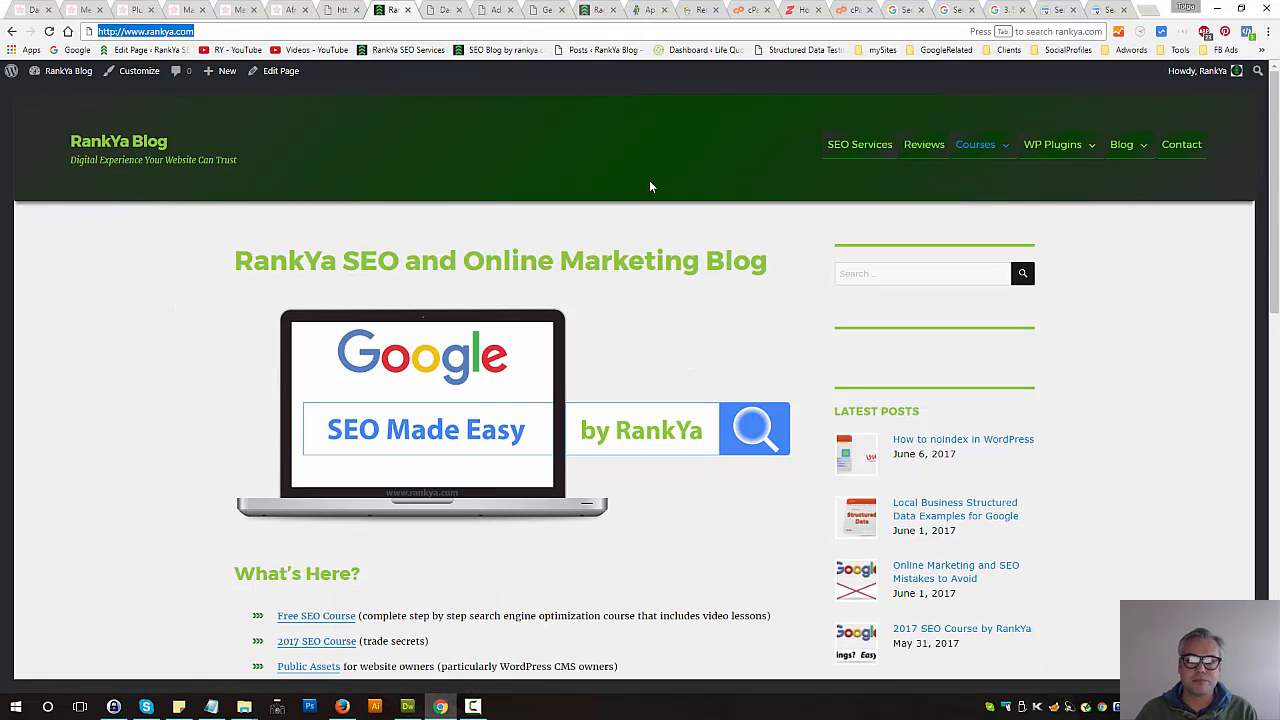
Show the GoDaddy Help article on redirecting HTTP to HTTPS with its .htaccess code.
{"action": "left_click", "coordinate": [650, 10]}
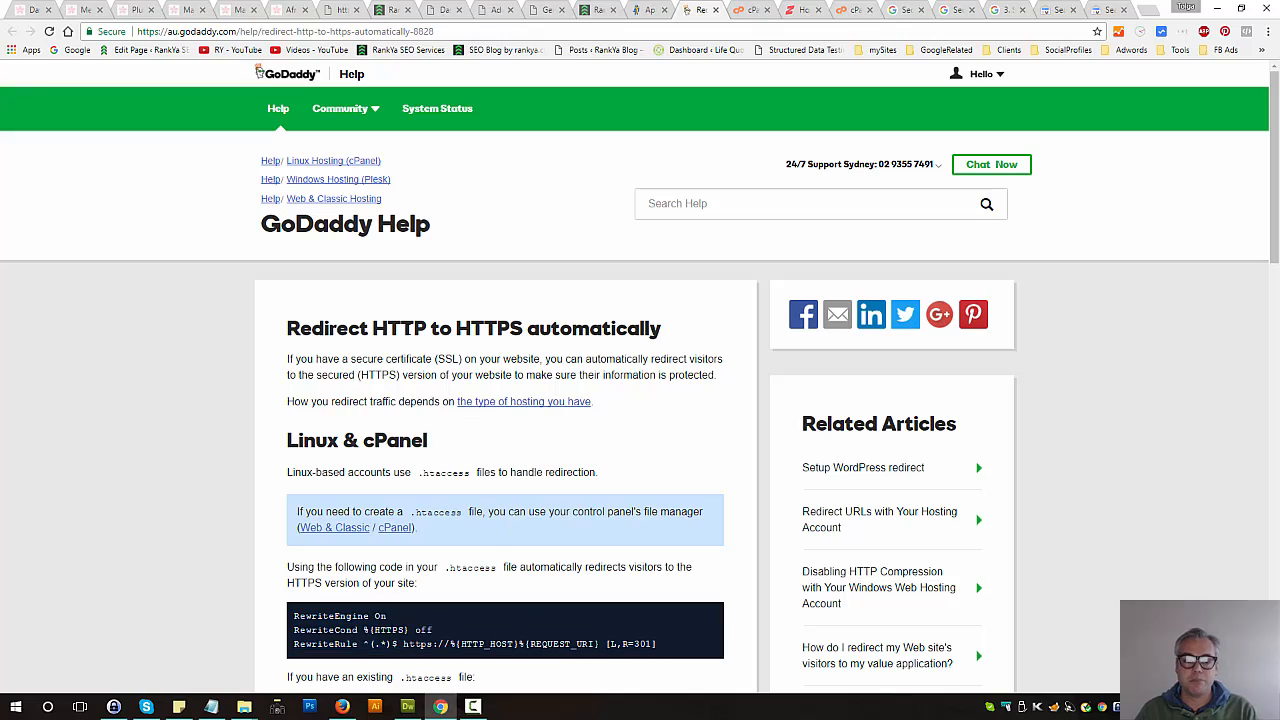
{"action": "mouse_move", "coordinate": [464, 562]}
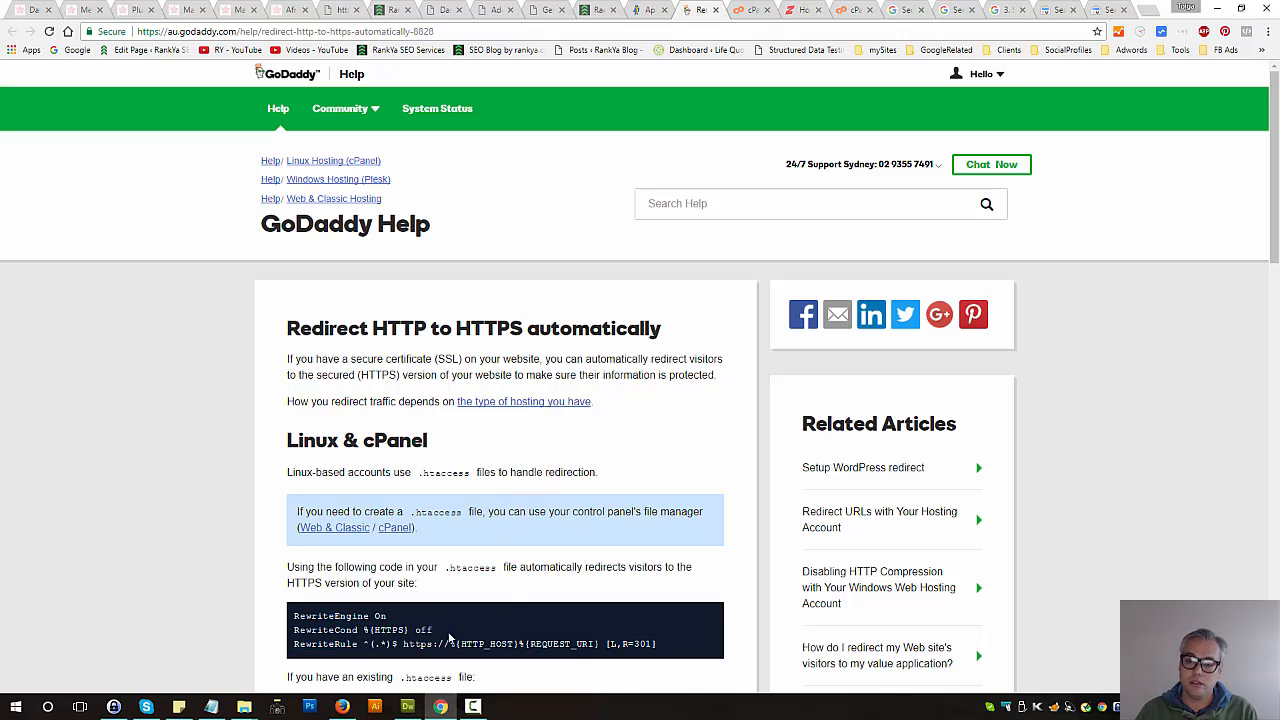
{"action": "mouse_move", "coordinate": [408, 708]}
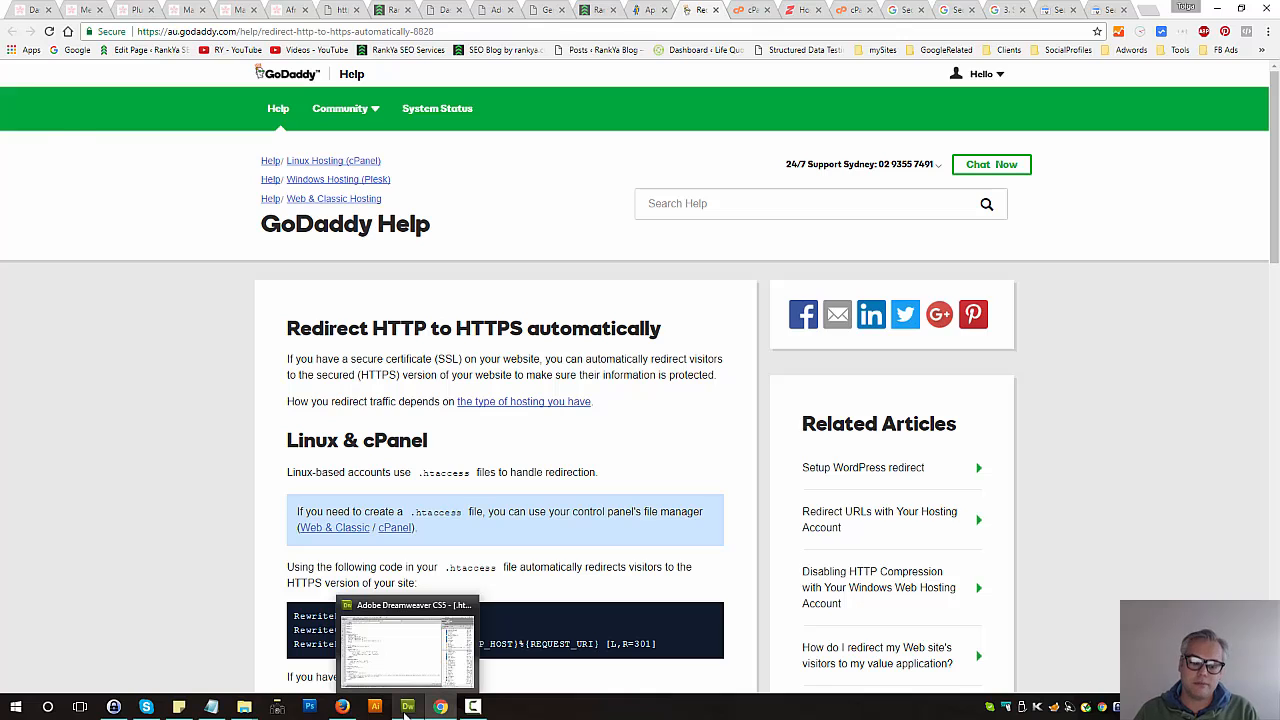
Review the .htaccess HTTPS rewrite block in Dreamweaver, then switch to the GoDaddy cPanel.
{"action": "left_click", "coordinate": [408, 708]}
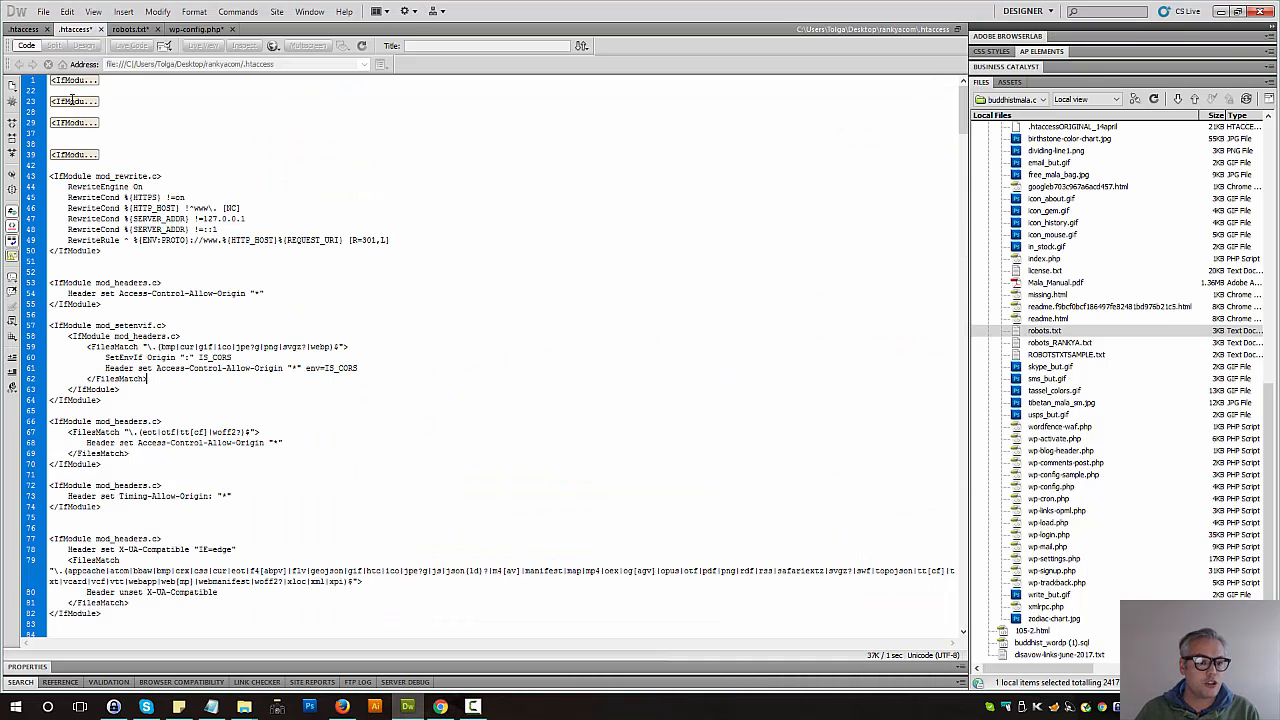
{"action": "mouse_move", "coordinate": [76, 100]}
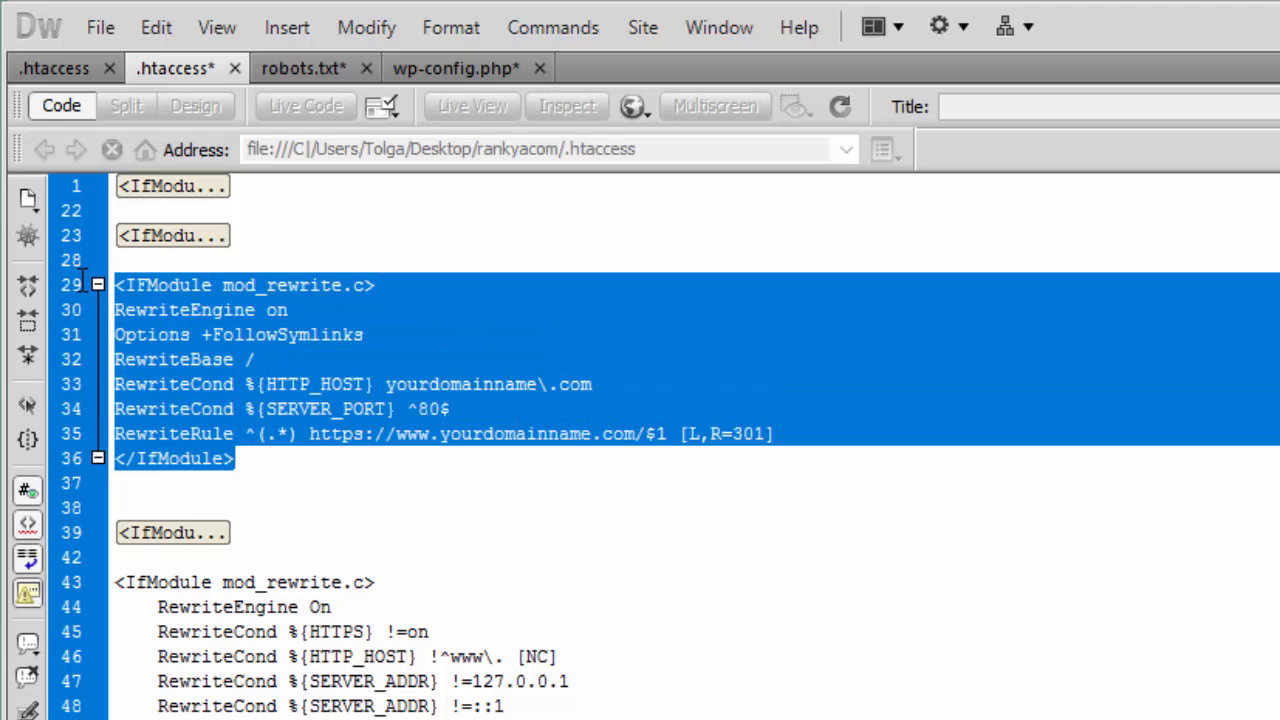
{"action": "left_click", "coordinate": [258, 448]}
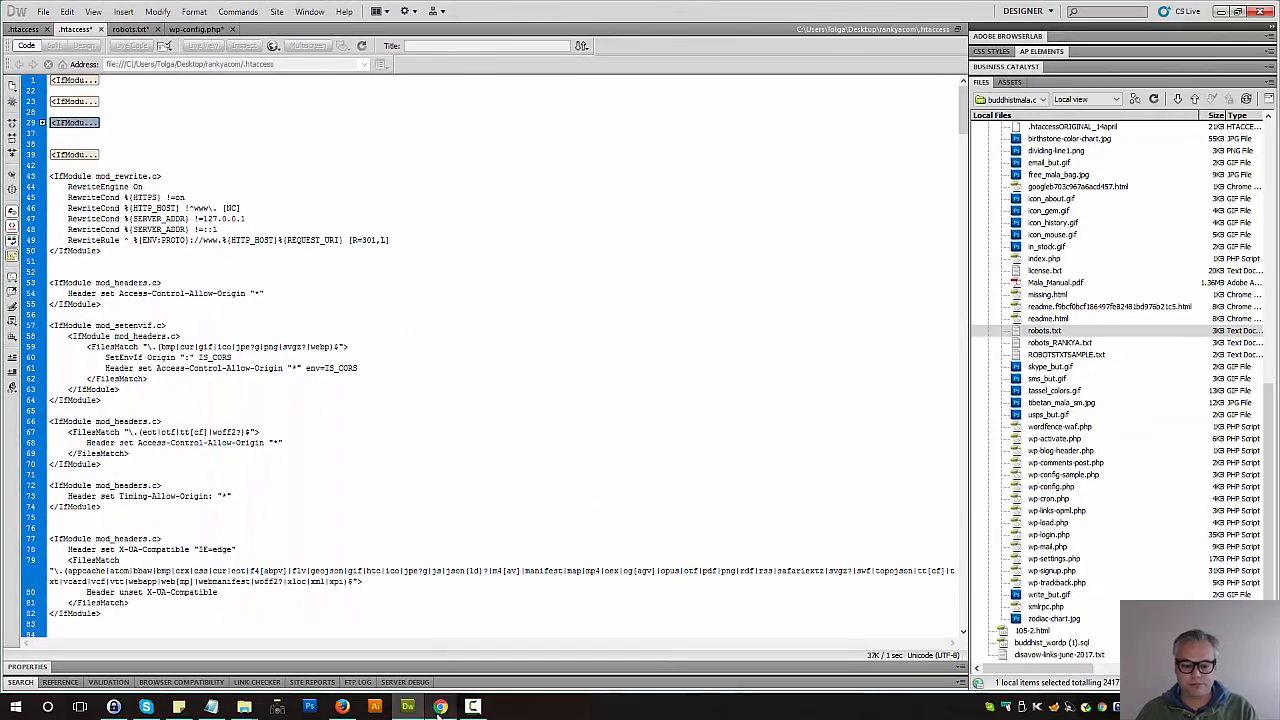
{"action": "left_click", "coordinate": [440, 708]}
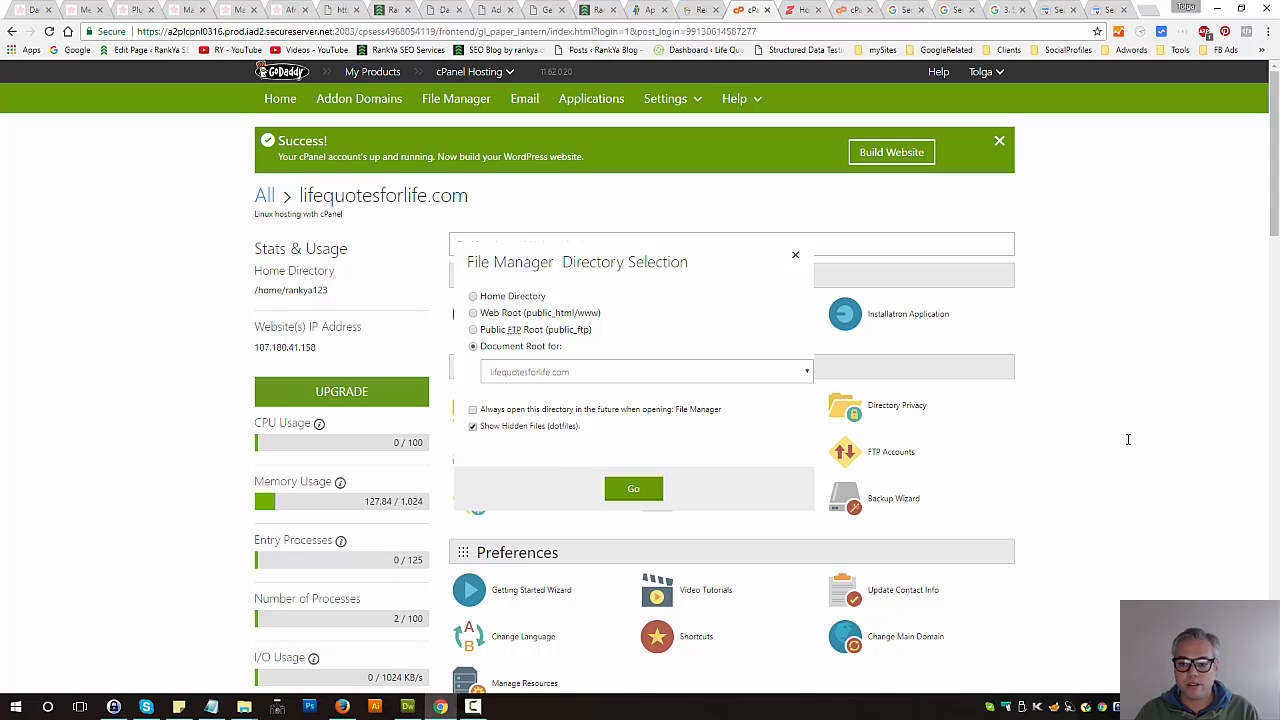
Dismiss the File Manager directory dialog and show the Crazy Domains Hosting Manager for rankya.com.
{"action": "left_click", "coordinate": [796, 256]}
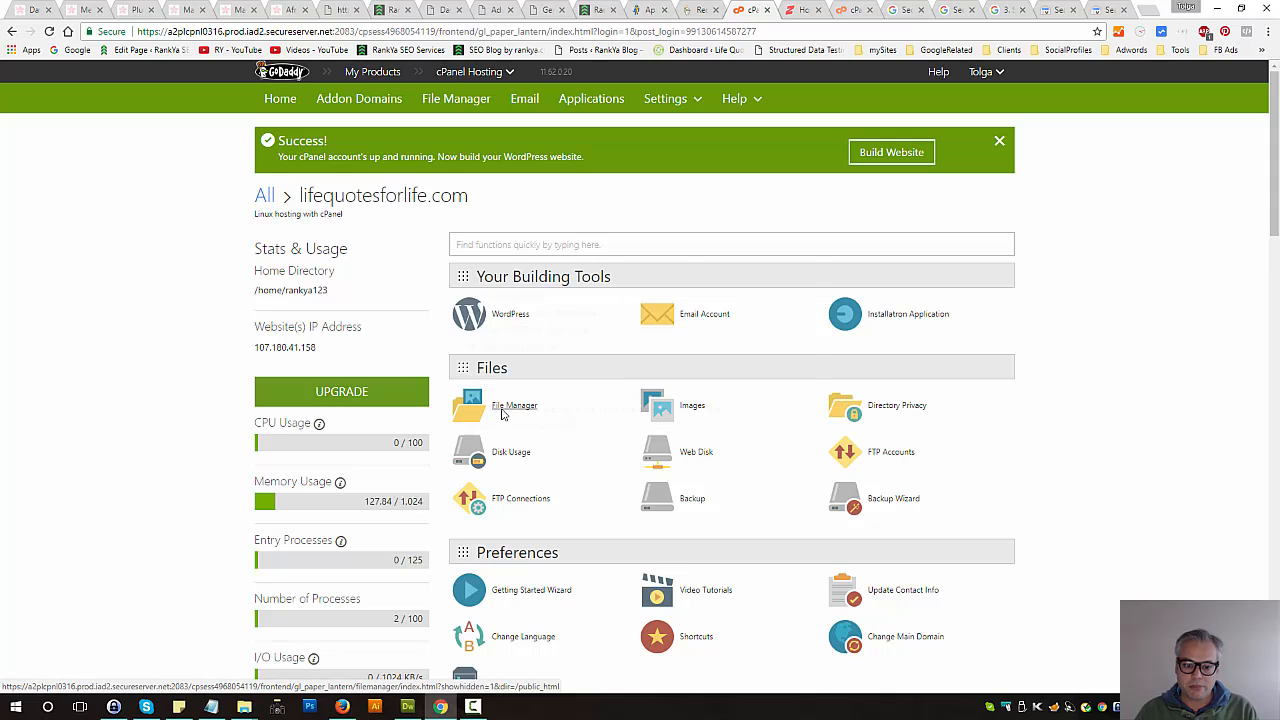
{"action": "left_click", "coordinate": [516, 404]}
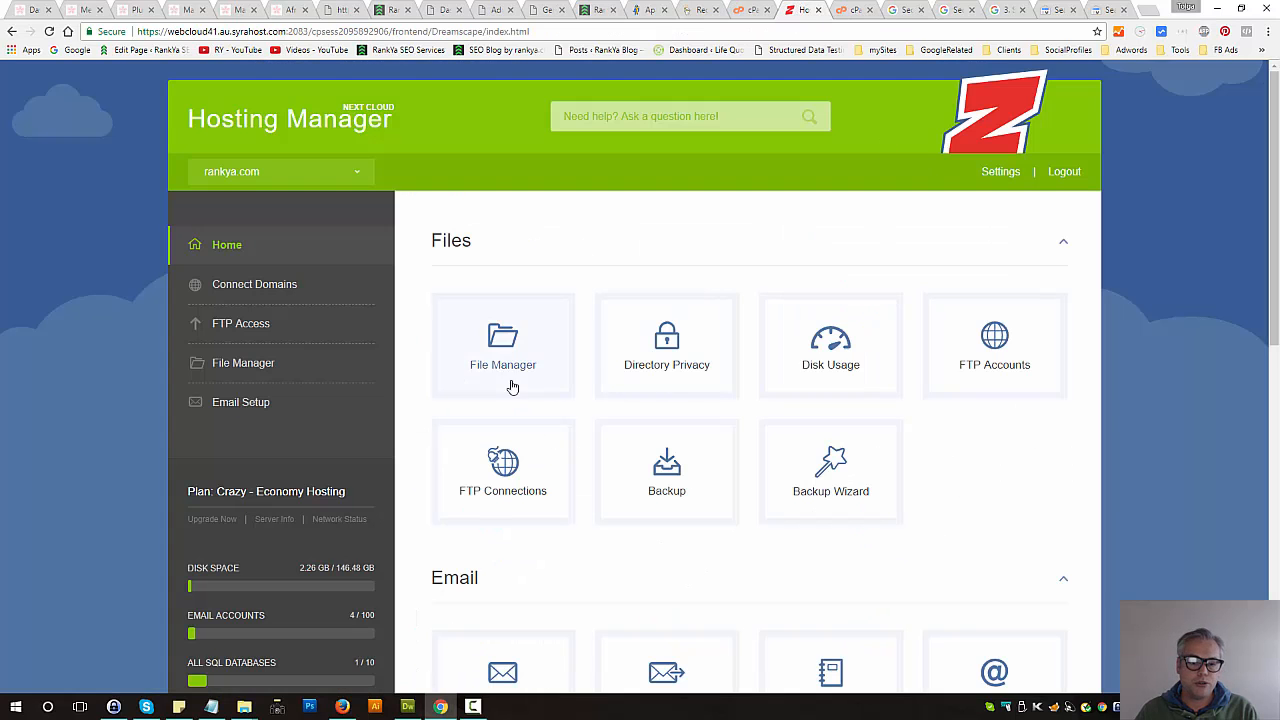
Open rankya.com's document root in cPanel File Manager and view the .htaccess rewrite rules.
{"action": "left_click", "coordinate": [504, 344]}
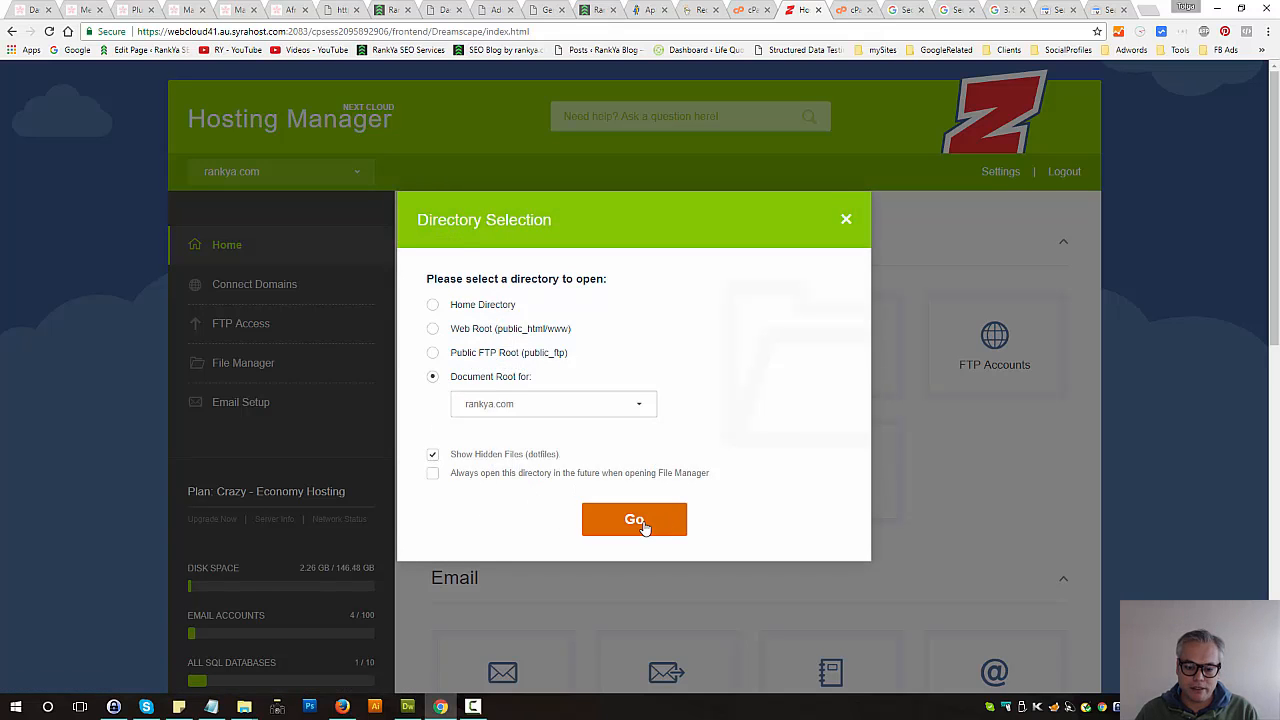
{"action": "left_click", "coordinate": [634, 520]}
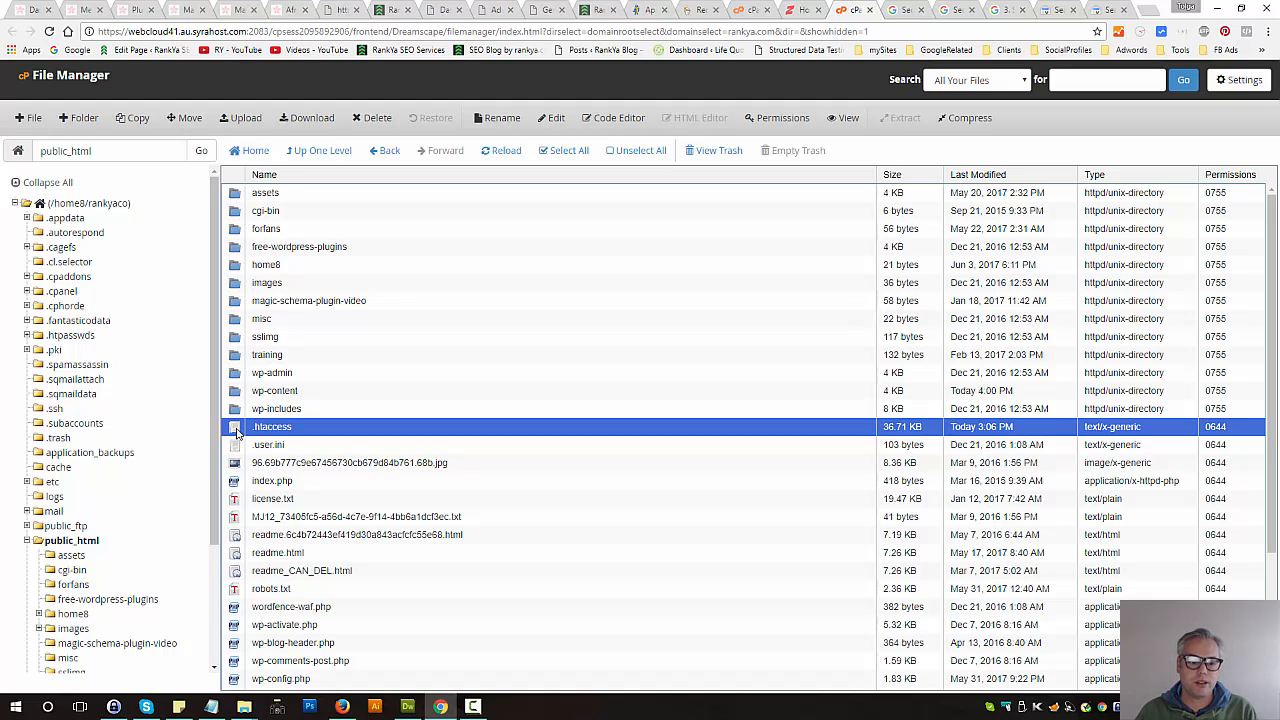
{"action": "mouse_move", "coordinate": [308, 116]}
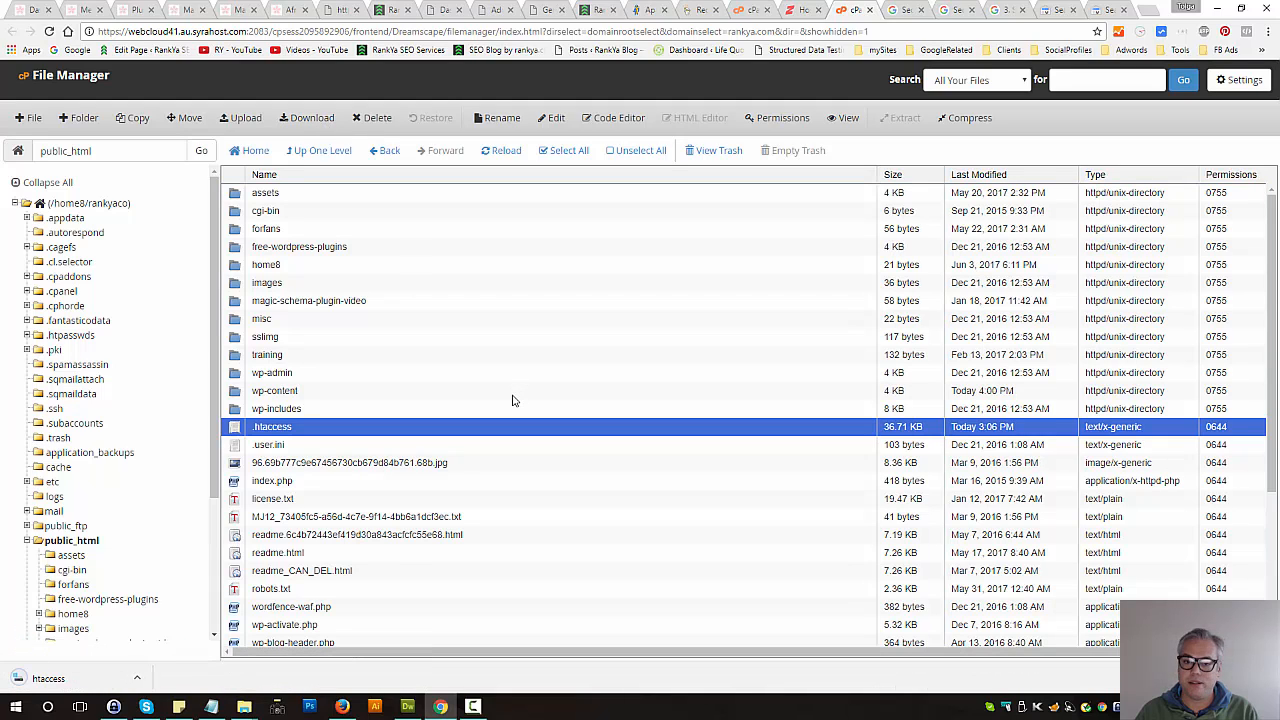
{"action": "mouse_move", "coordinate": [444, 412]}
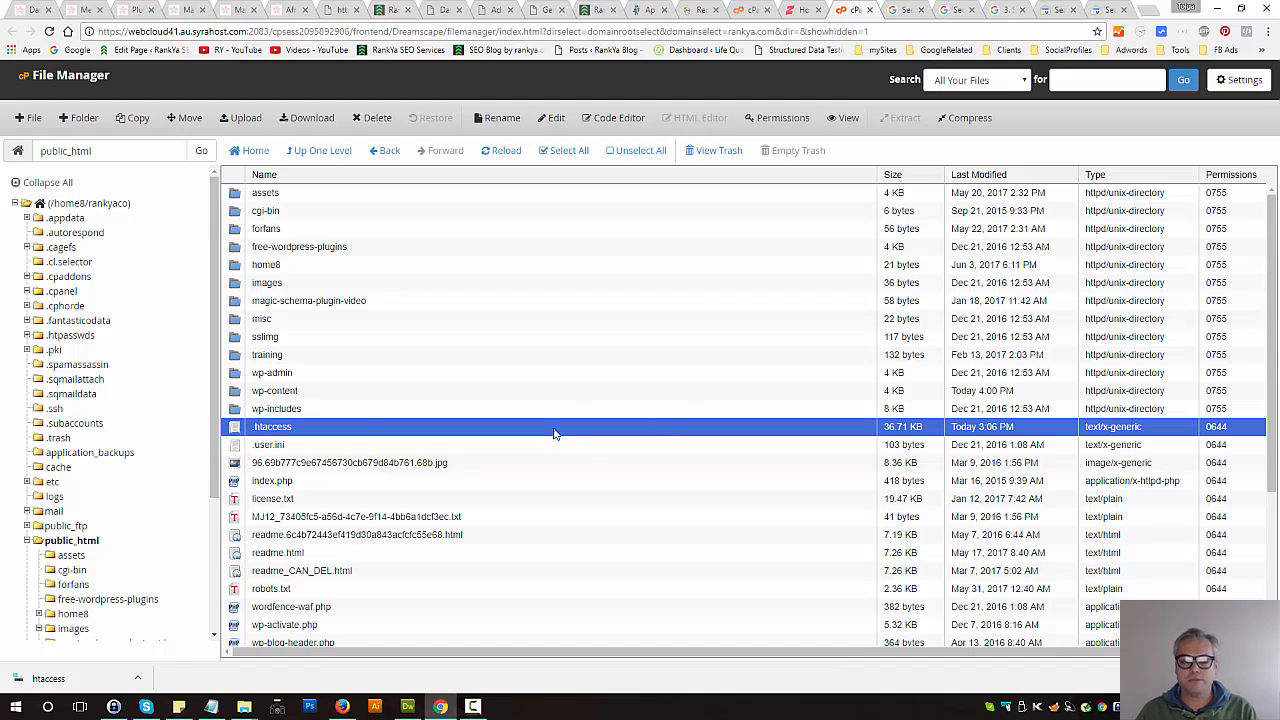
{"action": "mouse_move", "coordinate": [242, 434]}
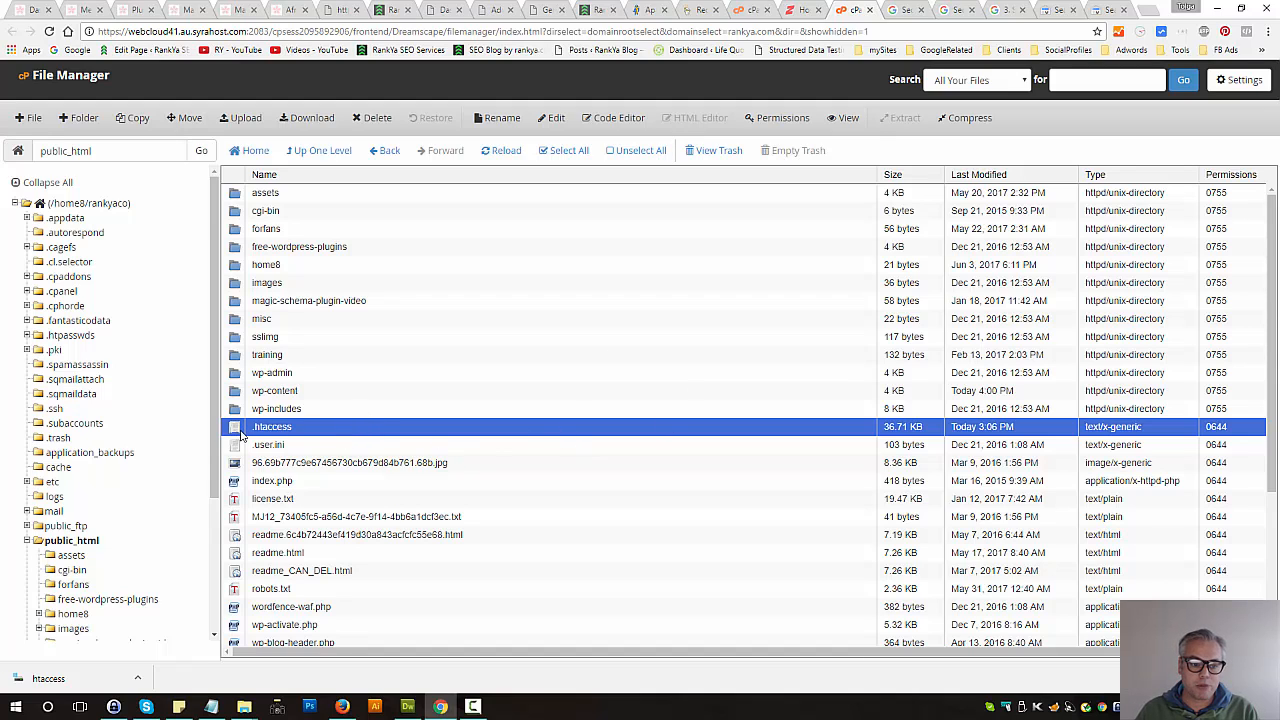
{"action": "right_click", "coordinate": [272, 428]}
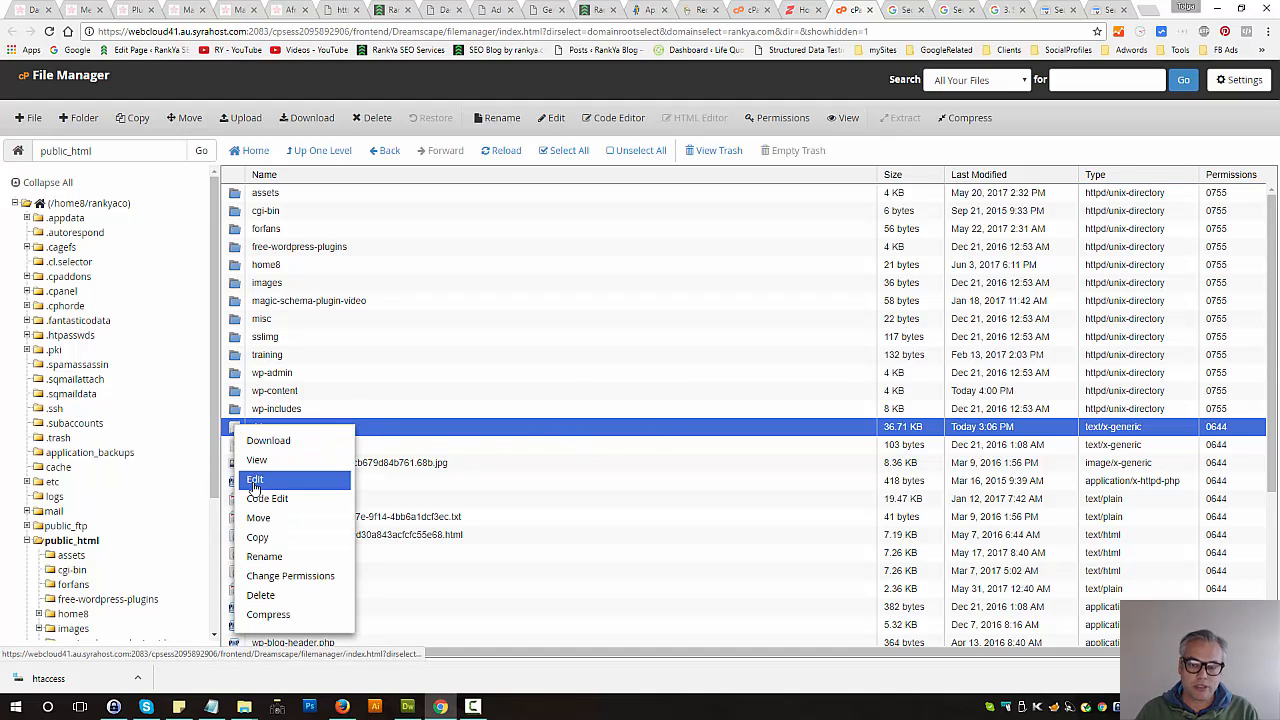
{"action": "left_click", "coordinate": [256, 480]}
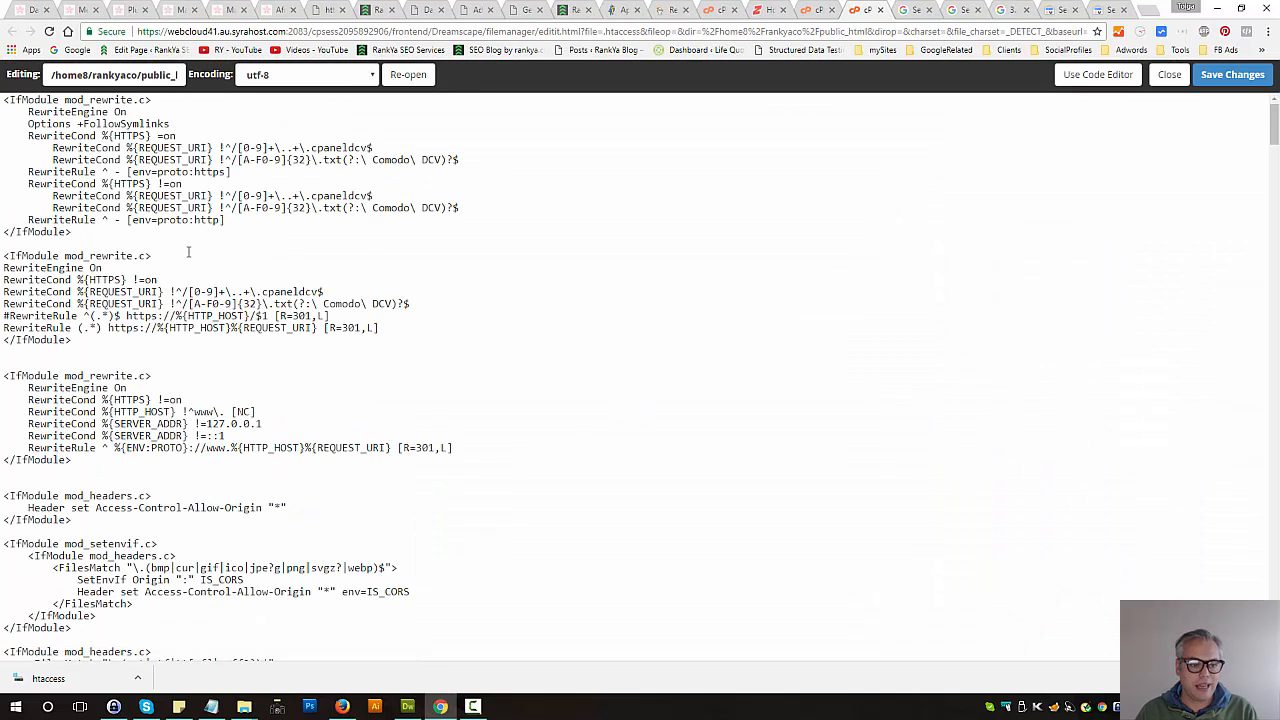
{"action": "mouse_move", "coordinate": [154, 242]}
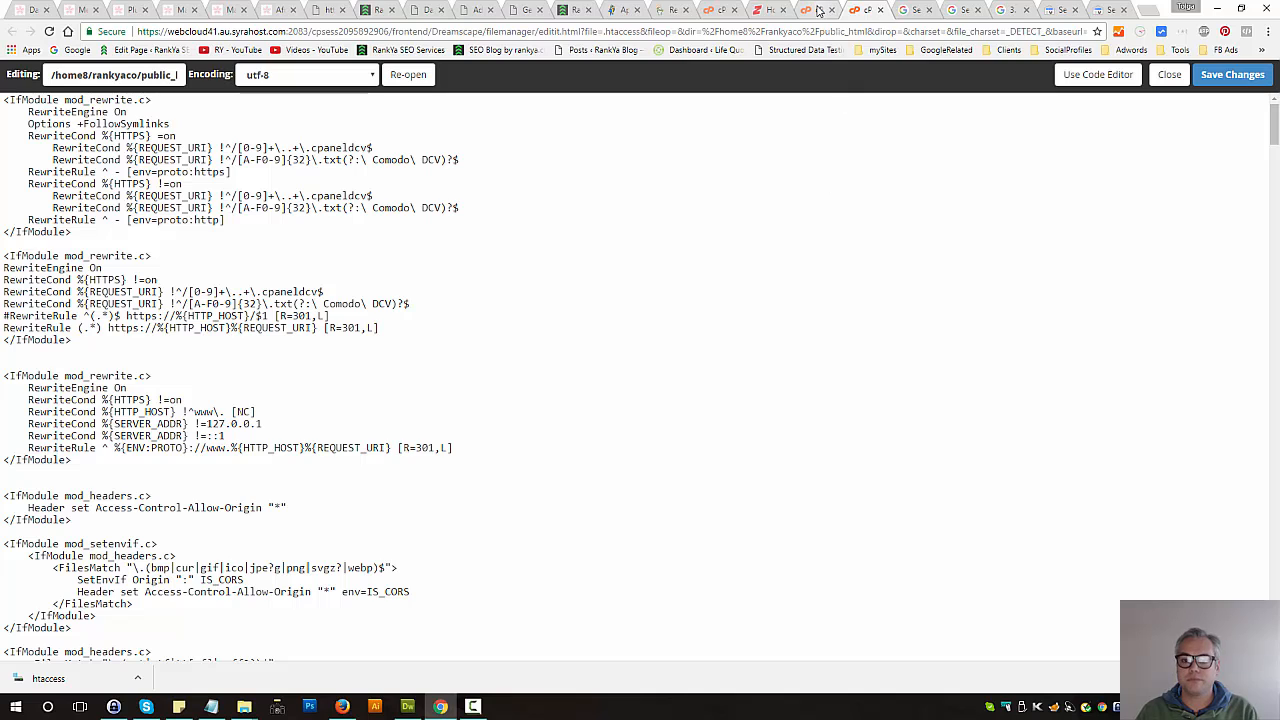
{"action": "mouse_move", "coordinate": [820, 10]}
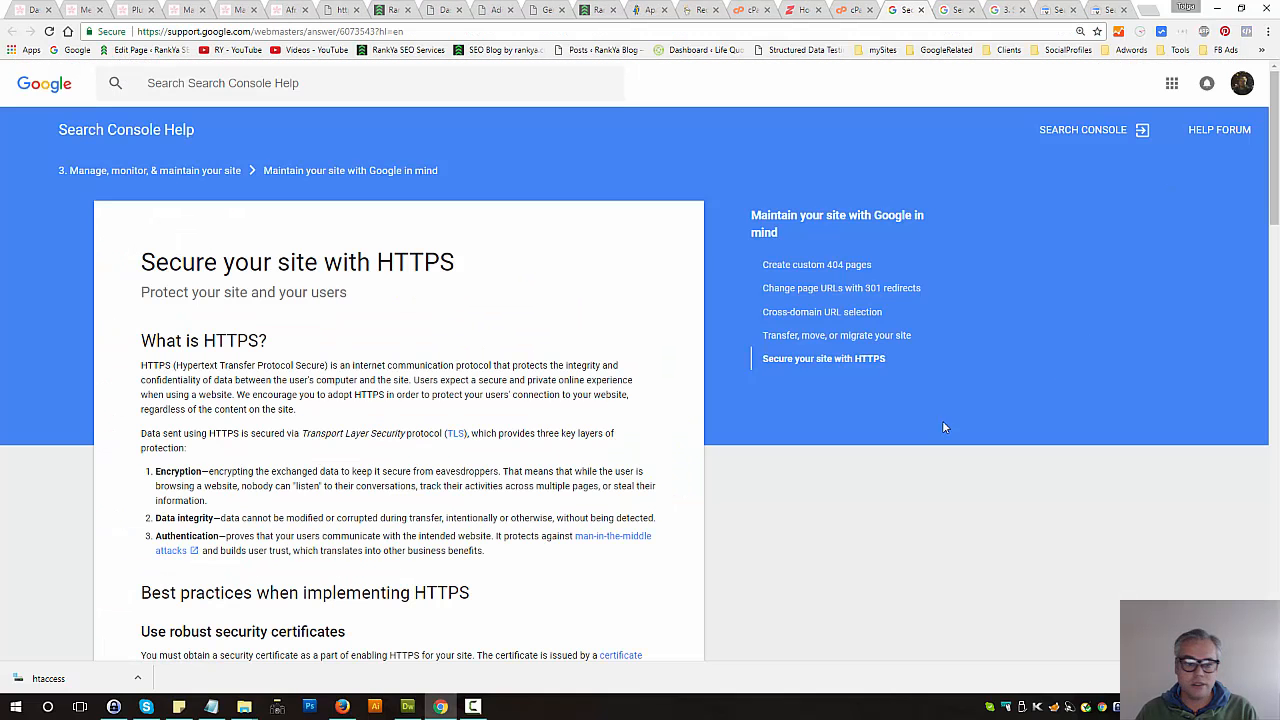
Visit the public_html upload page, return to the file listing, then show the RankYa Blog home.
{"action": "left_click", "coordinate": [852, 10]}
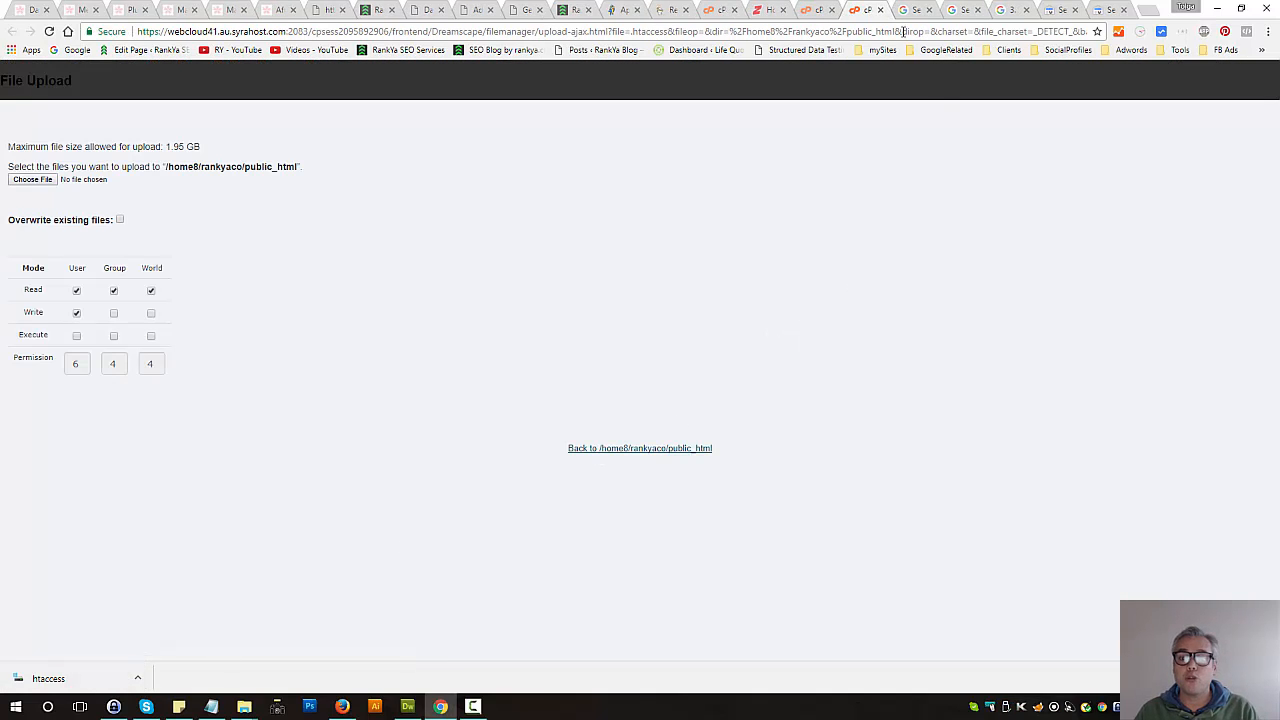
{"action": "left_click", "coordinate": [640, 448]}
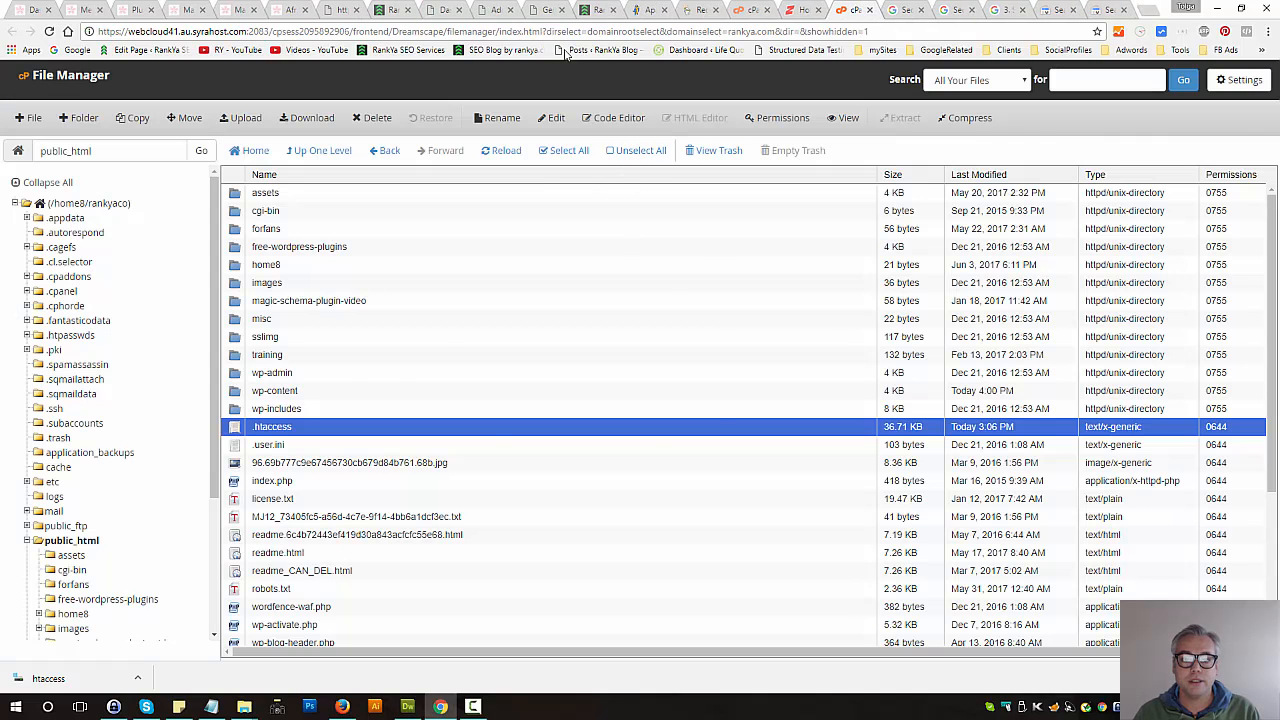
{"action": "left_click", "coordinate": [598, 10]}
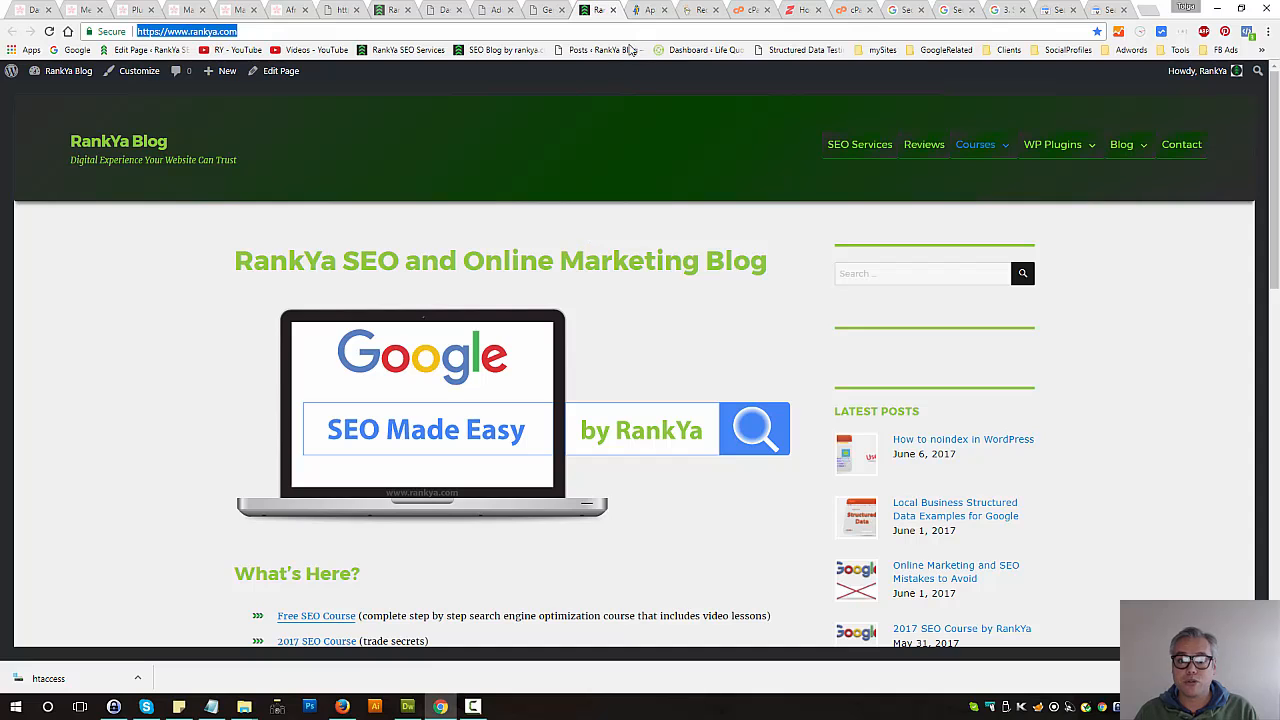
{"action": "mouse_move", "coordinate": [492, 8]}
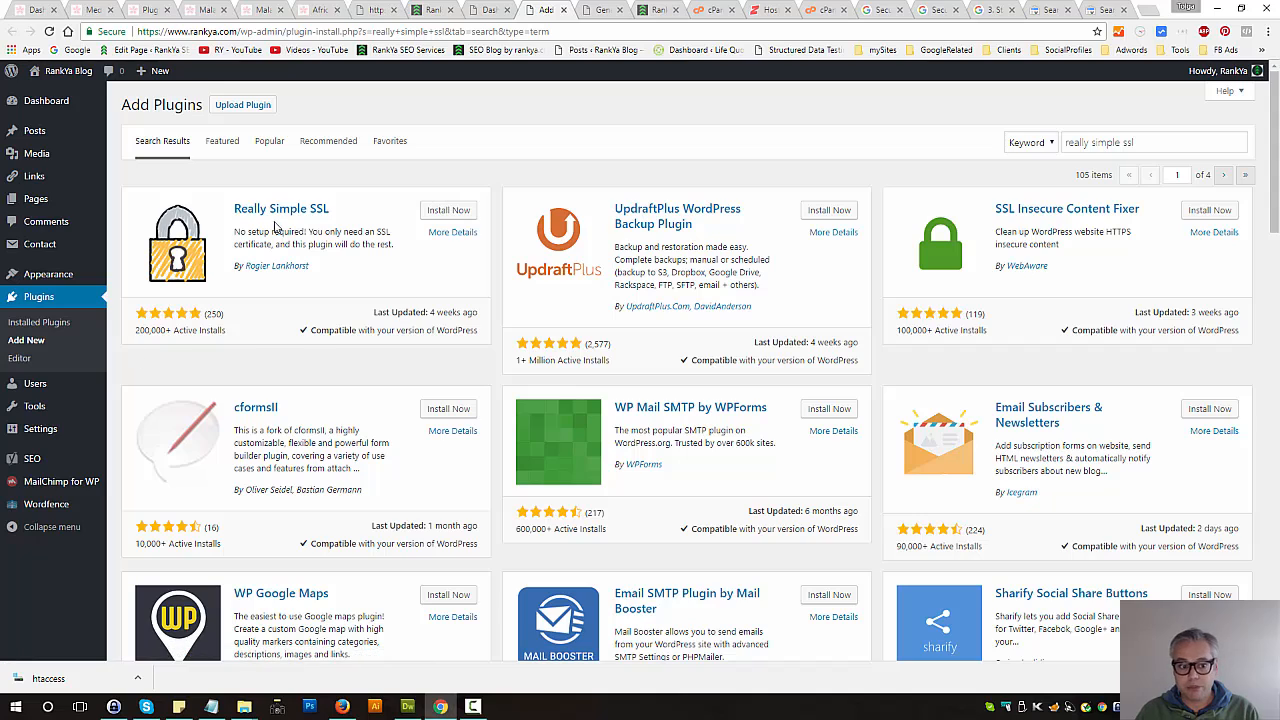
{"action": "mouse_move", "coordinate": [320, 216]}
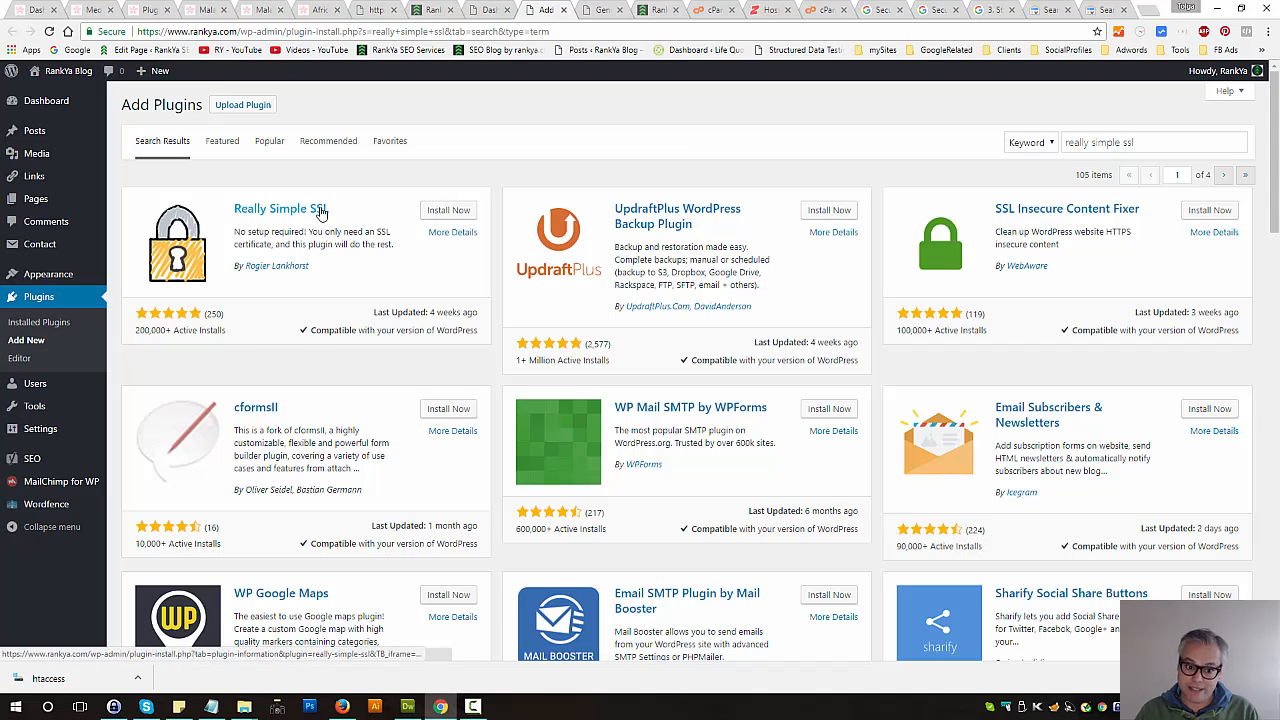
{"action": "mouse_move", "coordinate": [372, 256]}
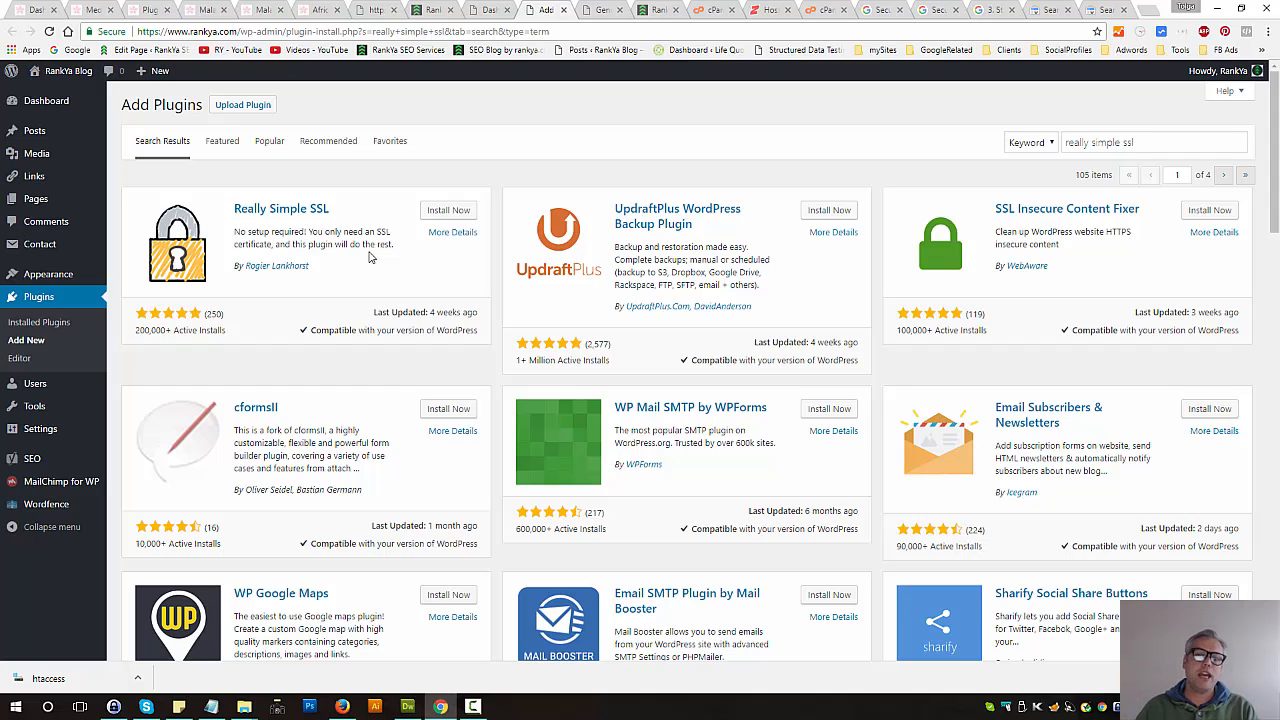
{"action": "mouse_move", "coordinate": [810, 52]}
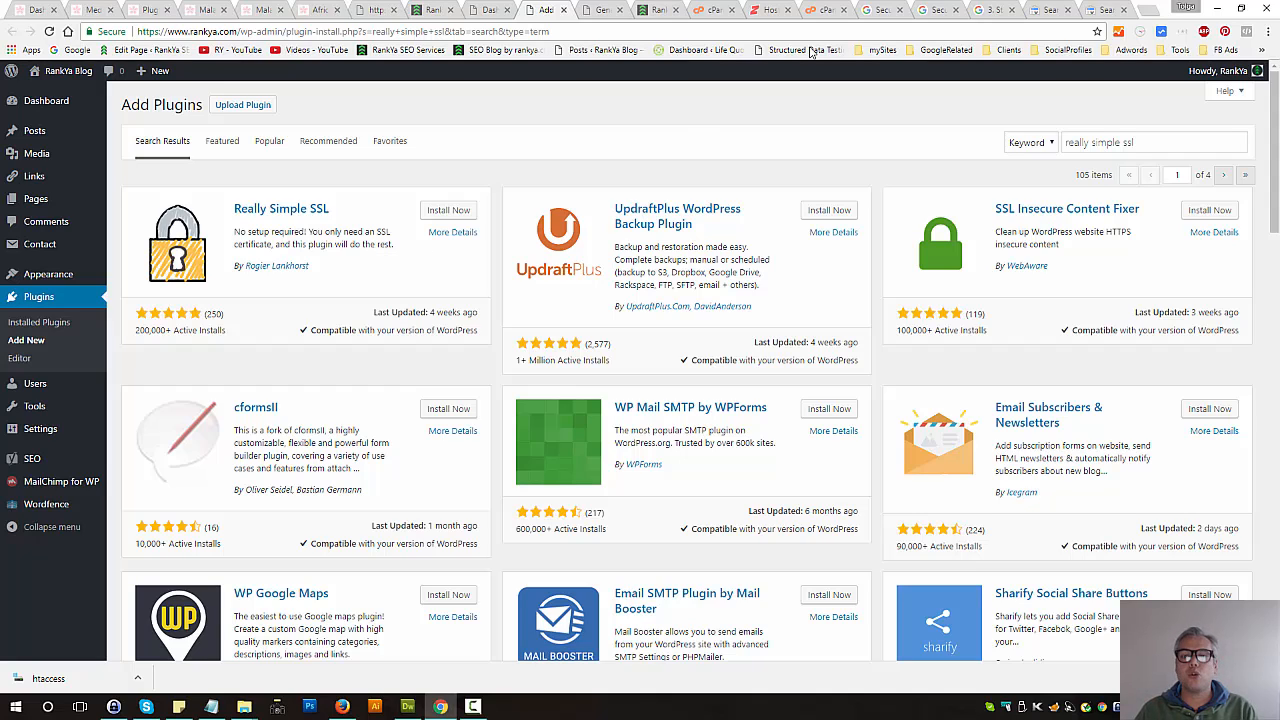
{"action": "mouse_move", "coordinate": [640, 140]}
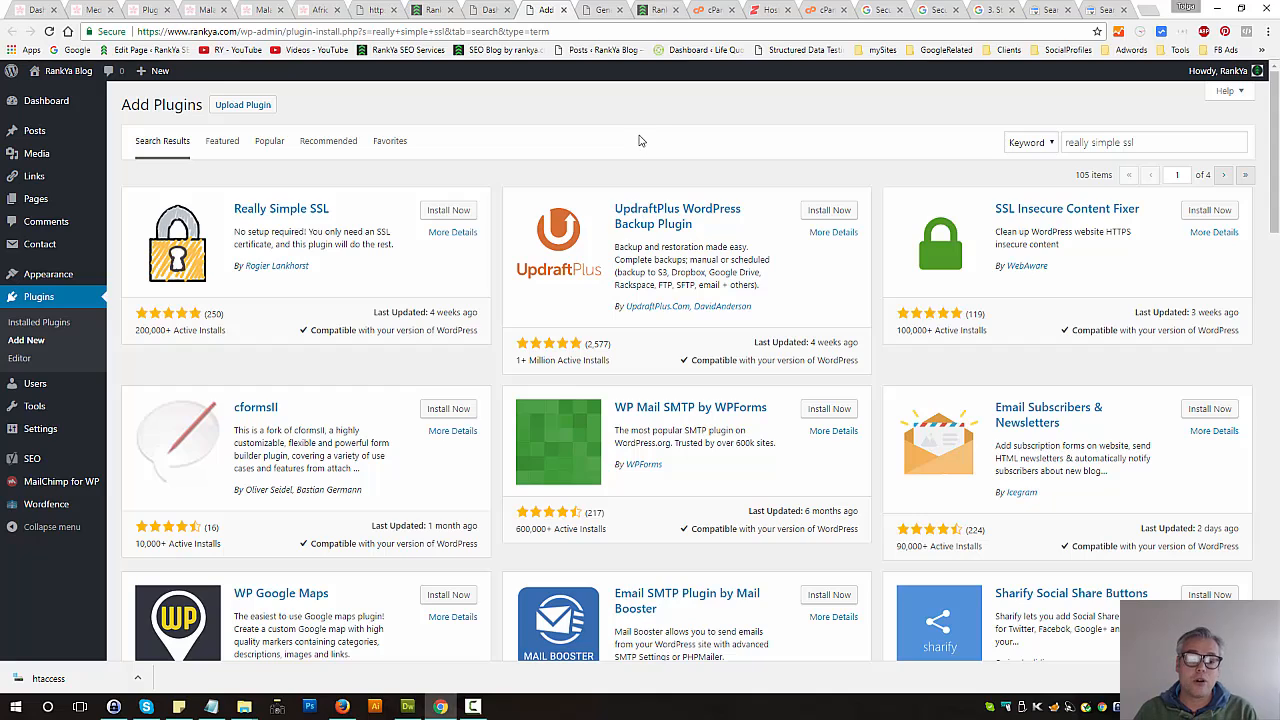
{"action": "mouse_move", "coordinate": [448, 210]}
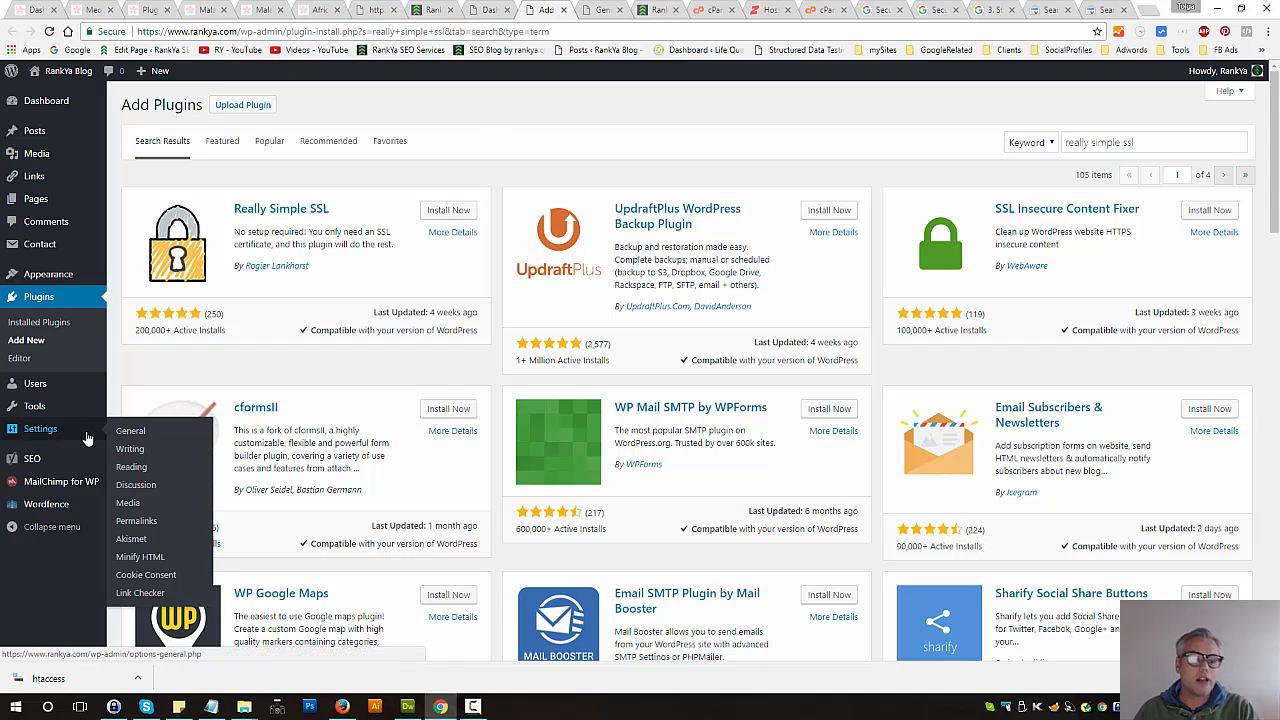
{"action": "mouse_move", "coordinate": [70, 444]}
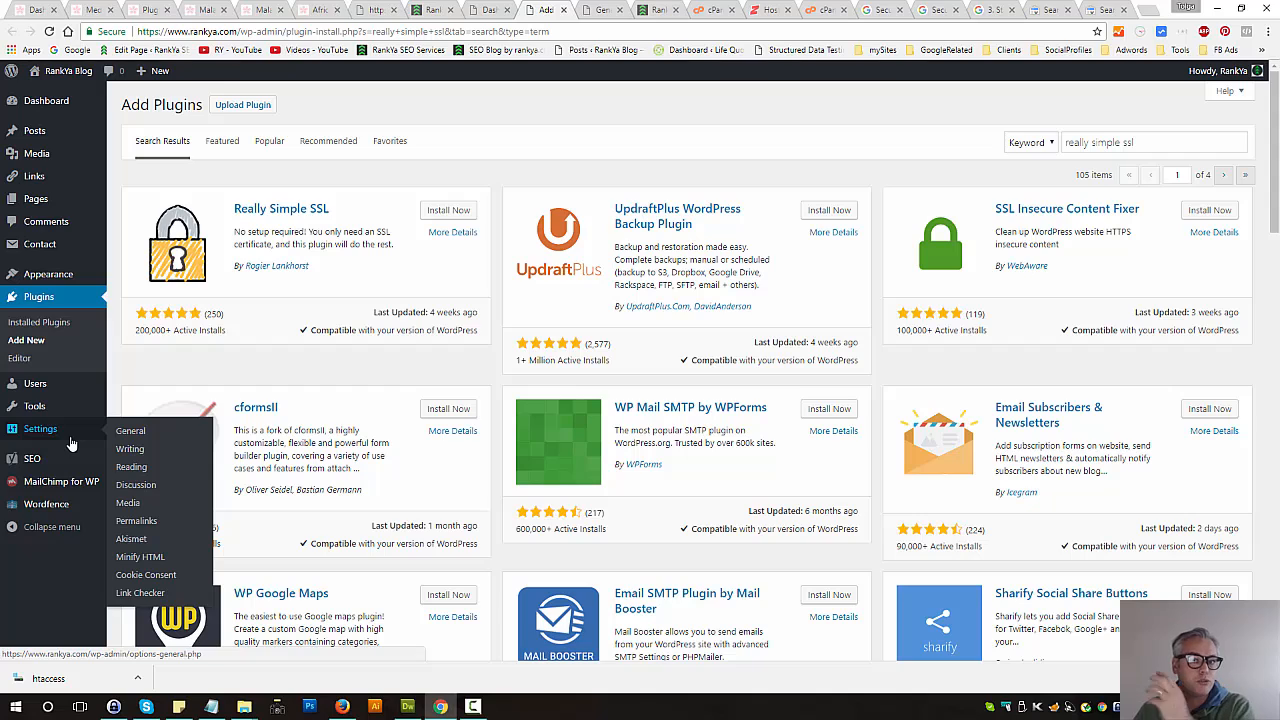
{"action": "mouse_move", "coordinate": [196, 442]}
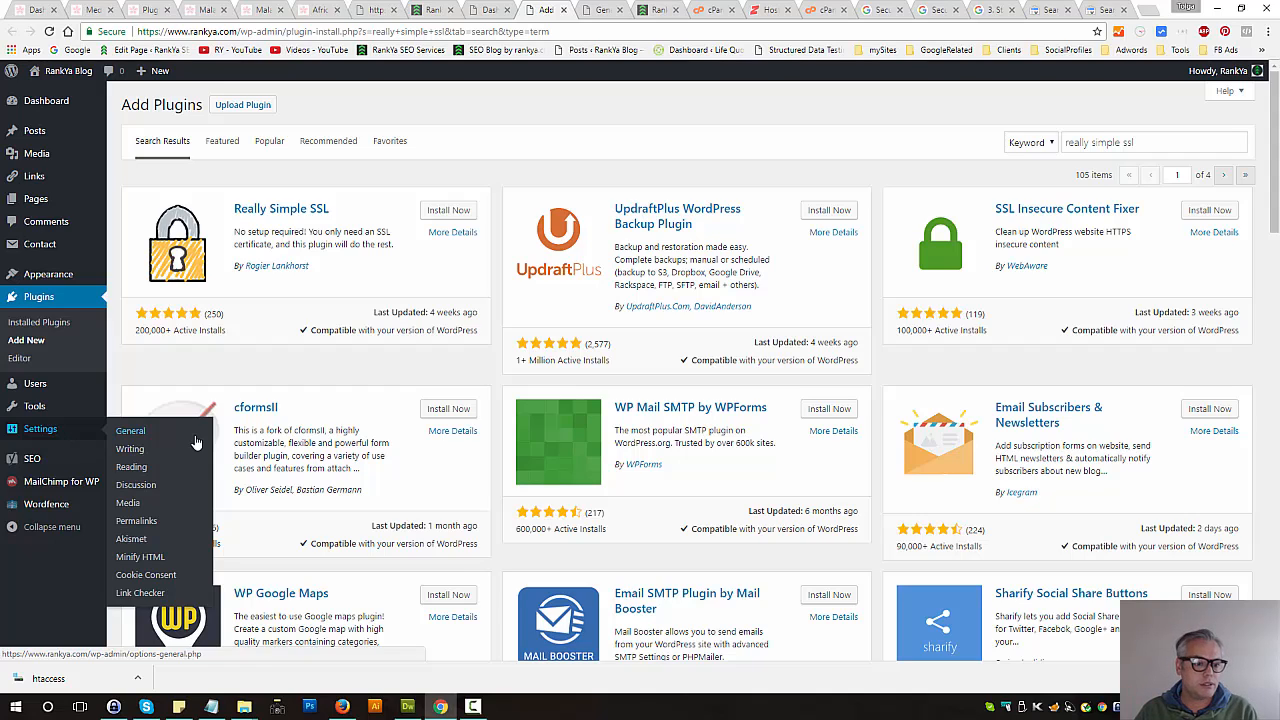
{"action": "mouse_move", "coordinate": [130, 430]}
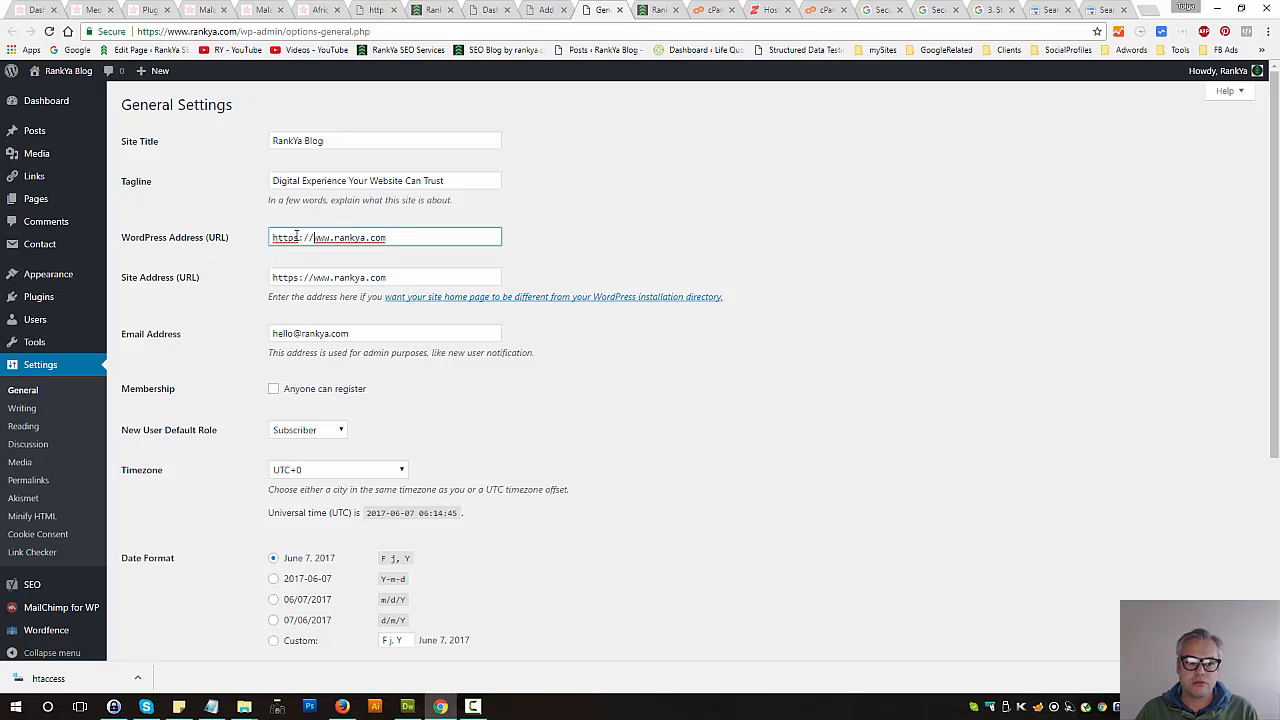
Highlight the https prefix of the WordPress Address in General Settings.
{"action": "double_click", "coordinate": [284, 236]}
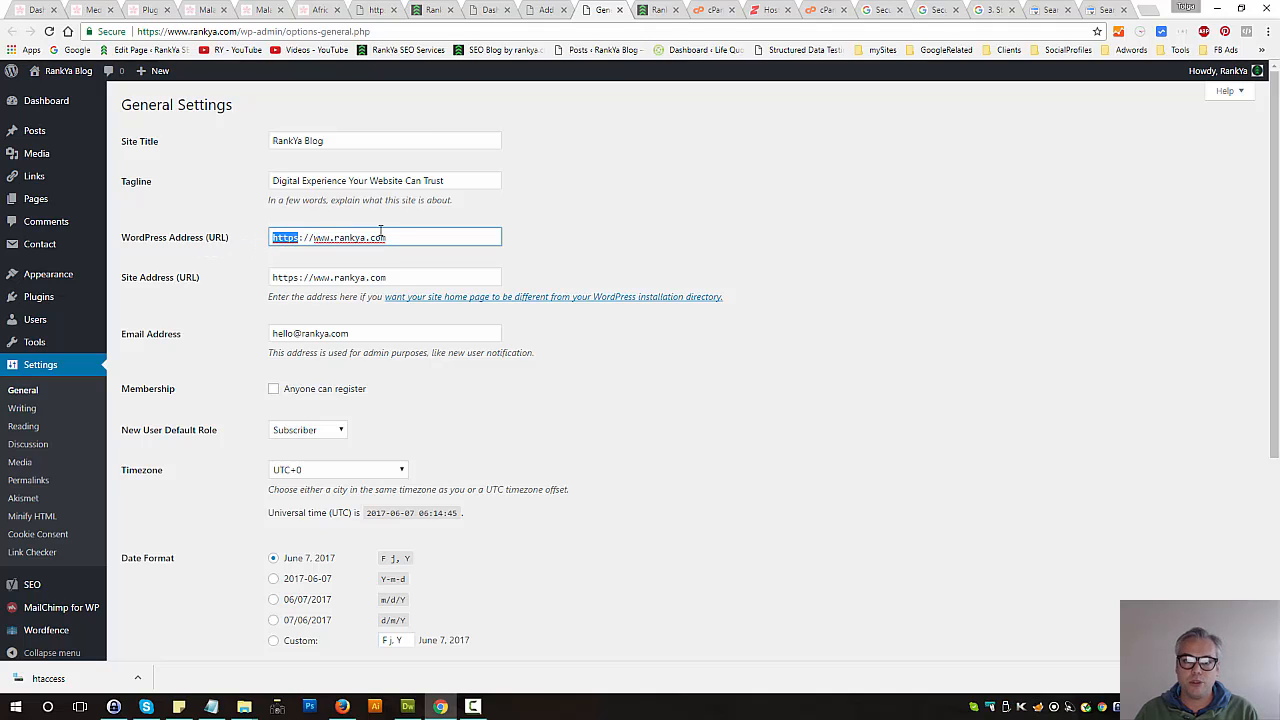
{"action": "mouse_move", "coordinate": [242, 284]}
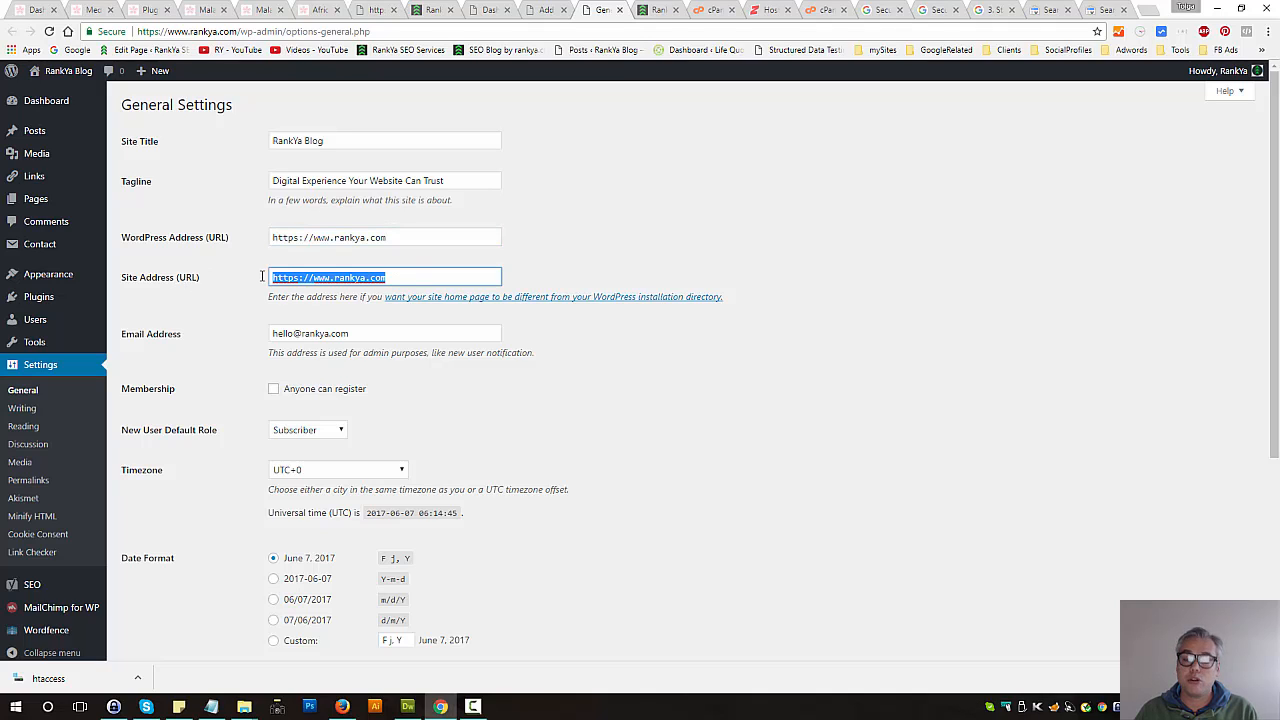
{"action": "mouse_move", "coordinate": [670, 256]}
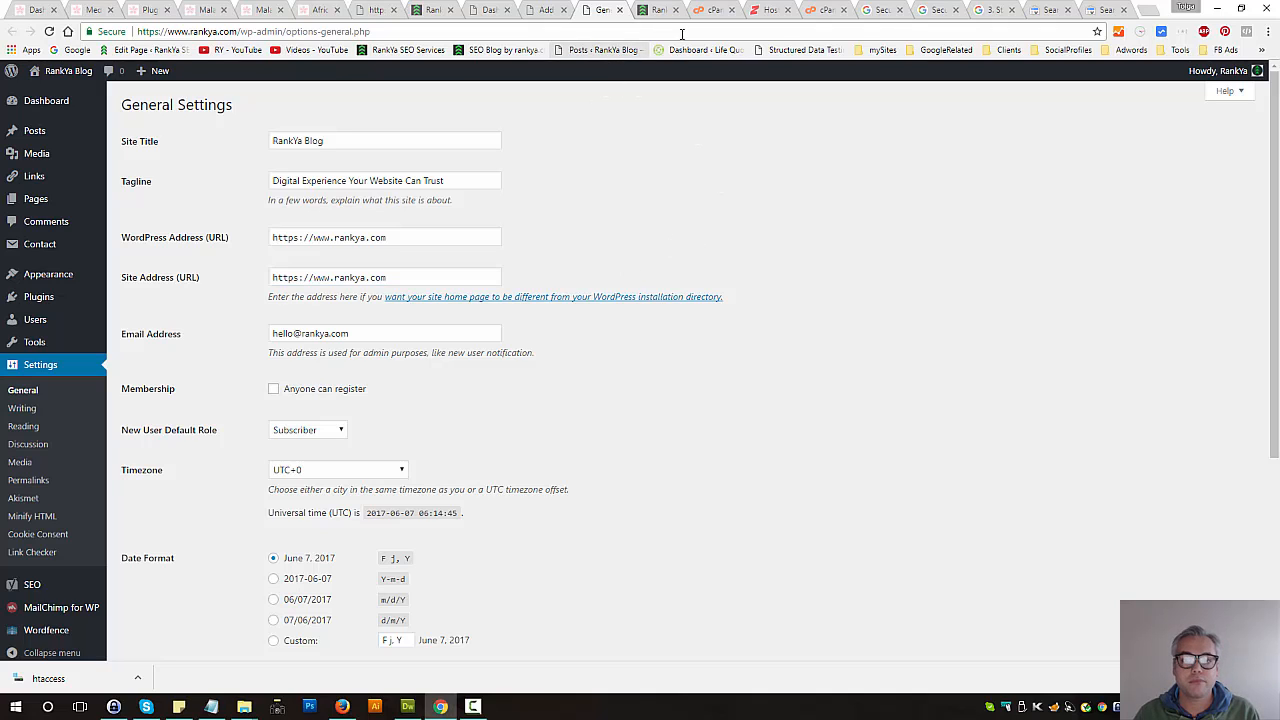
{"action": "mouse_move", "coordinate": [632, 212]}
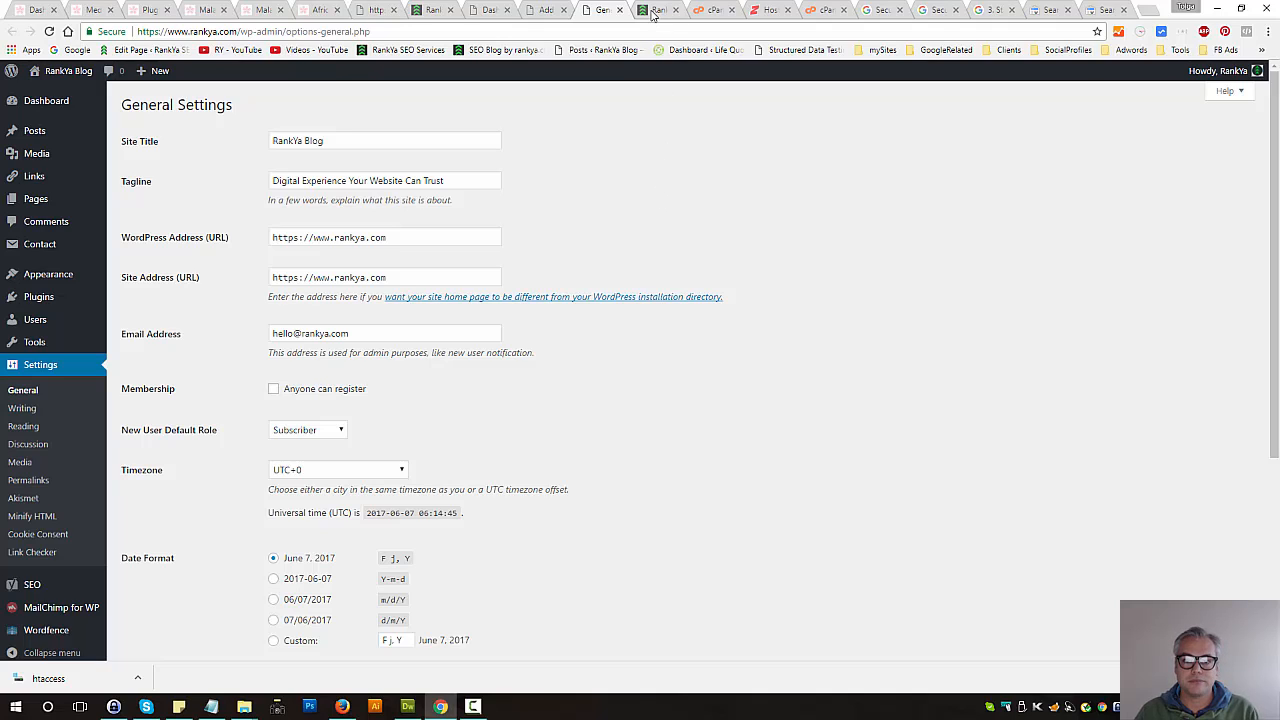
{"action": "mouse_move", "coordinate": [656, 8]}
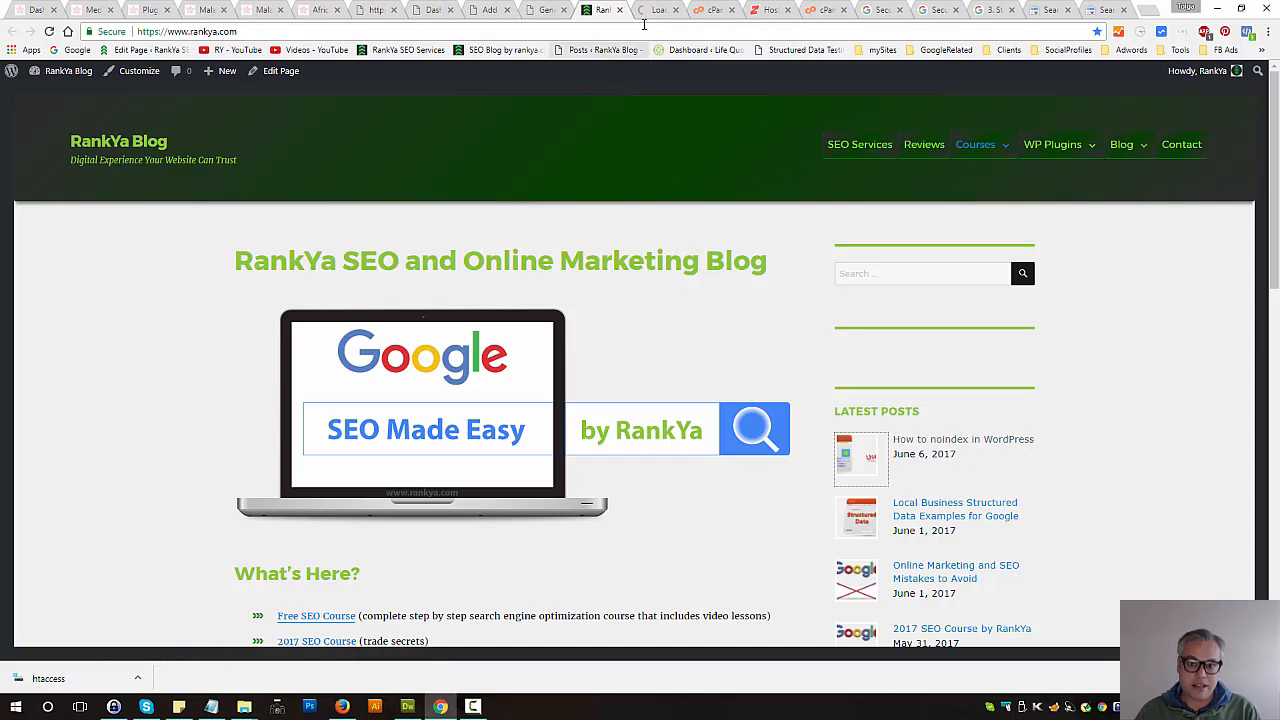
{"action": "mouse_move", "coordinate": [650, 8]}
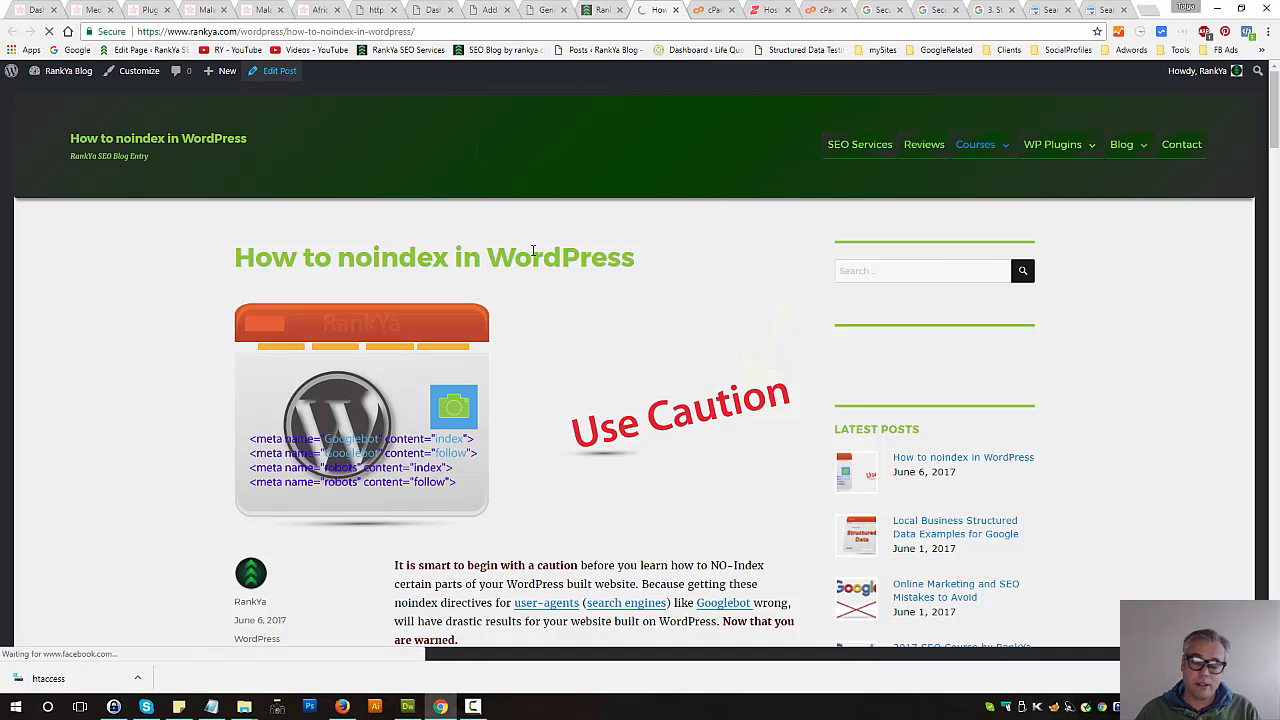
Search the How to noindex in WordPress post's Text editor for 'http:' links.
{"action": "left_click", "coordinate": [278, 72]}
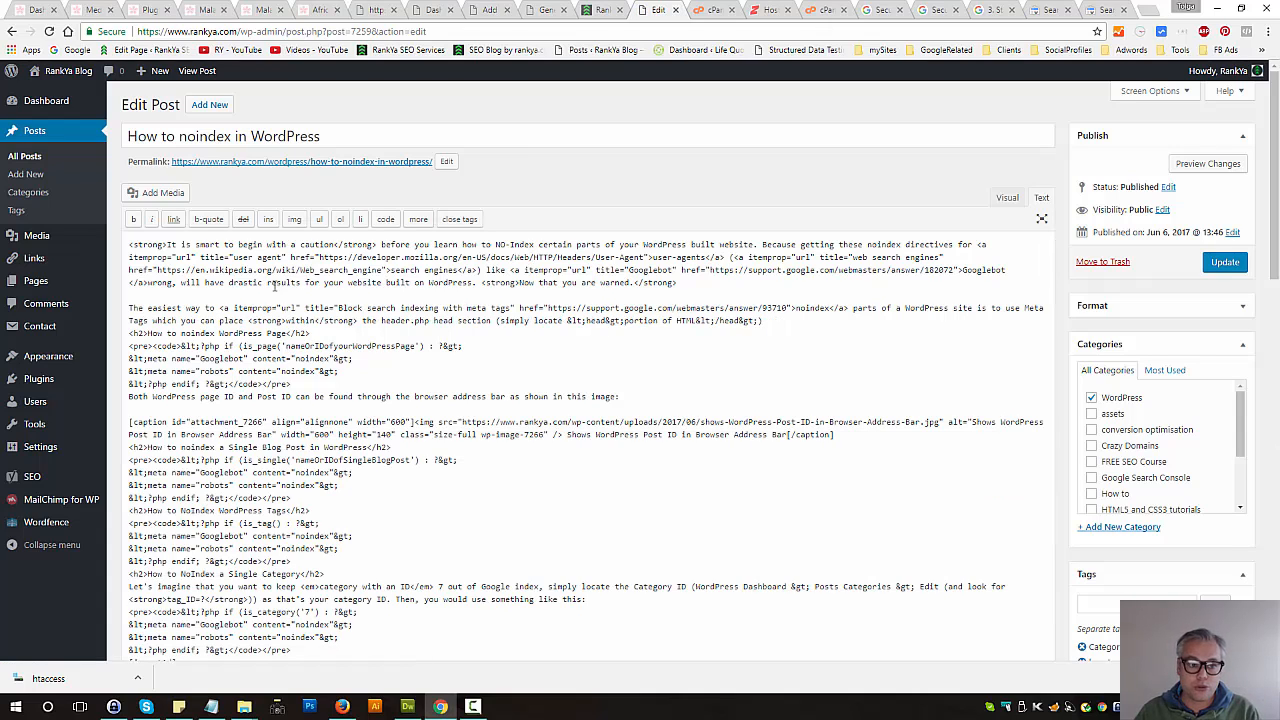
{"action": "mouse_move", "coordinate": [600, 310]}
{"action": "type", "text": "h"}
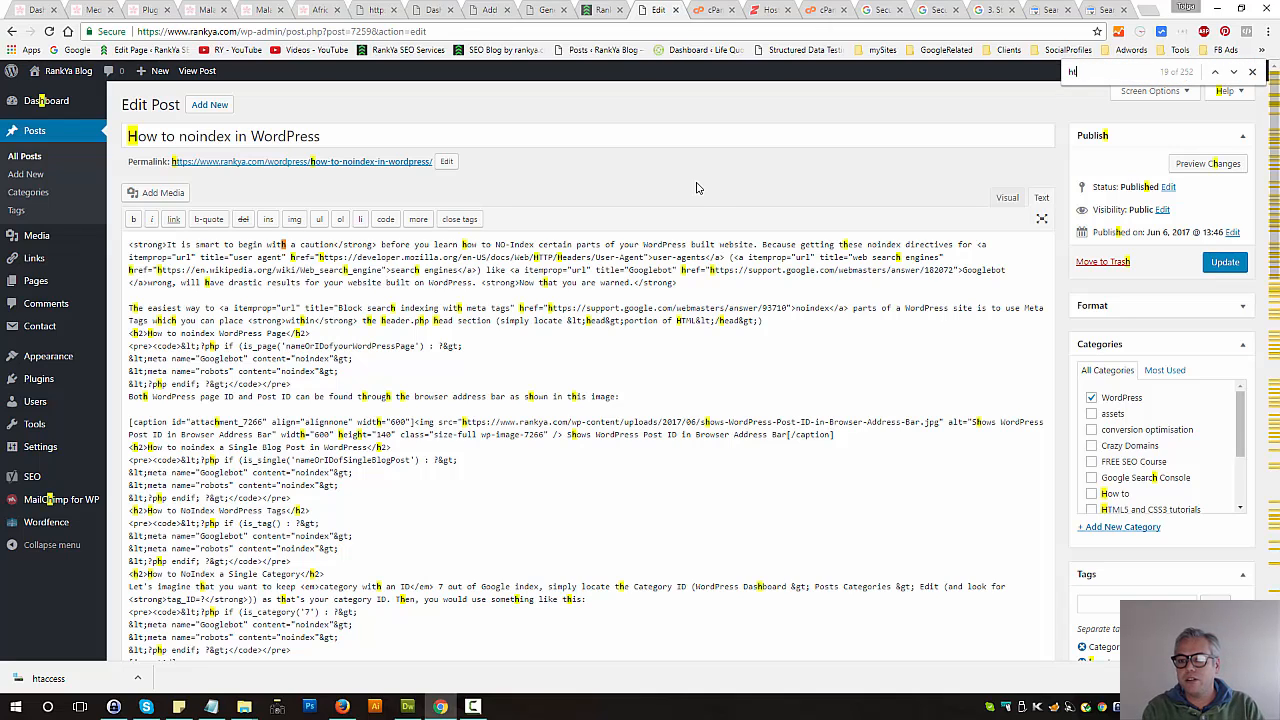
{"action": "type", "text": "ttp://"}
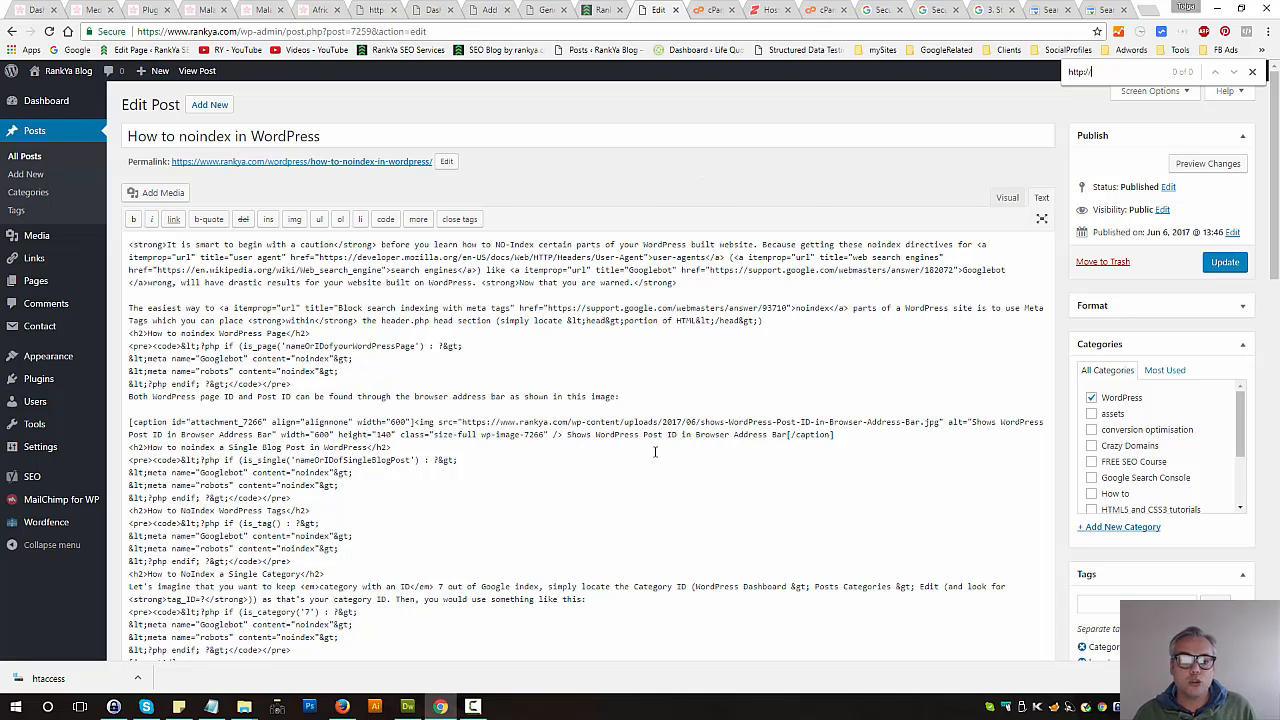
{"action": "mouse_move", "coordinate": [1014, 120]}
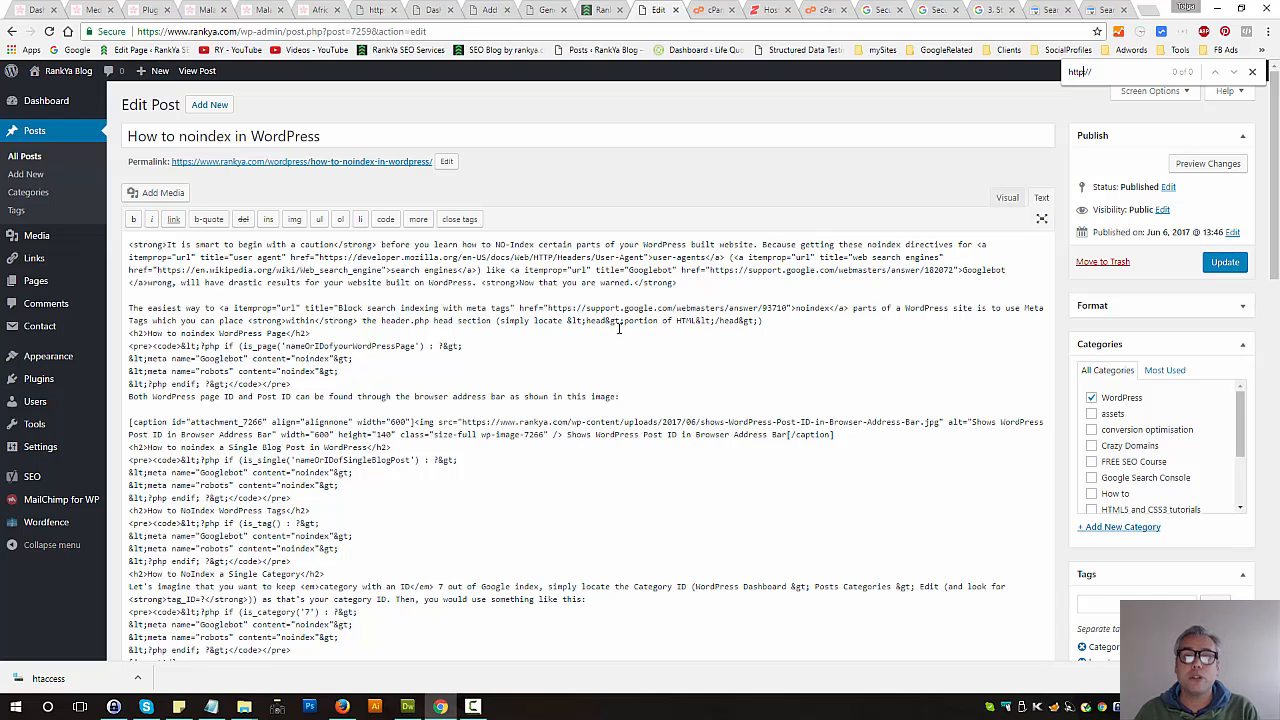
{"action": "mouse_move", "coordinate": [502, 192]}
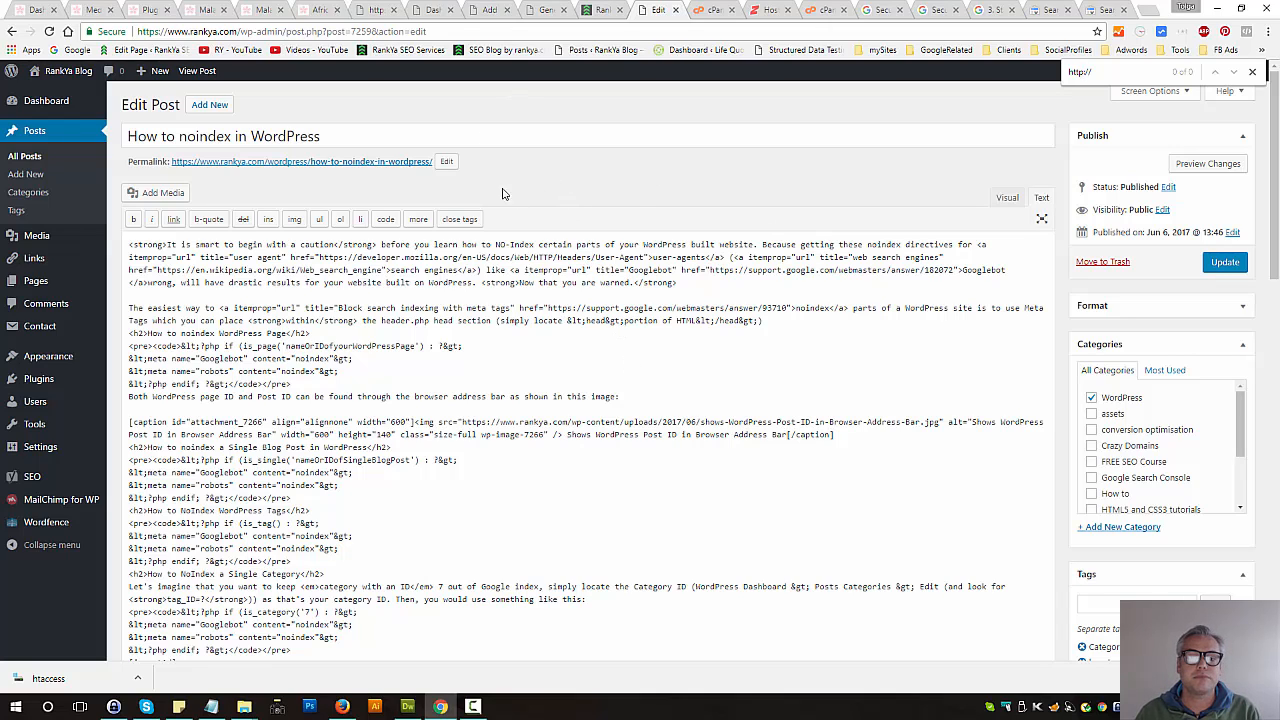
{"action": "mouse_move", "coordinate": [484, 88]}
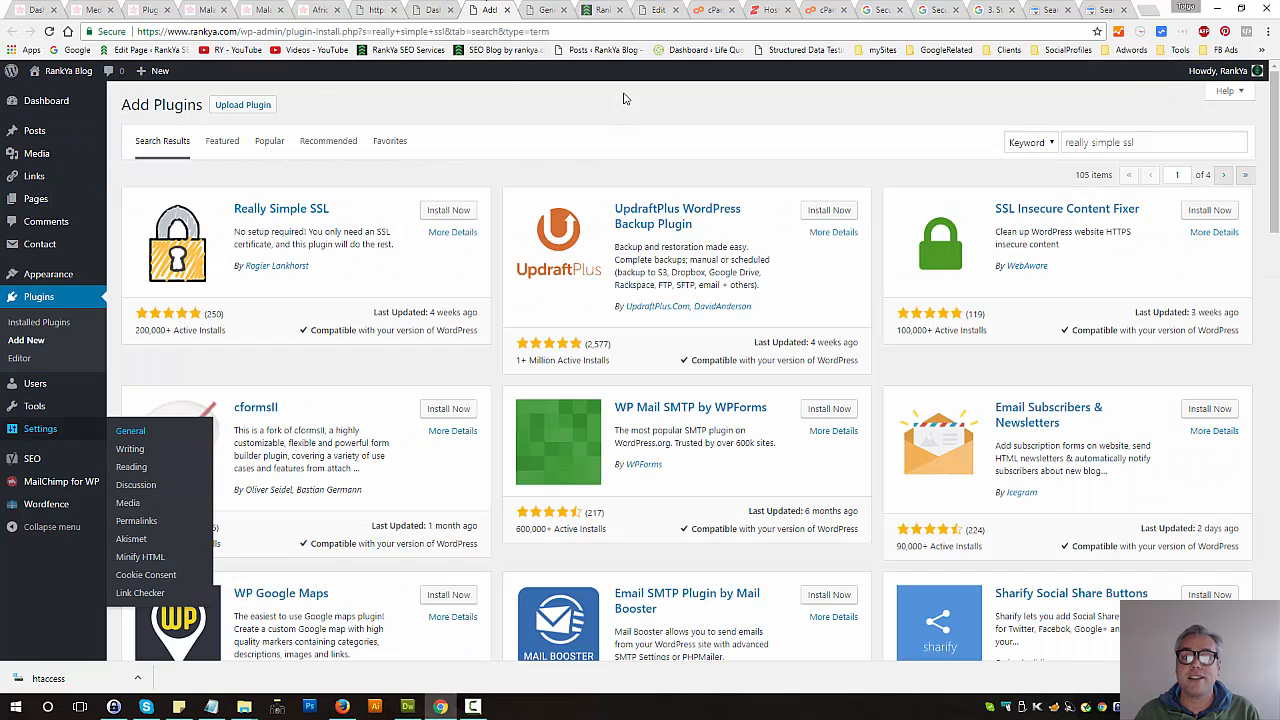
{"action": "left_click", "coordinate": [596, 8]}
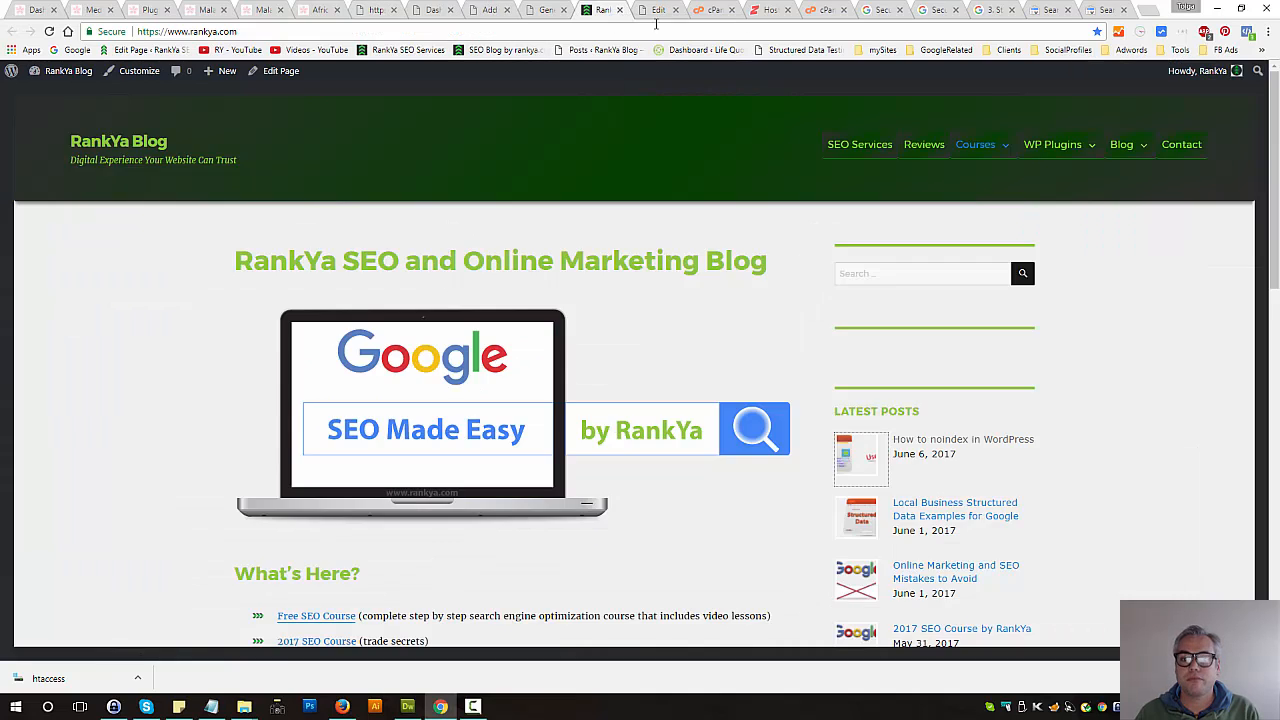
{"action": "left_click", "coordinate": [656, 8]}
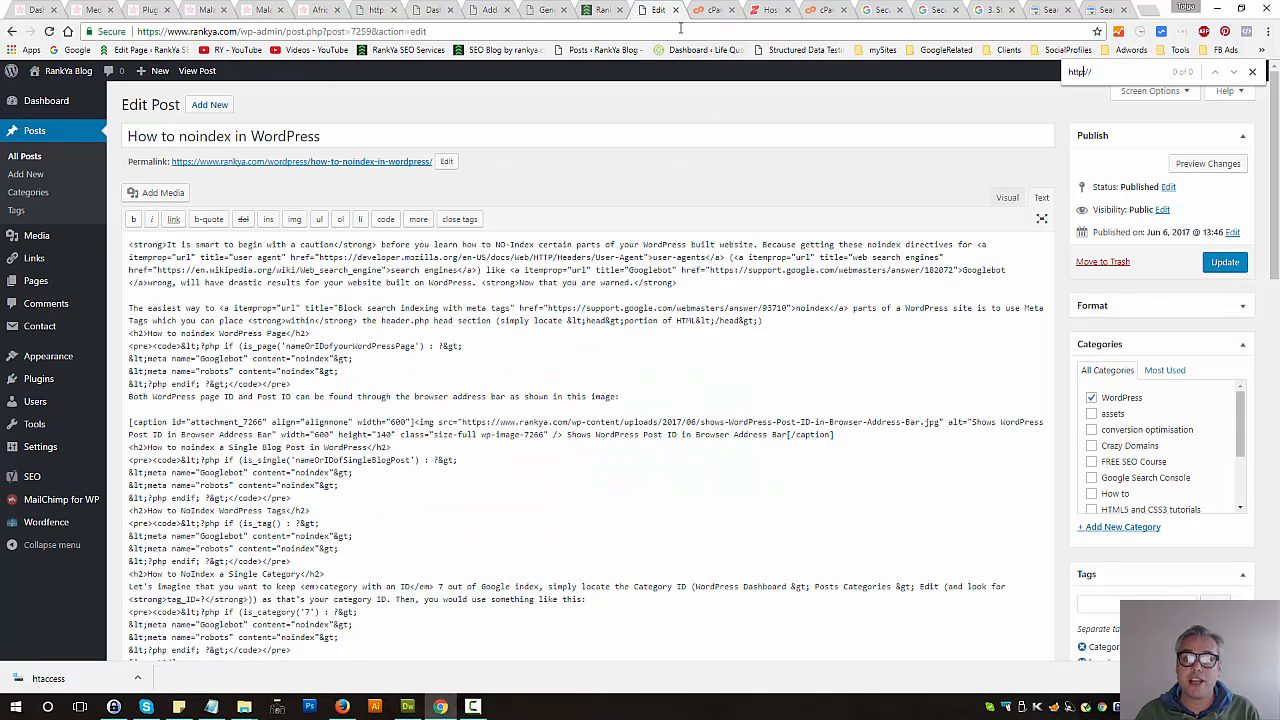
{"action": "mouse_move", "coordinate": [678, 14]}
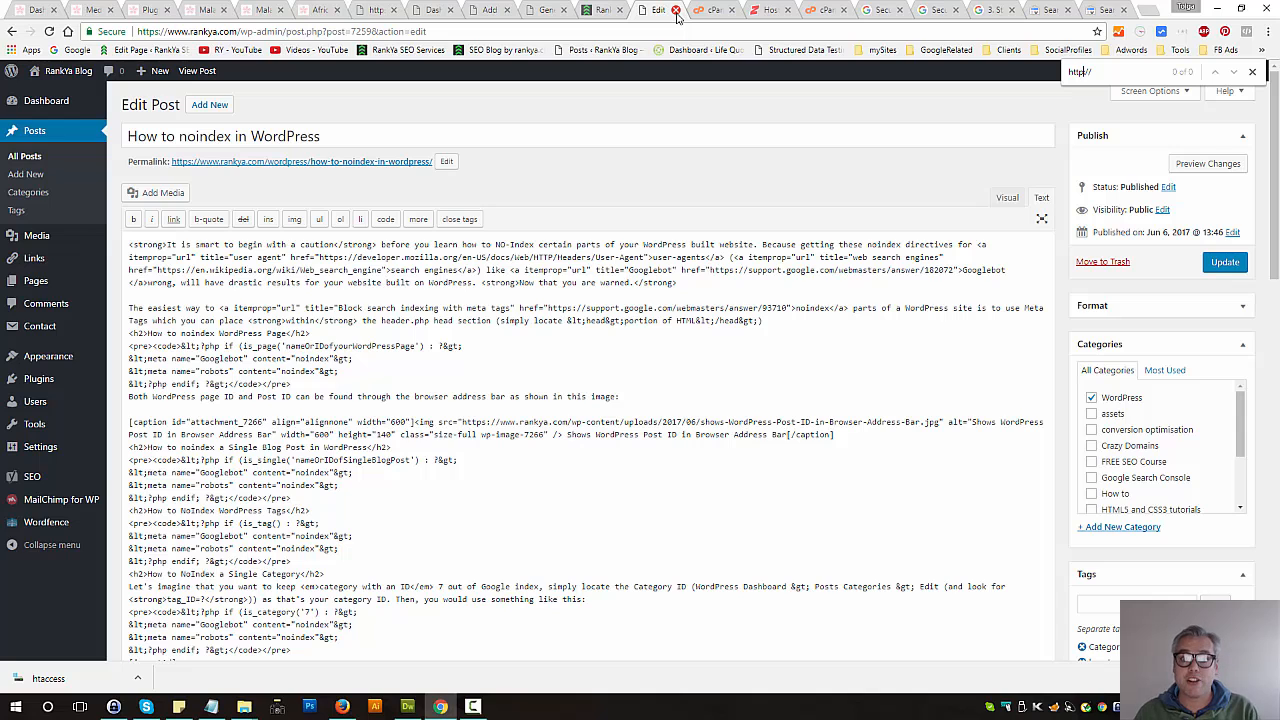
View the published How to noindex in WordPress post on the live blog over https.
{"action": "left_click", "coordinate": [604, 8]}
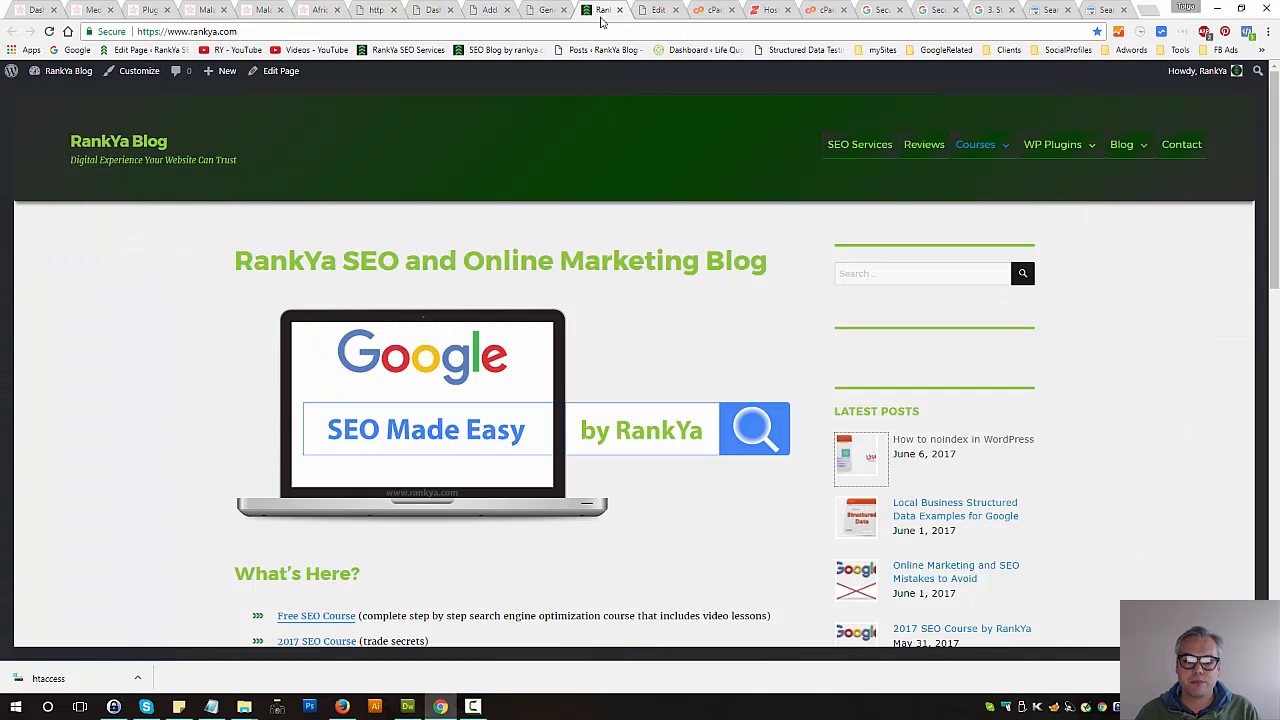
{"action": "left_click", "coordinate": [656, 10]}
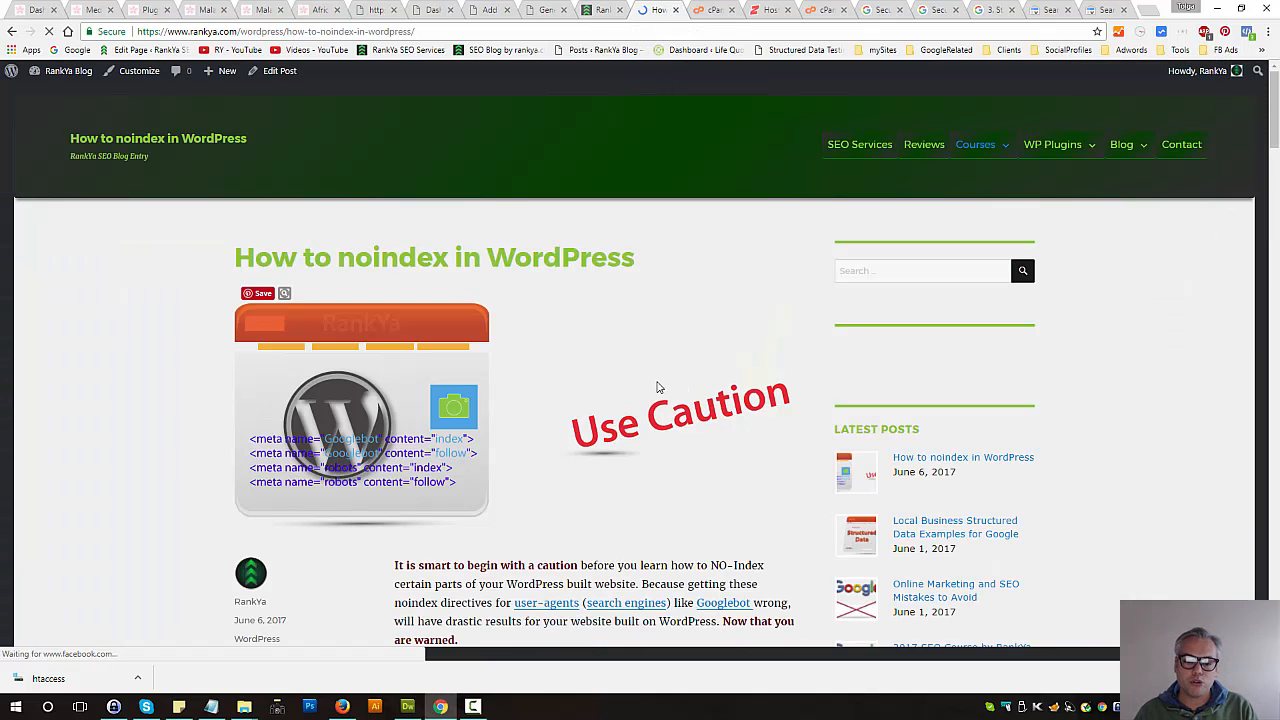
{"action": "scroll", "scroll_direction": "down", "scroll_amount": 3}
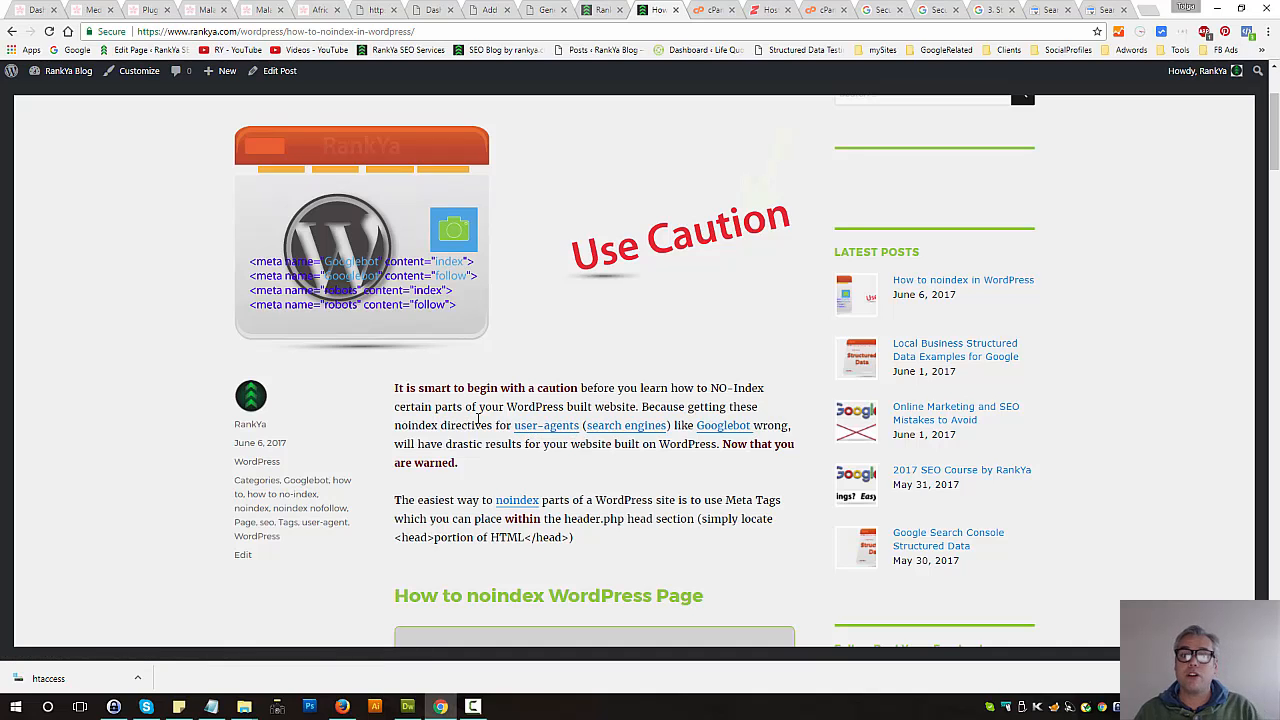
{"action": "scroll", "scroll_direction": "up", "scroll_amount": 3}
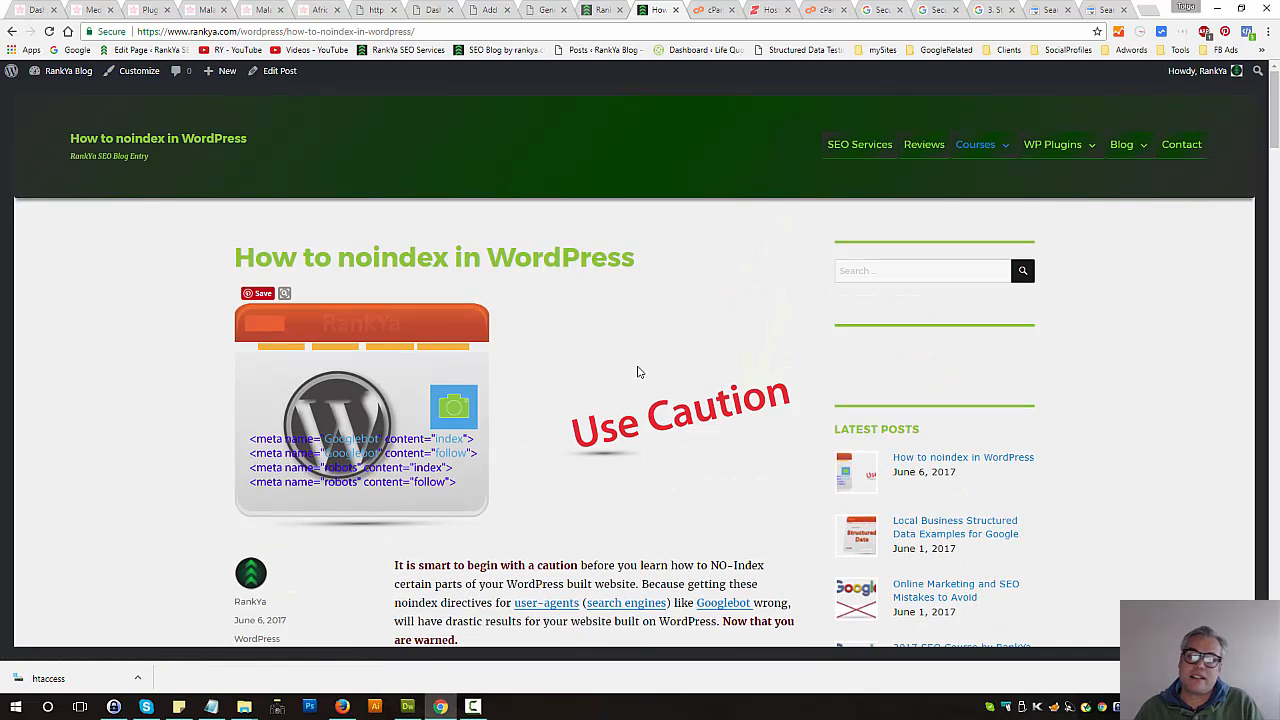
{"action": "mouse_move", "coordinate": [764, 110]}
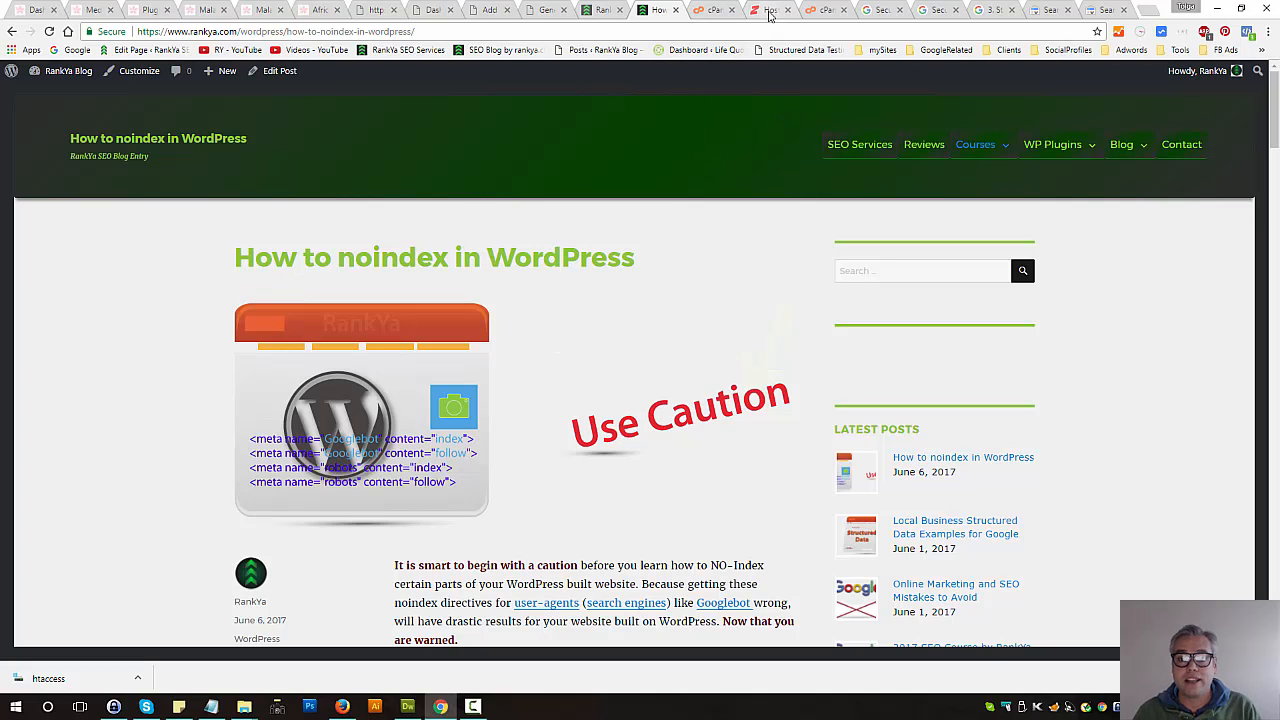
Launch phpMyAdmin from the Hosting Manager Databases section and open a new browser tab.
{"action": "left_click", "coordinate": [764, 8]}
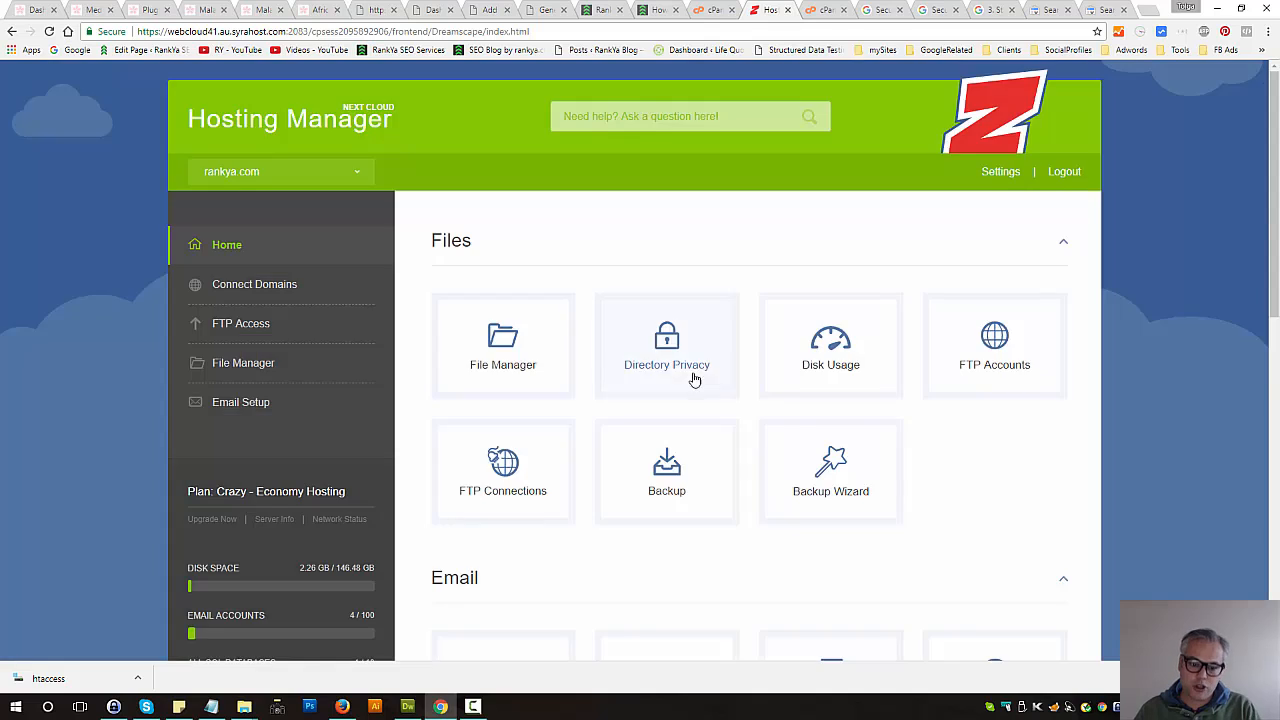
{"action": "scroll", "scroll_direction": "down", "scroll_amount": 3}
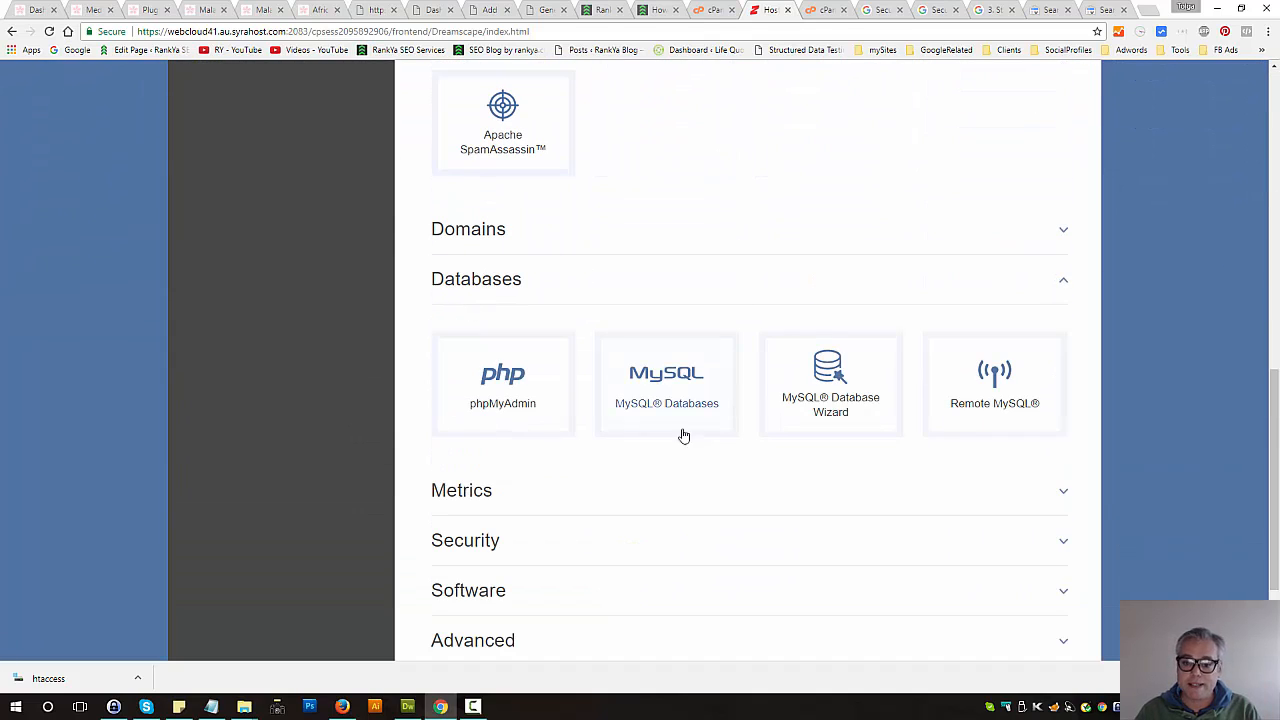
{"action": "mouse_move", "coordinate": [504, 408]}
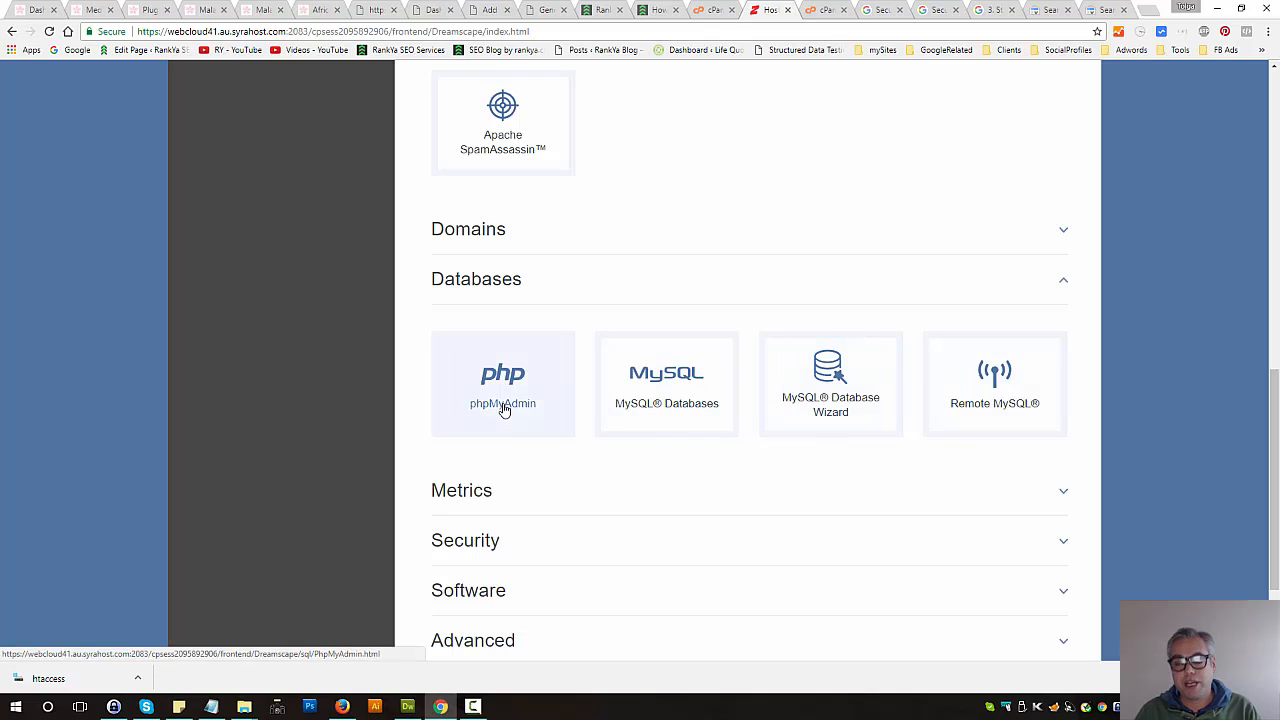
{"action": "left_click", "coordinate": [504, 404]}
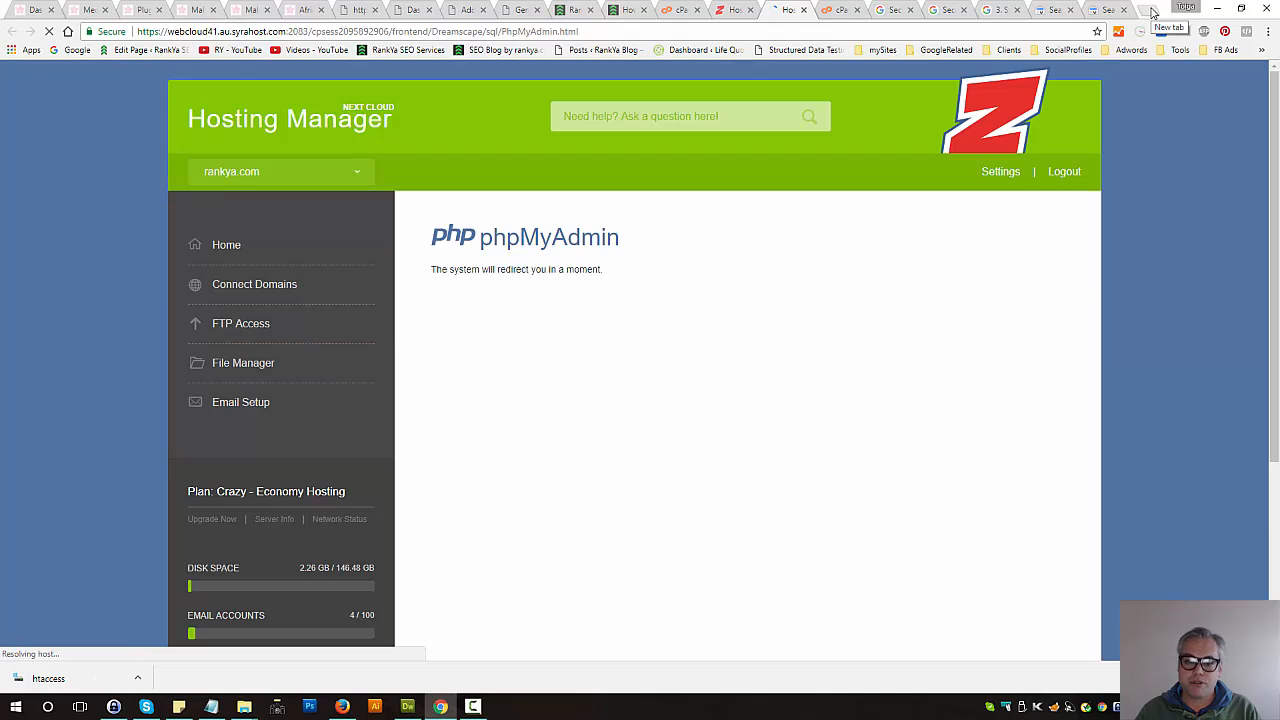
{"action": "left_click", "coordinate": [1150, 8]}
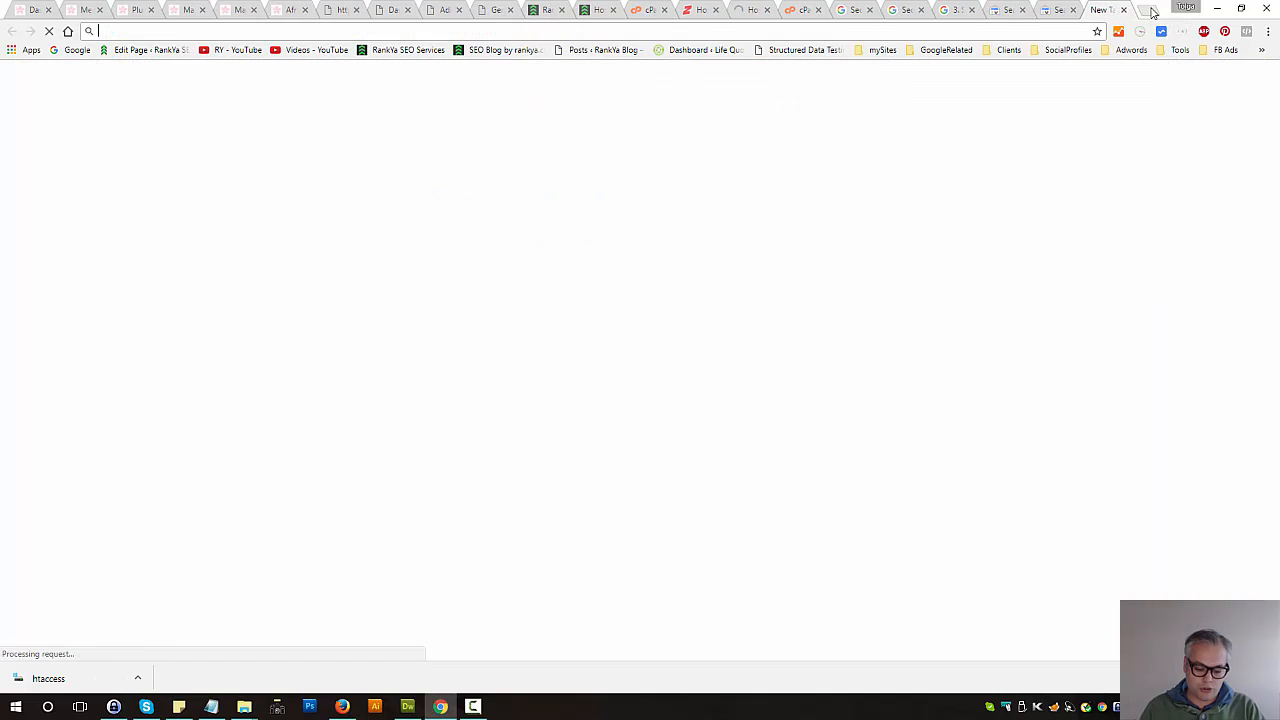
Run a Google search for 'sql select update phpmyadmin'.
{"action": "type", "text": "sql"}
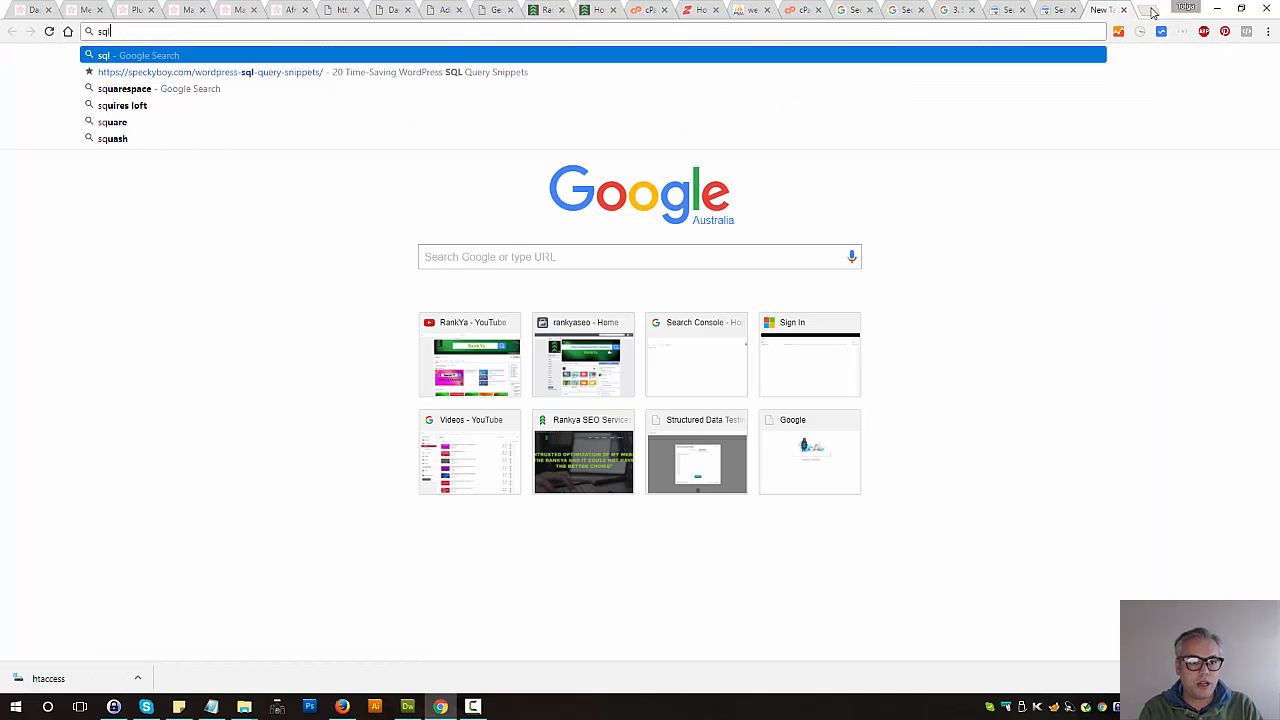
{"action": "type", "text": "select"}
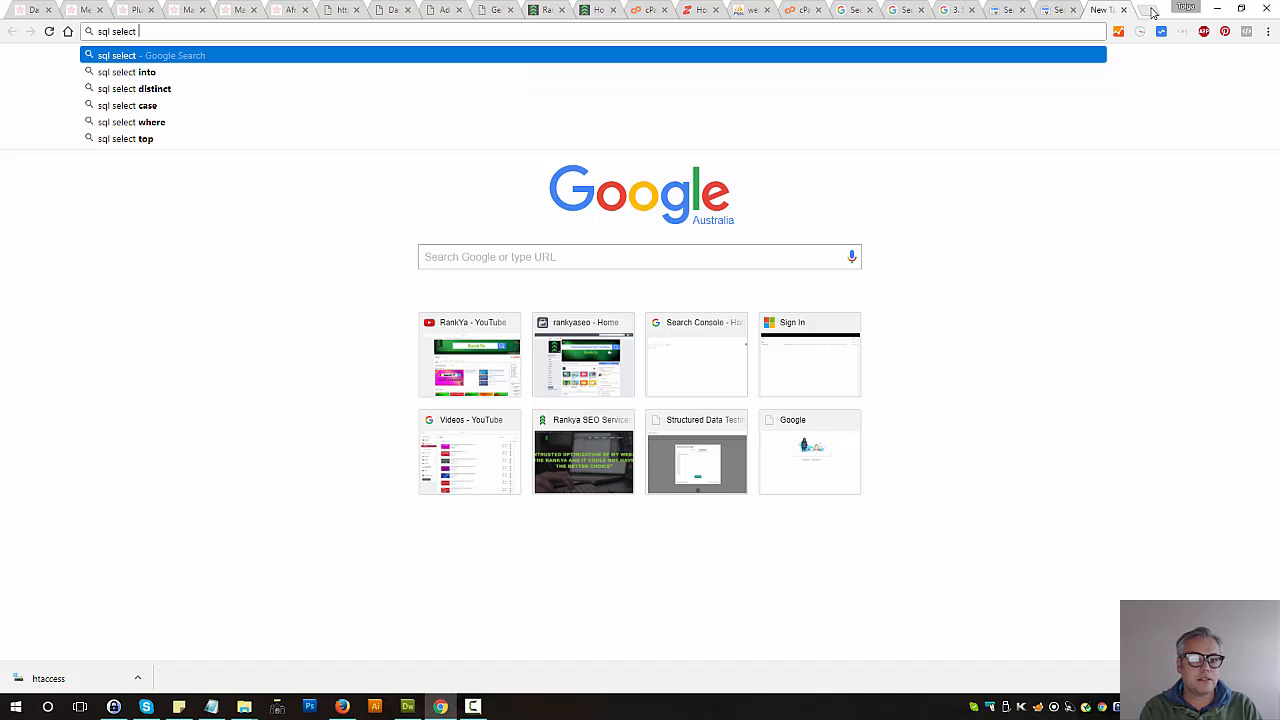
{"action": "type", "text": "update"}
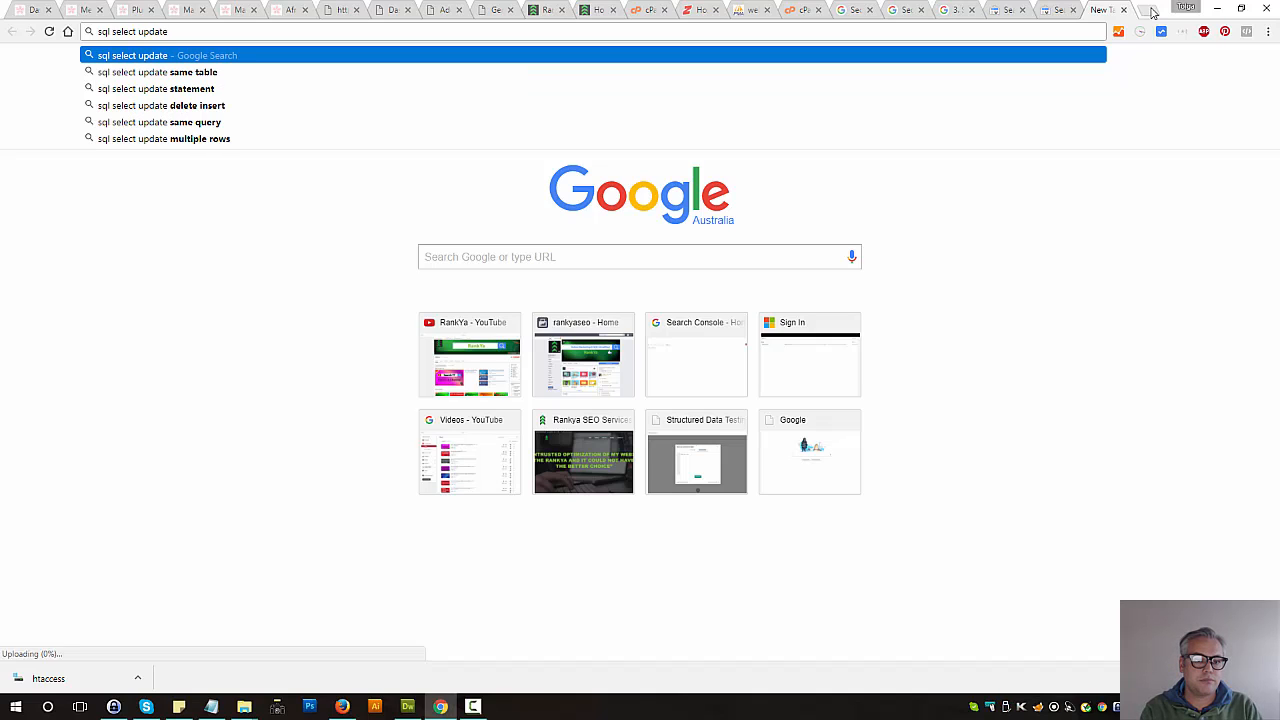
{"action": "type", "text": "phpm"}
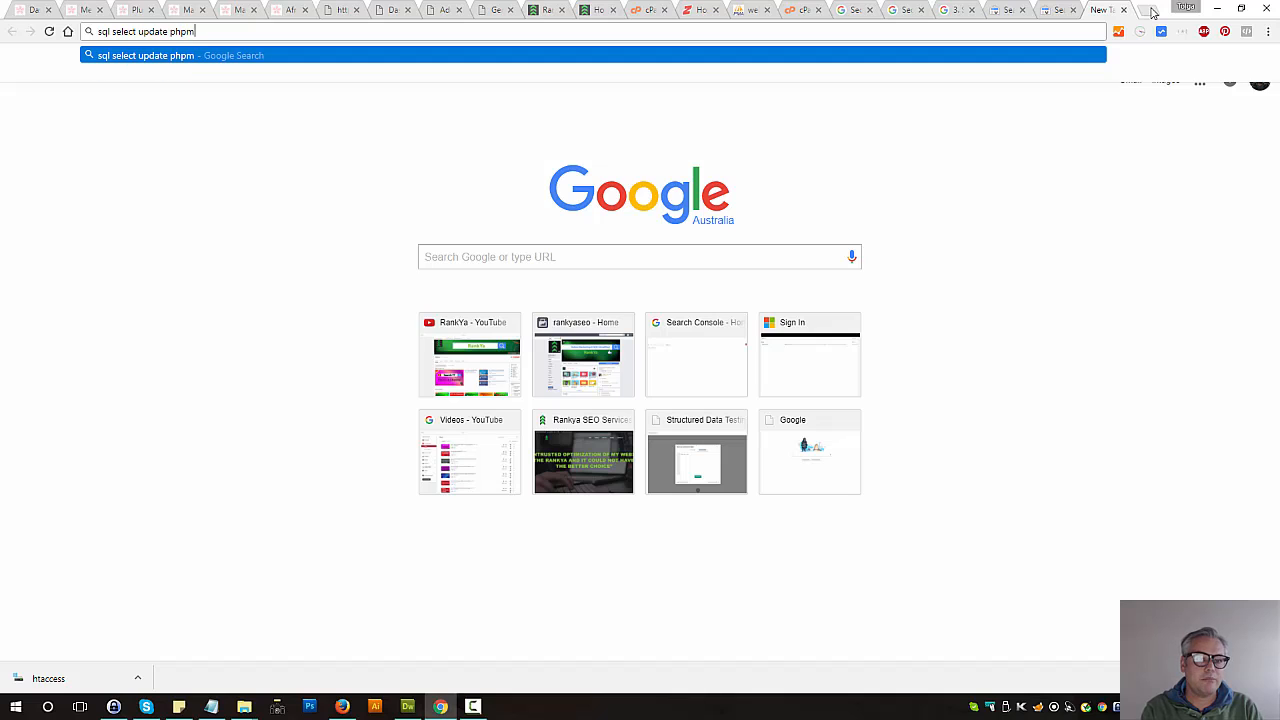
{"action": "key", "text": "Return"}
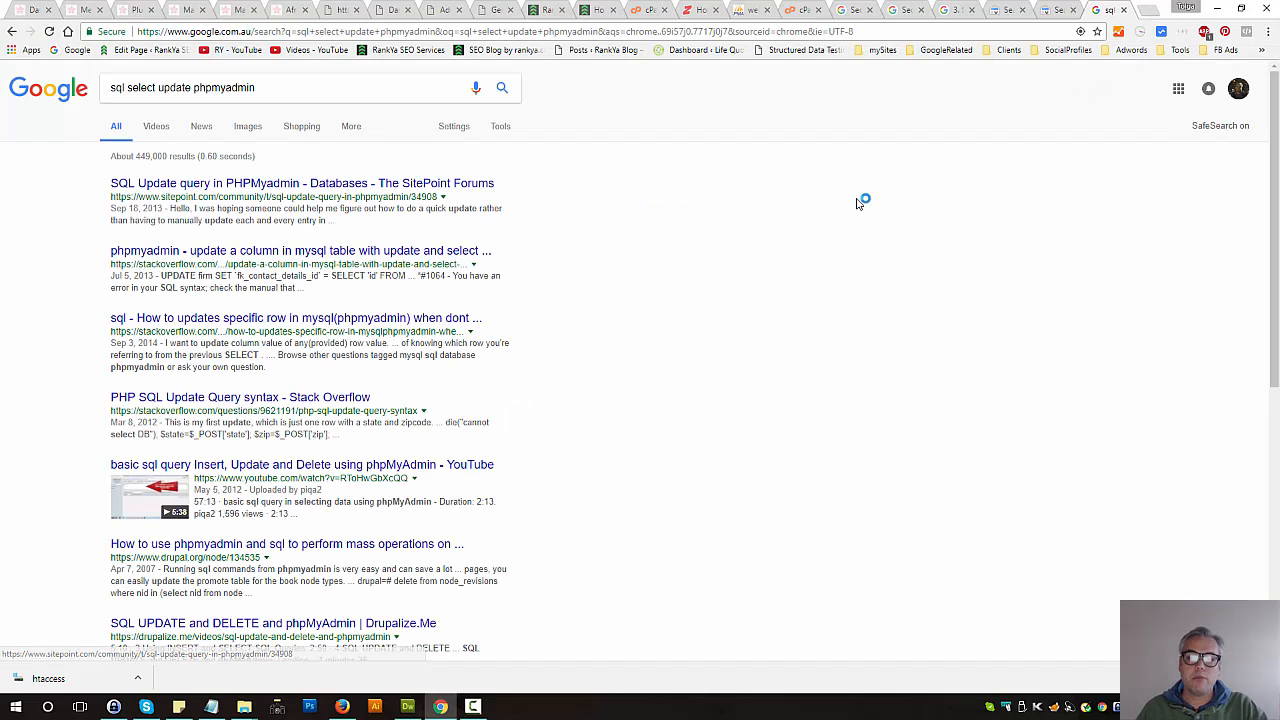
{"action": "mouse_move", "coordinate": [808, 204]}
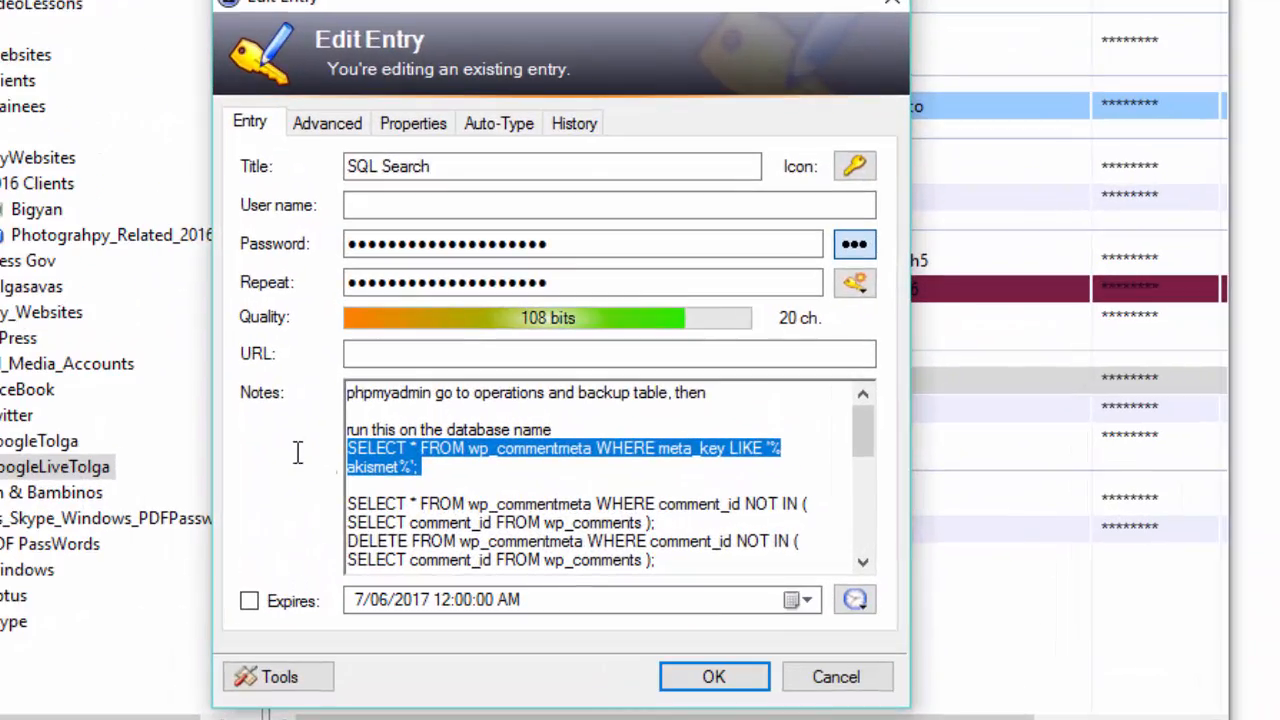
Select part of the Akismet SQL query in the KeePass 'SQL Search' entry notes.
{"action": "left_click", "coordinate": [450, 468]}
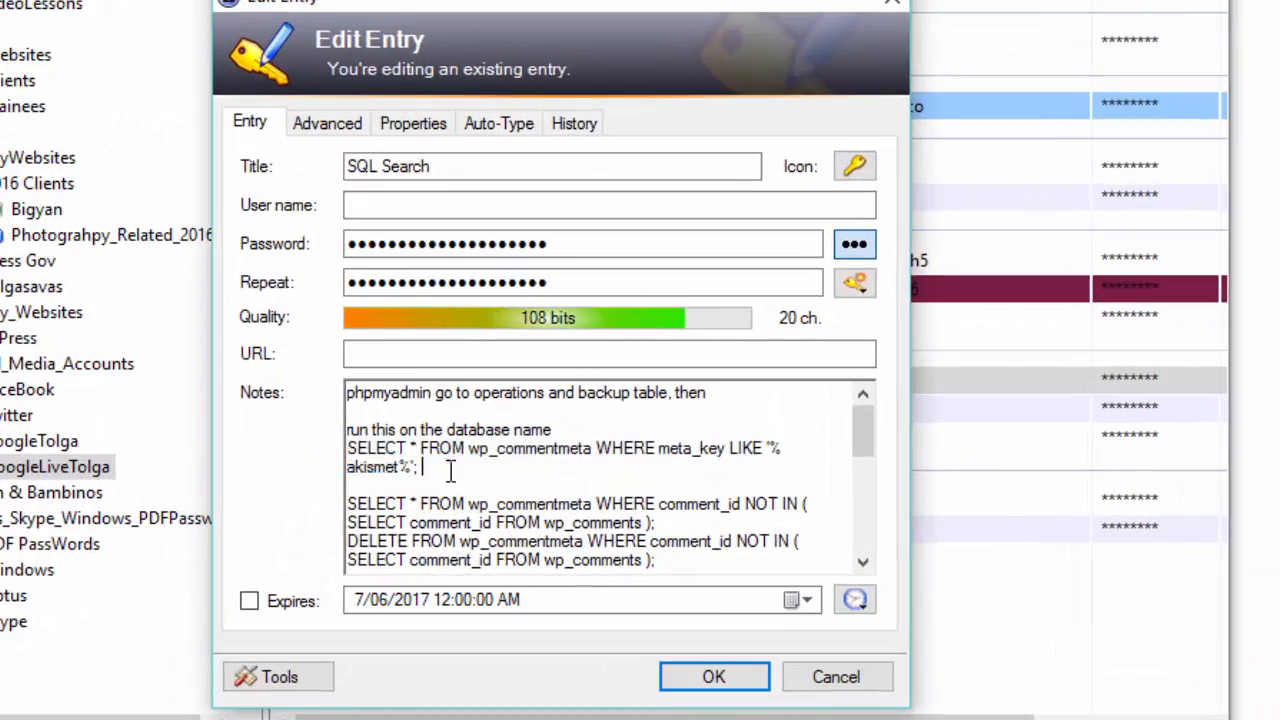
{"action": "left_click_drag", "start_coordinate": [348, 448], "coordinate": [420, 468]}
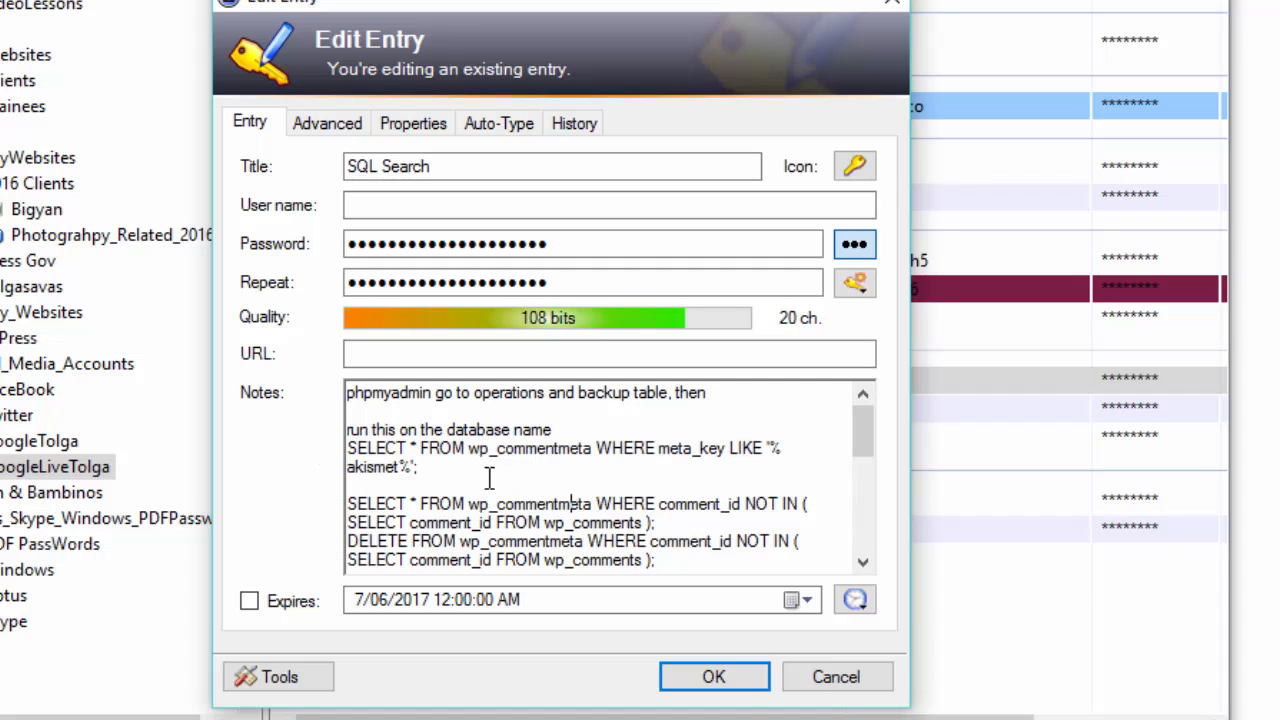
{"action": "mouse_move", "coordinate": [488, 410]}
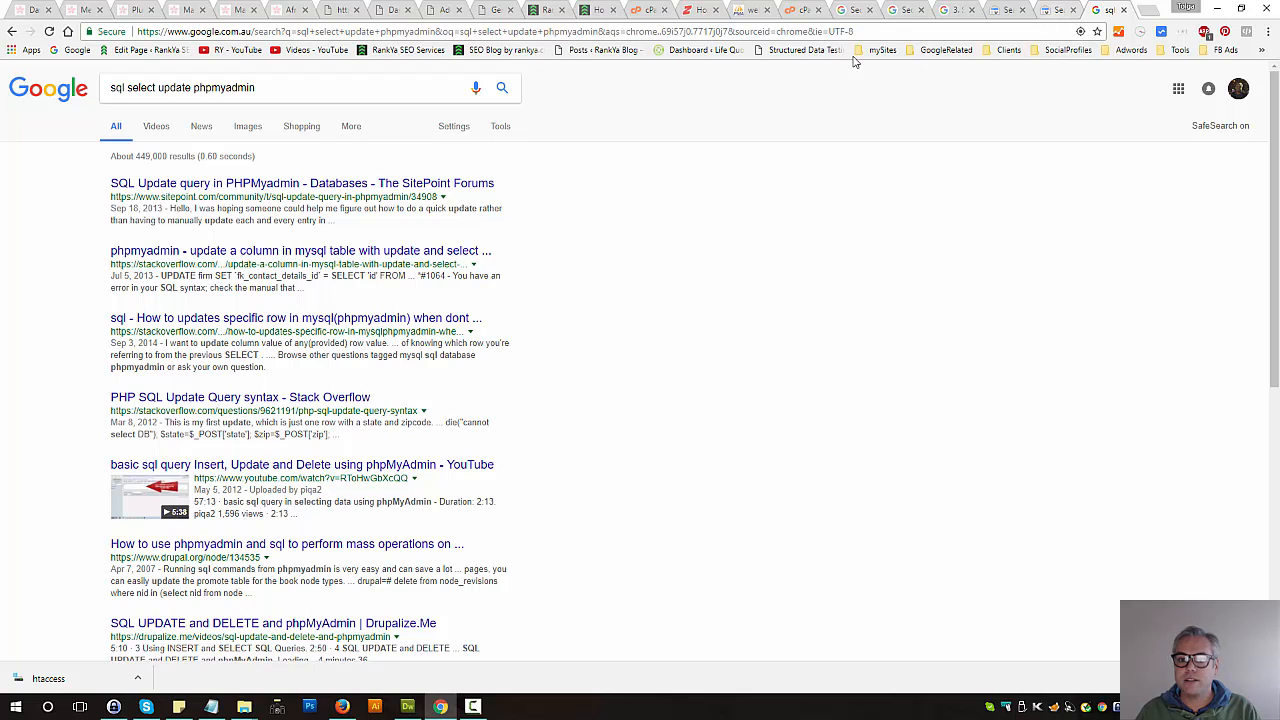
Switch to phpMyAdmin and open the rankyacc_google database to list its WordPress tables.
{"action": "left_click", "coordinate": [752, 10]}
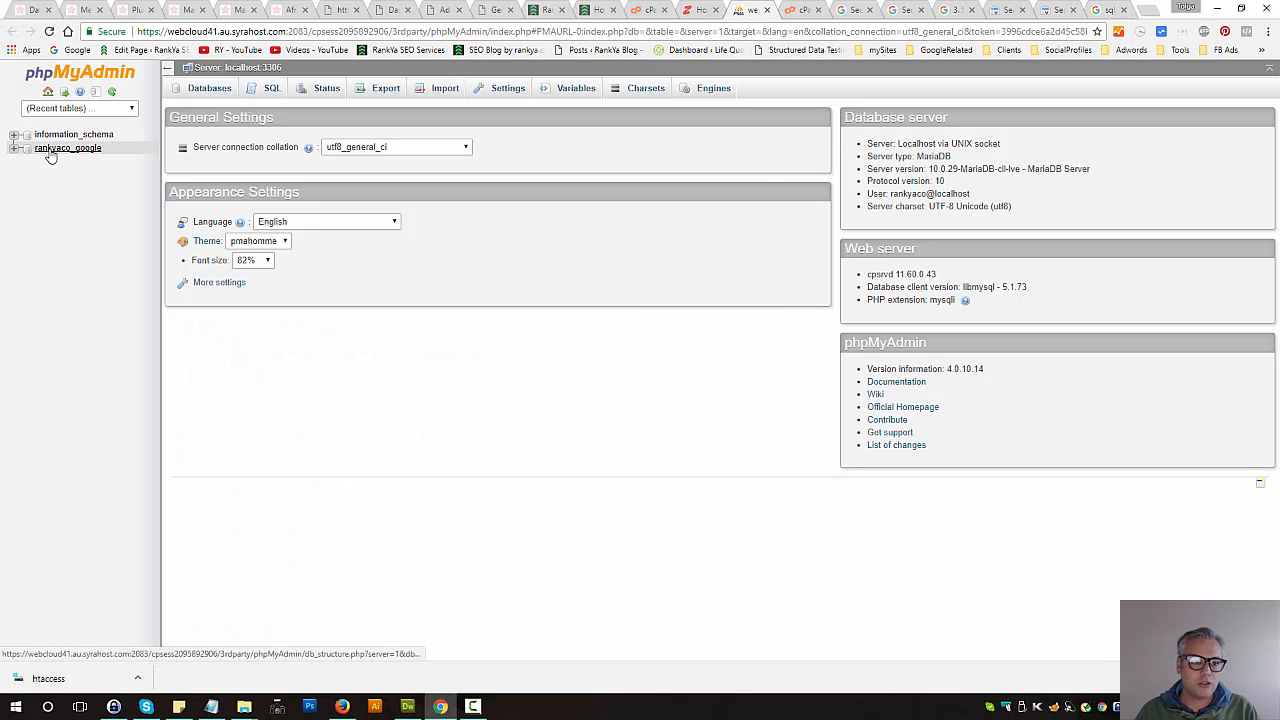
{"action": "left_click", "coordinate": [68, 148]}
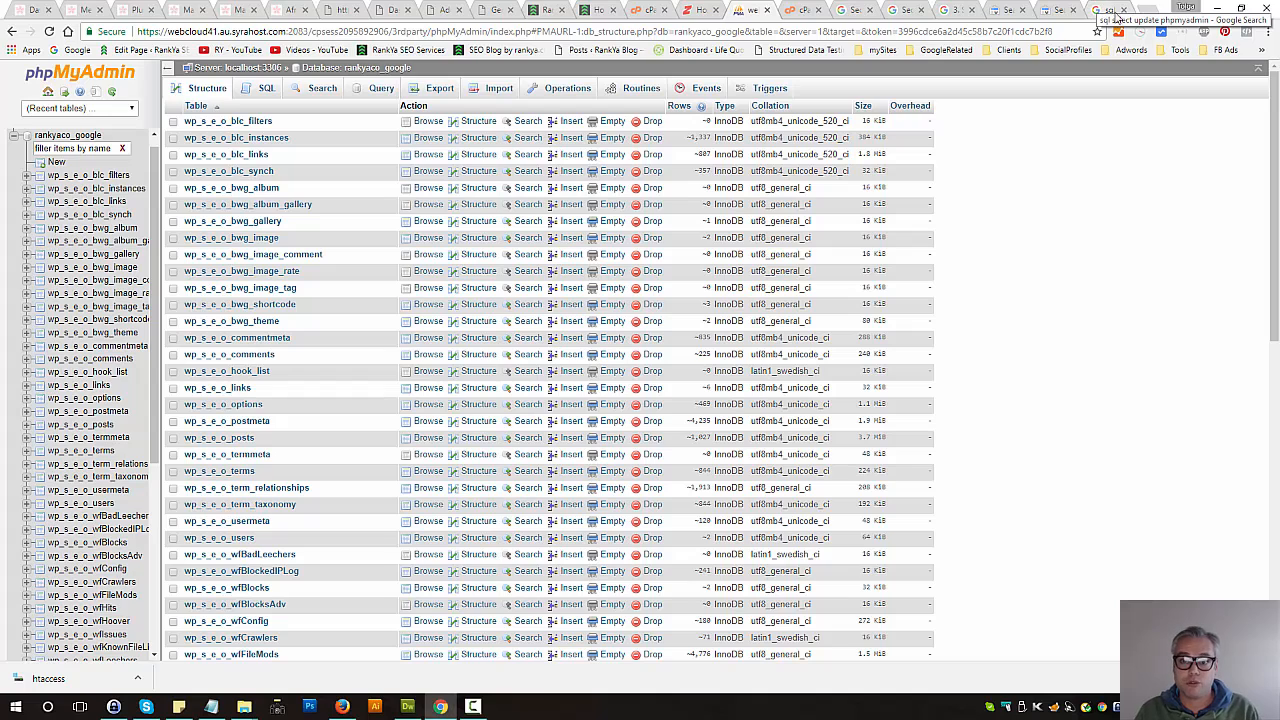
{"action": "mouse_move", "coordinate": [1100, 18]}
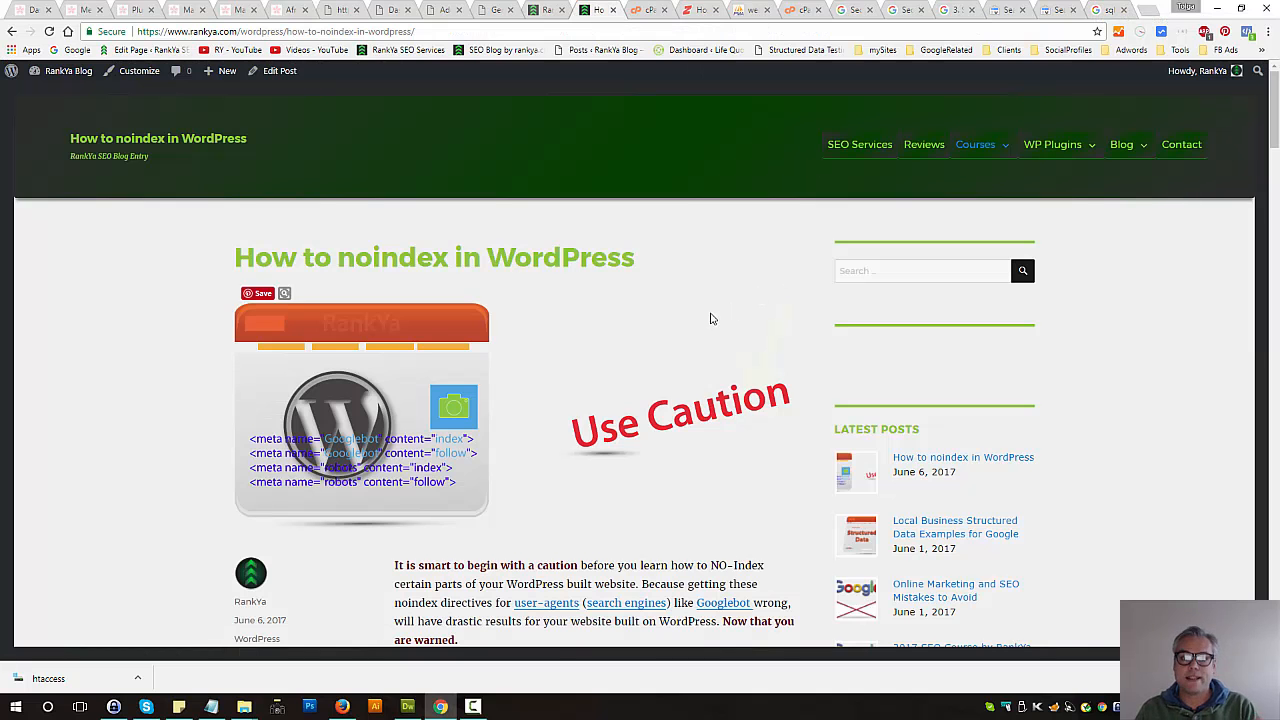
{"action": "mouse_move", "coordinate": [672, 318]}
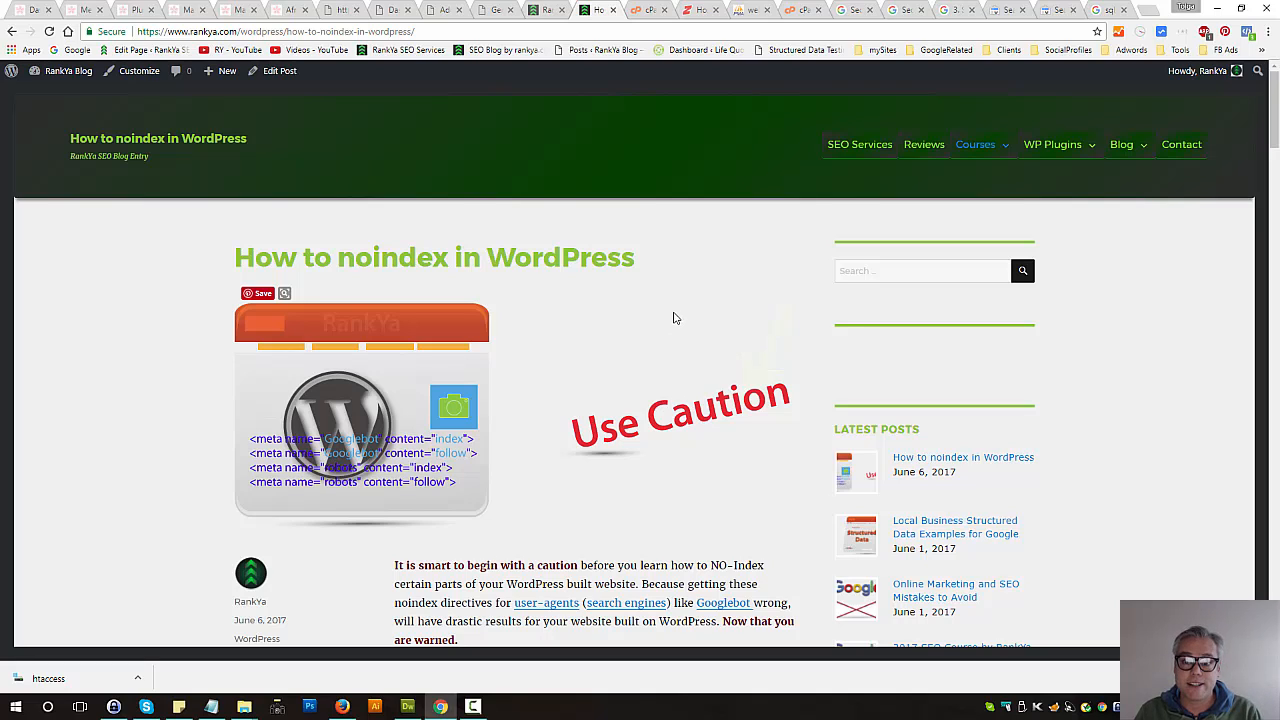
{"action": "mouse_move", "coordinate": [604, 334]}
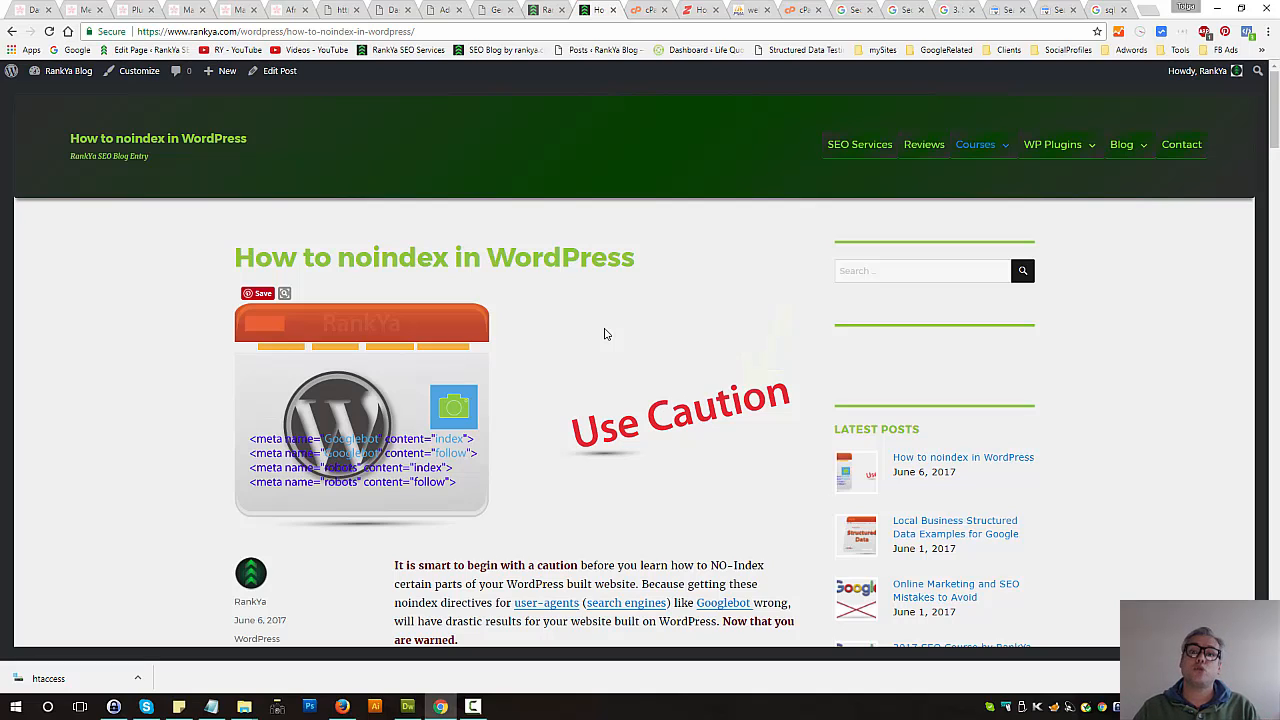
{"action": "mouse_move", "coordinate": [1108, 10]}
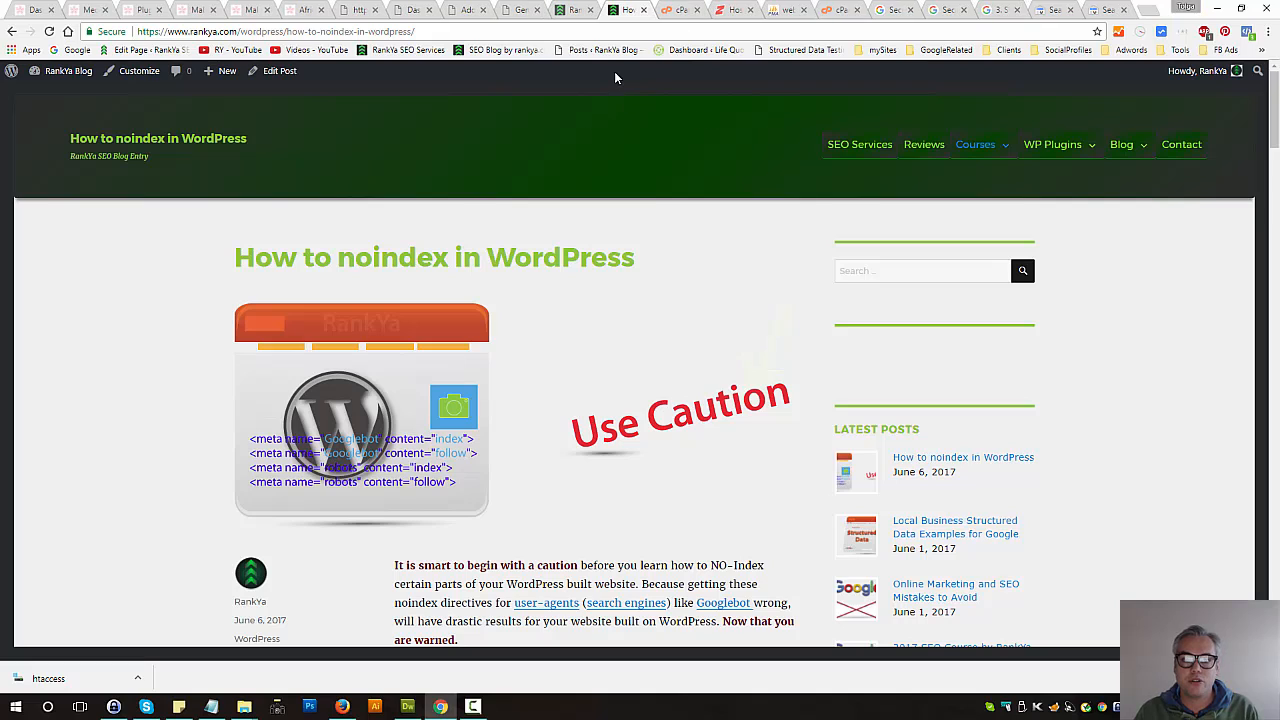
{"action": "mouse_move", "coordinate": [600, 368]}
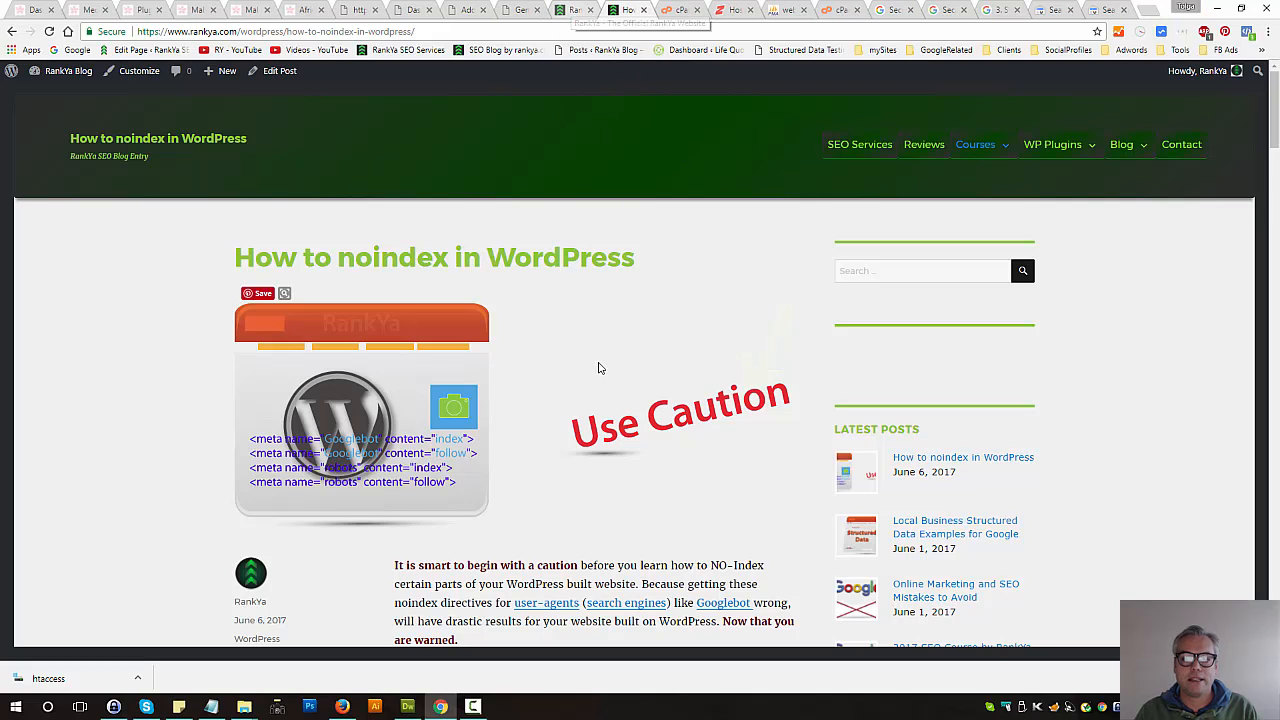
{"action": "mouse_move", "coordinate": [564, 344]}
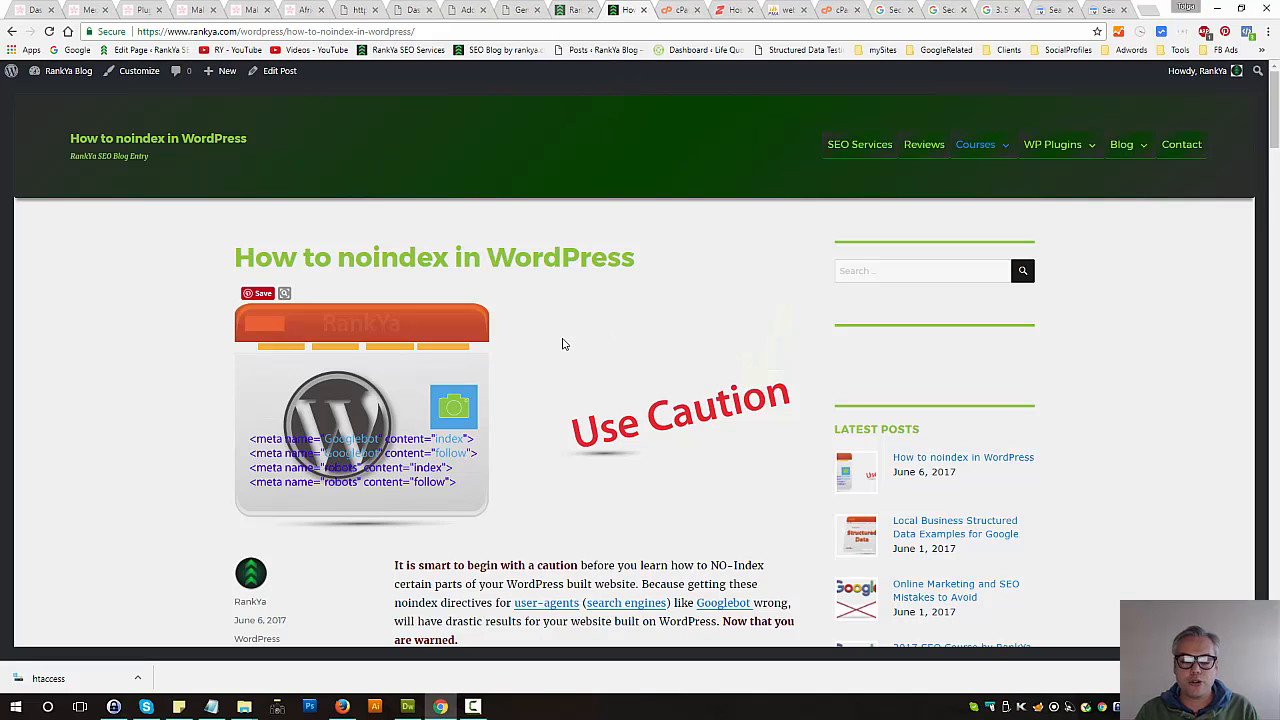
{"action": "mouse_move", "coordinate": [568, 318]}
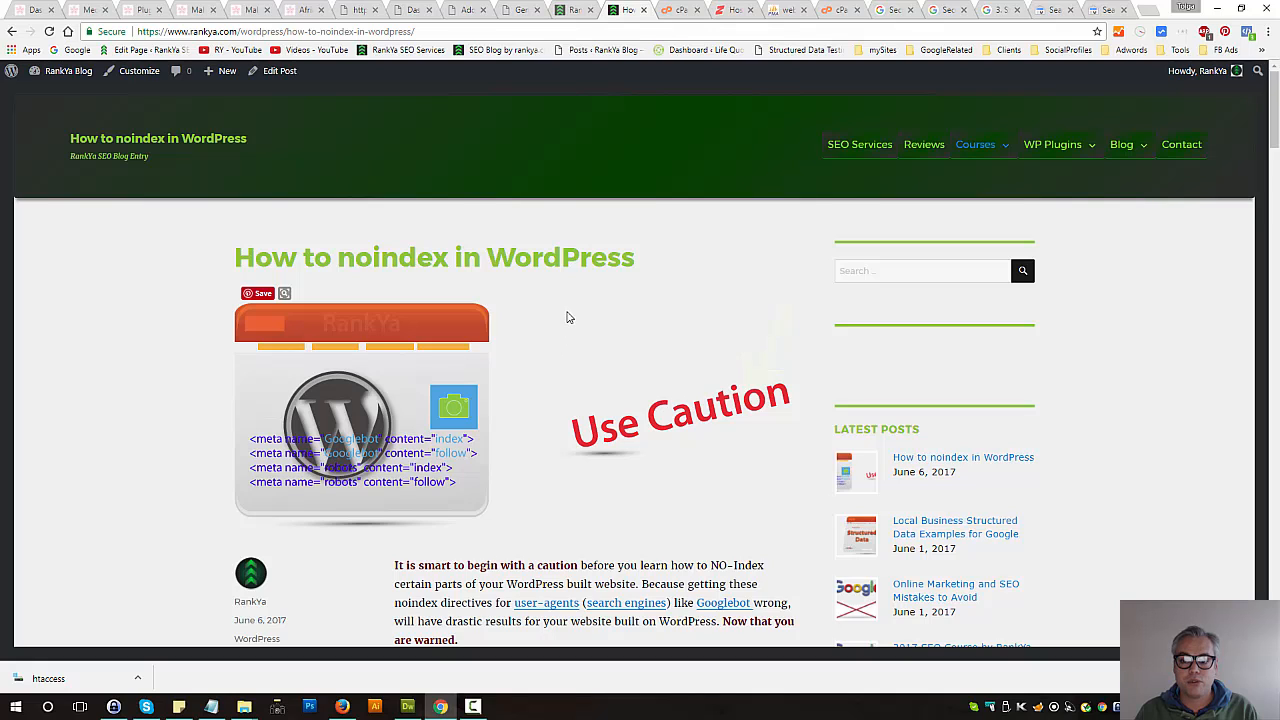
{"action": "mouse_move", "coordinate": [630, 244]}
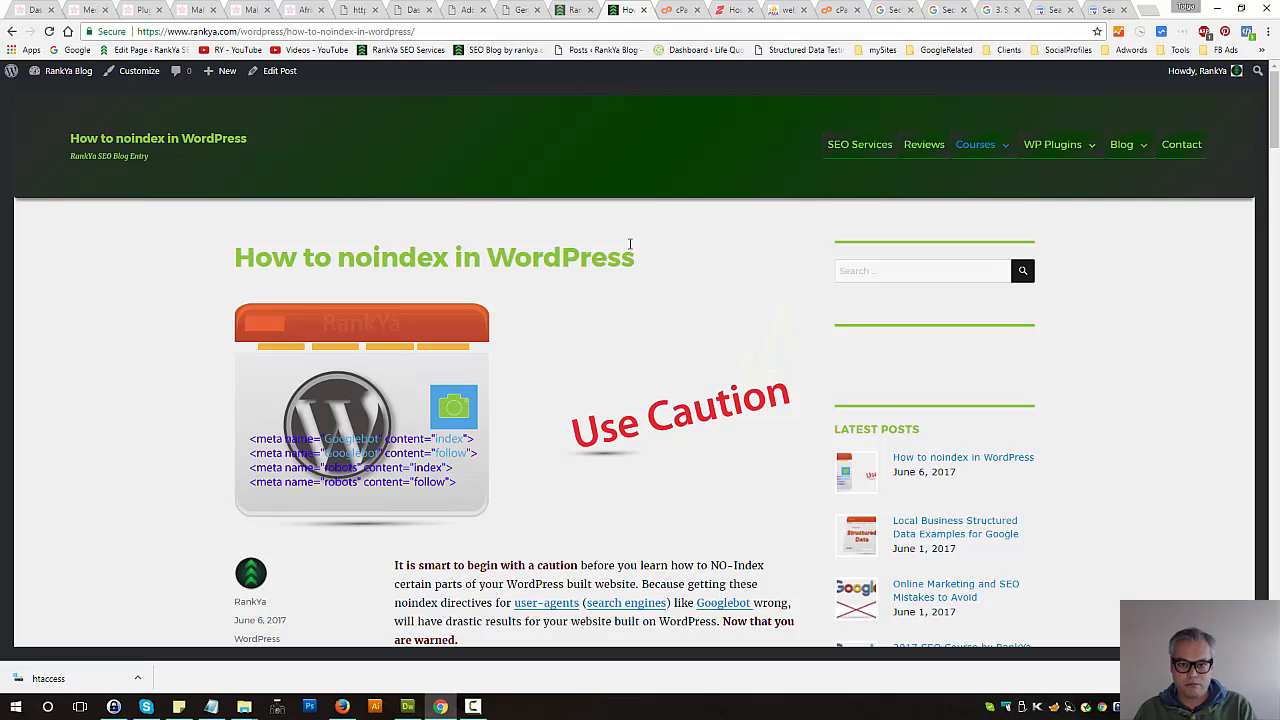
{"action": "mouse_move", "coordinate": [620, 242]}
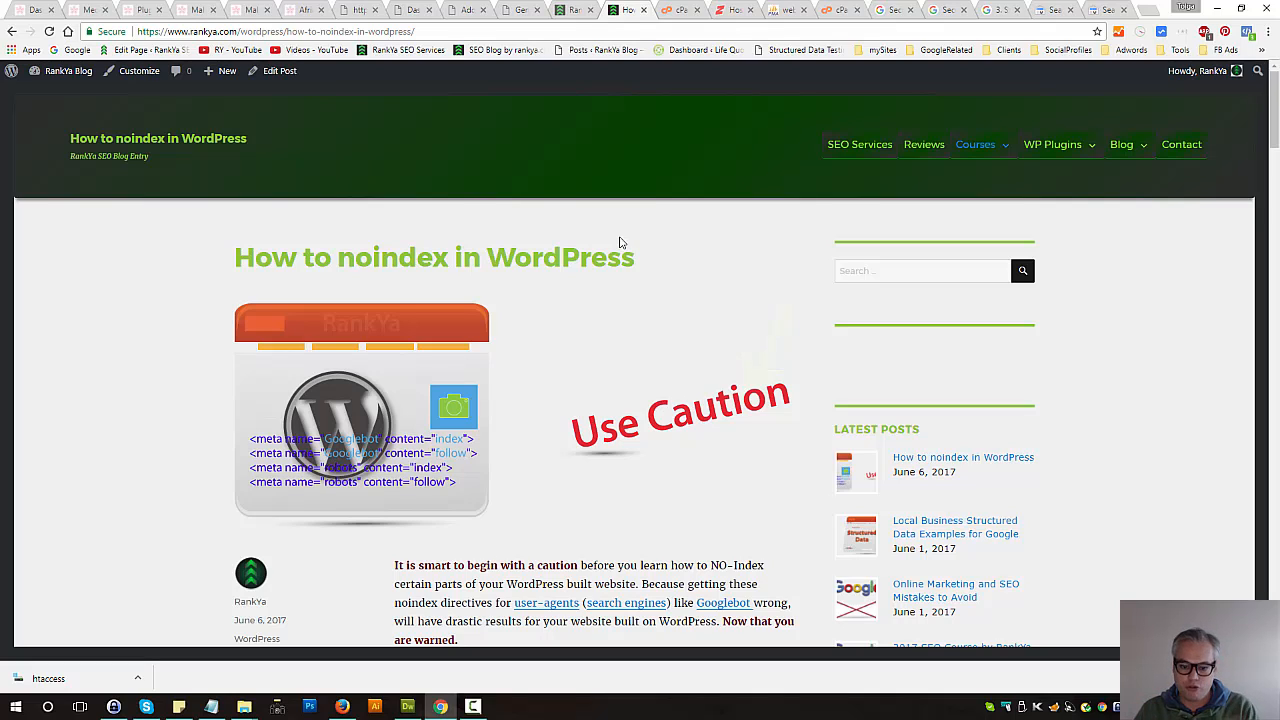
{"action": "mouse_move", "coordinate": [906, 4]}
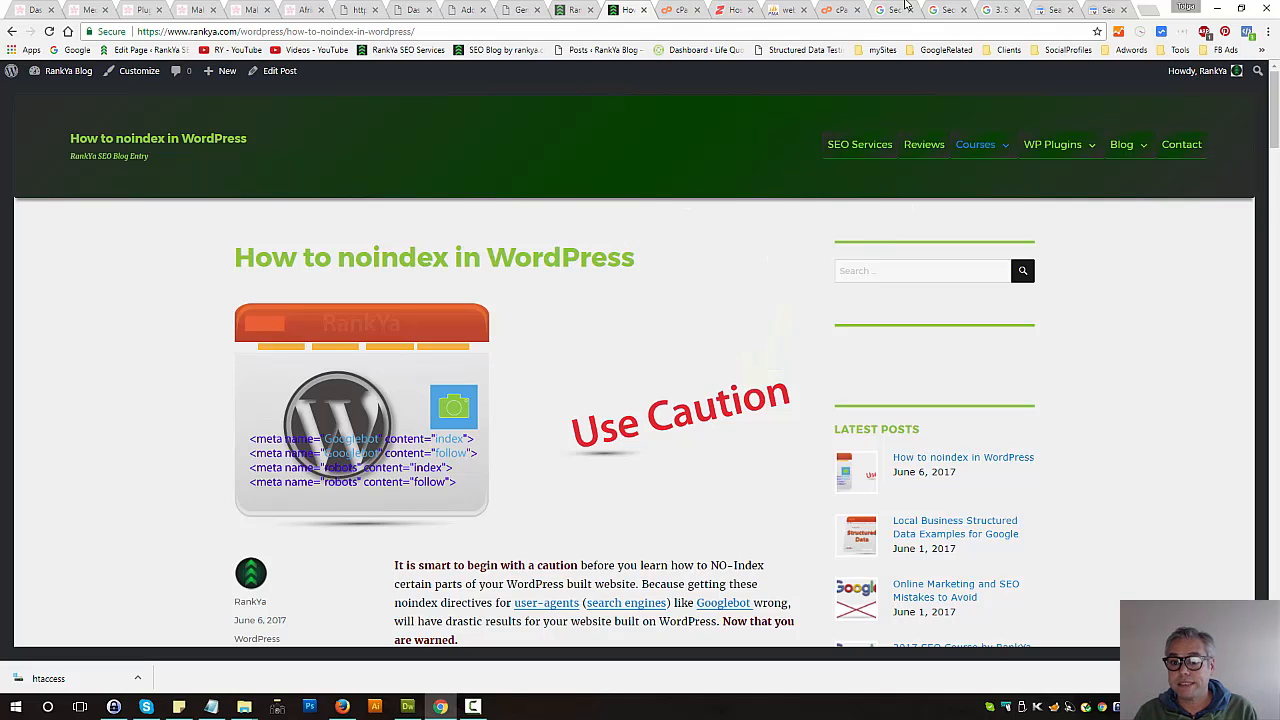
{"action": "mouse_move", "coordinate": [896, 10]}
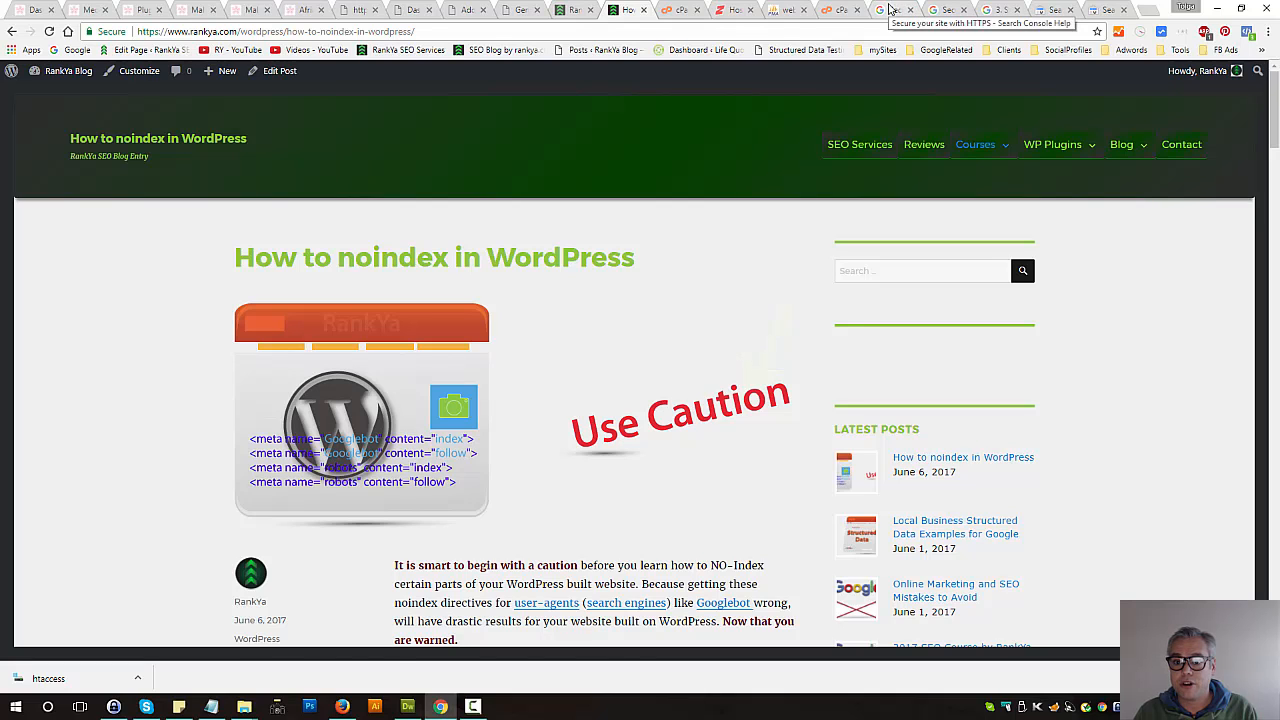
Bring up Google's Search Console Help article 'Secure your site with HTTPS'.
{"action": "left_click", "coordinate": [890, 8]}
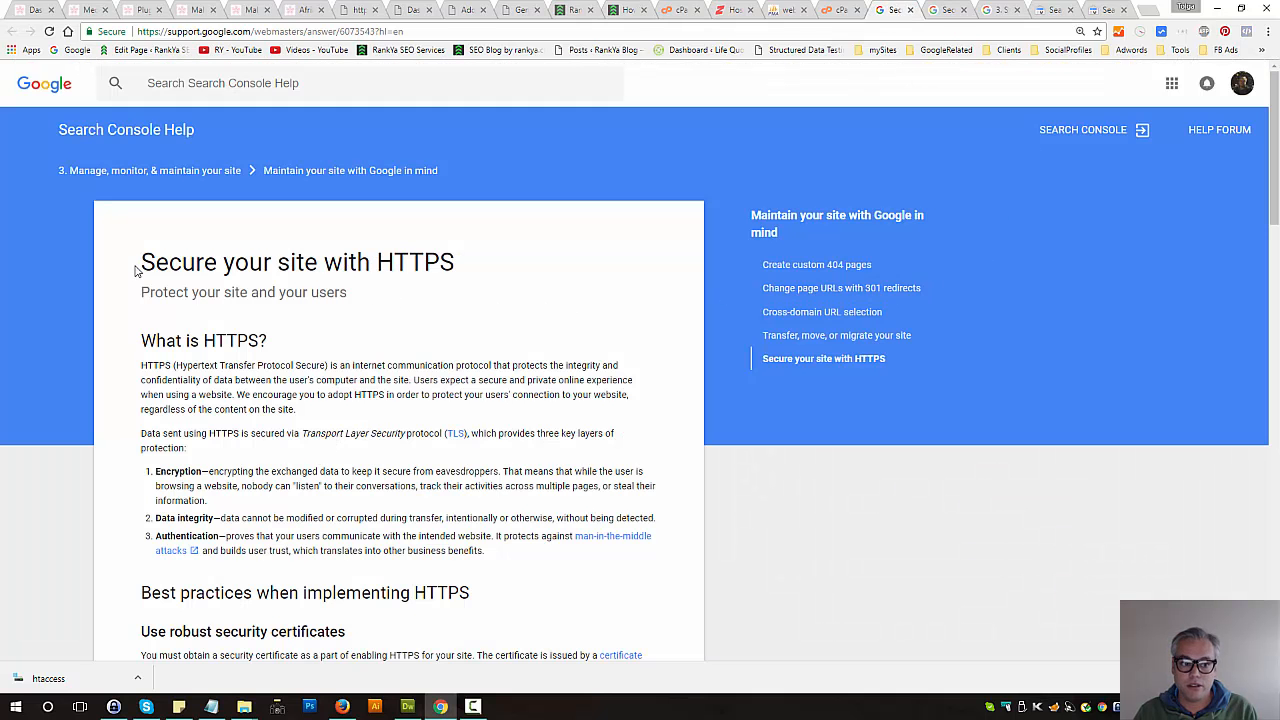
{"action": "mouse_move", "coordinate": [576, 272]}
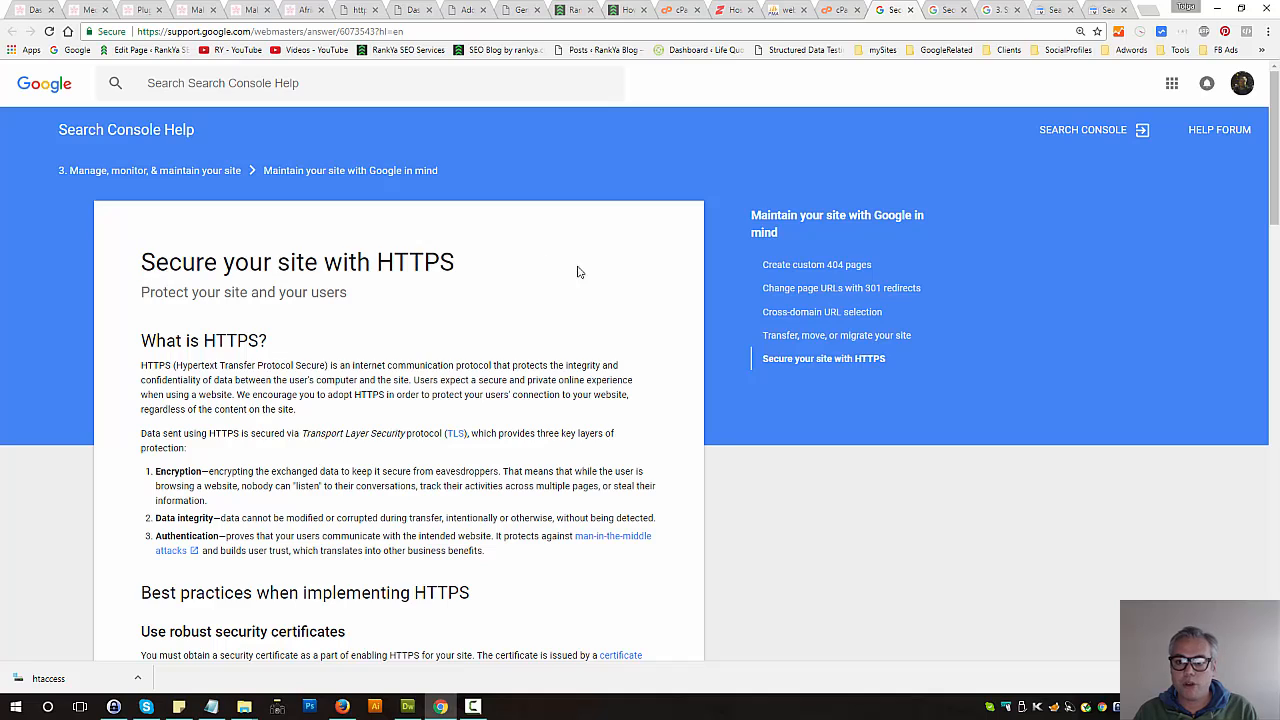
{"action": "mouse_move", "coordinate": [964, 68]}
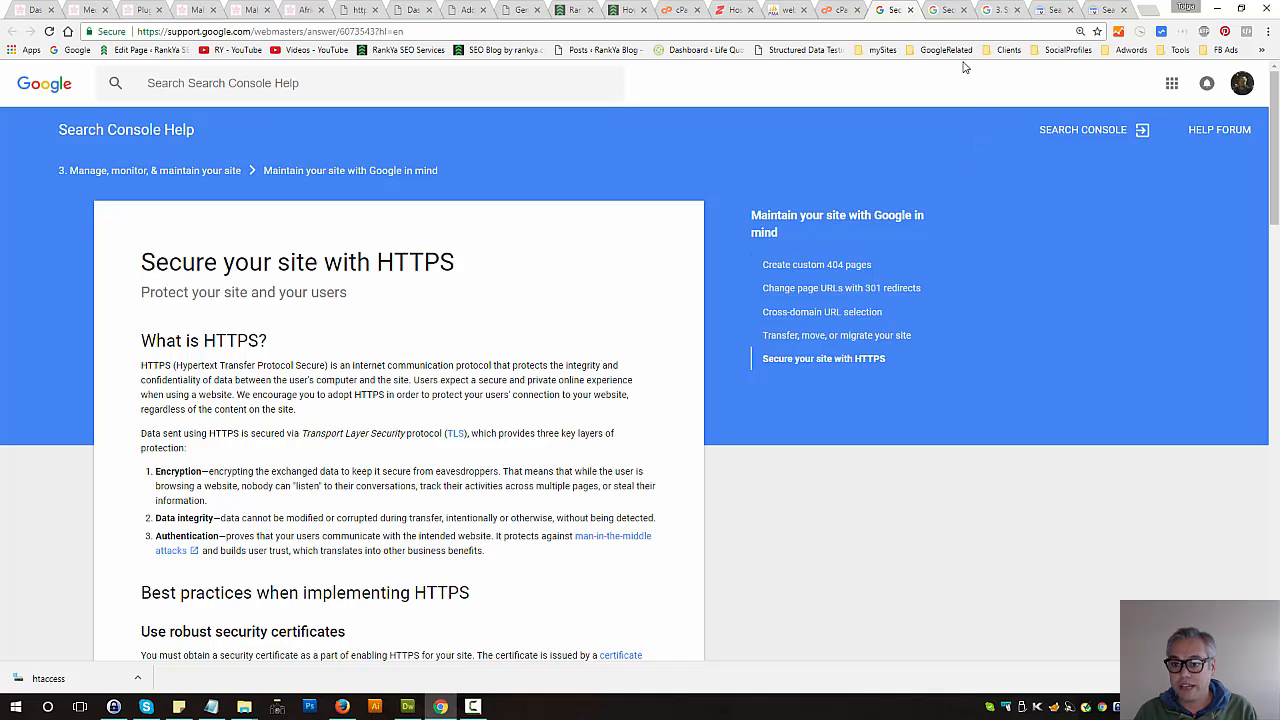
{"action": "mouse_move", "coordinate": [1100, 108]}
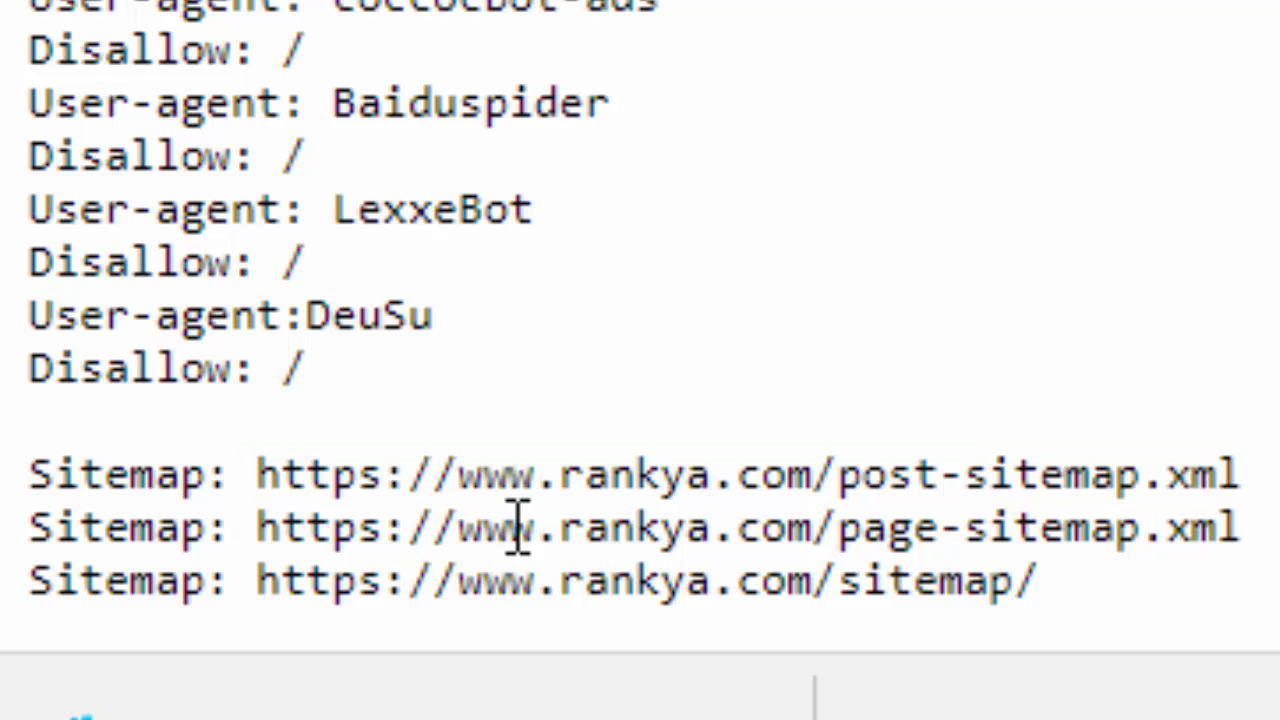
Select the post-sitemap URL among the HTTPS Sitemap lines of robots.txt.
{"action": "double_click", "coordinate": [276, 500]}
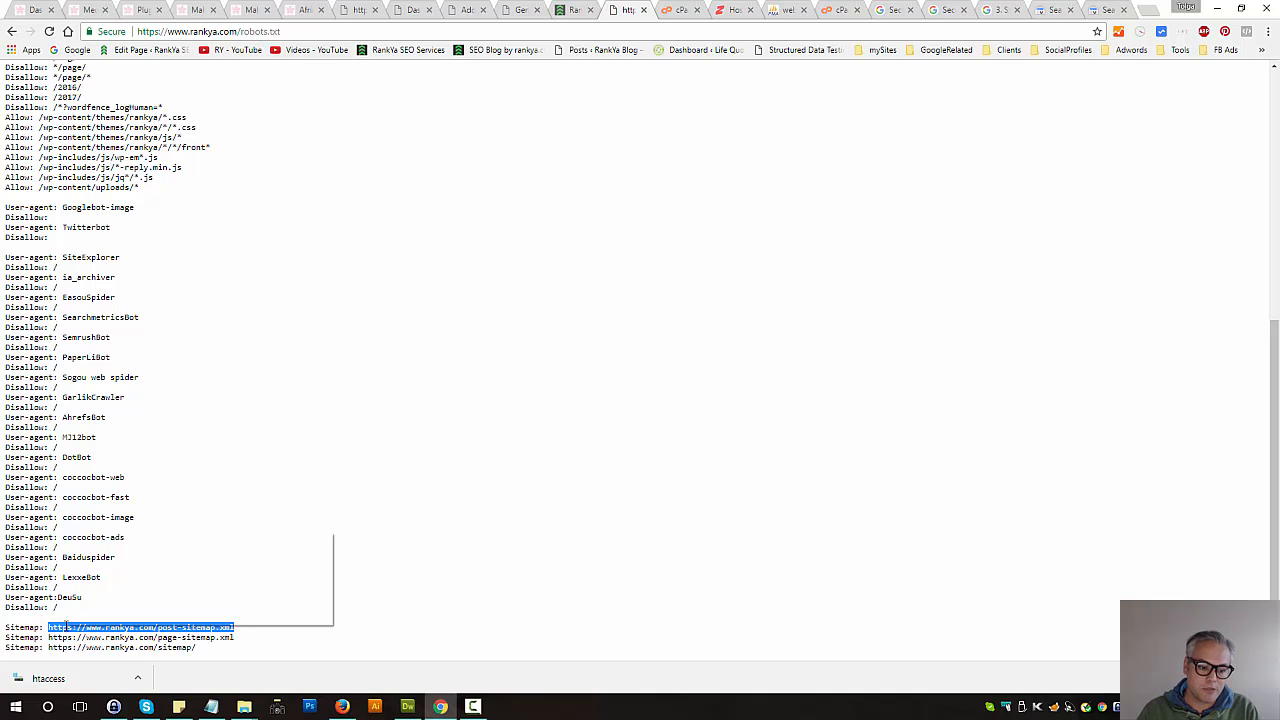
View post-sitemap.xml and return to its rendered Yoast sitemap listing 134 HTTPS URLs.
{"action": "left_click", "coordinate": [140, 628]}
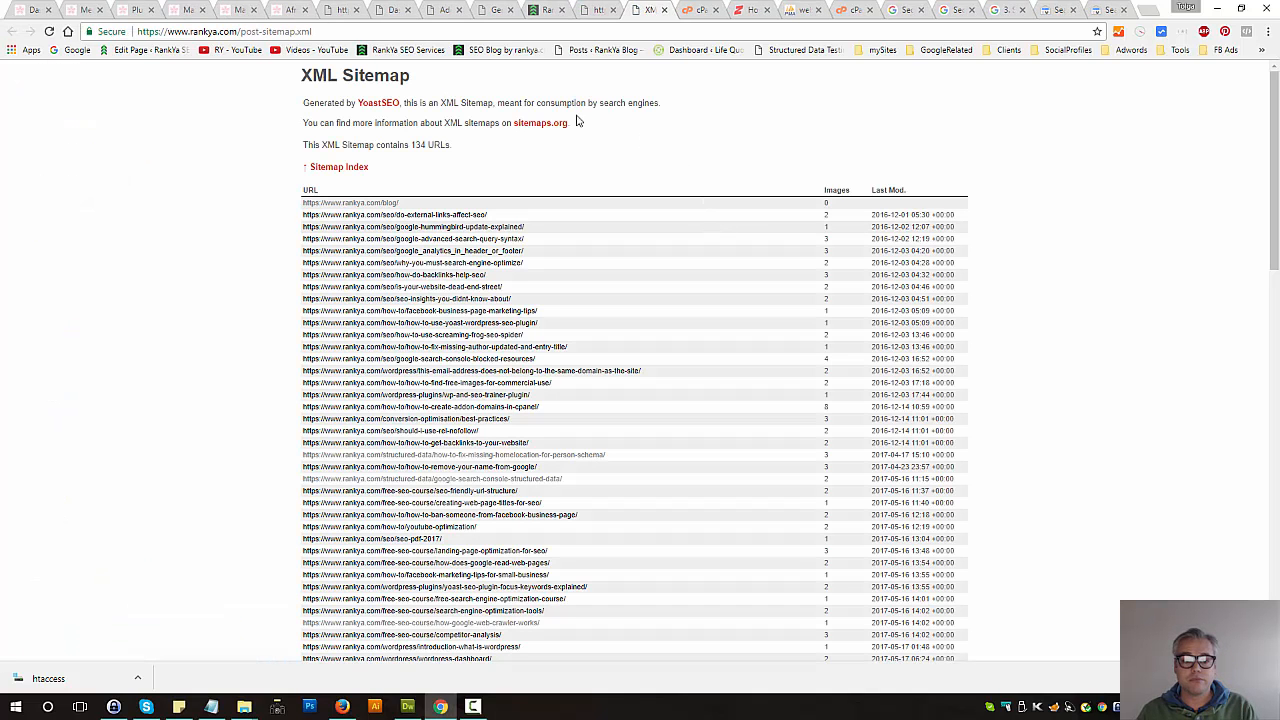
{"action": "mouse_move", "coordinate": [560, 80]}
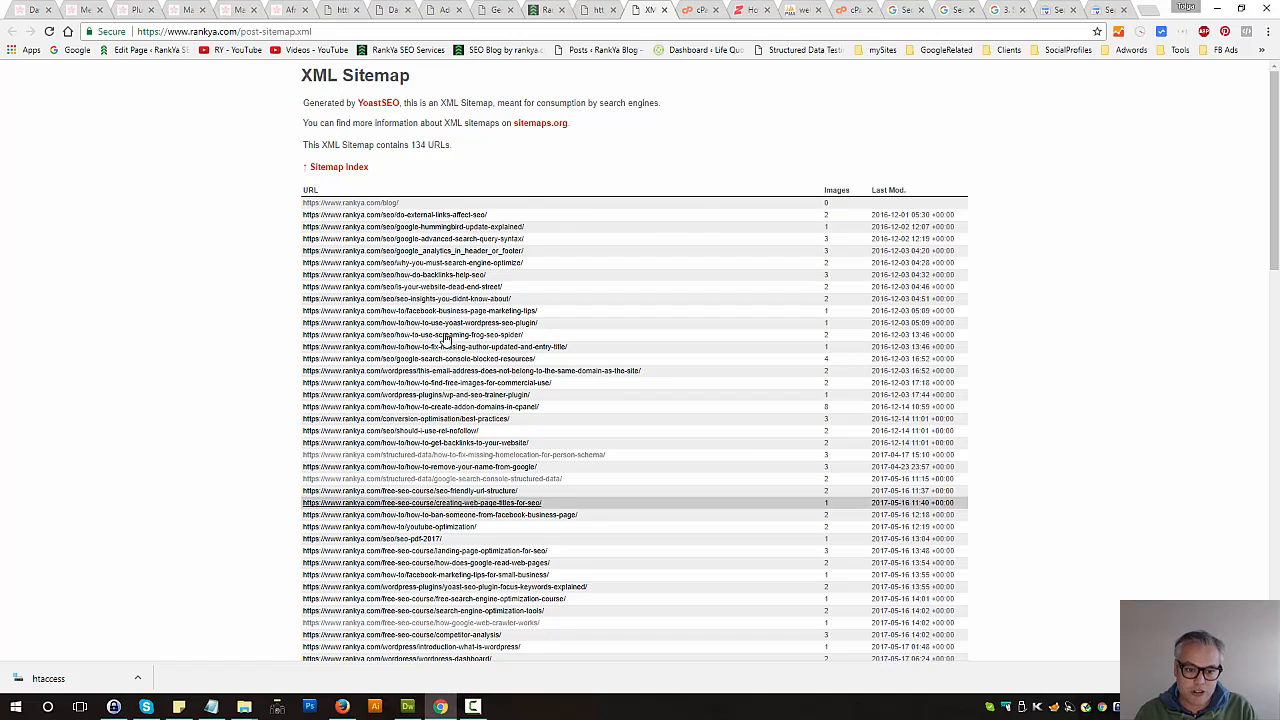
{"action": "mouse_move", "coordinate": [396, 214]}
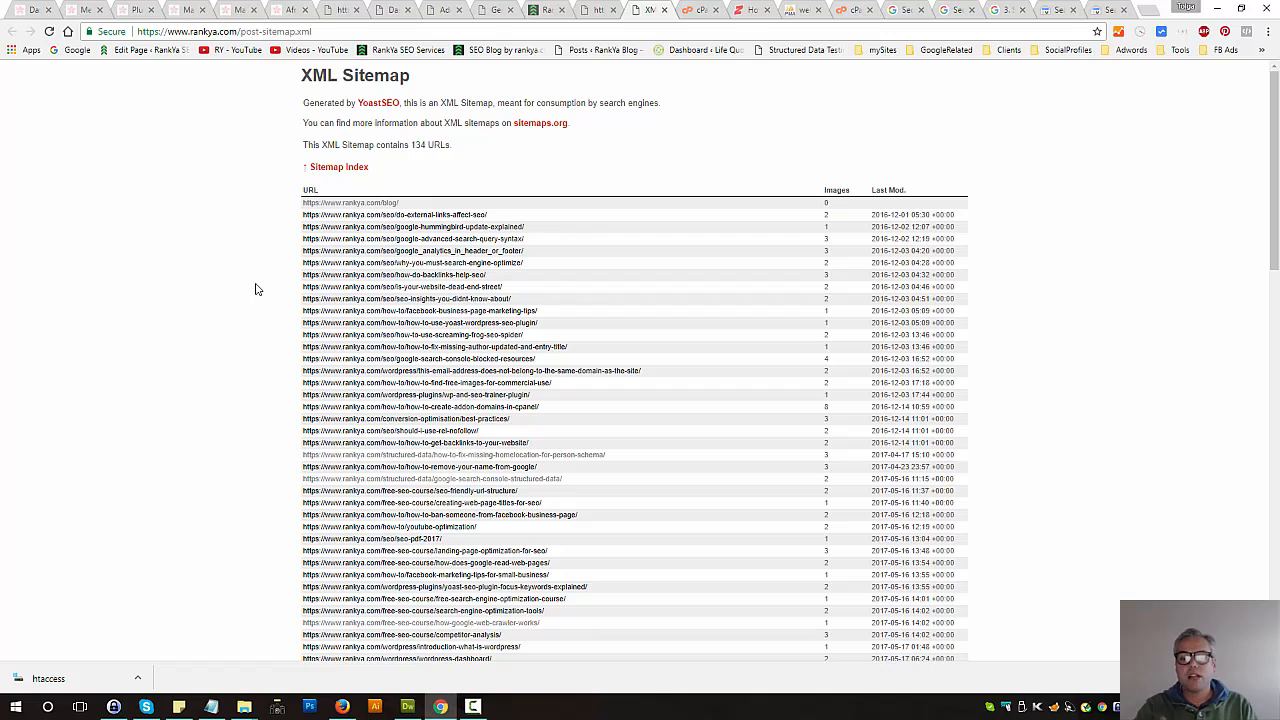
{"action": "mouse_move", "coordinate": [350, 204]}
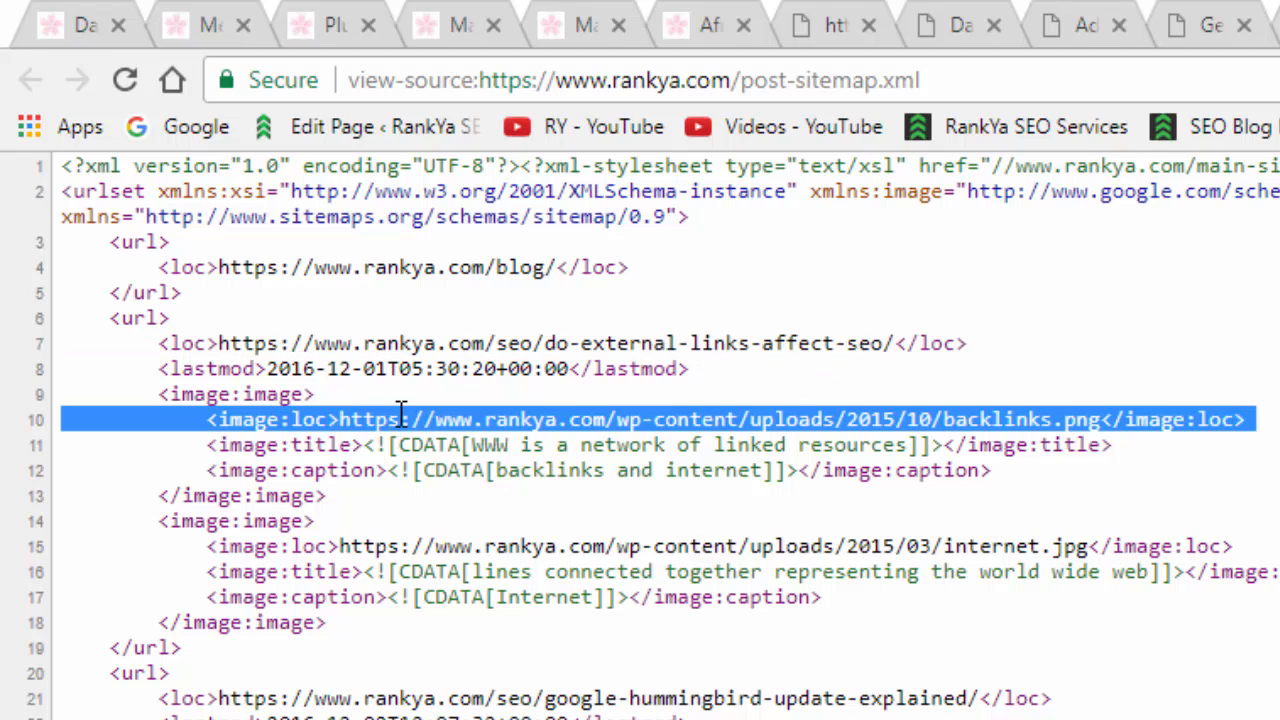
{"action": "left_click", "coordinate": [340, 420]}
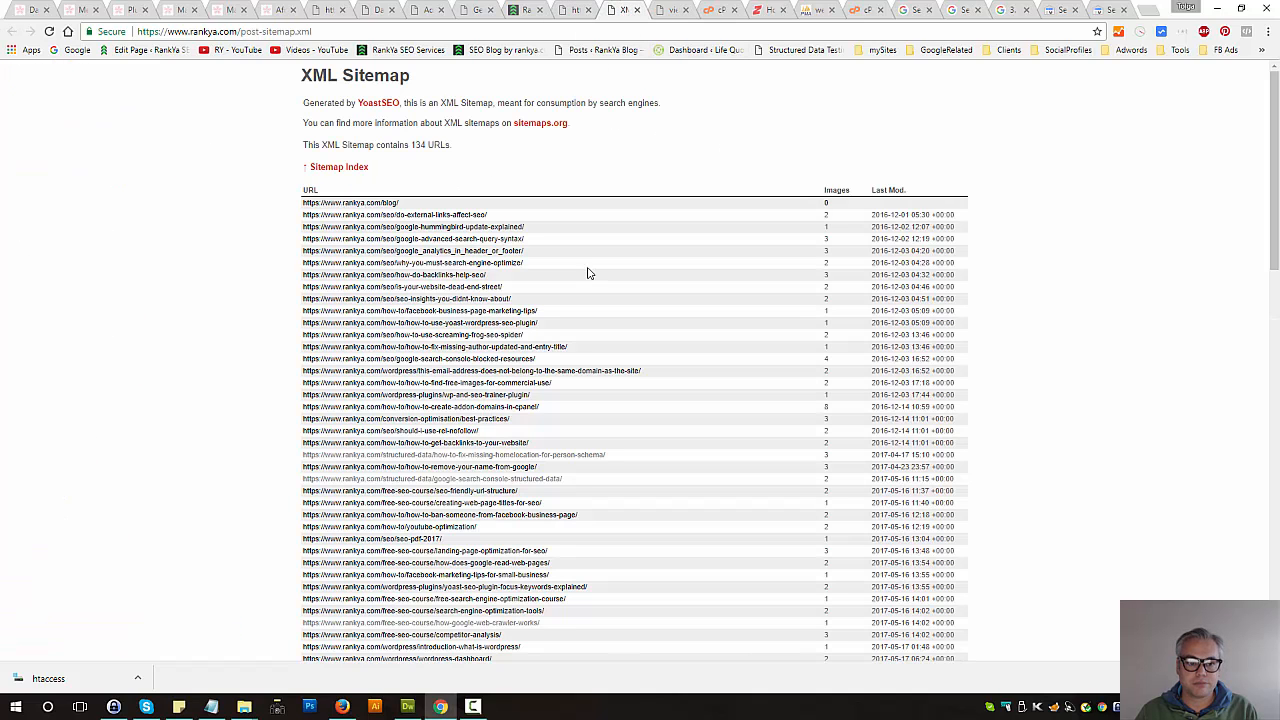
{"action": "mouse_move", "coordinate": [336, 168]}
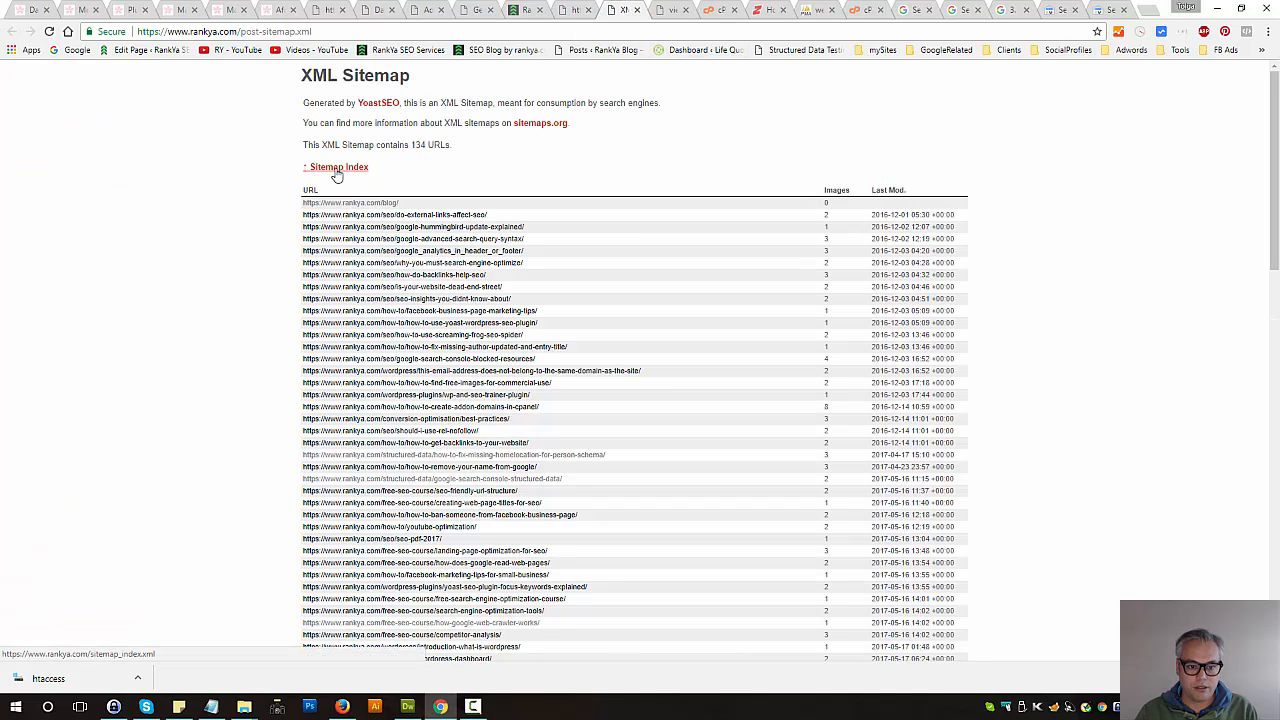
{"action": "left_click", "coordinate": [336, 166]}
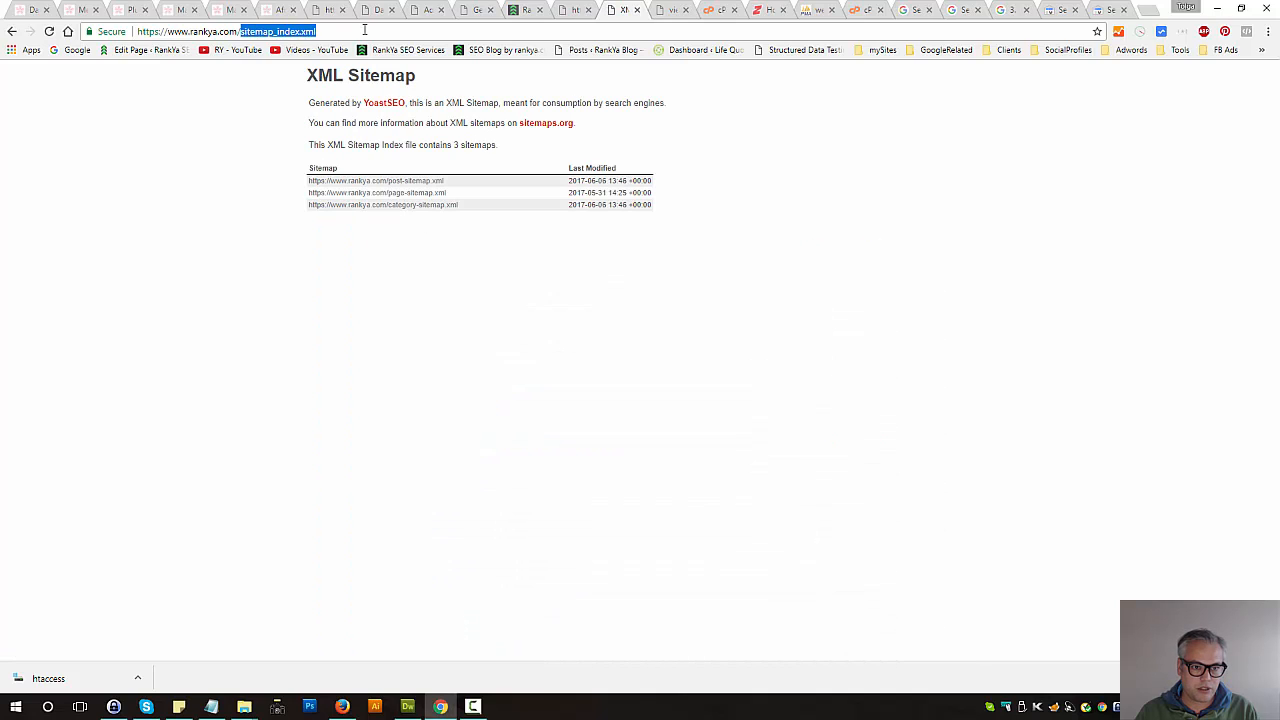
{"action": "mouse_move", "coordinate": [940, 72]}
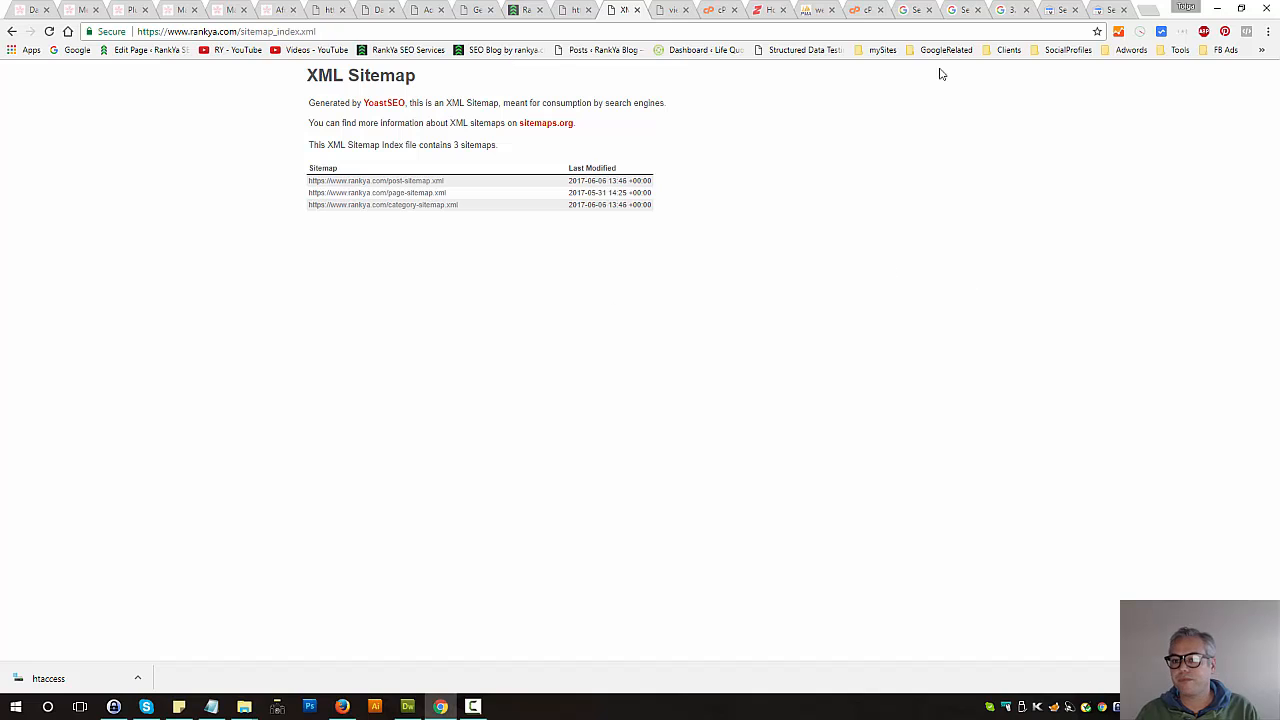
{"action": "mouse_move", "coordinate": [628, 140]}
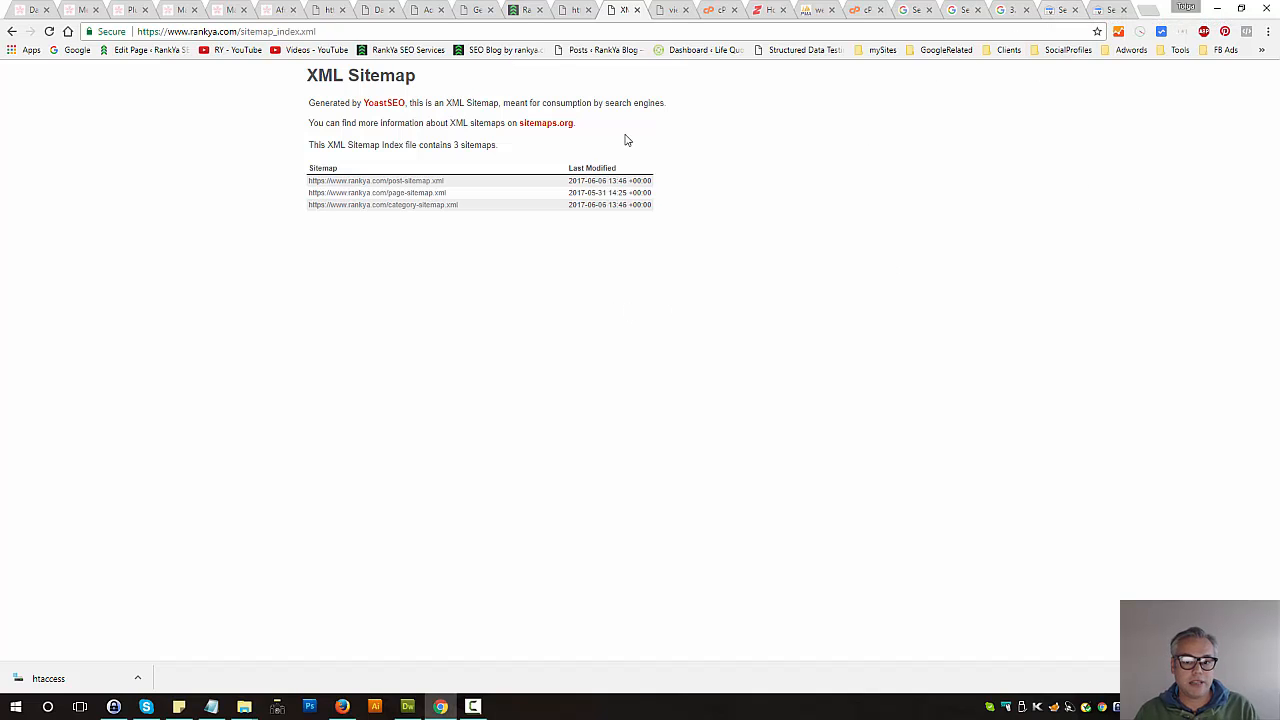
From robots.txt, select the full post-sitemap.xml URL and navigate to it.
{"action": "left_click", "coordinate": [576, 10]}
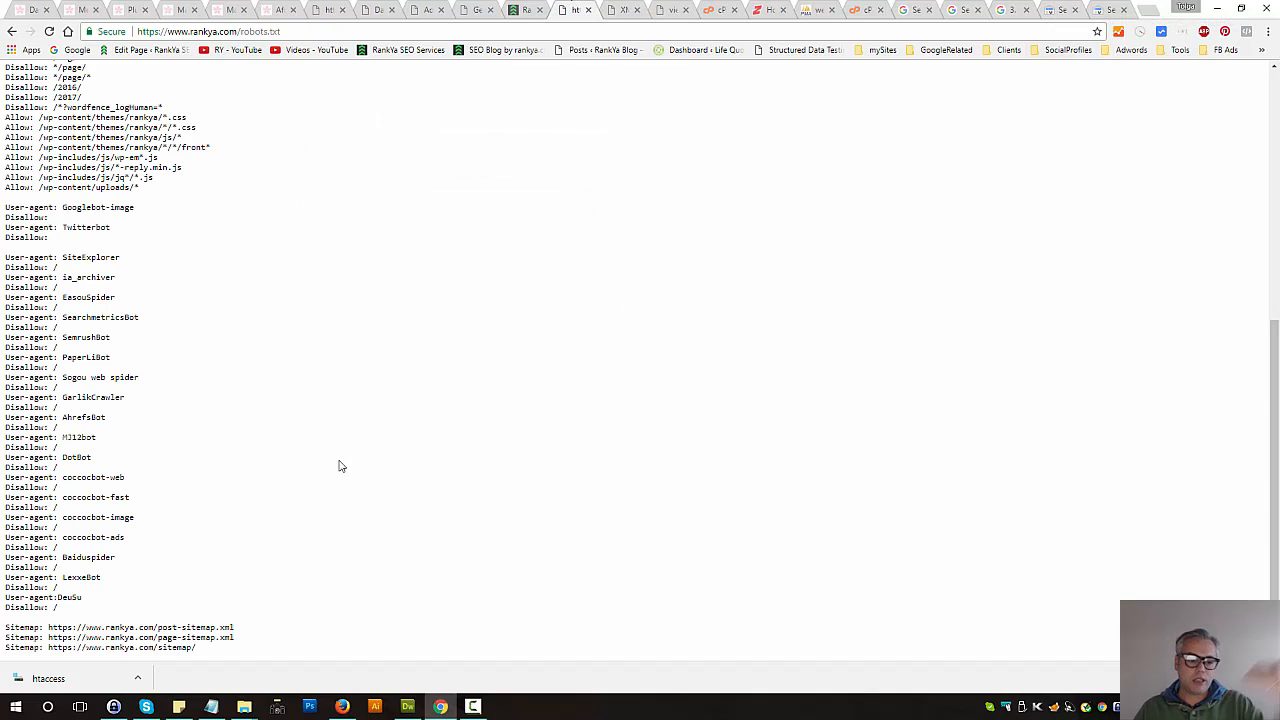
{"action": "mouse_move", "coordinate": [306, 556]}
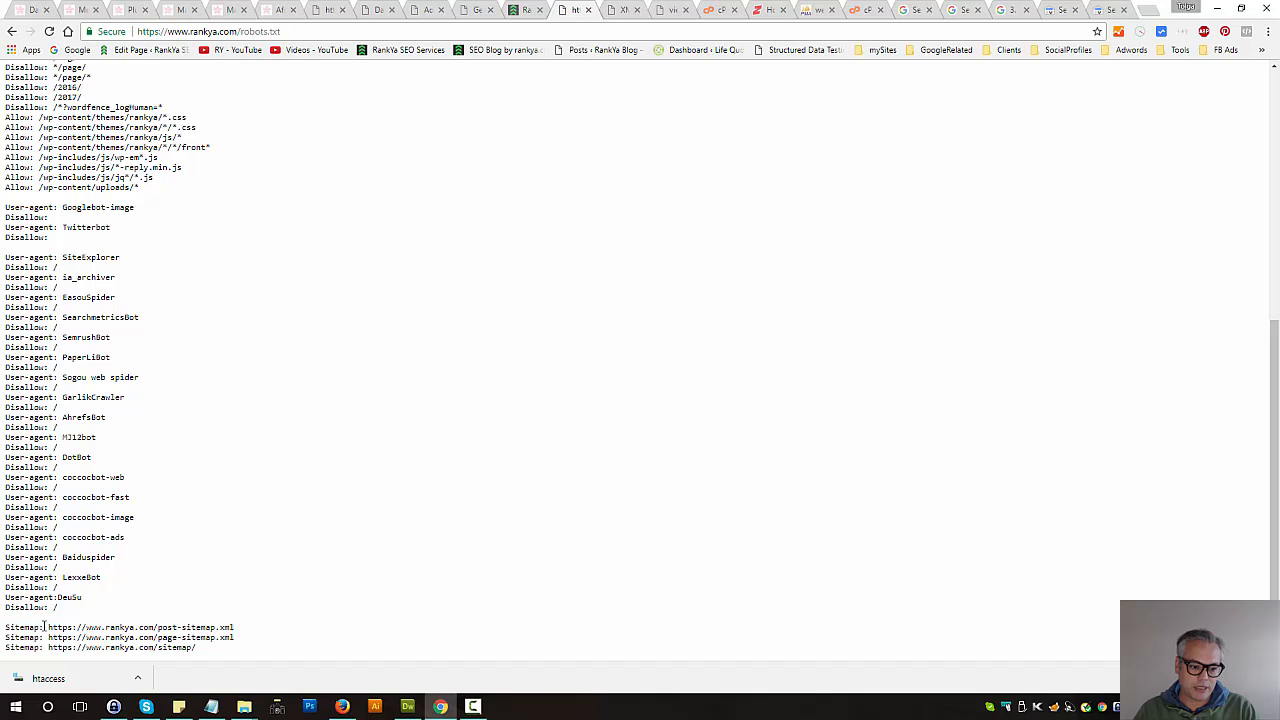
{"action": "double_click", "coordinate": [138, 628]}
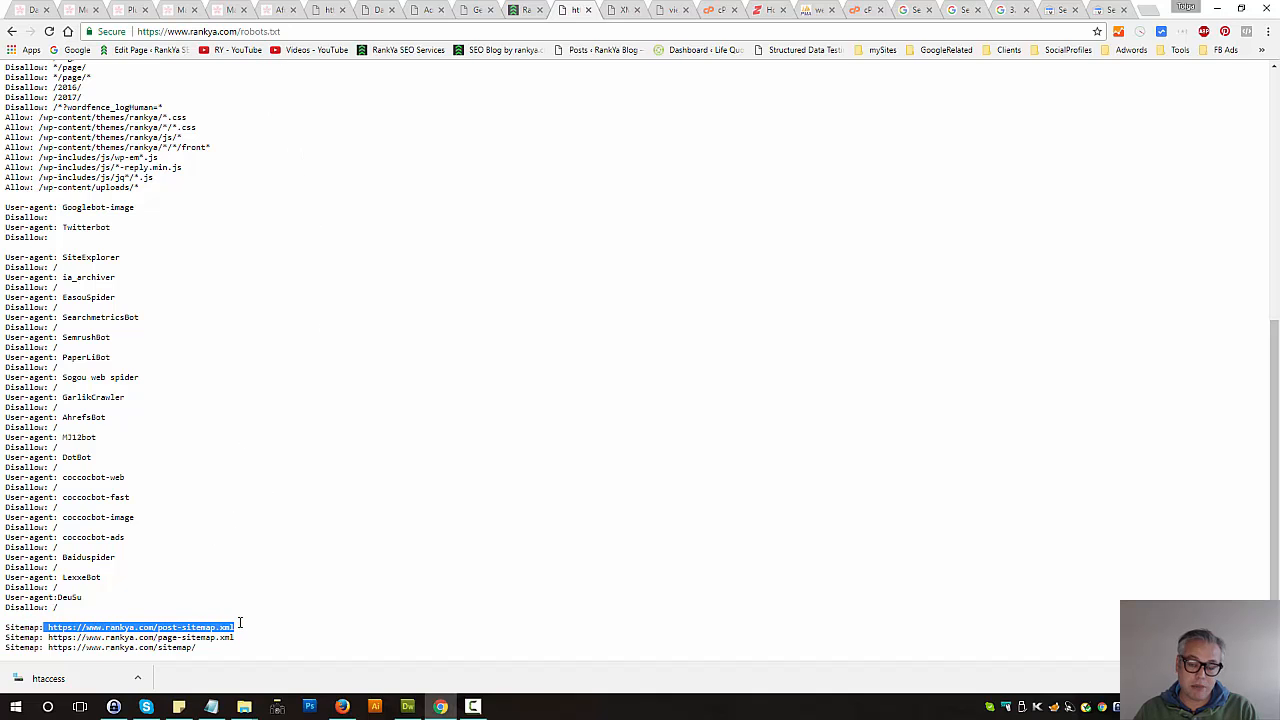
{"action": "double_click", "coordinate": [196, 628]}
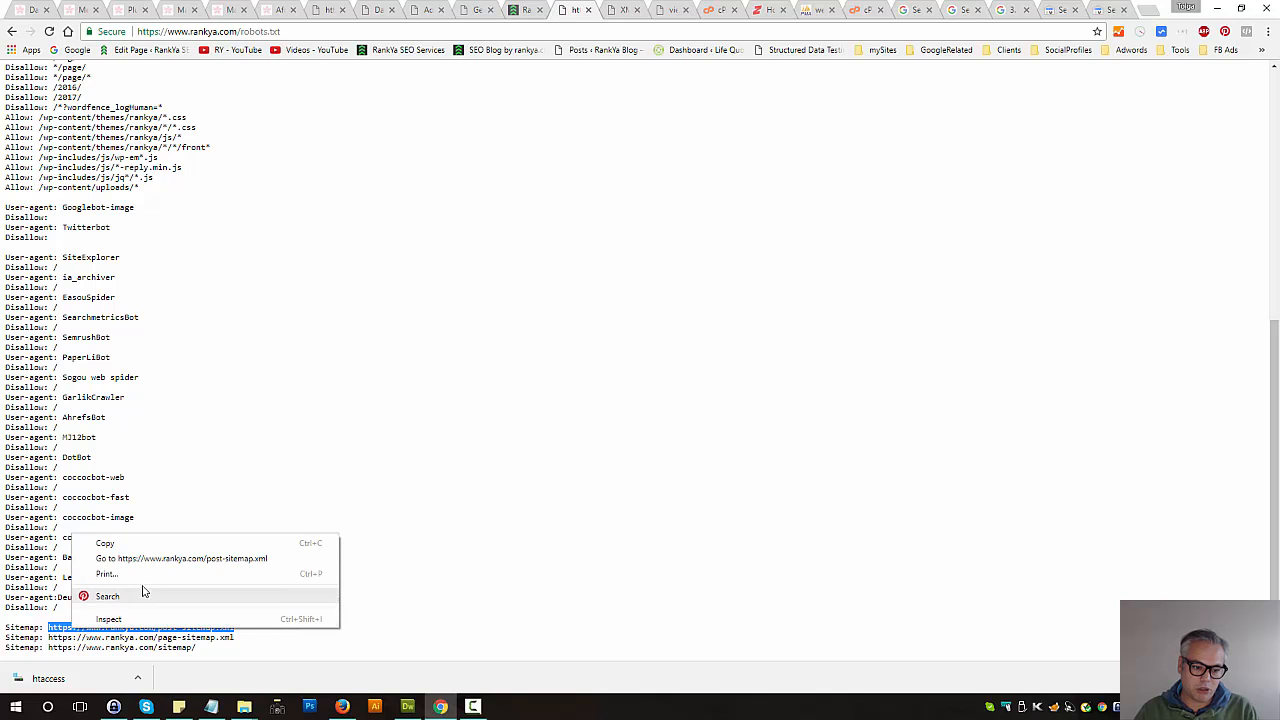
{"action": "left_click", "coordinate": [180, 558]}
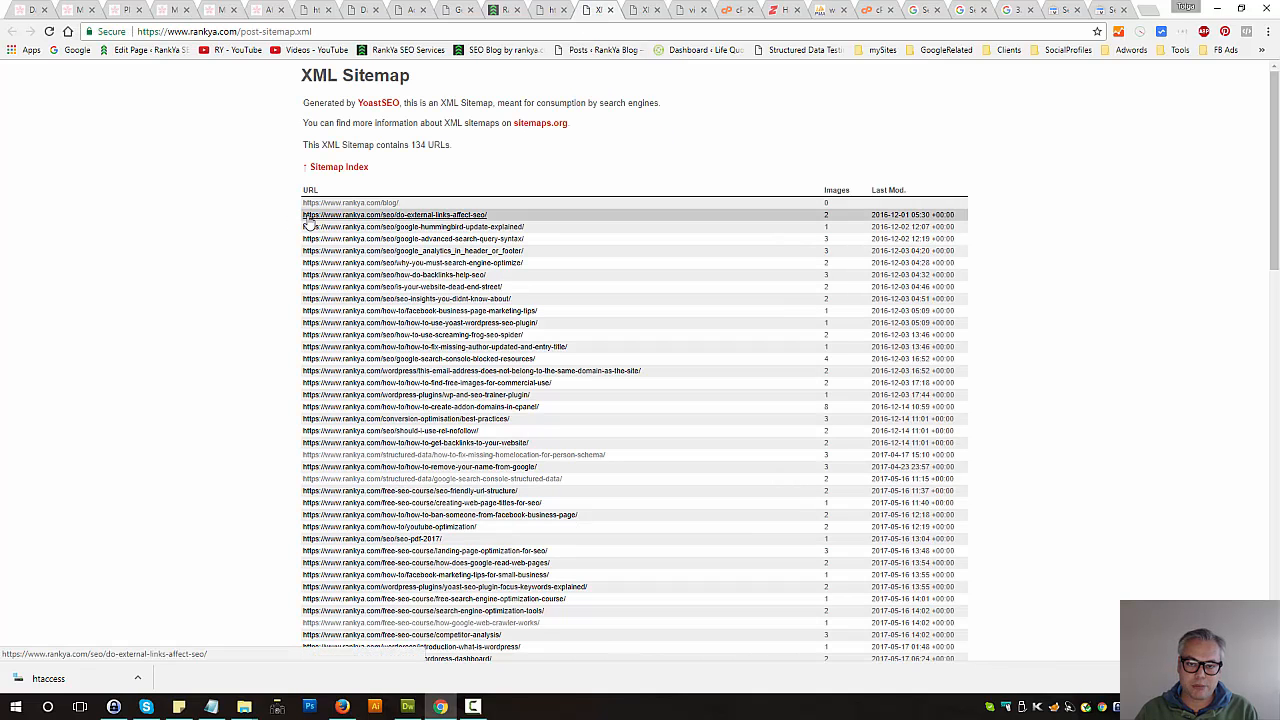
View the post sitemap's raw XML source with Ctrl+U and highlight an https image entry.
{"action": "key", "text": "ctrl+u"}
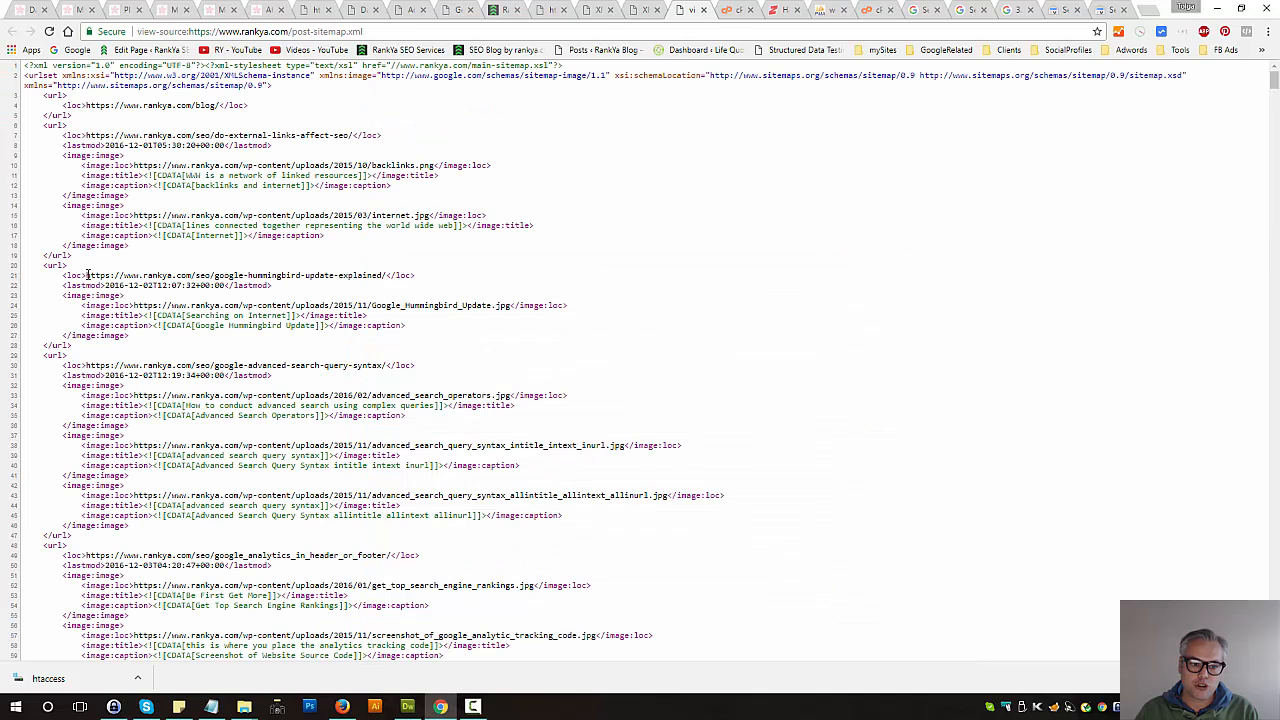
{"action": "double_click", "coordinate": [236, 276]}
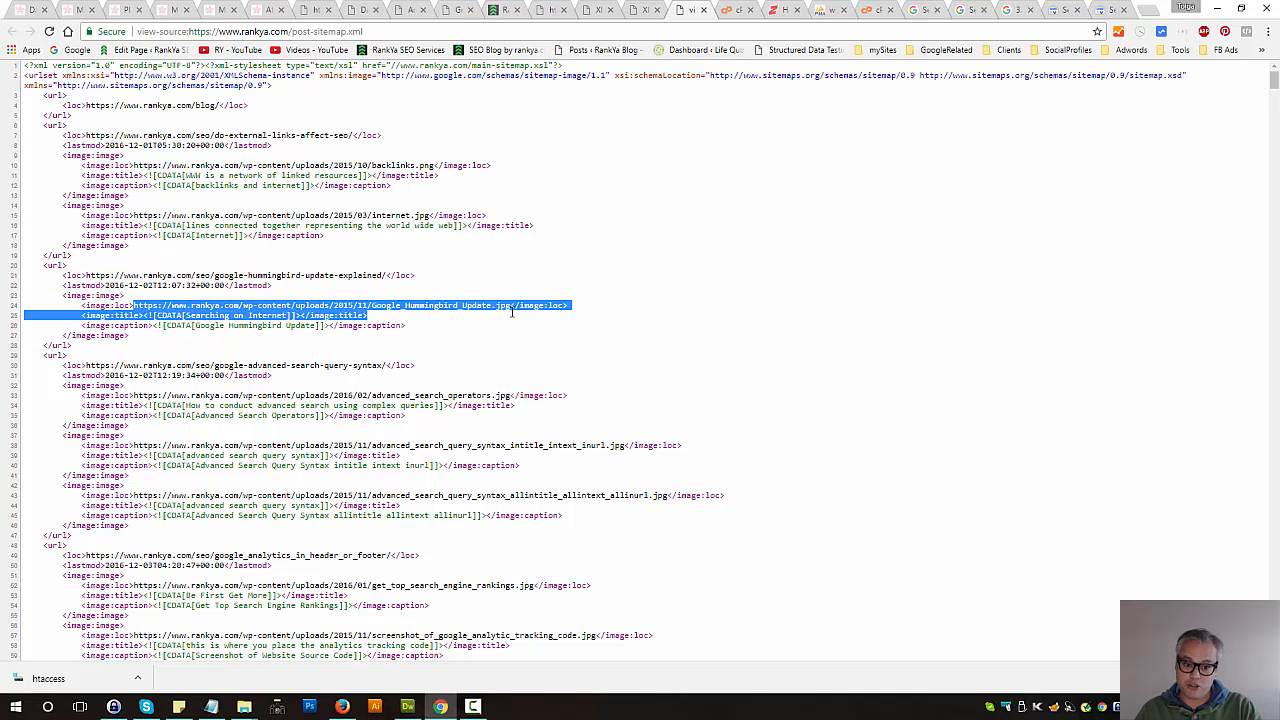
{"action": "left_click", "coordinate": [538, 236]}
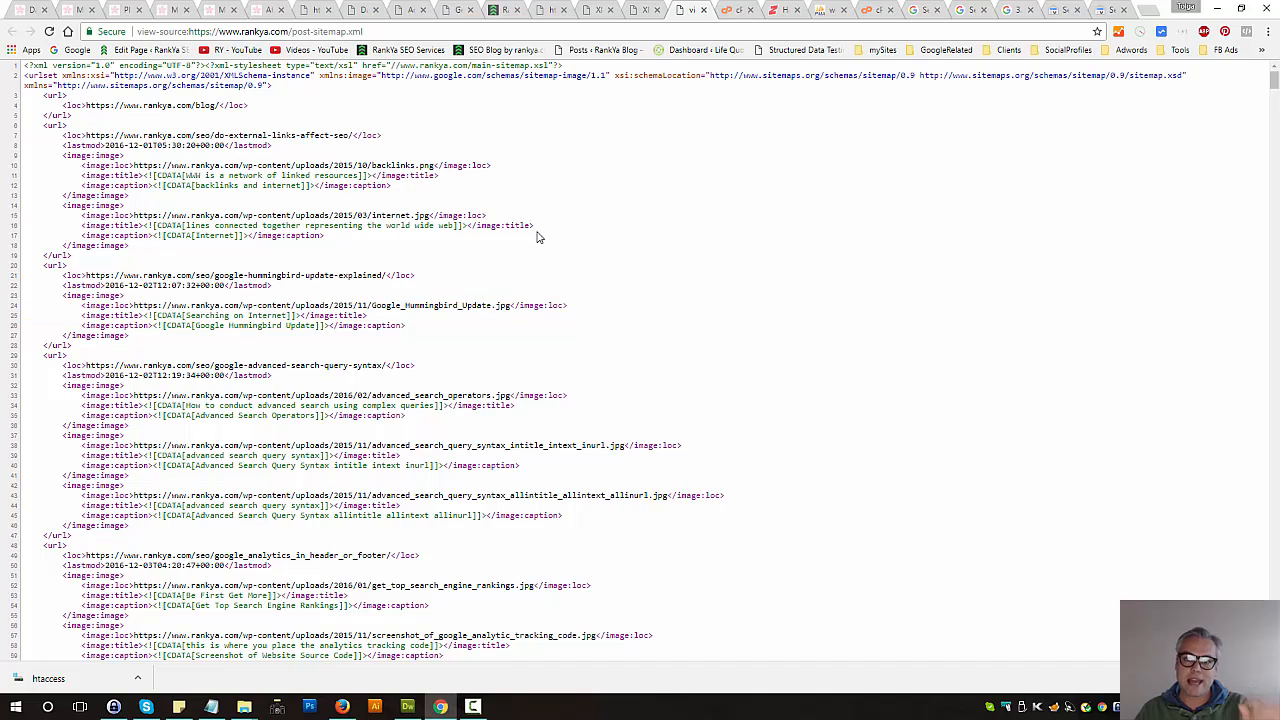
{"action": "mouse_move", "coordinate": [568, 72]}
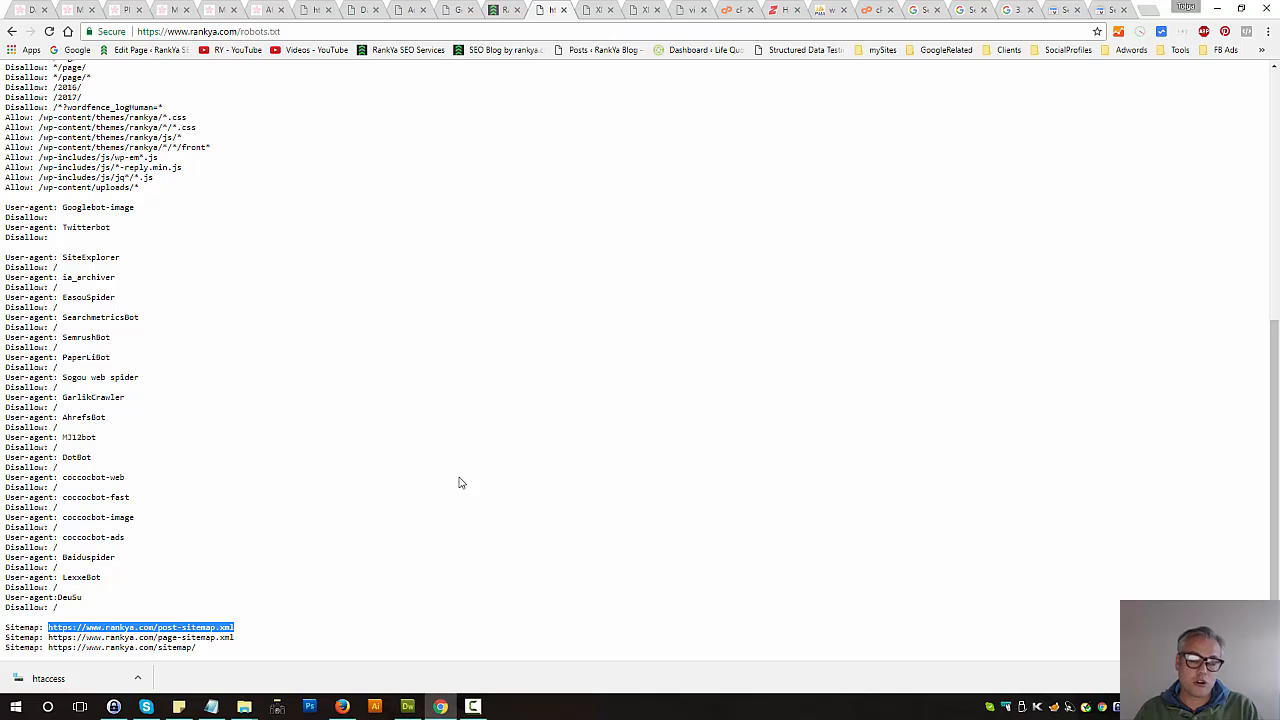
Return to the rendered post-sitemap.xml page listing 134 URLs.
{"action": "left_click", "coordinate": [140, 626]}
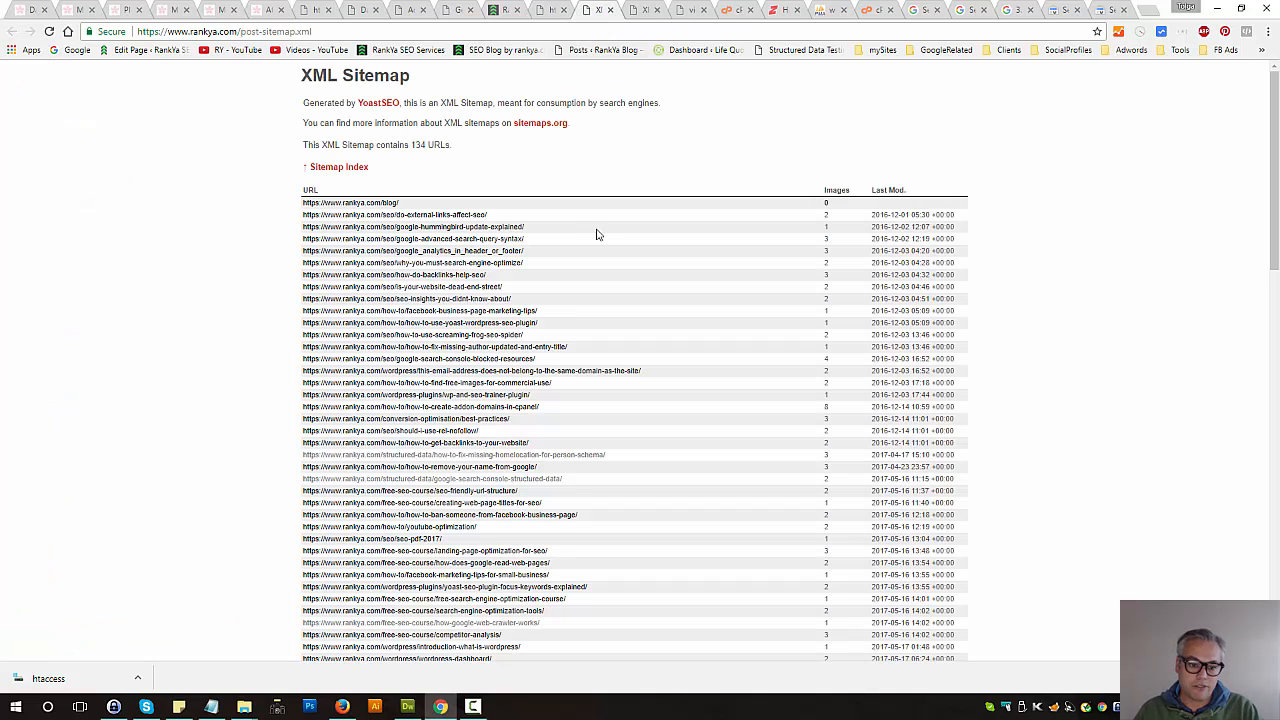
{"action": "mouse_move", "coordinate": [788, 152]}
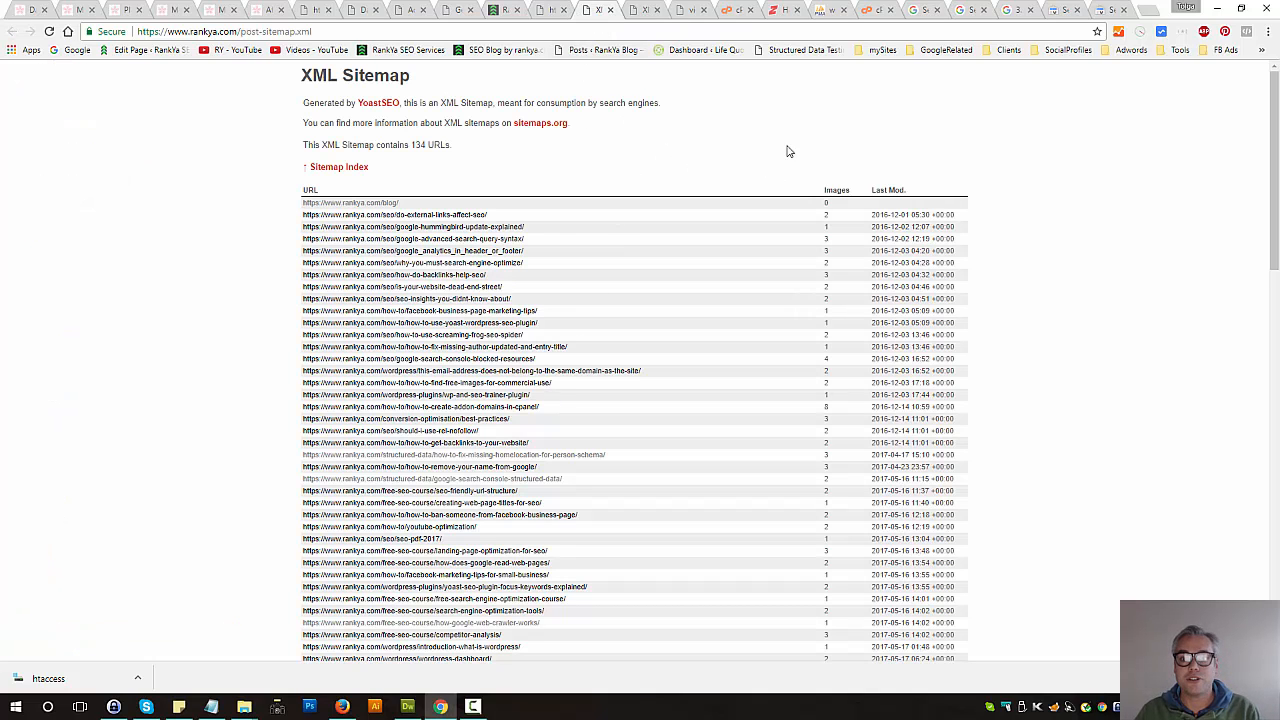
{"action": "mouse_move", "coordinate": [1068, 80]}
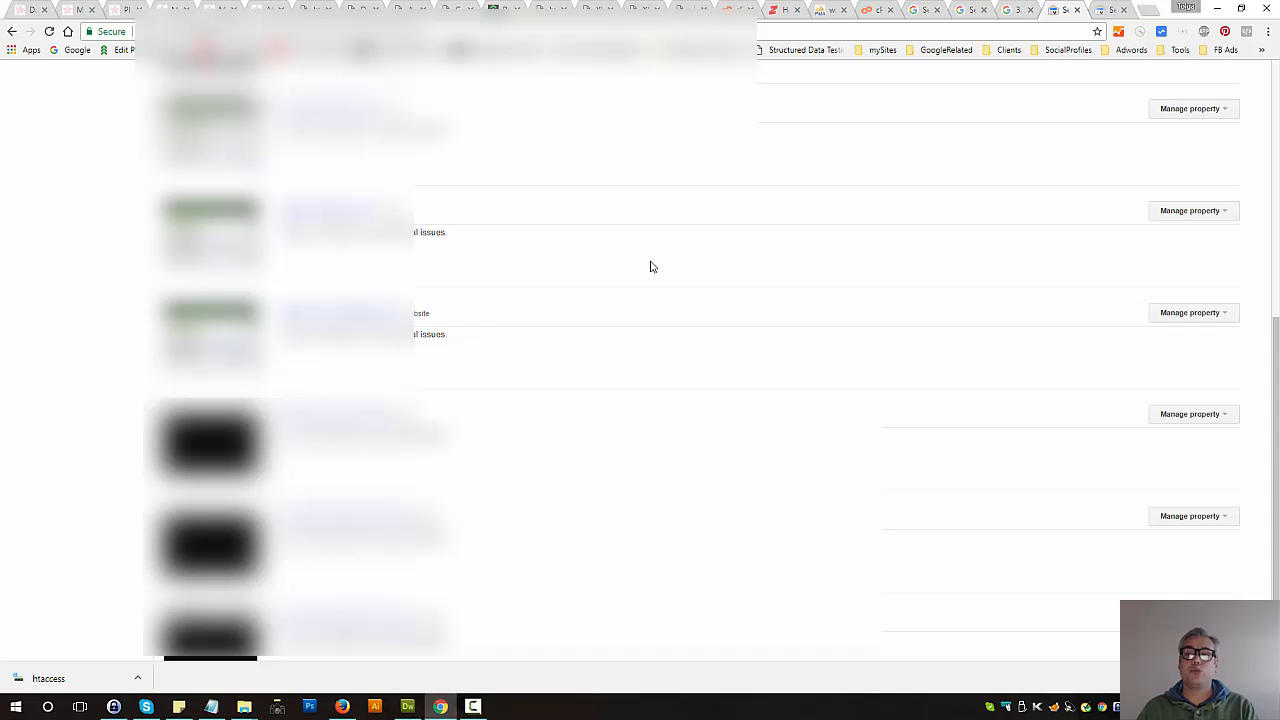
{"action": "mouse_move", "coordinate": [640, 268]}
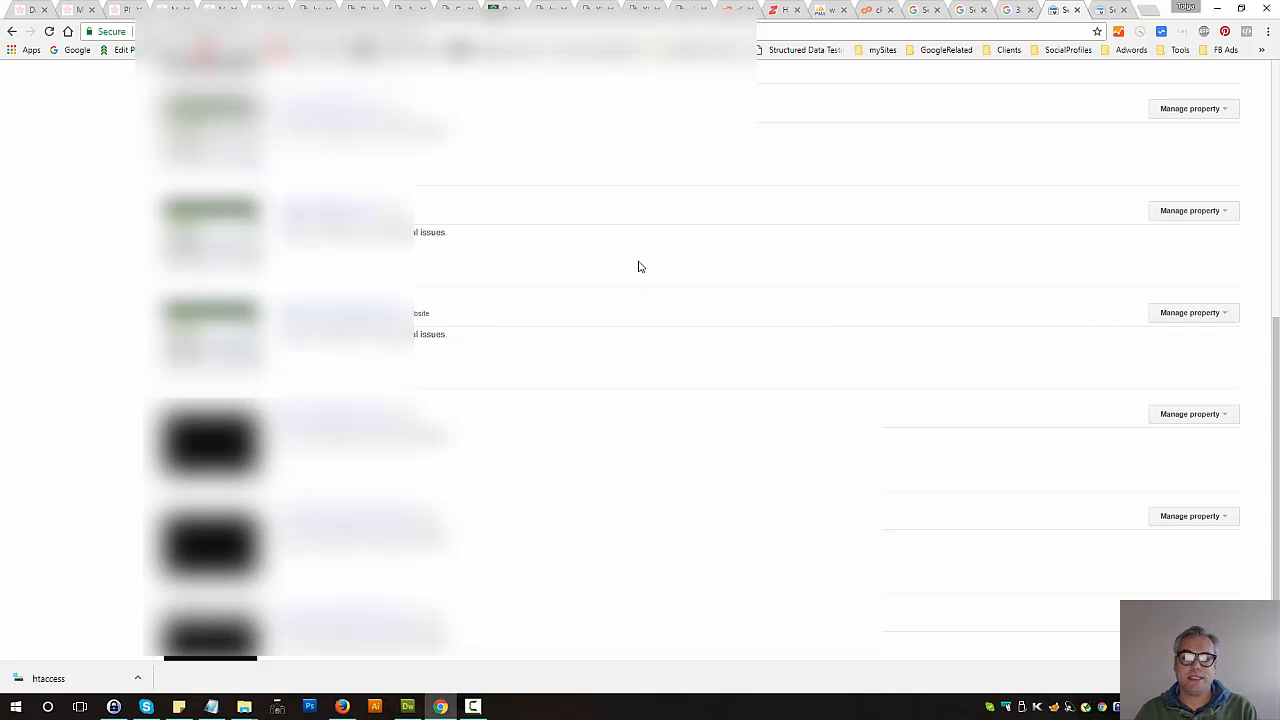
Go to the Search Console home page listing the account's properties.
{"action": "double_click", "coordinate": [344, 312]}
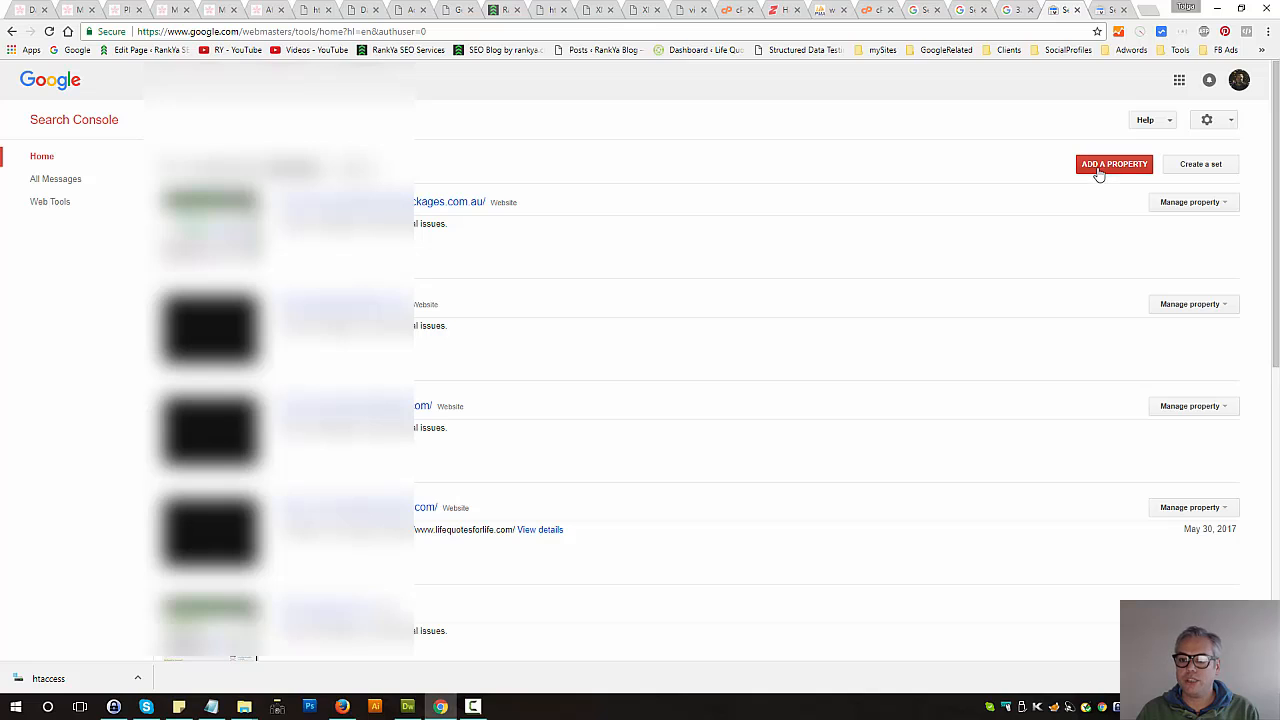
{"action": "left_click", "coordinate": [1114, 164]}
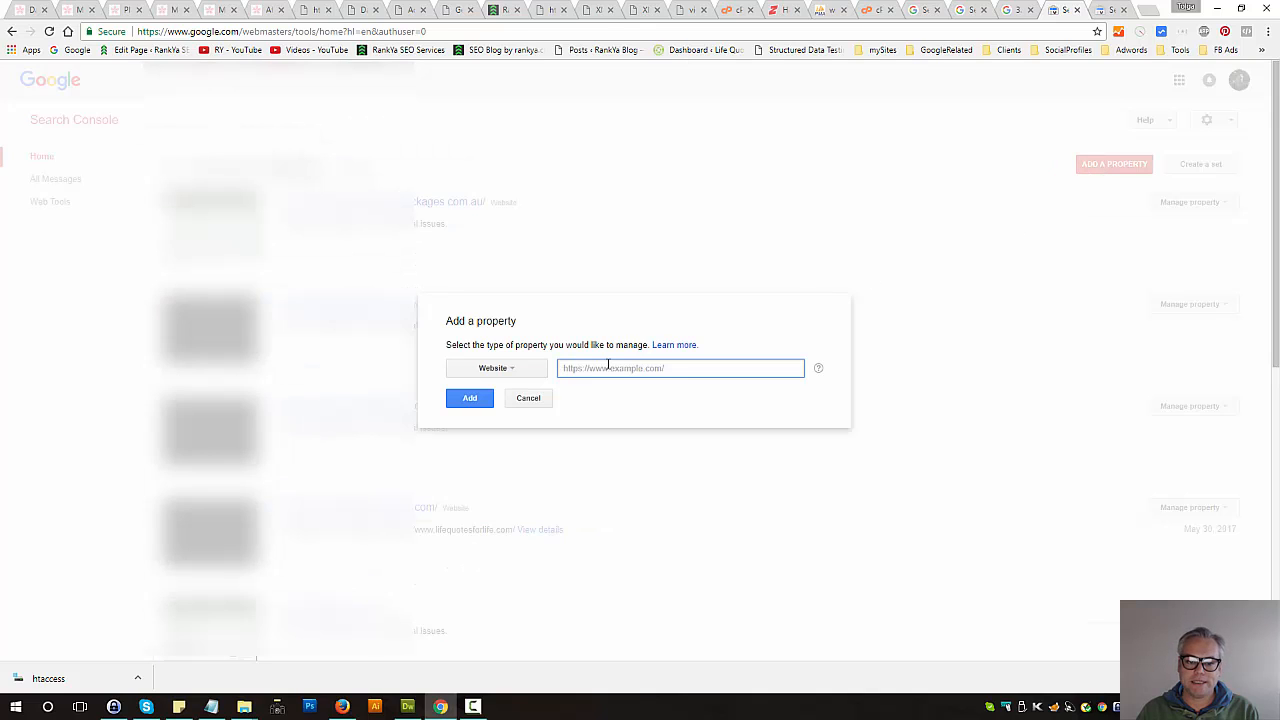
{"action": "type", "text": "https://www.rankya.com/"}
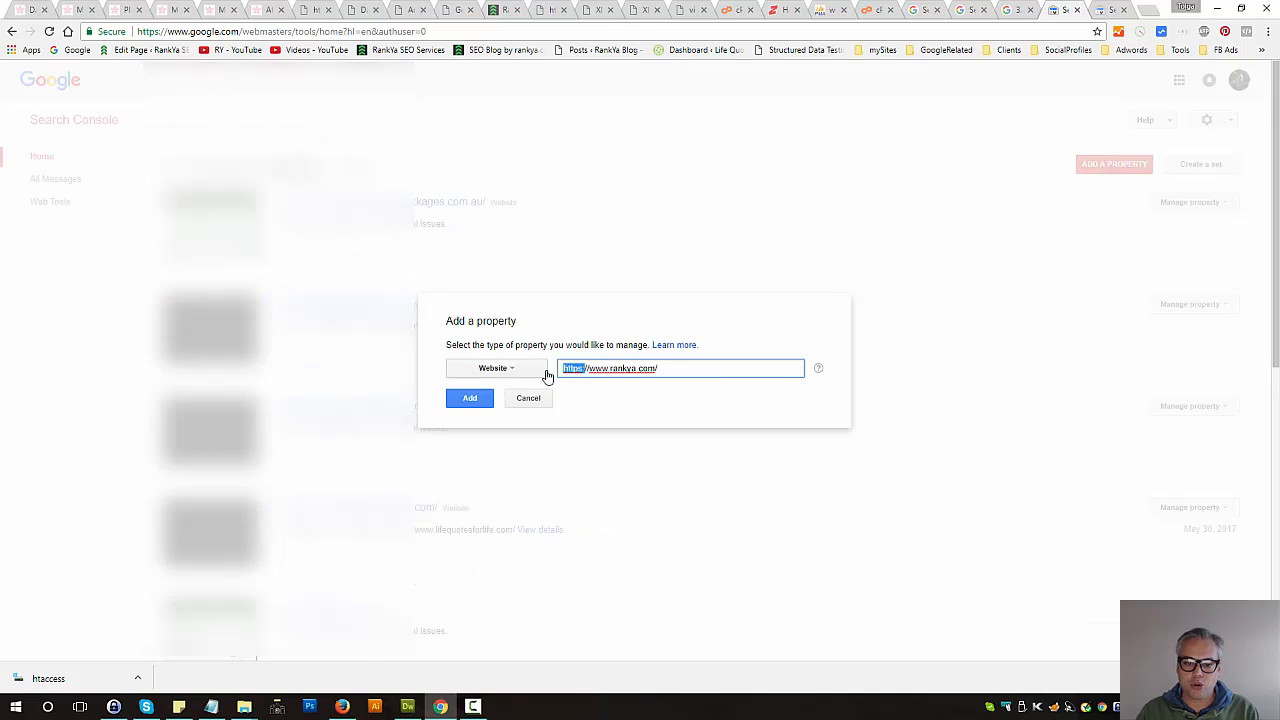
{"action": "mouse_move", "coordinate": [598, 388]}
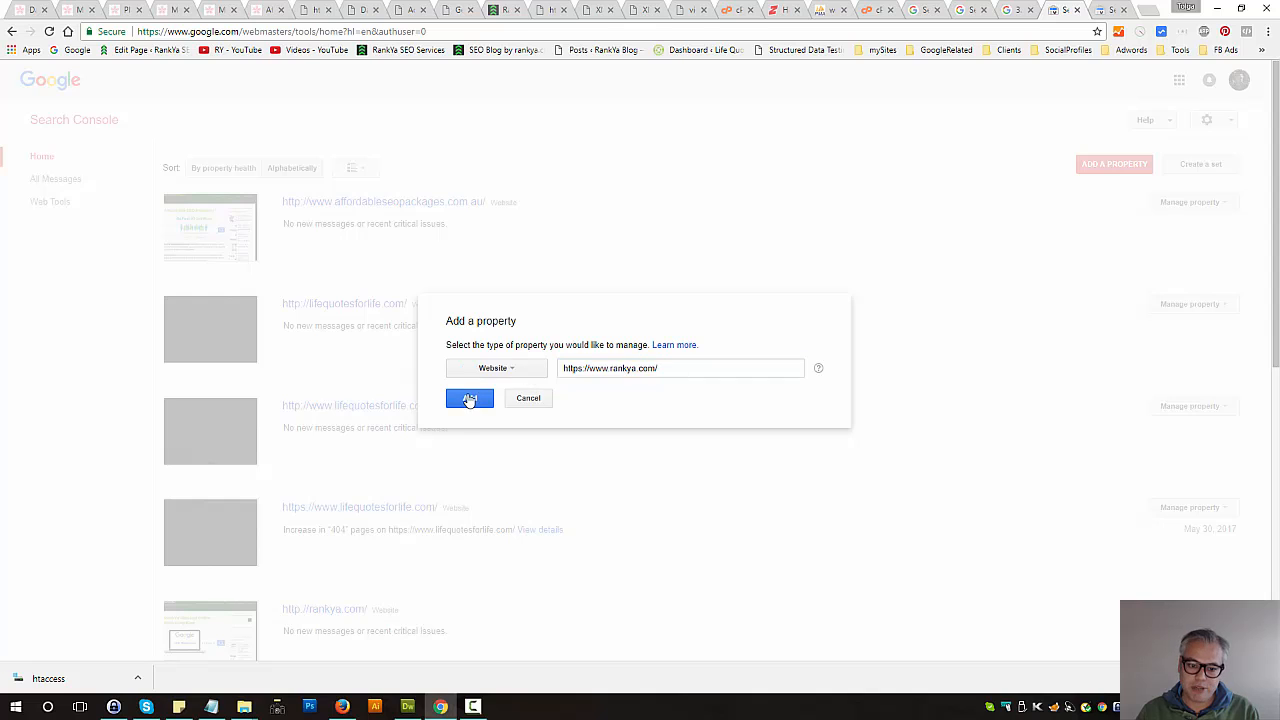
{"action": "left_click", "coordinate": [470, 398]}
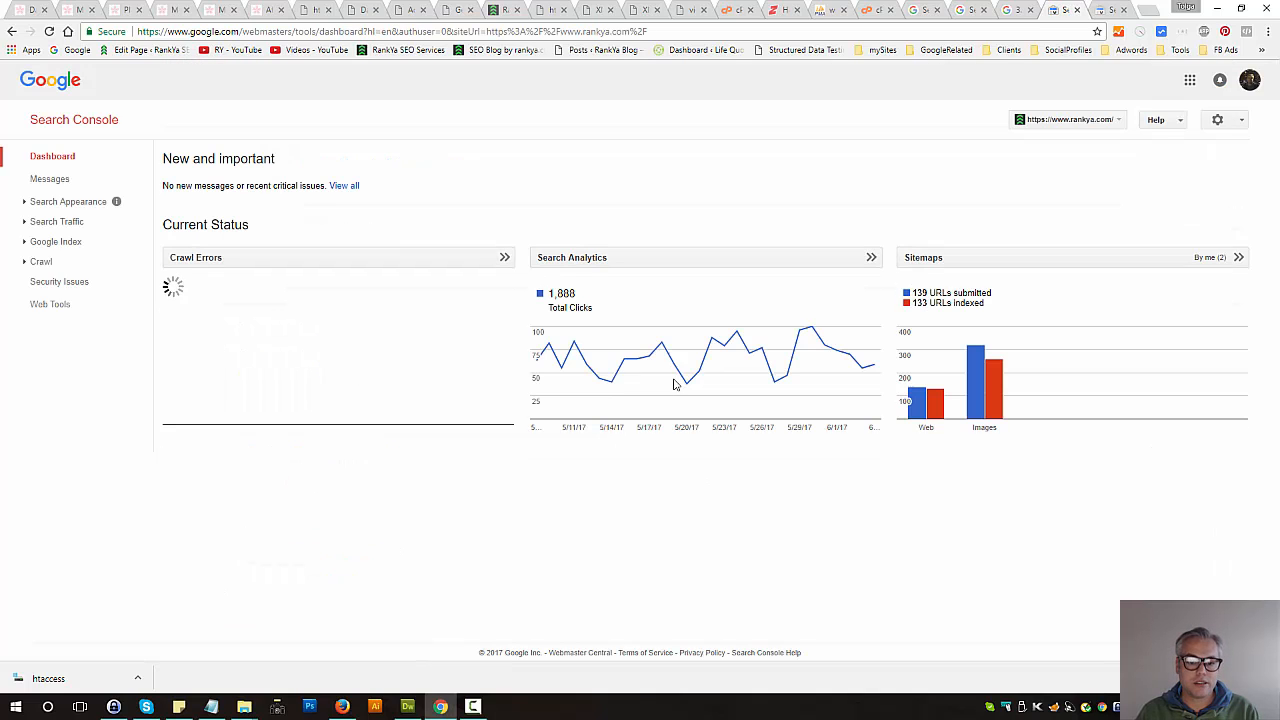
Go to Crawl > Sitemaps for the https property and view the submitted post sitemap.
{"action": "left_click", "coordinate": [40, 260]}
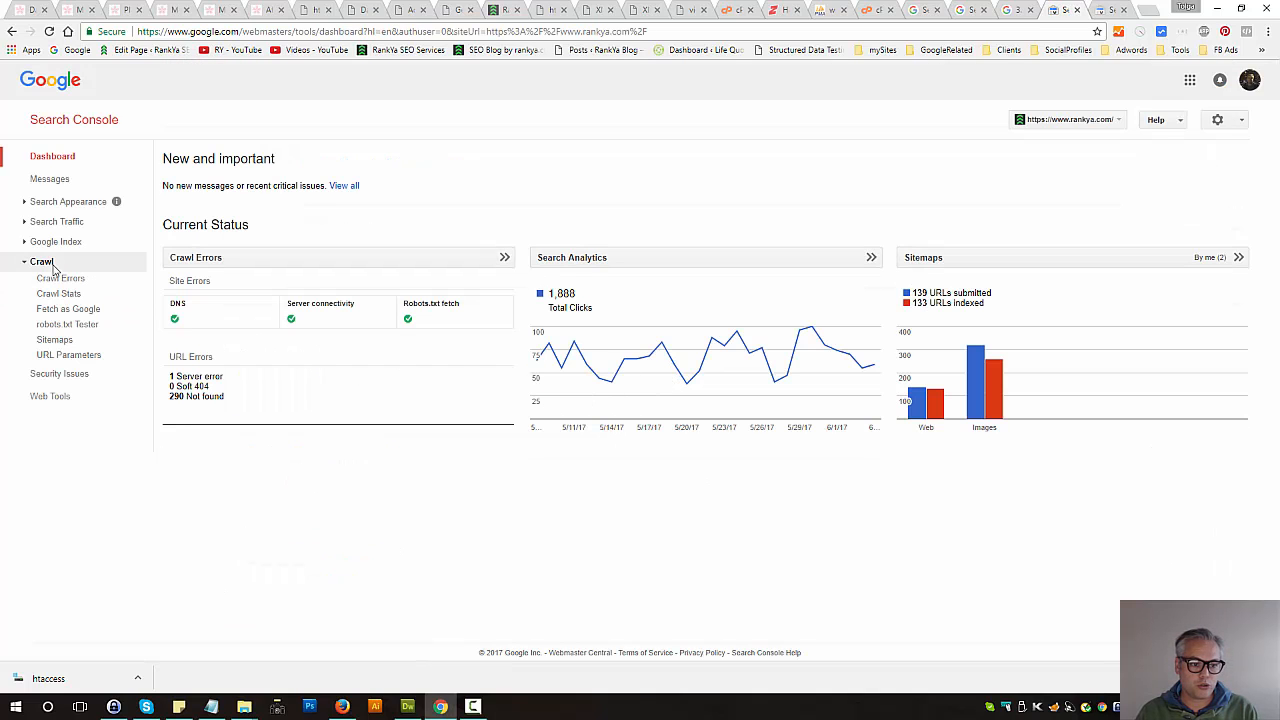
{"action": "left_click", "coordinate": [54, 340]}
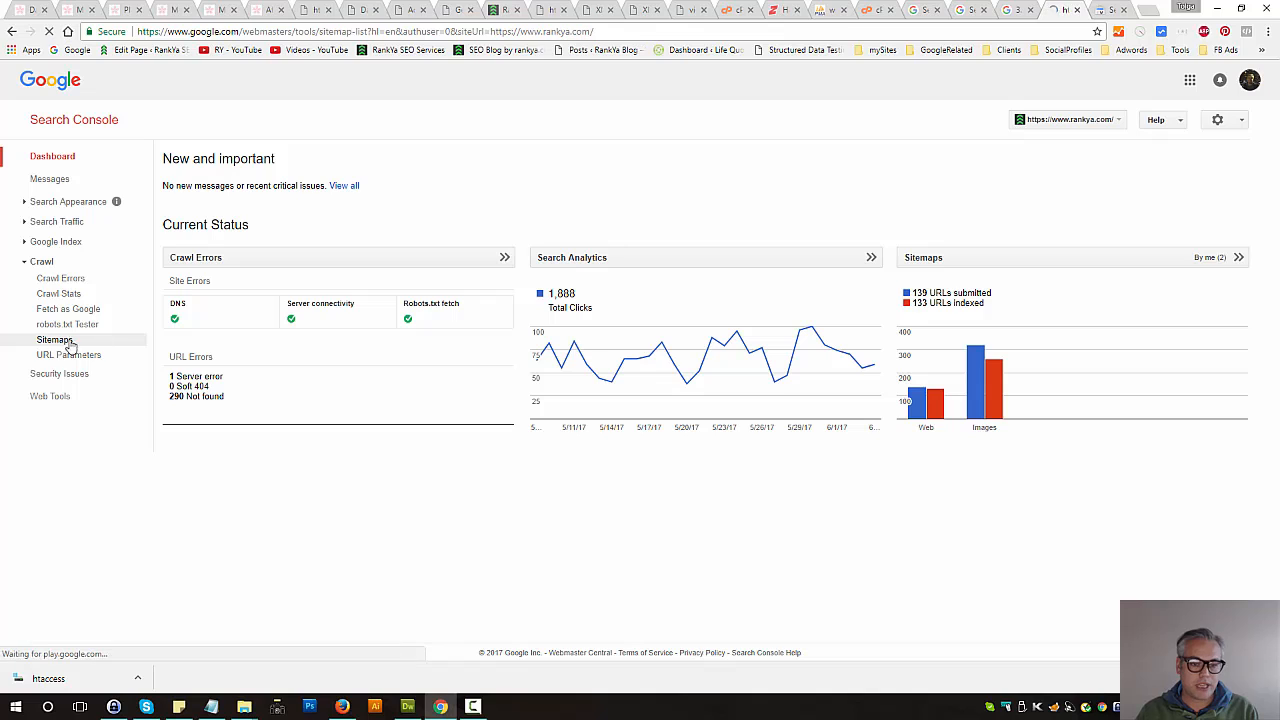
{"action": "left_click", "coordinate": [54, 340]}
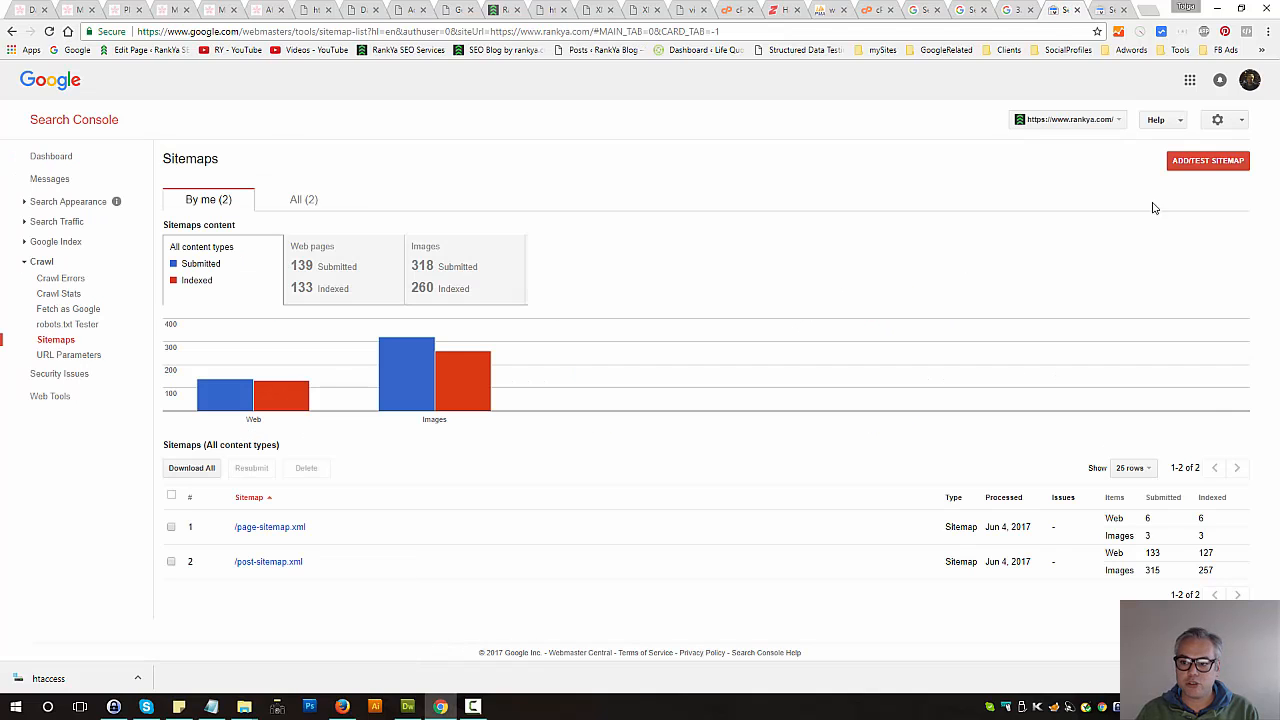
{"action": "left_click", "coordinate": [1208, 160]}
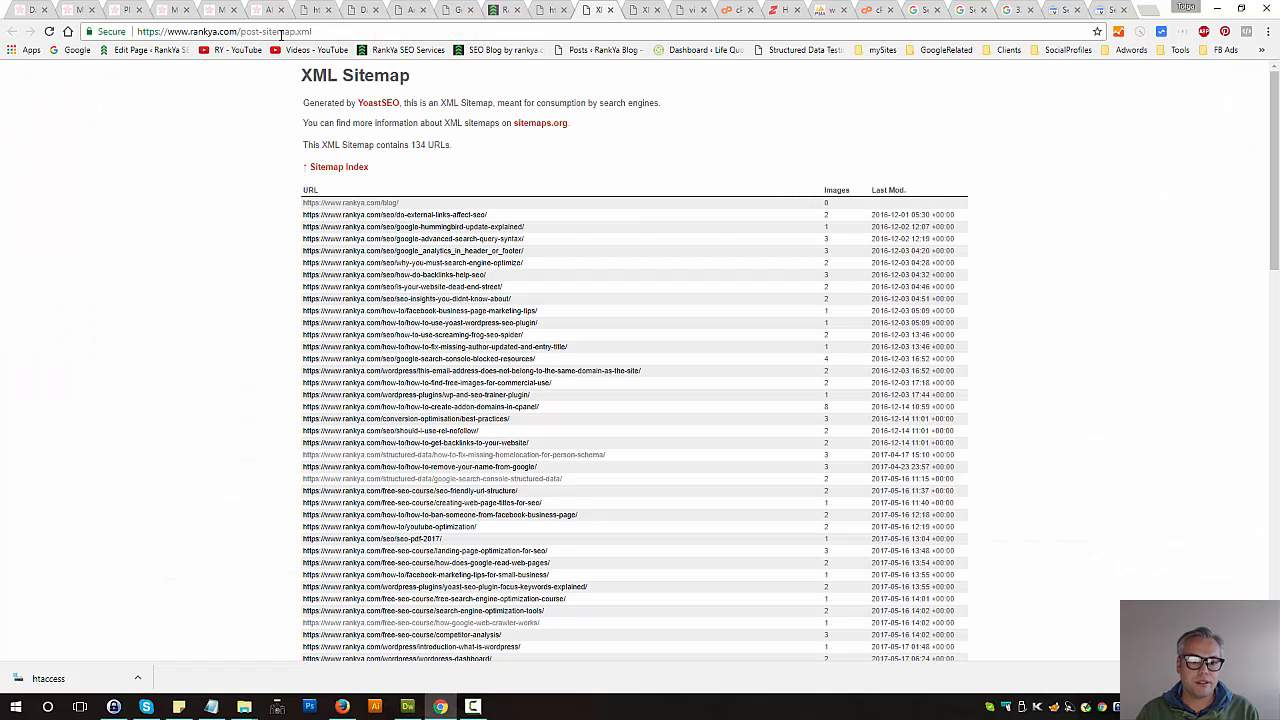
Test sitemap_index.xml via Add/Test Sitemap, which reports no errors.
{"action": "left_click", "coordinate": [340, 168]}
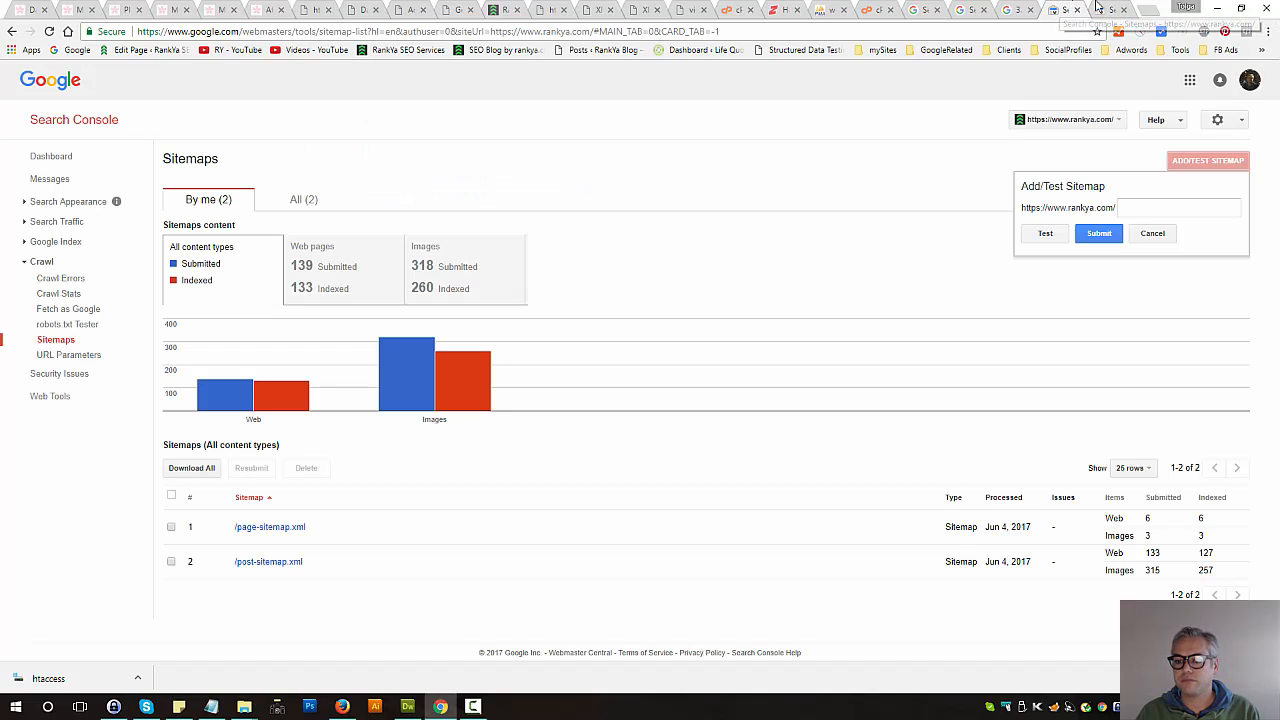
{"action": "type", "text": "sitemap_index.xml"}
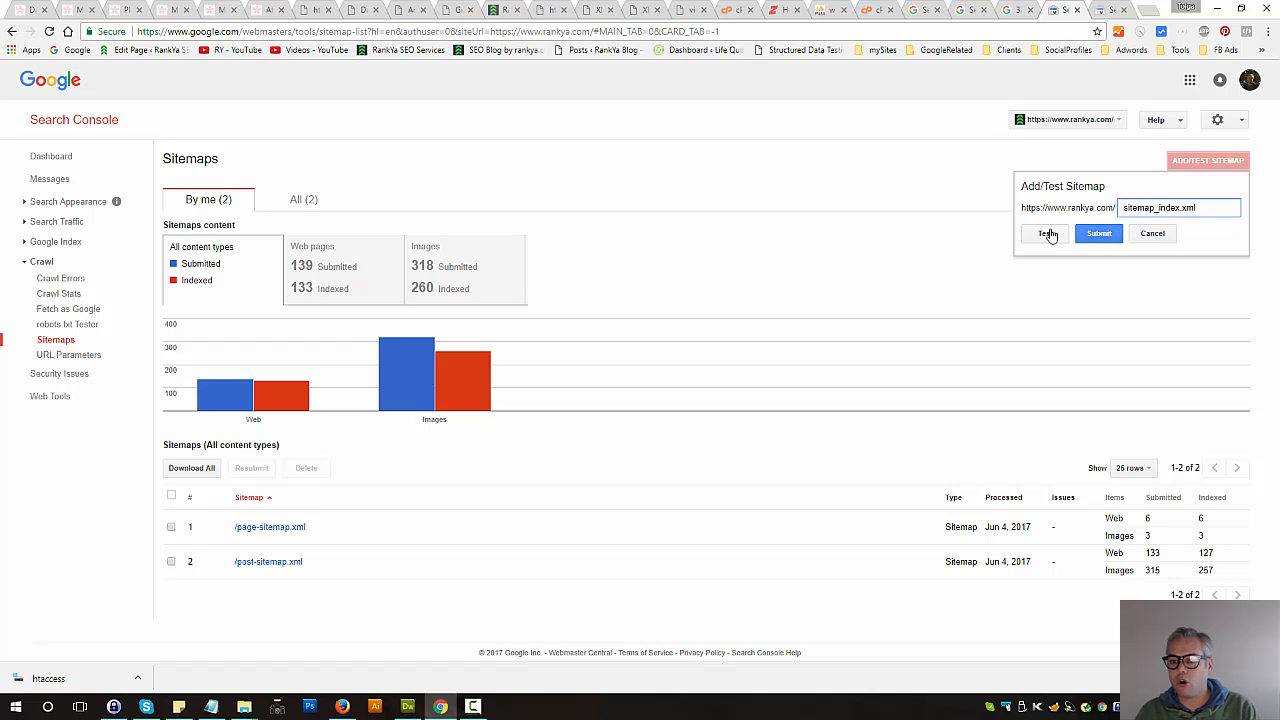
{"action": "left_click", "coordinate": [1046, 232]}
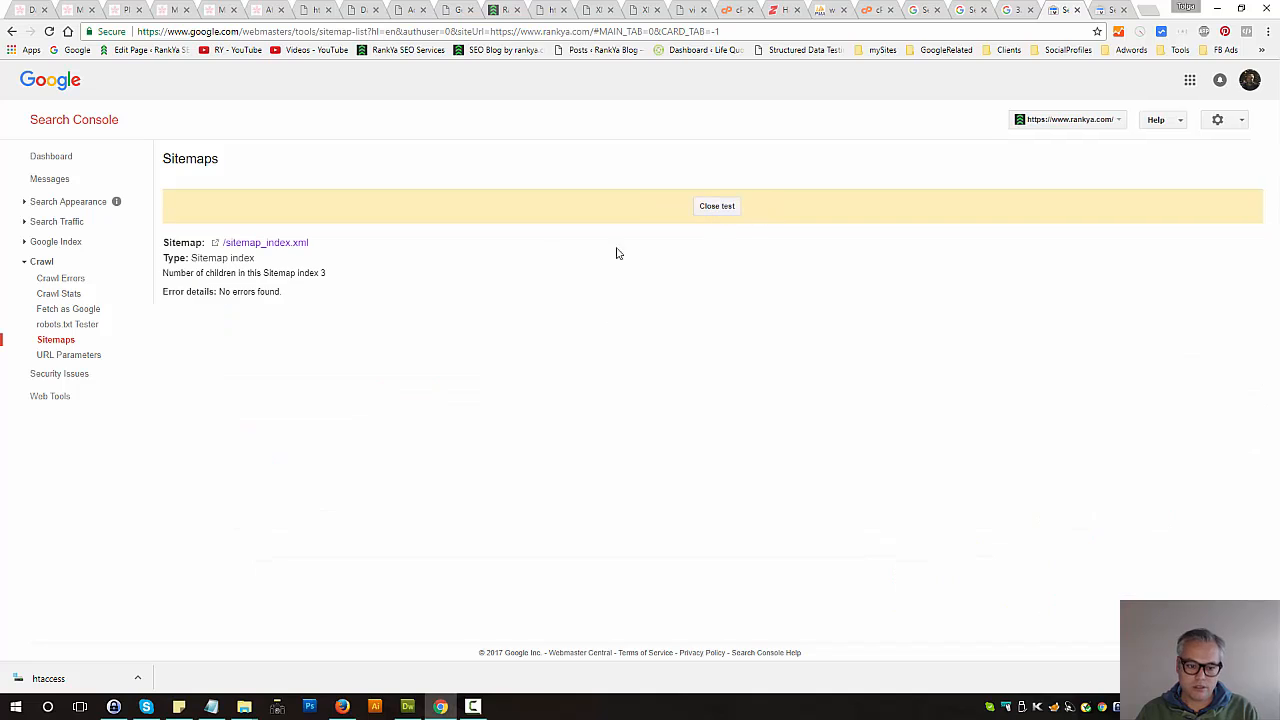
{"action": "double_click", "coordinate": [248, 292]}
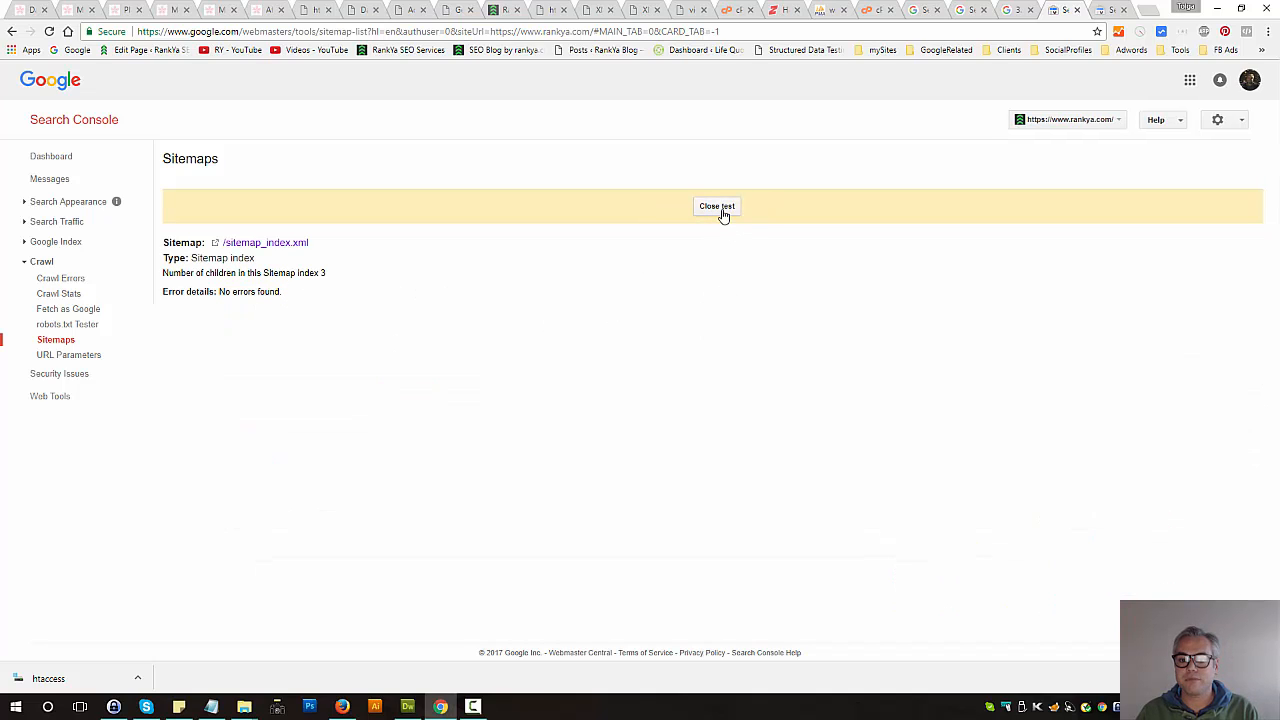
{"action": "left_click", "coordinate": [716, 206]}
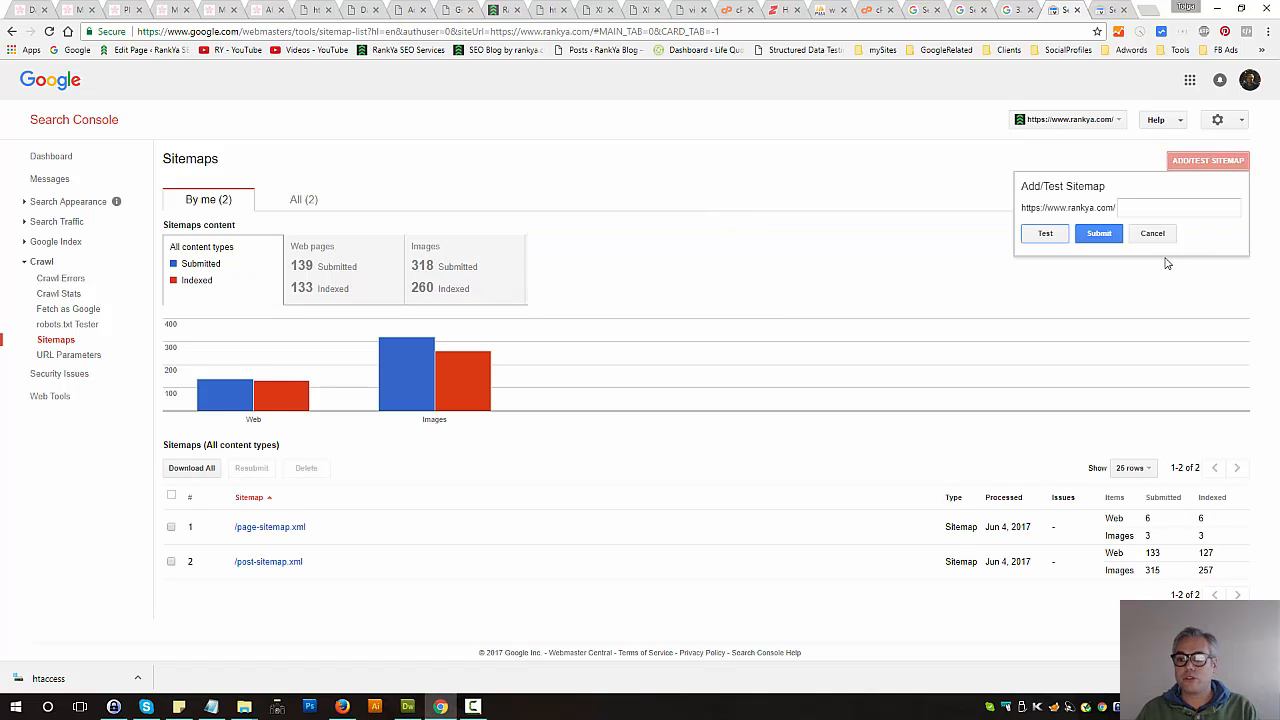
{"action": "type", "text": "sitemap_index.xml"}
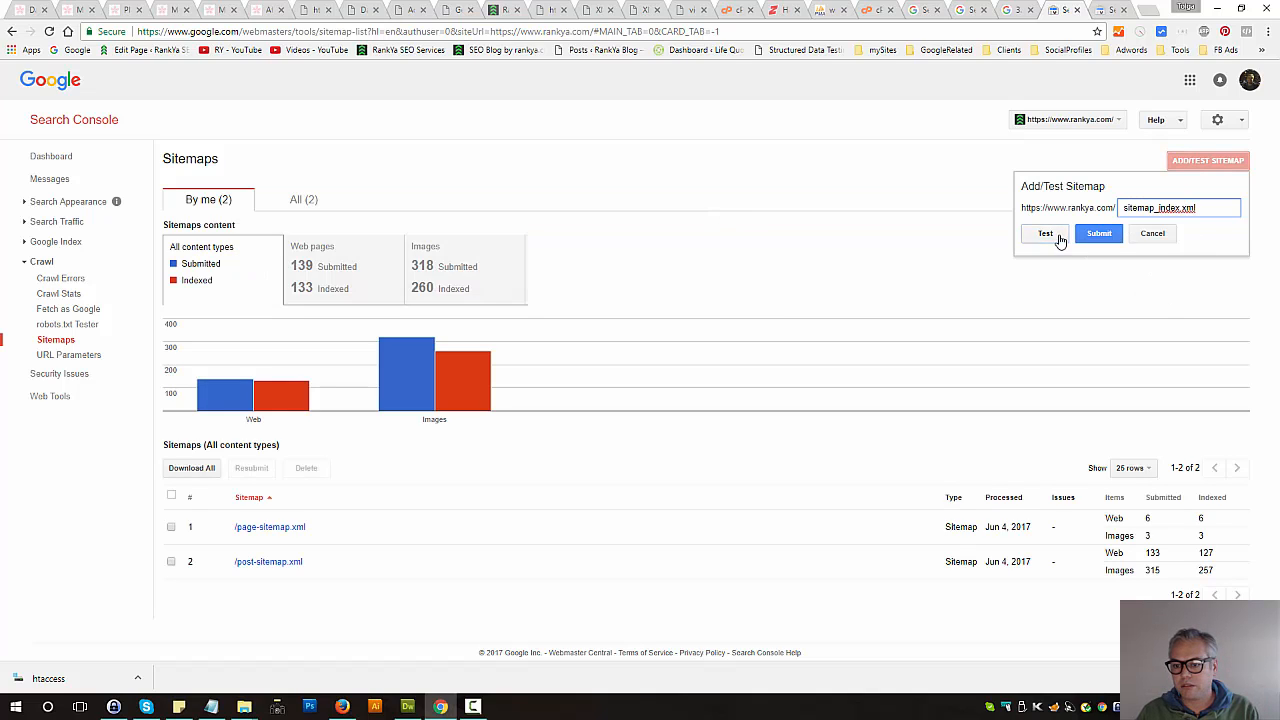
{"action": "left_click", "coordinate": [1152, 232]}
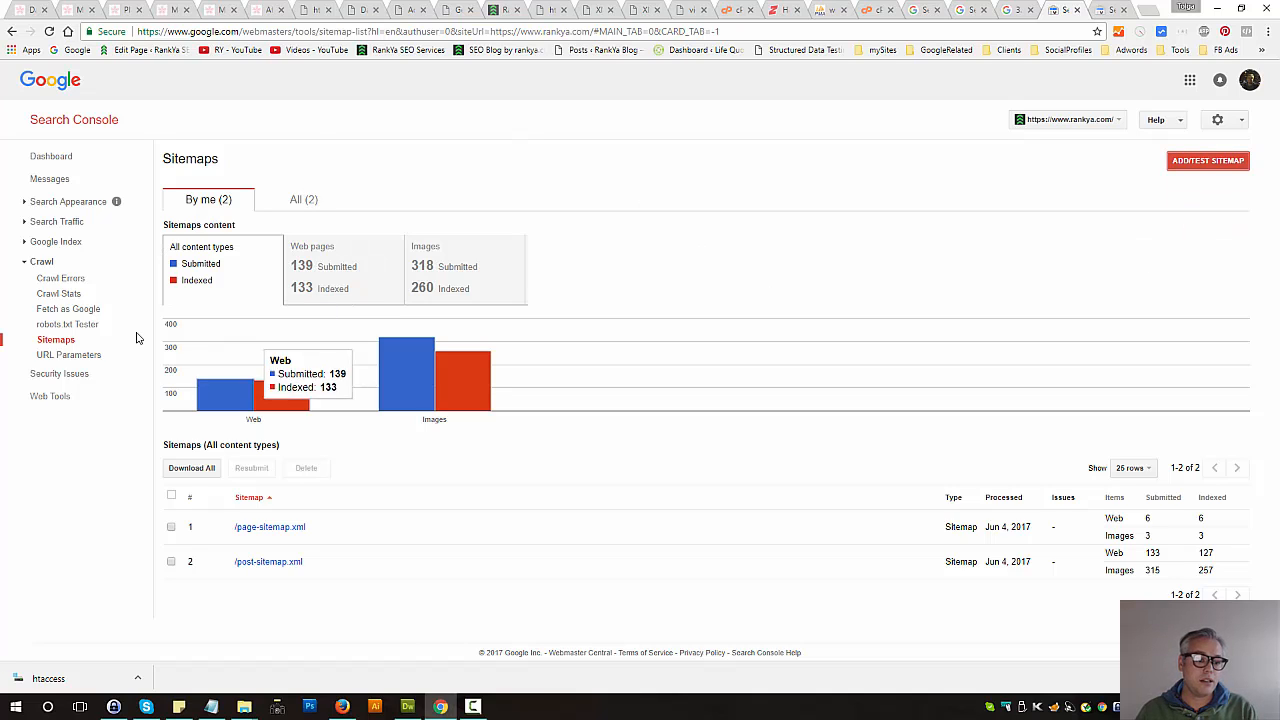
{"action": "mouse_move", "coordinate": [68, 324]}
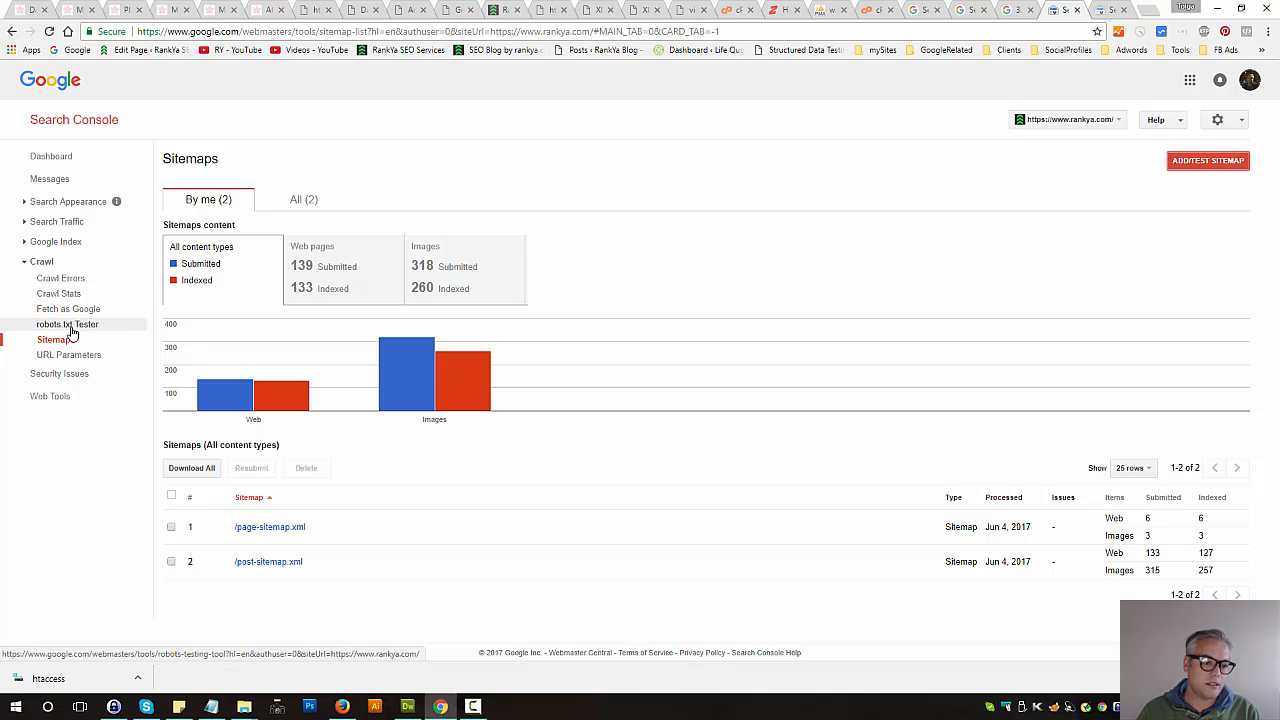
{"action": "mouse_move", "coordinate": [68, 308]}
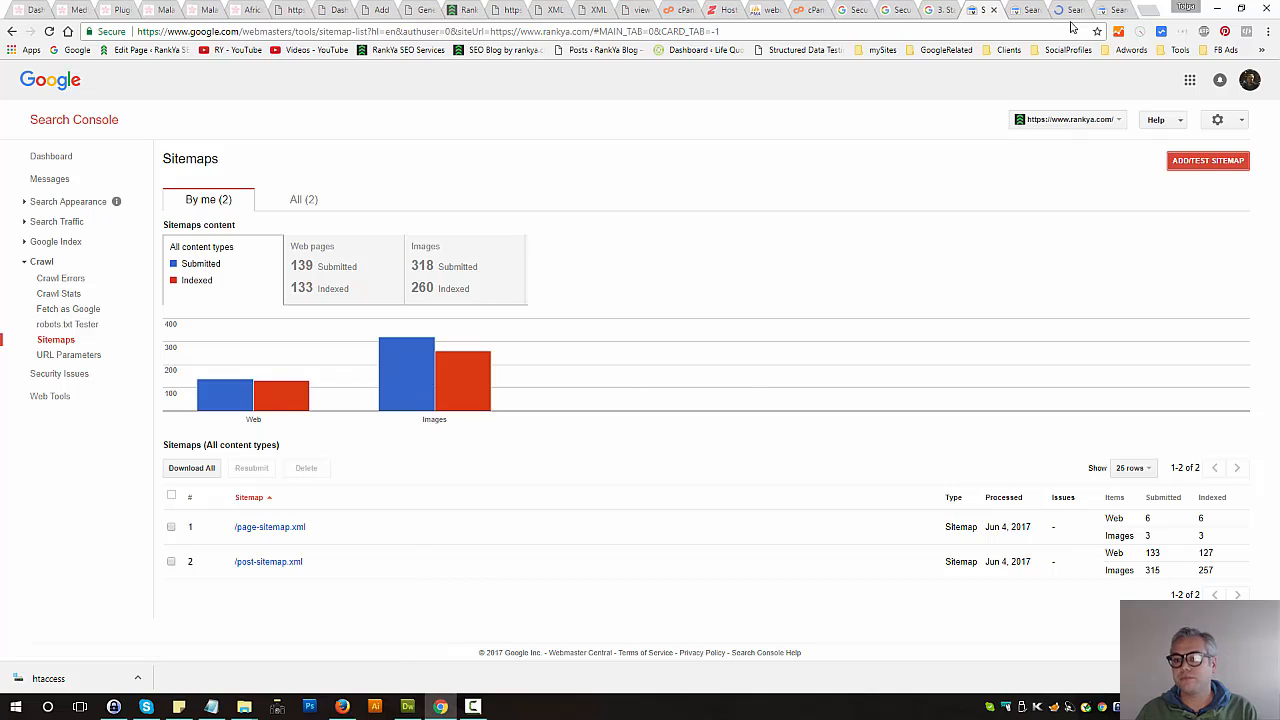
Review the robots.txt Tester (0 errors) and move on to Fetch as Google.
{"action": "left_click", "coordinate": [70, 324]}
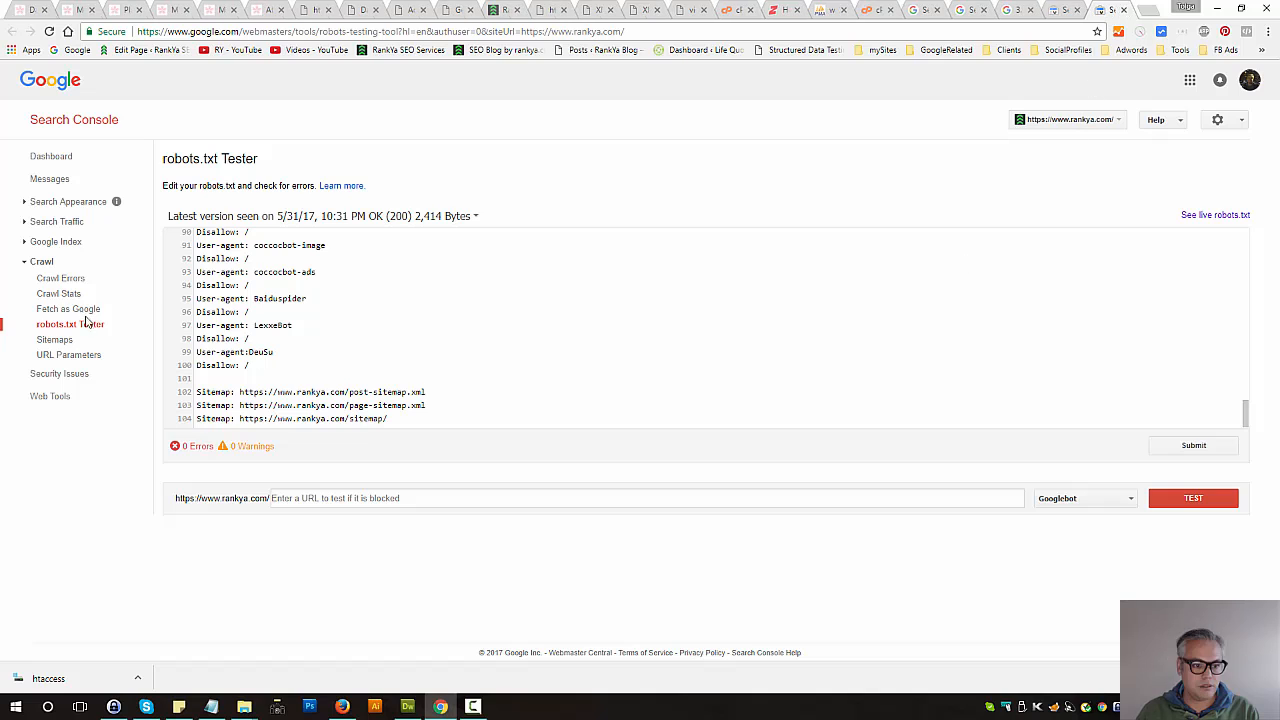
{"action": "left_click", "coordinate": [68, 308]}
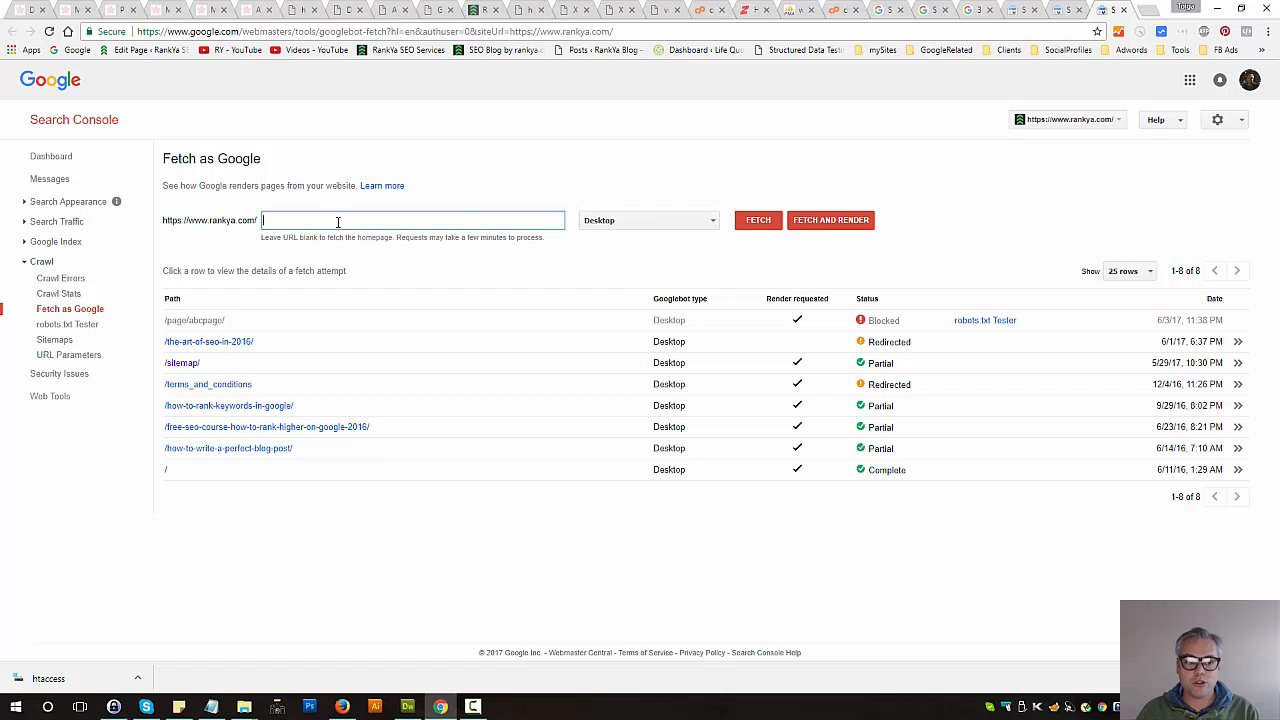
Submit a fetch and render for wordpress/how-to-noindex-in-wordpress/, leaving it pending atop the history.
{"action": "double_click", "coordinate": [172, 220]}
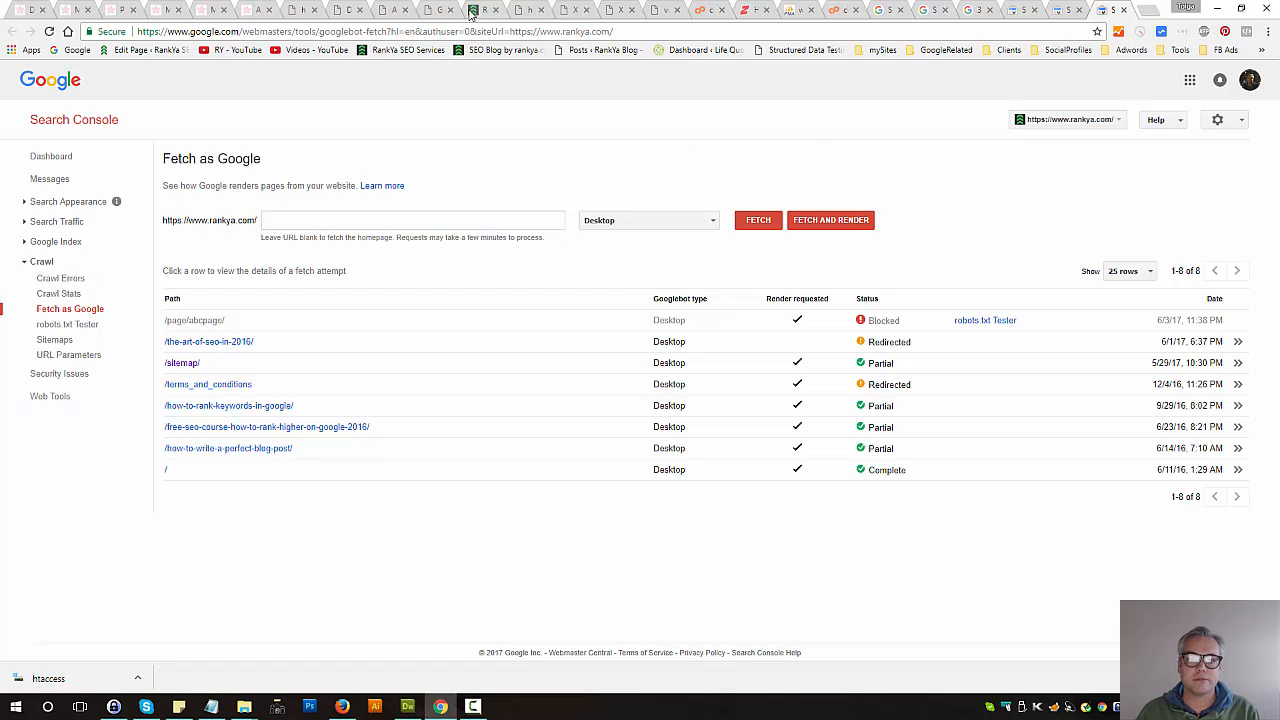
{"action": "left_click", "coordinate": [470, 8]}
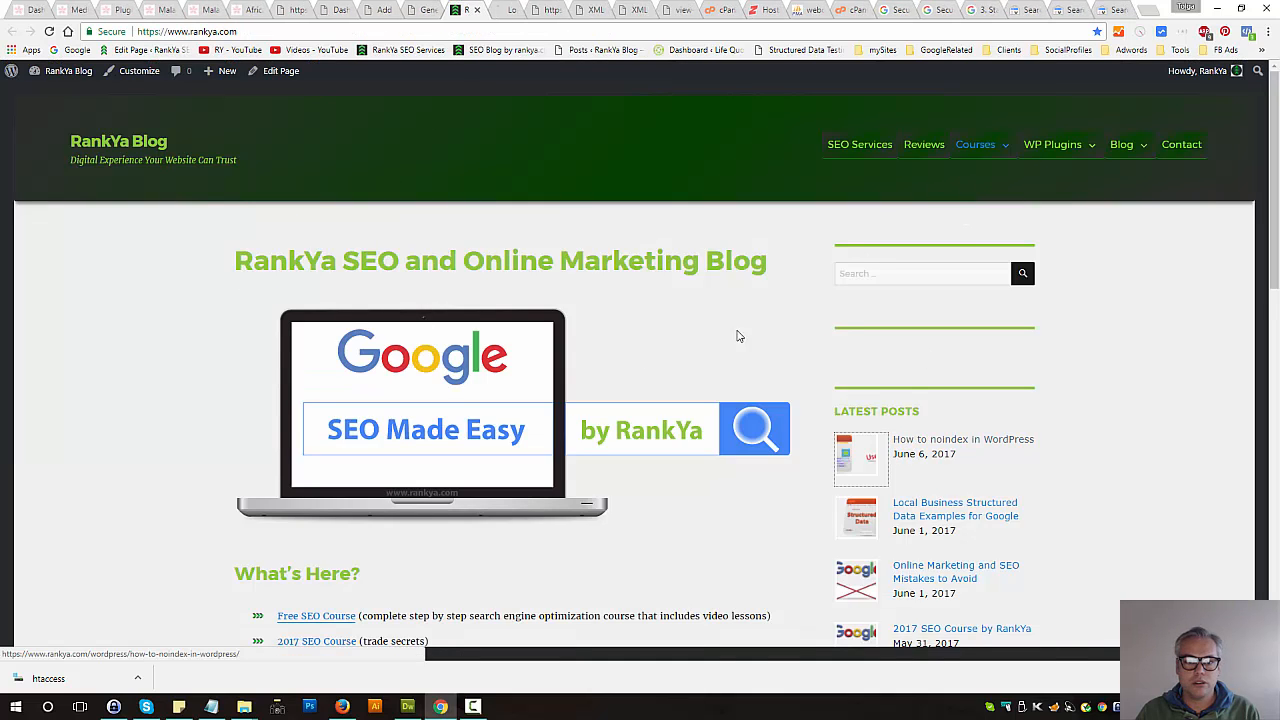
{"action": "left_click", "coordinate": [962, 440]}
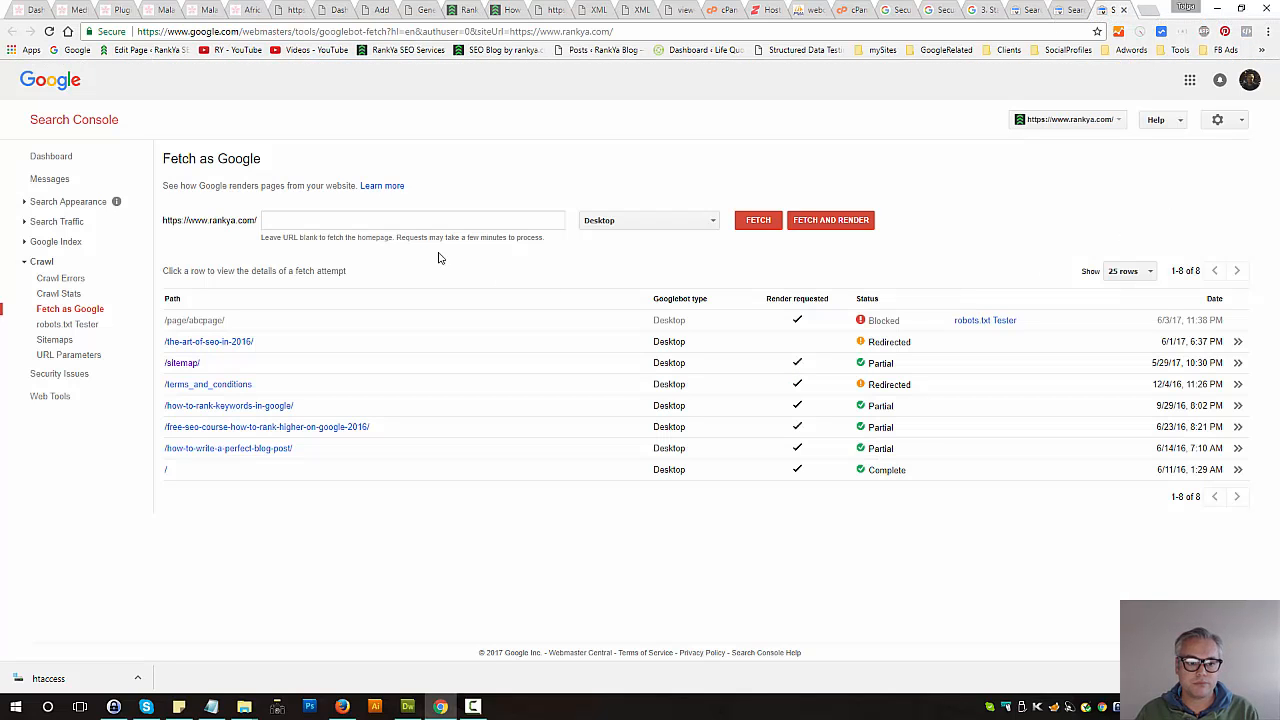
{"action": "type", "text": "wordpress/how-to-noindex-in-wordpress/"}
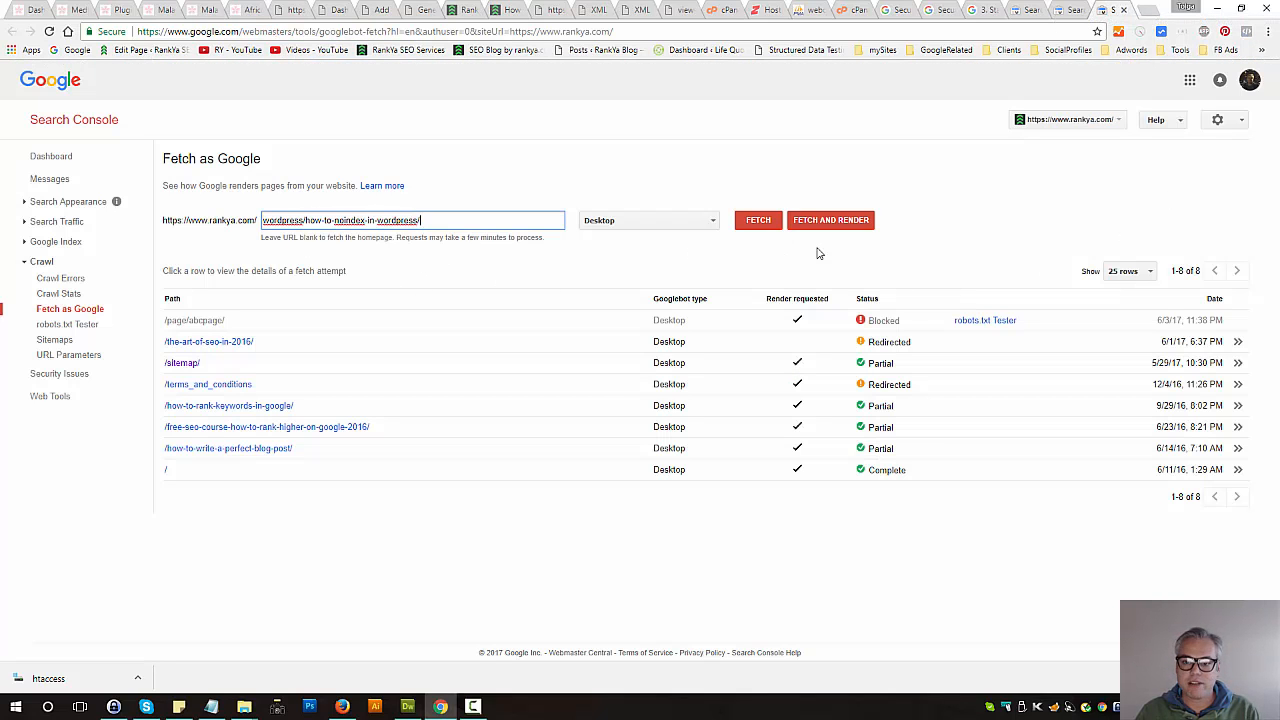
{"action": "left_click", "coordinate": [758, 220]}
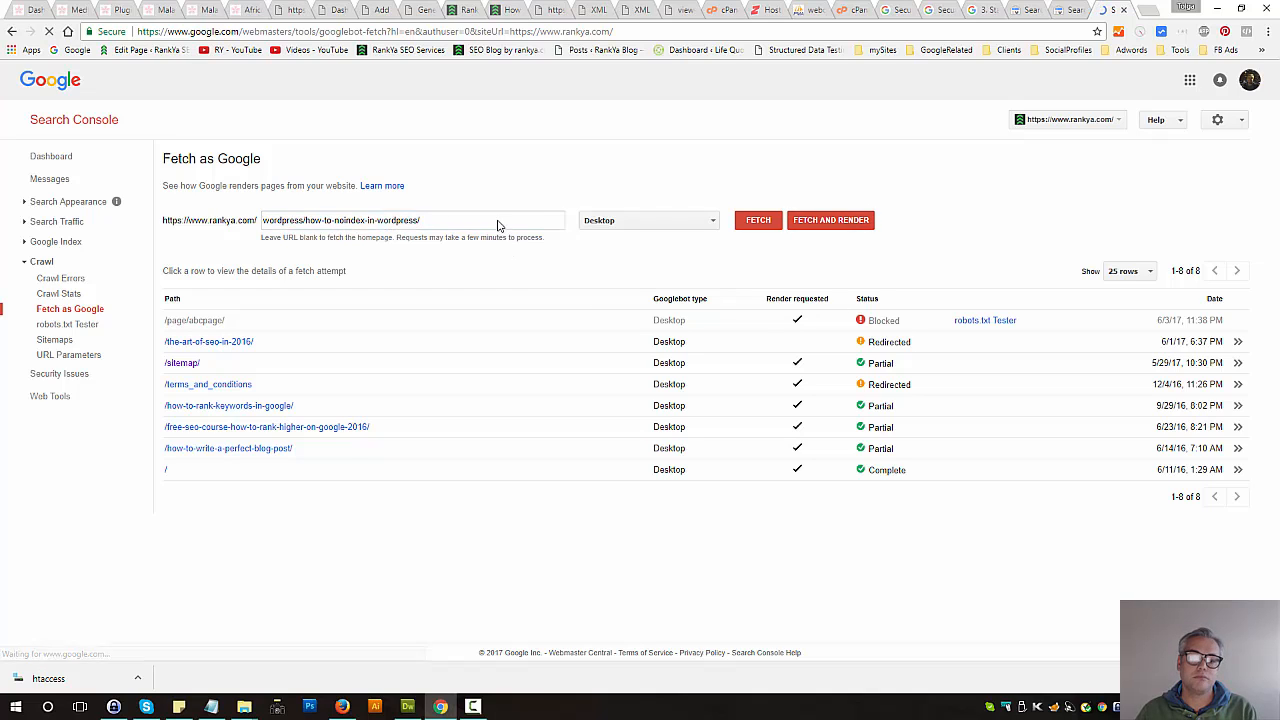
{"action": "left_click", "coordinate": [756, 220]}
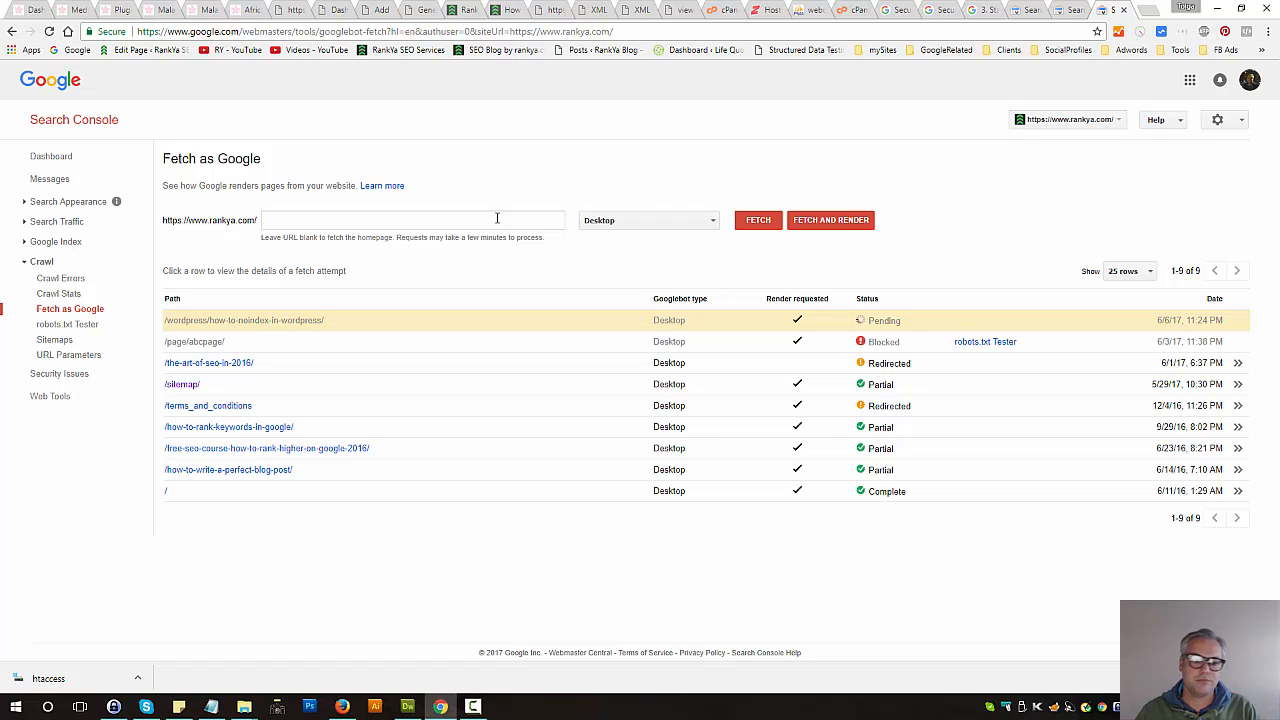
{"action": "mouse_move", "coordinate": [652, 164]}
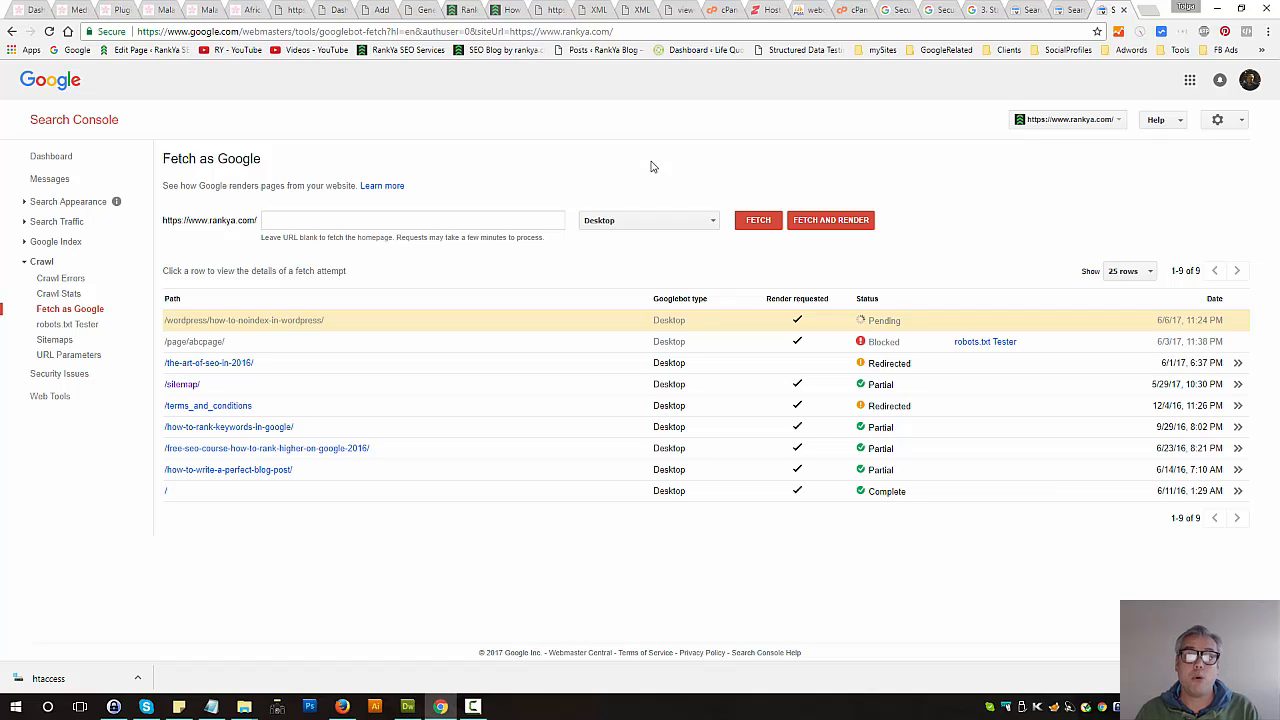
{"action": "mouse_move", "coordinate": [504, 150]}
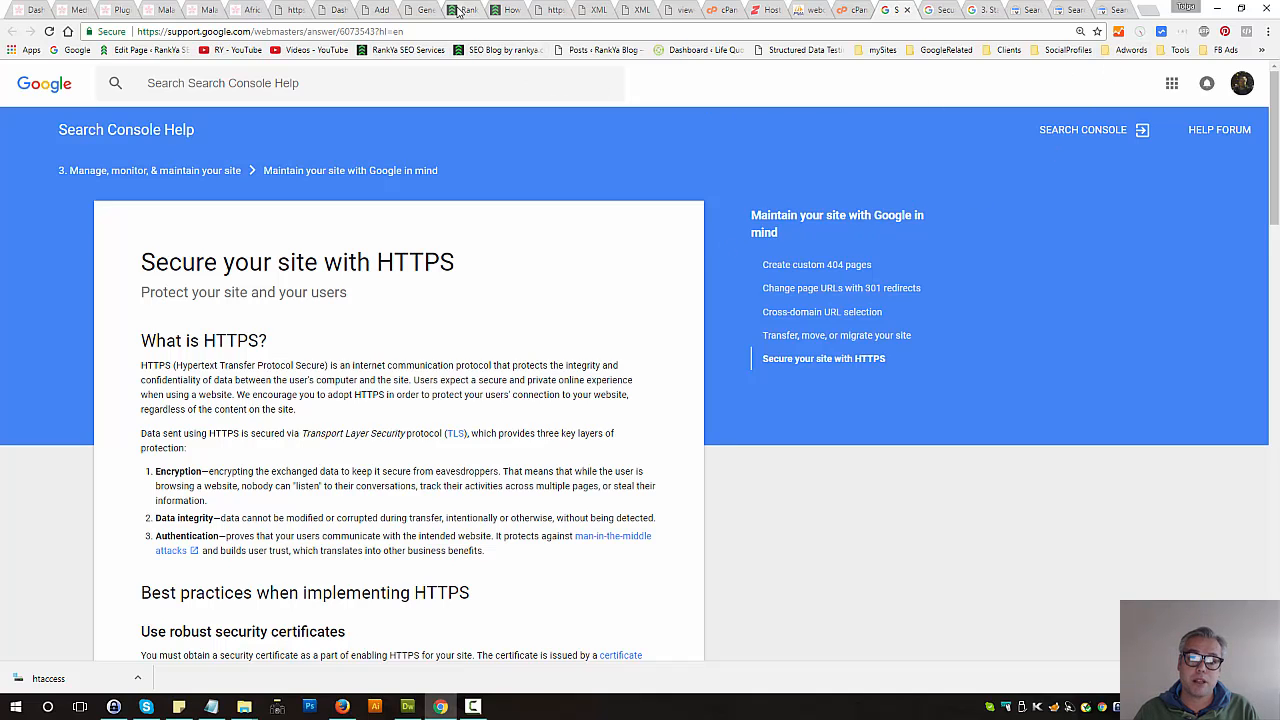
Return to the RankYa Blog homepage tab served over https.
{"action": "left_click", "coordinate": [460, 8]}
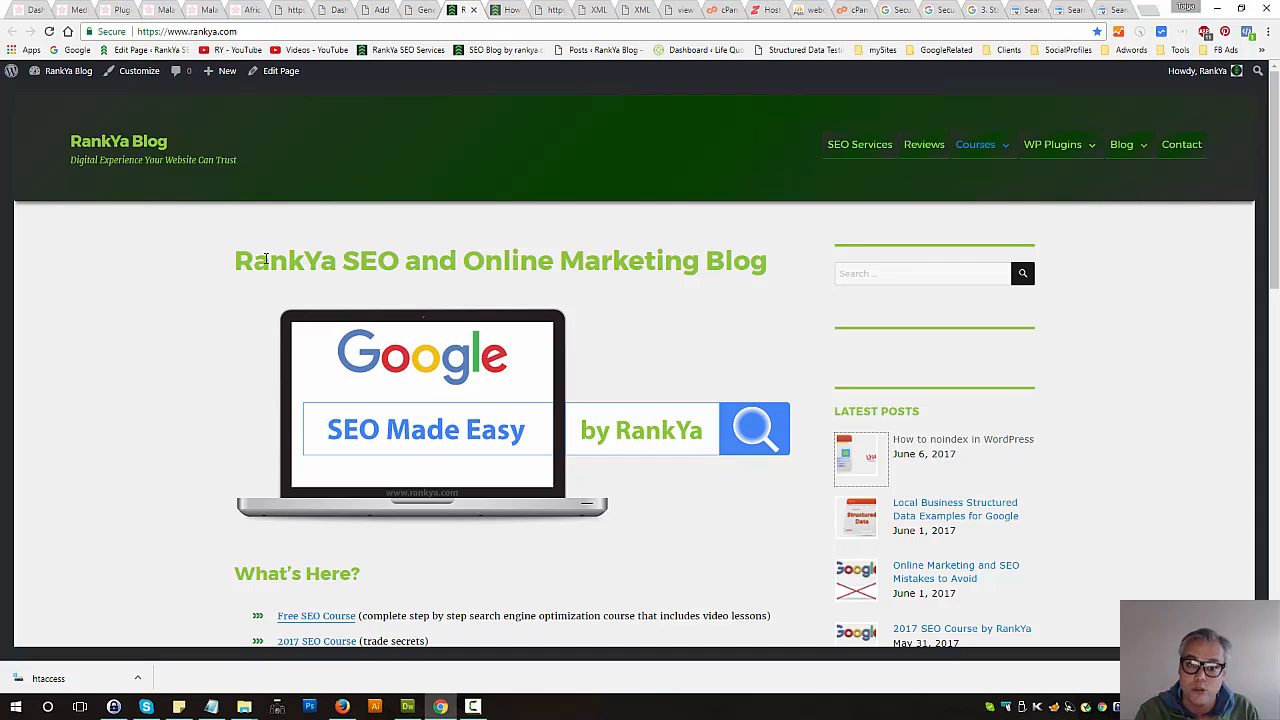
{"action": "mouse_move", "coordinate": [480, 644]}
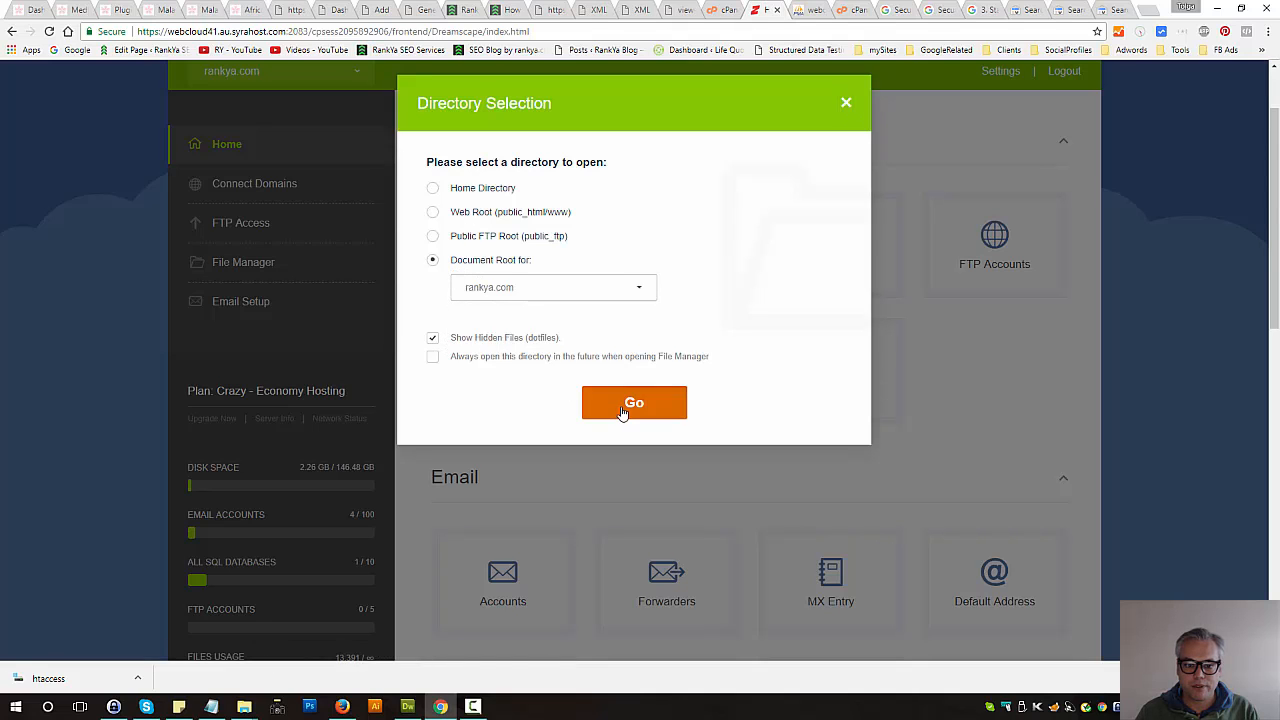
In cPanel File Manager, browse into public_html and select wp-config.php.
{"action": "left_click", "coordinate": [634, 402]}
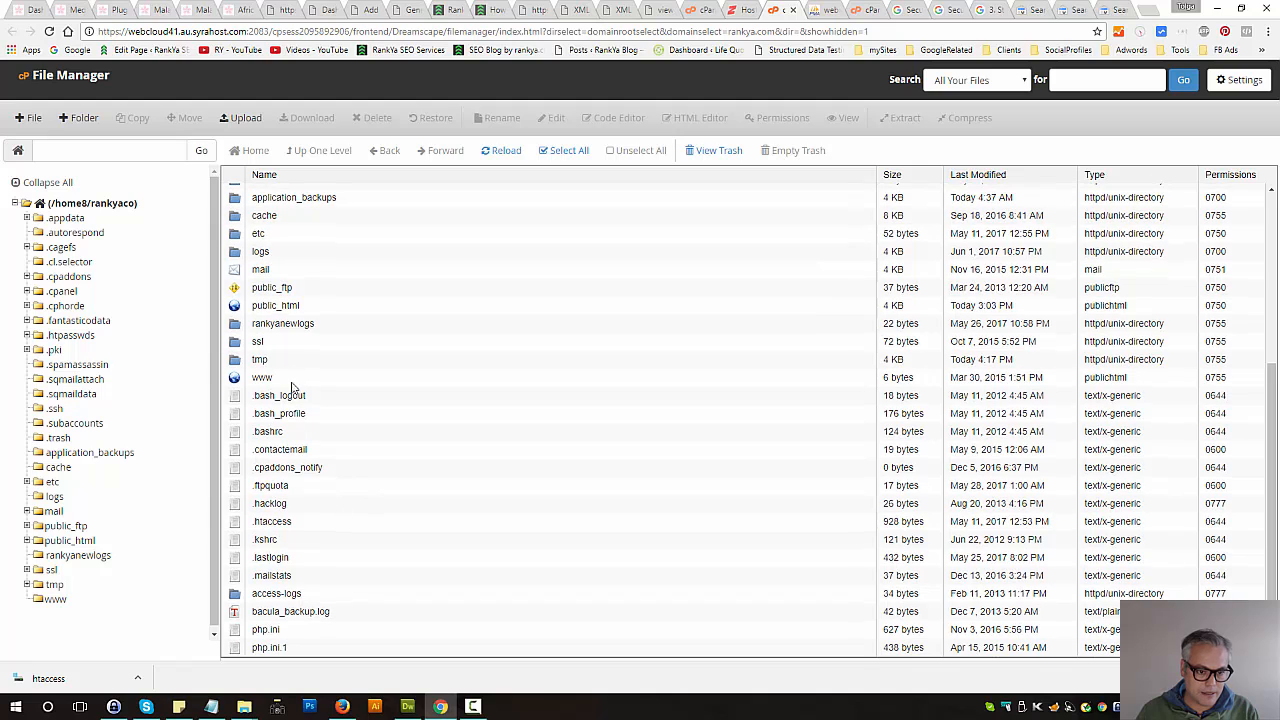
{"action": "double_click", "coordinate": [276, 304]}
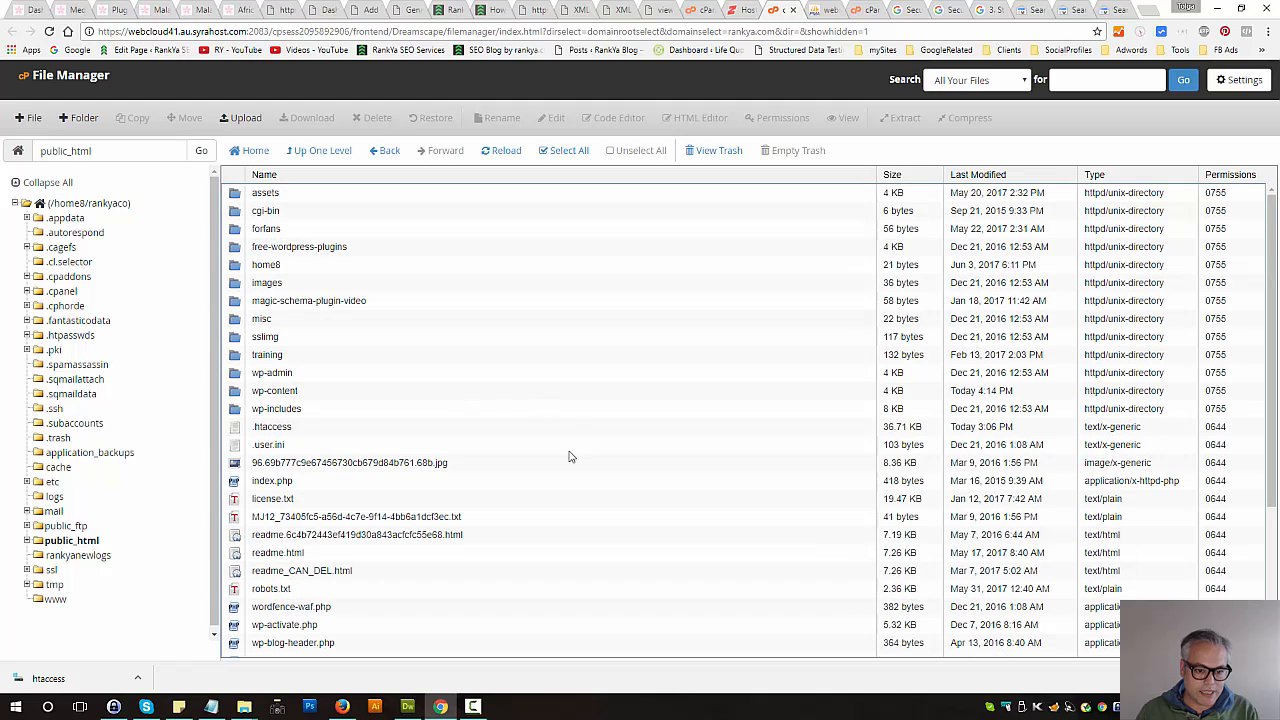
{"action": "scroll", "scroll_direction": "down", "scroll_amount": 3}
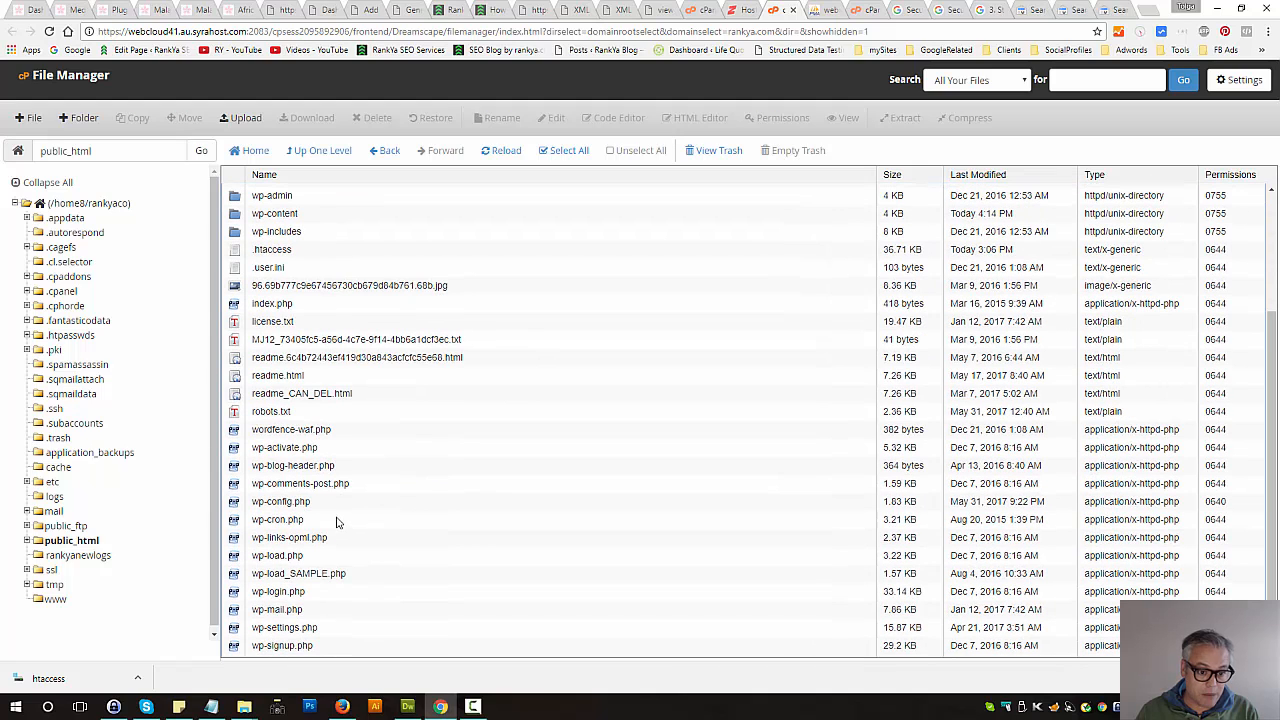
{"action": "left_click", "coordinate": [280, 500]}
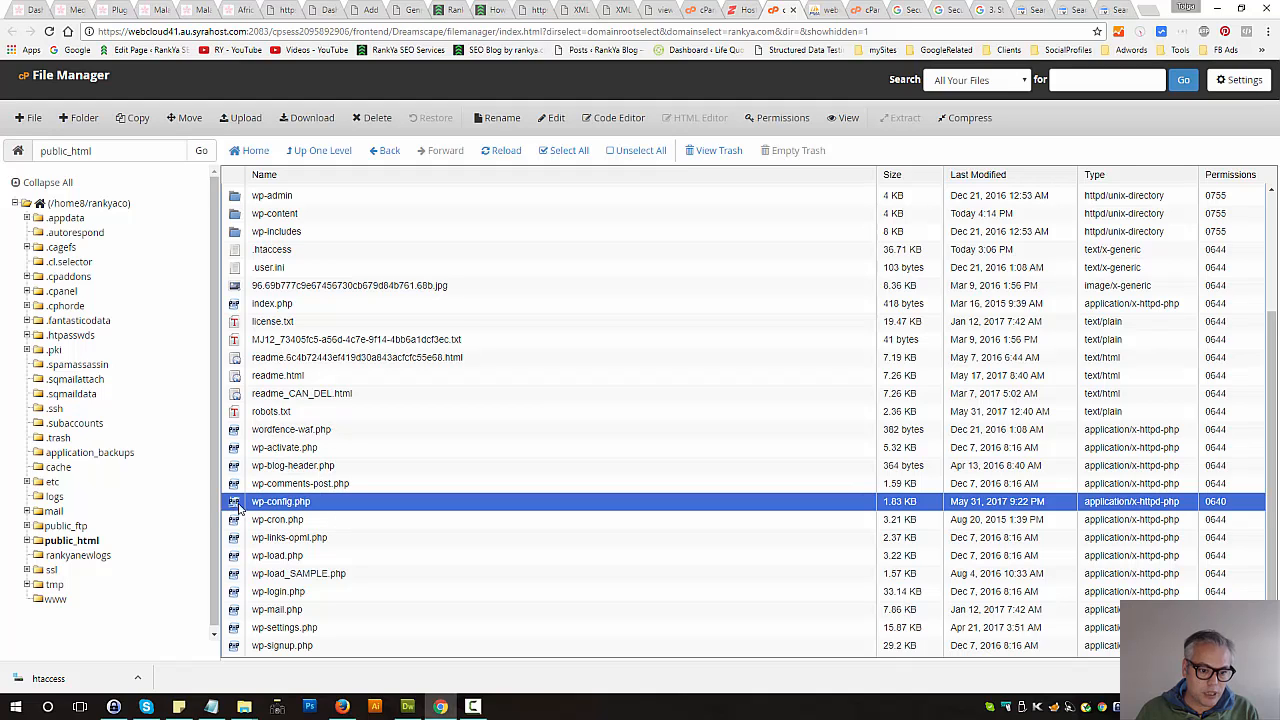
{"action": "mouse_move", "coordinate": [280, 500]}
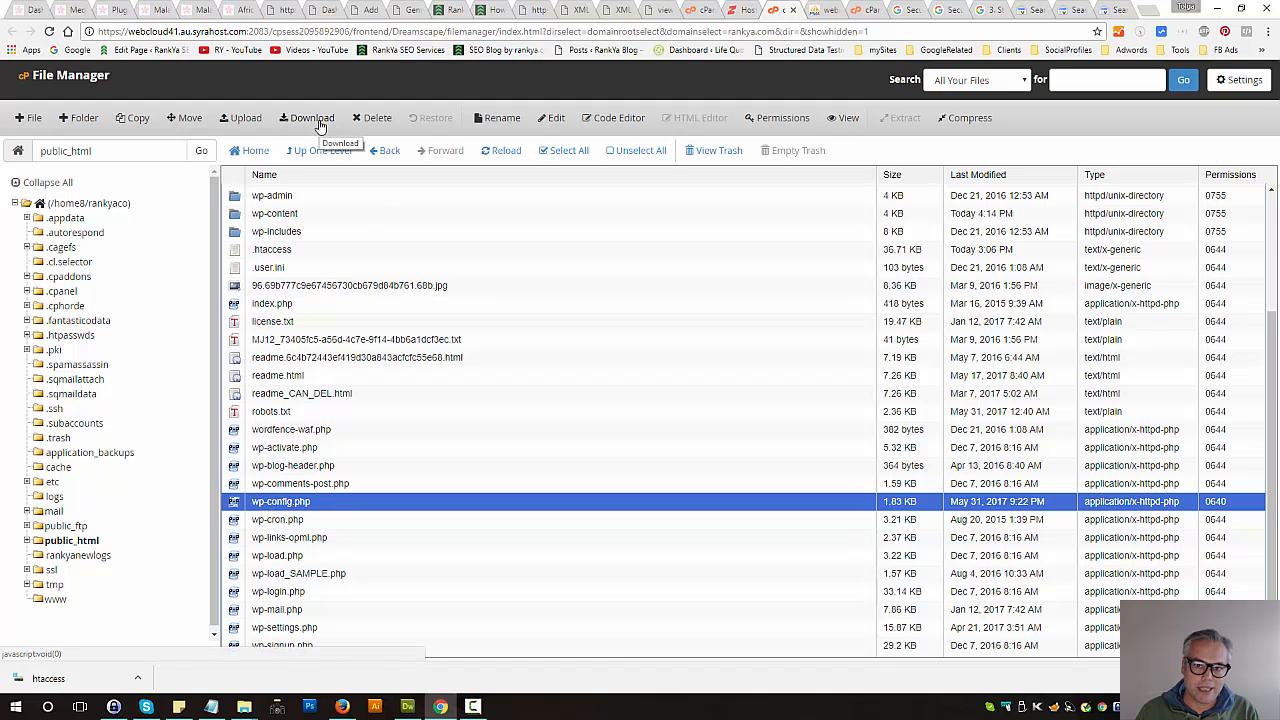
{"action": "mouse_move", "coordinate": [240, 508]}
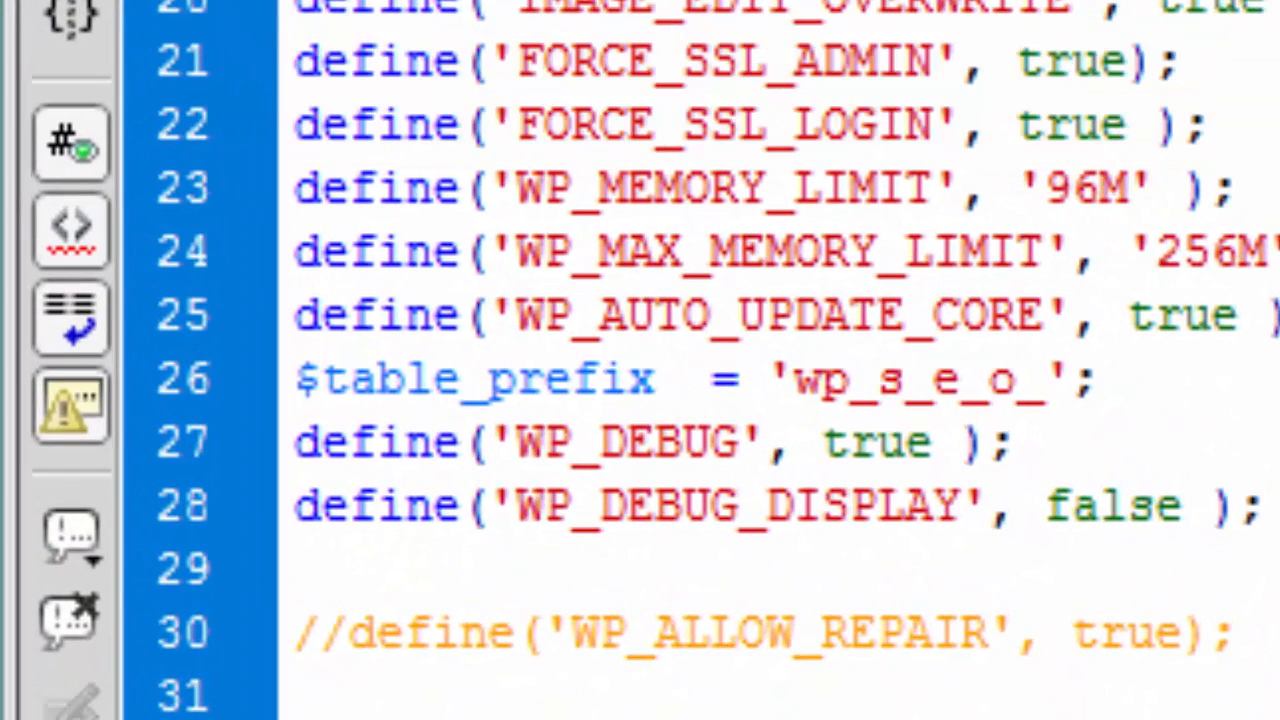
Show wp-config.php's FORCE_SSL_ADMIN and FORCE_SSL_LOGIN lines defined as true.
{"action": "left_click", "coordinate": [1204, 124]}
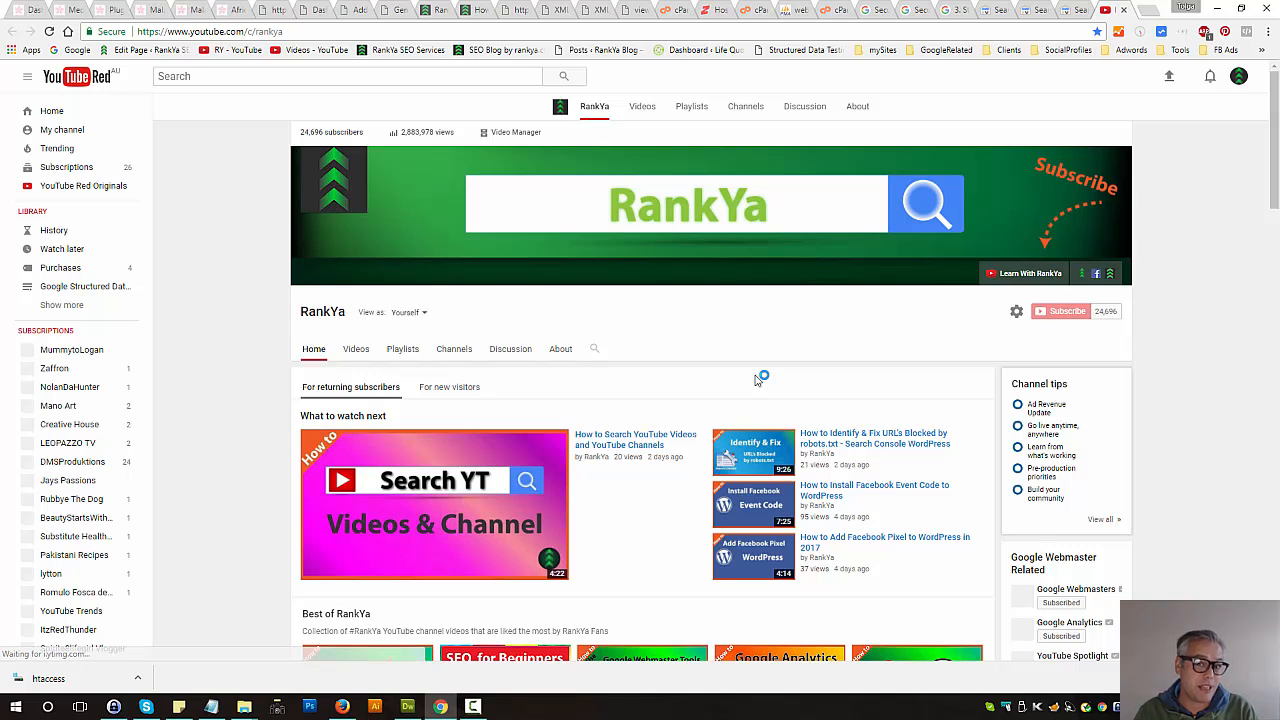
Scroll through the RankYa YouTube channel home page.
{"action": "scroll", "scroll_direction": "down", "scroll_amount": 3}
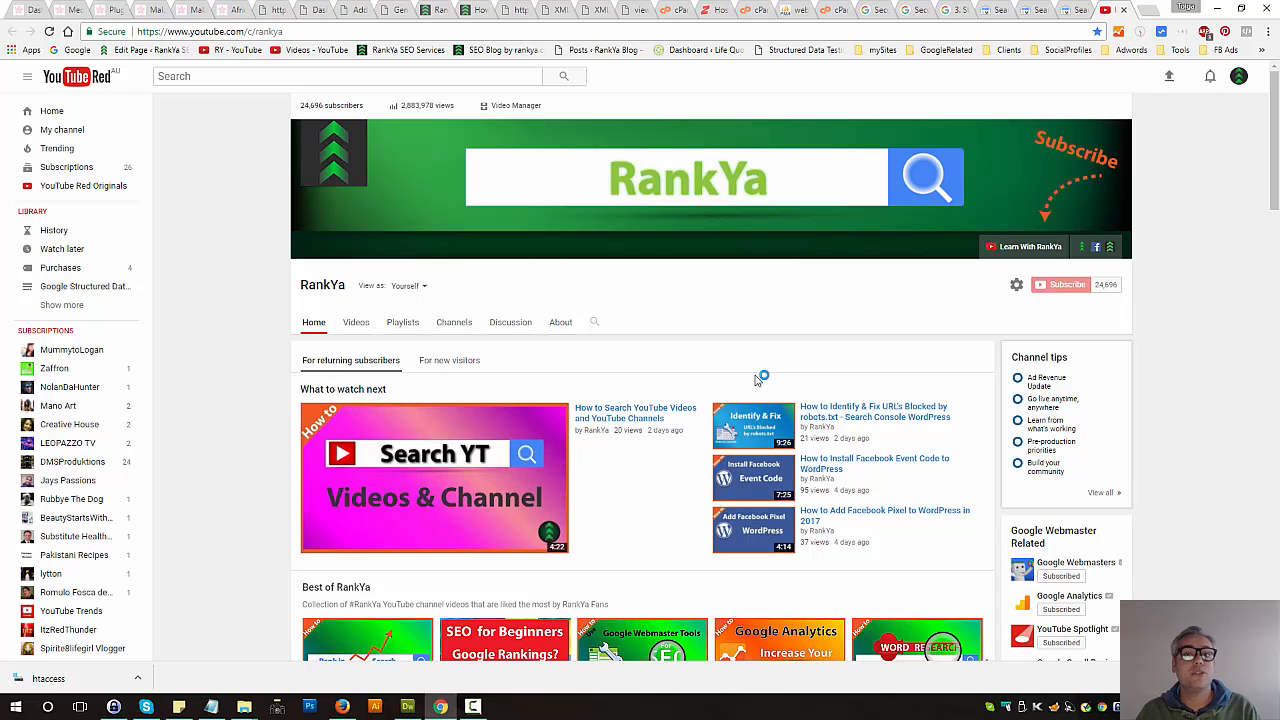
{"action": "mouse_move", "coordinate": [728, 364]}
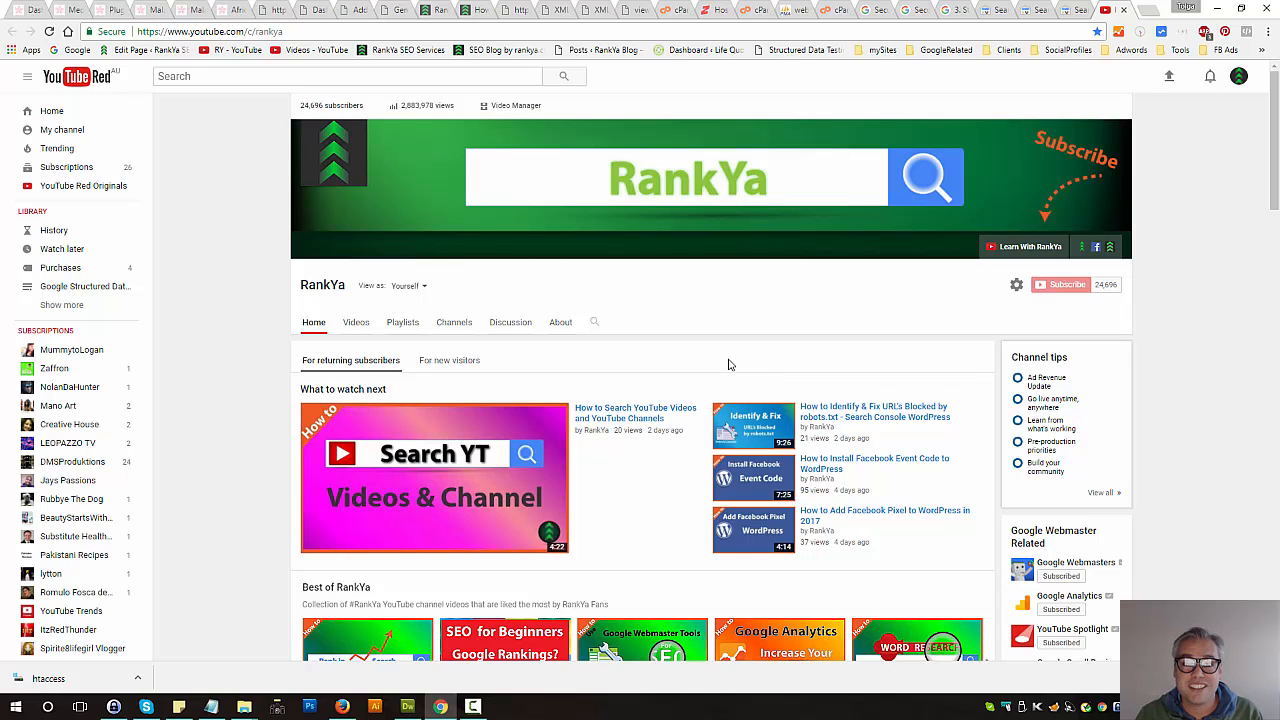